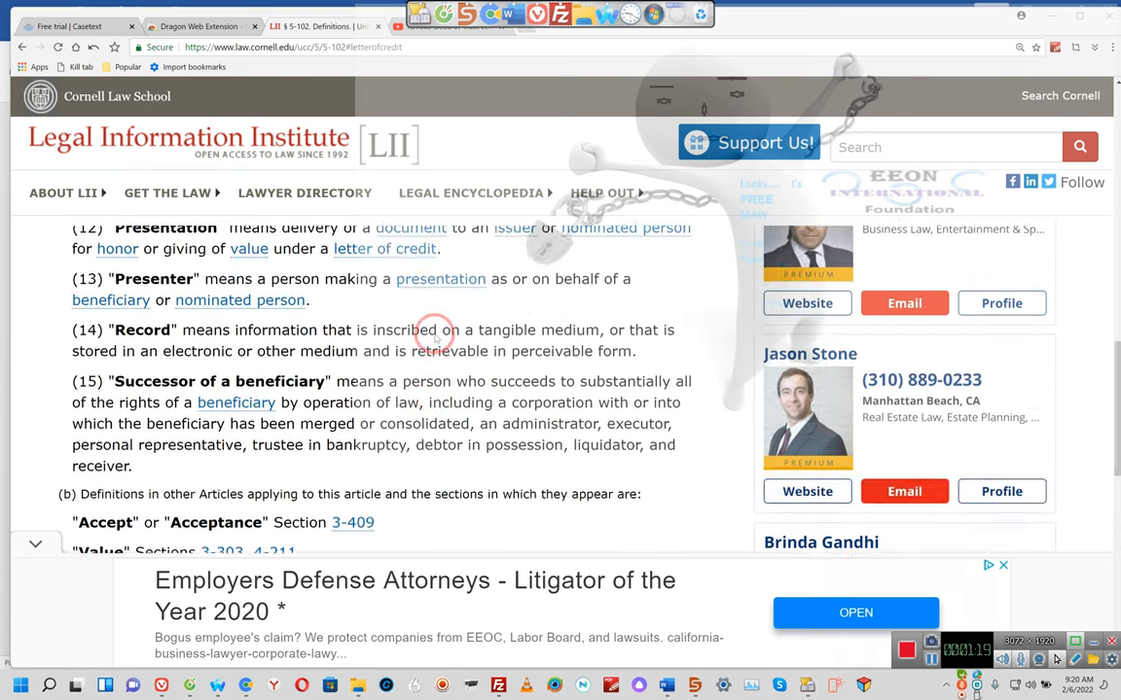
# Step: Leave the § 5-102 definitions page and return to the UCC Article 9 table of contents
pyautogui.scroll(3)
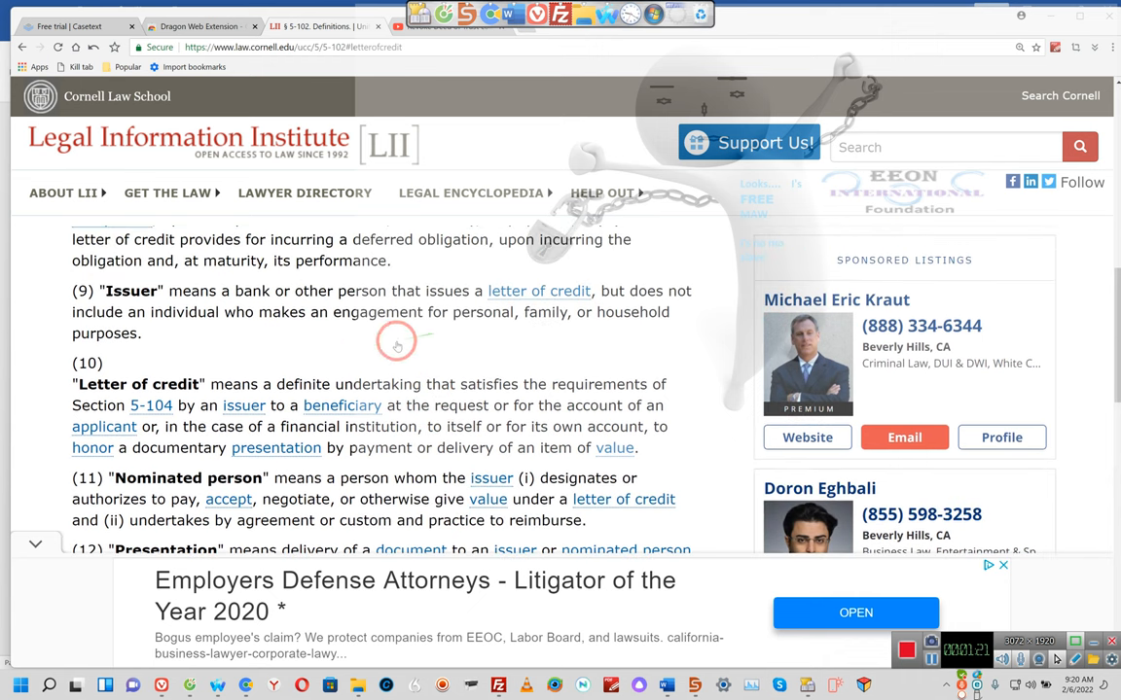
pyautogui.moveTo(287, 387)
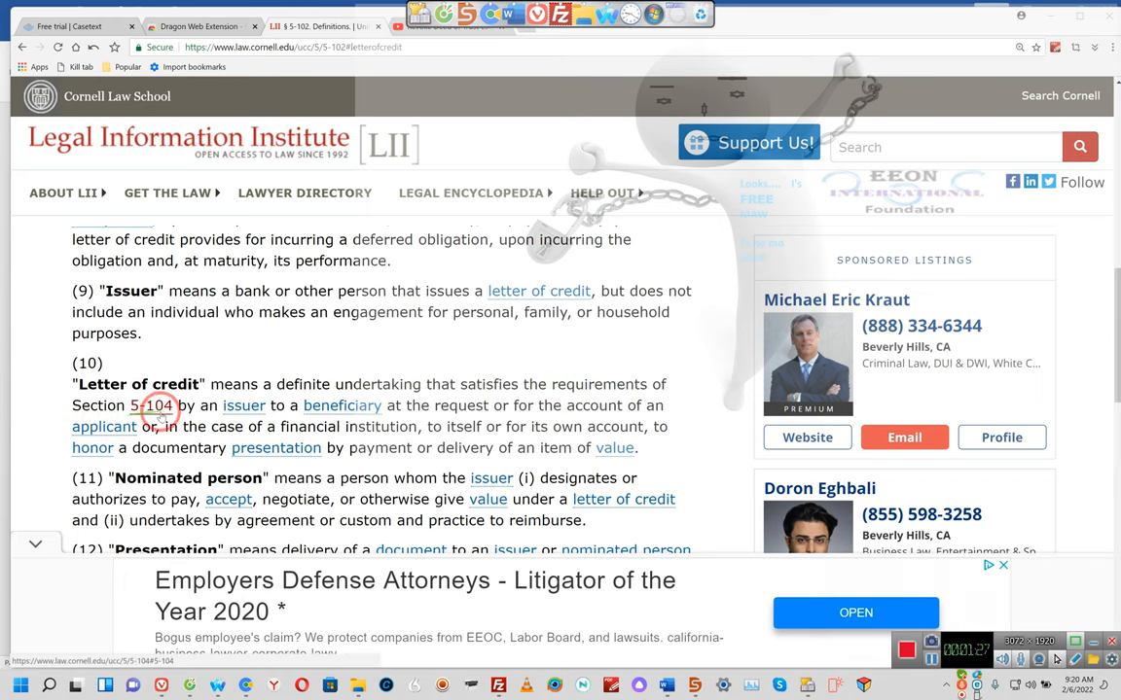
pyautogui.moveTo(288, 409)
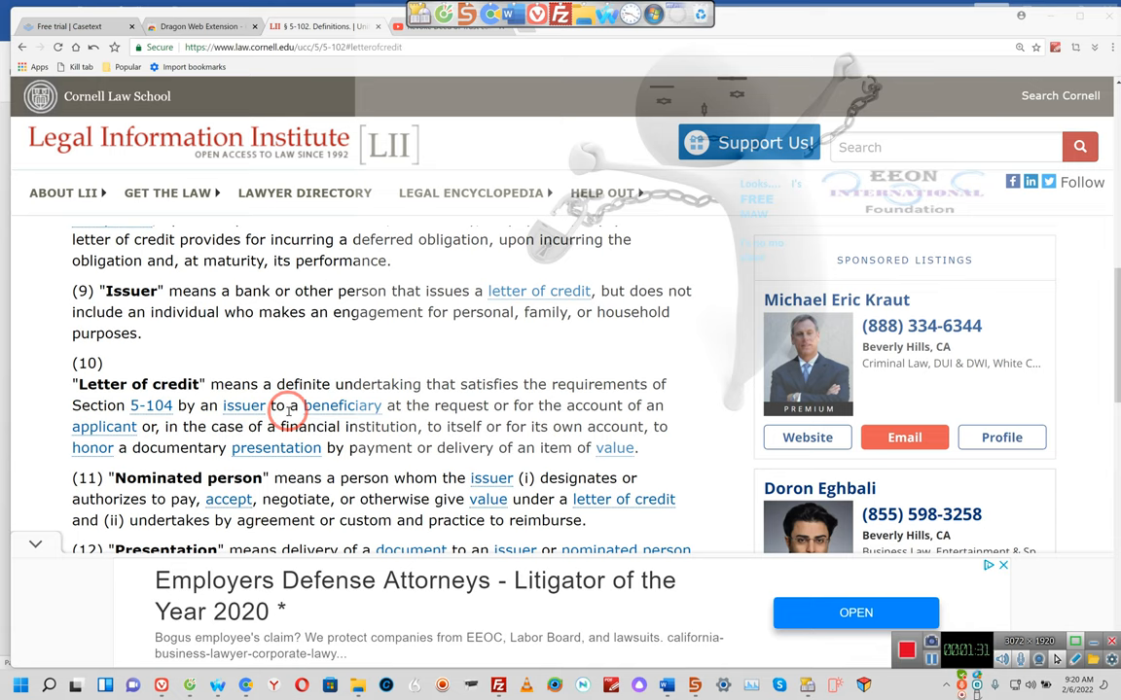
pyautogui.moveTo(414, 419)
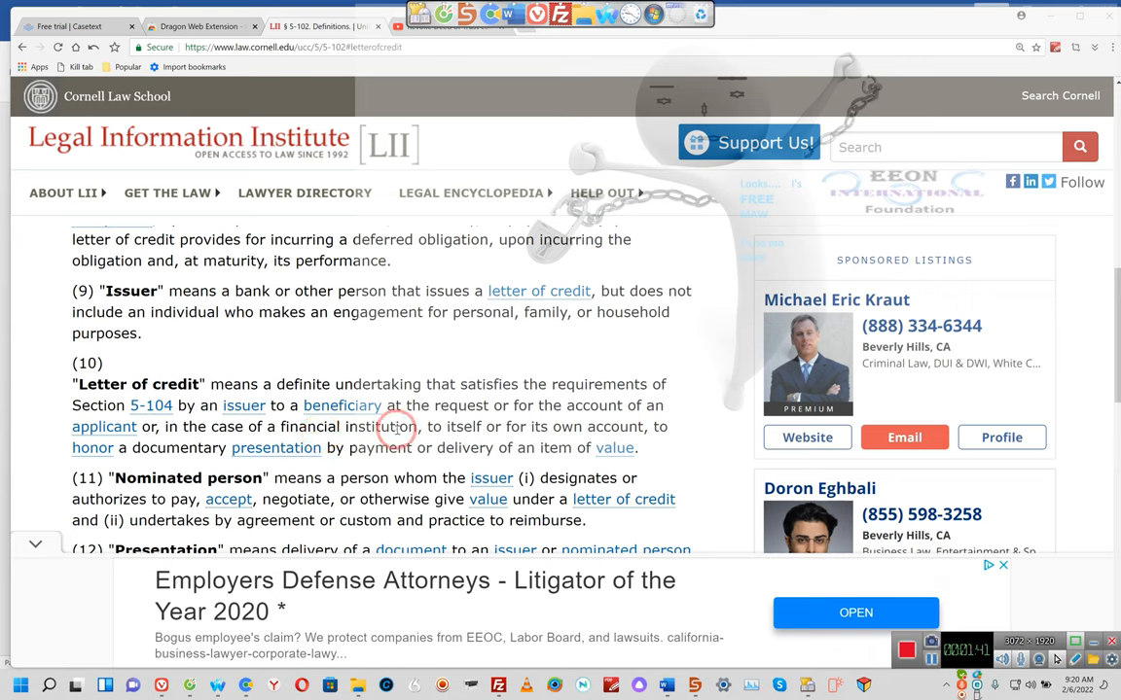
pyautogui.moveTo(343, 426)
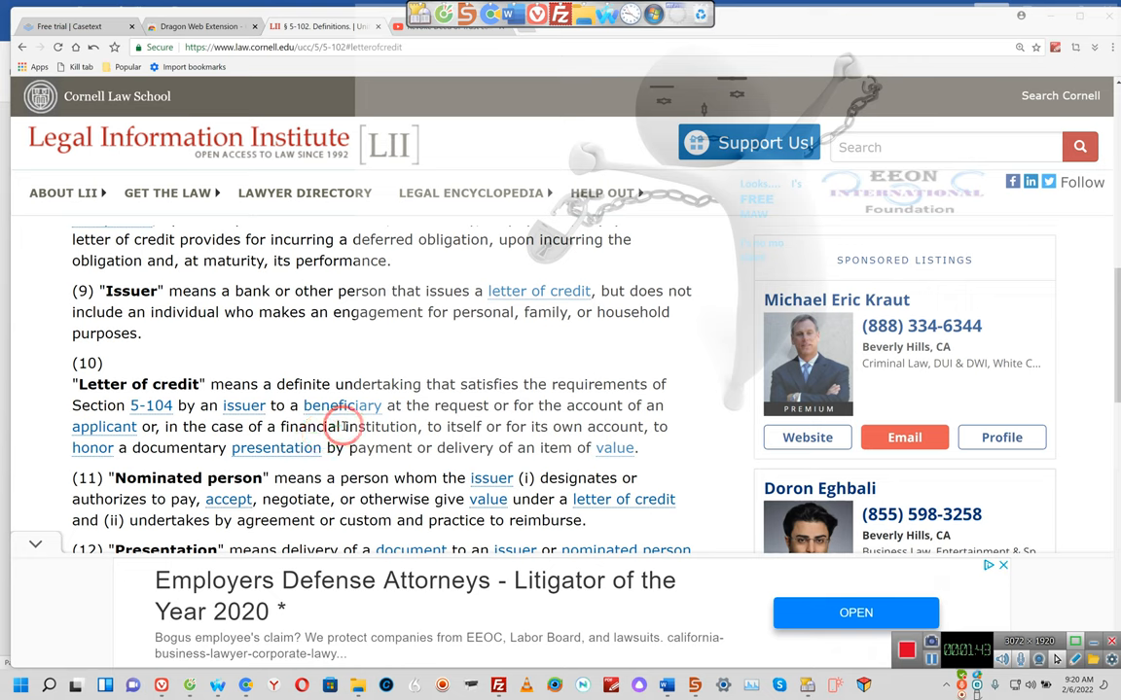
pyautogui.moveTo(423, 426)
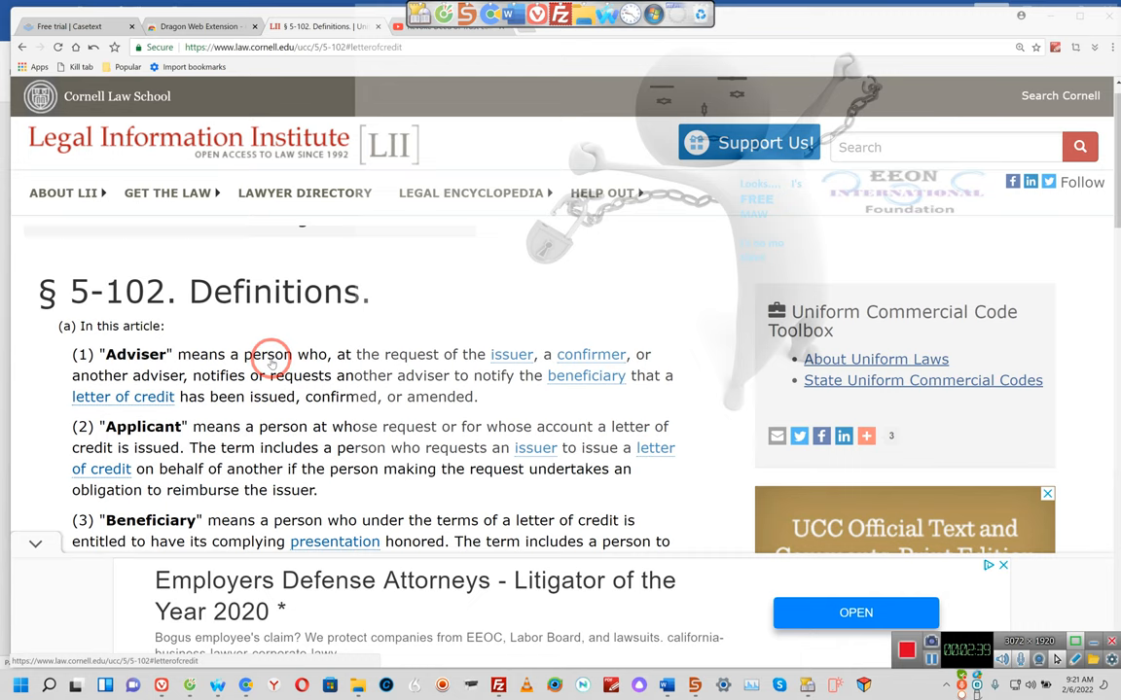
pyautogui.click(23, 47)
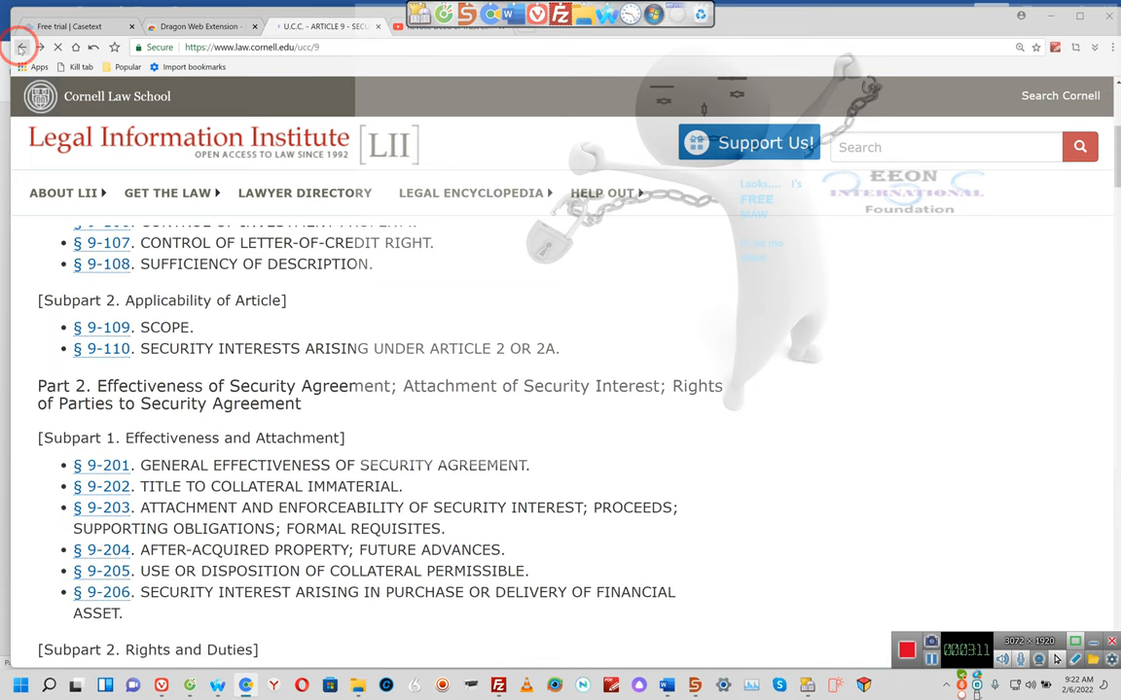
pyautogui.click(168, 193)
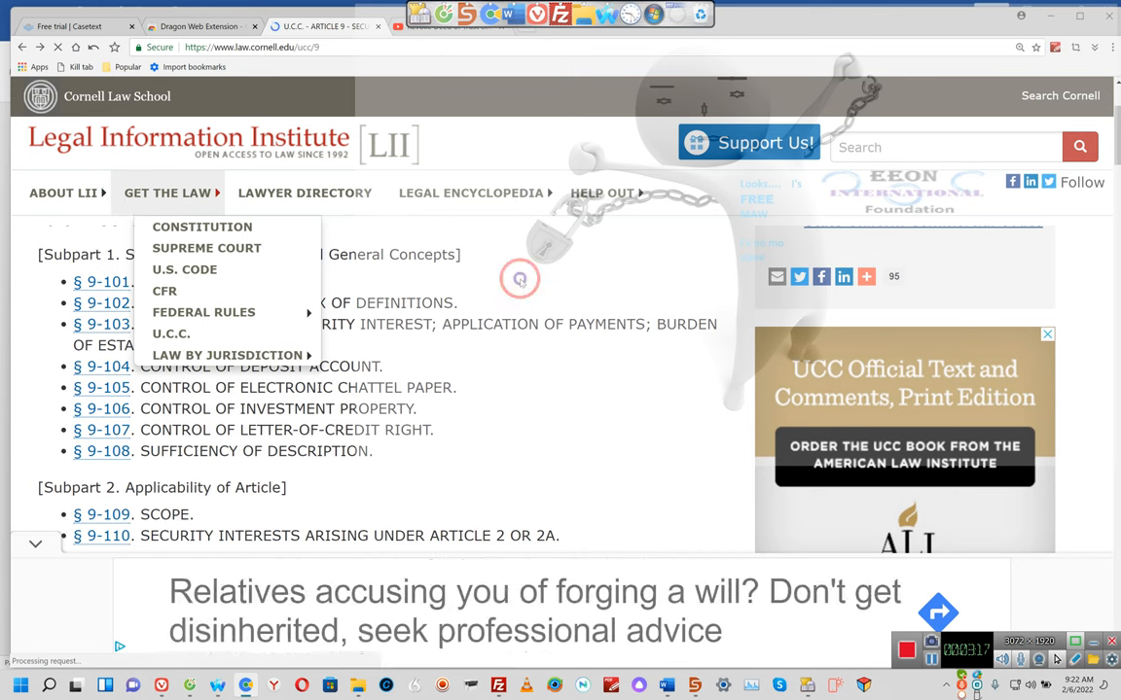
pyautogui.click(519, 279)
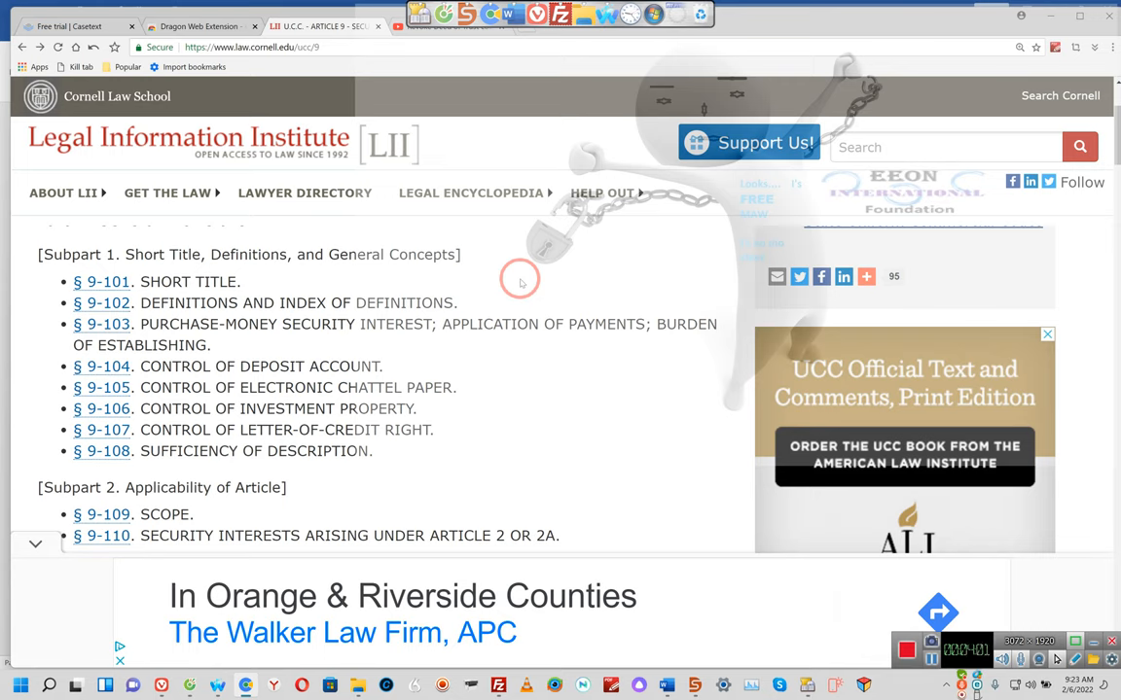
# Step: Open § 9-102, Definitions and Index of Definitions, from Subpart 1
pyautogui.click(101, 303)
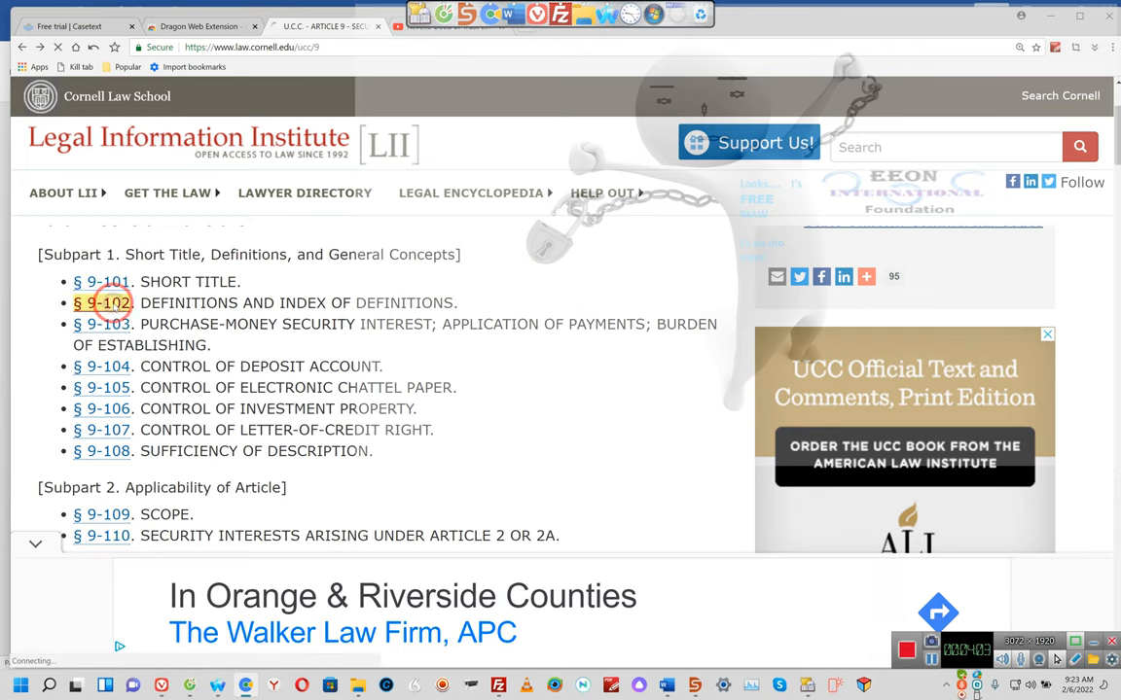
pyautogui.click(102, 303)
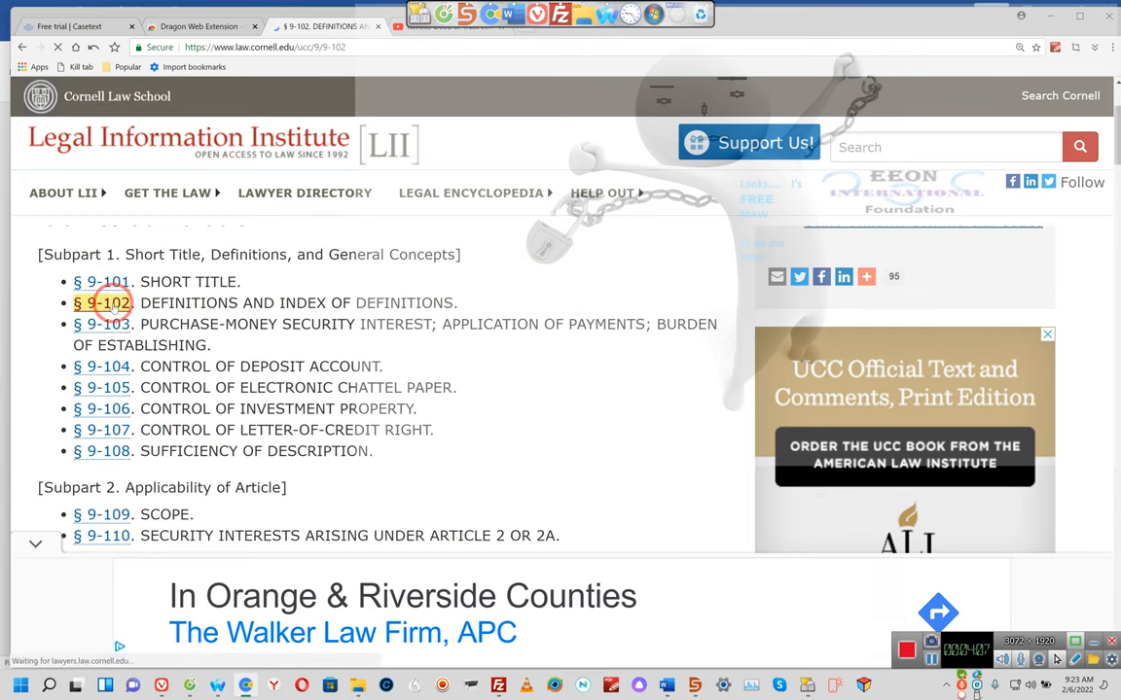
pyautogui.click(104, 303)
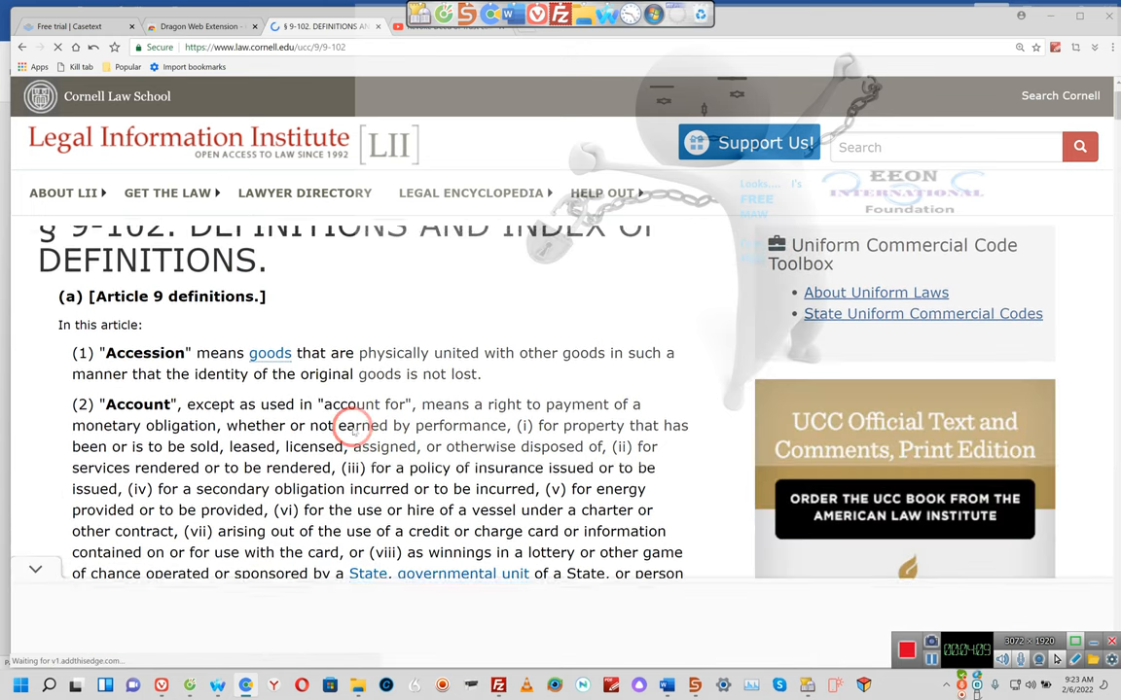
# Step: Scroll the § 9-102 definitions down to items 21–25, 'Consignor' through 'Consumer obligor'
pyautogui.scroll(-3)
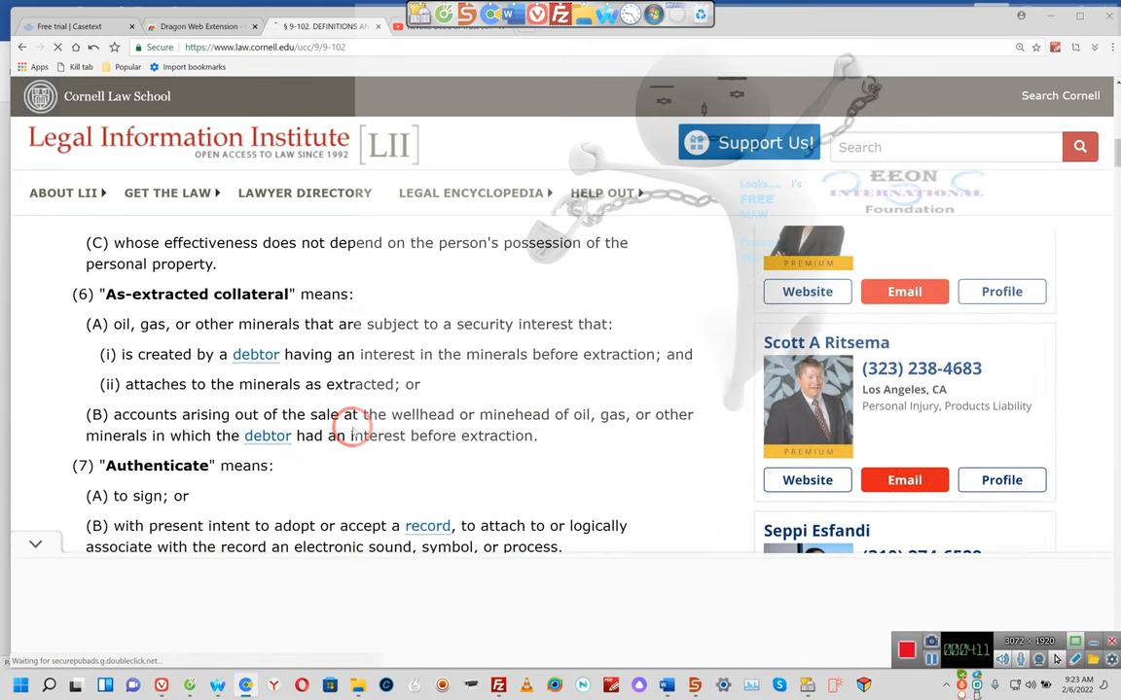
pyautogui.scroll(-3)
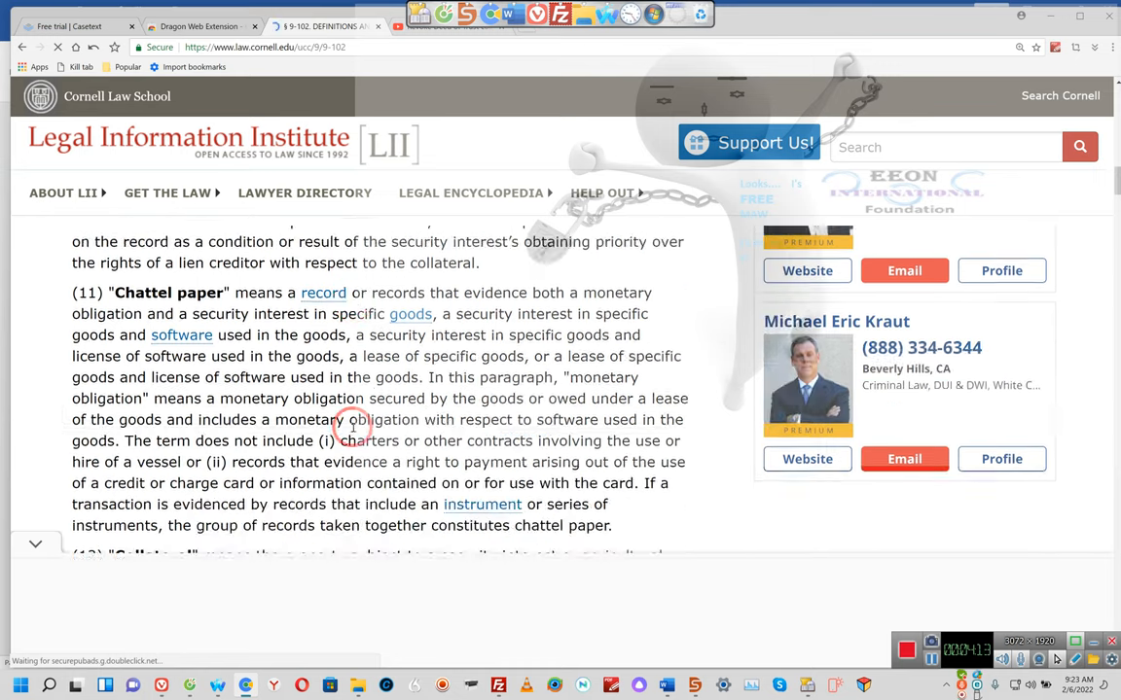
pyautogui.scroll(-3)
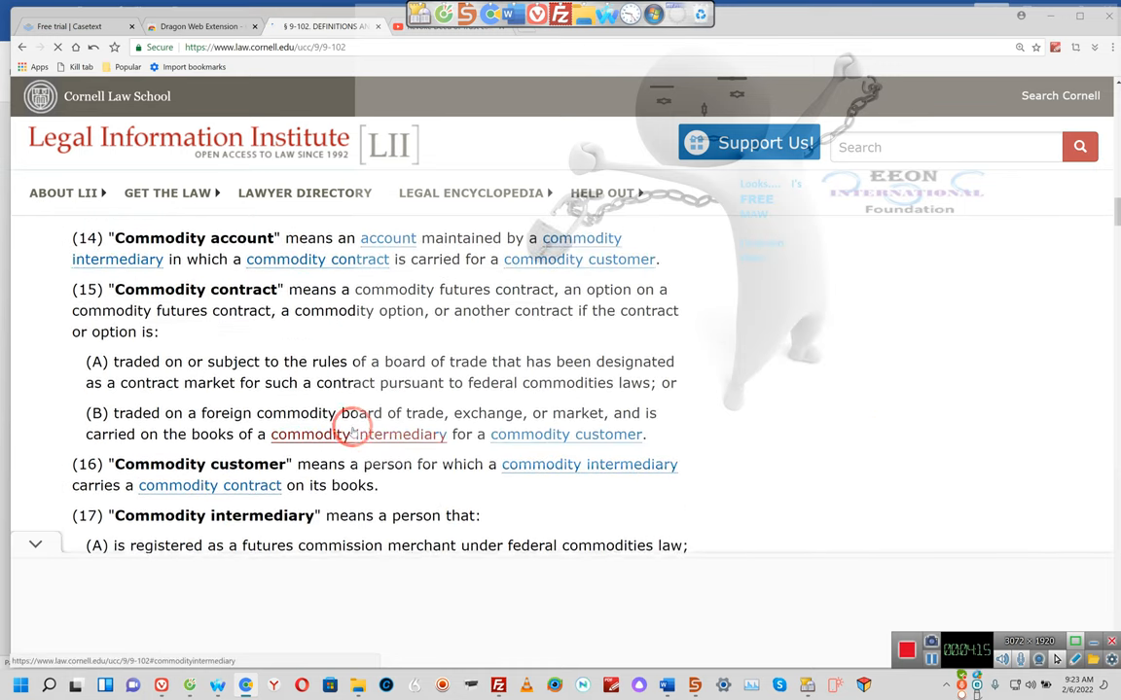
pyautogui.scroll(-3)
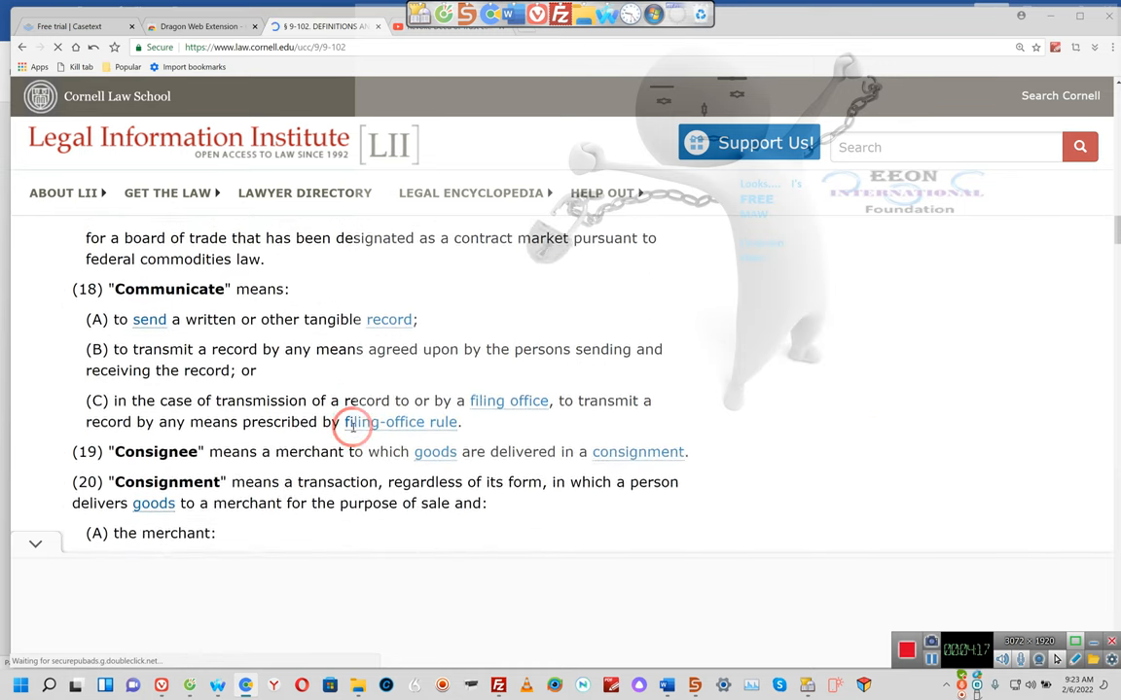
pyautogui.scroll(-3)
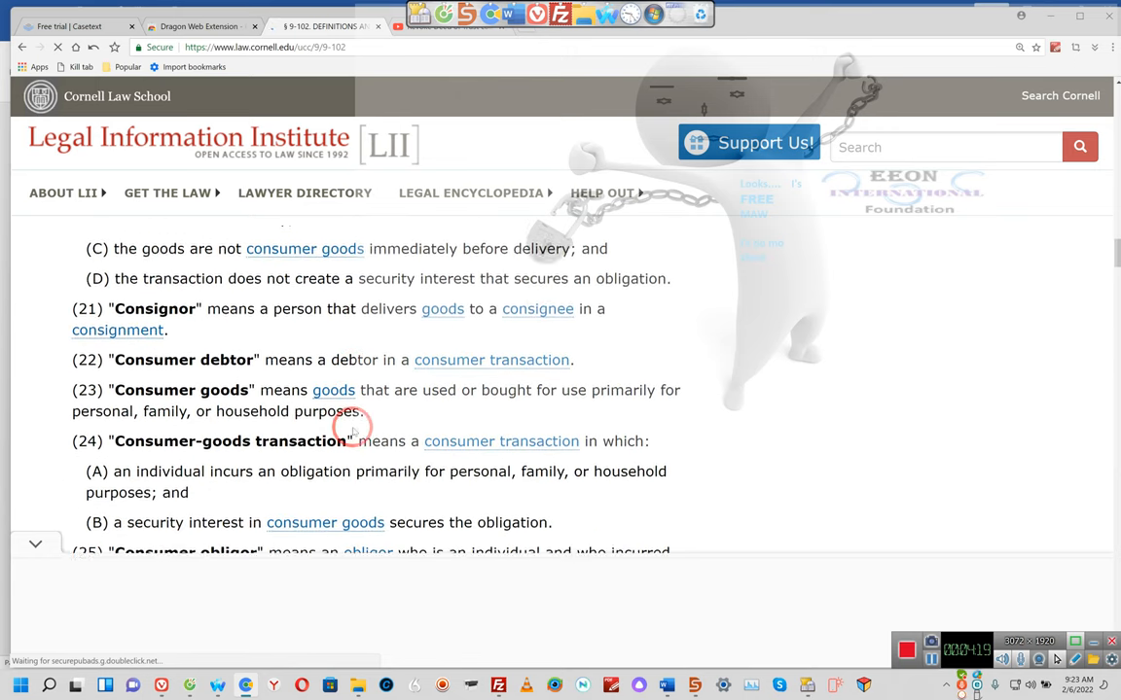
pyautogui.scroll(-3)
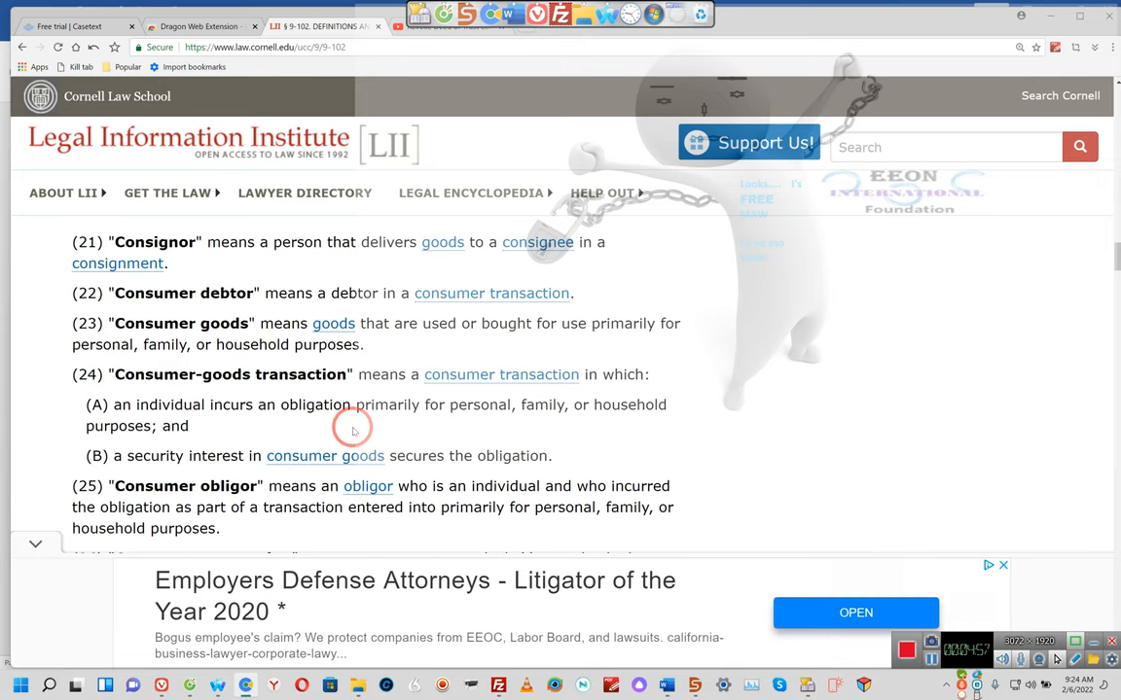
# Step: Scroll § 9-102 from definition (45) past (81) 'Transmitting utility' into subsection (b)
pyautogui.scroll(-3)
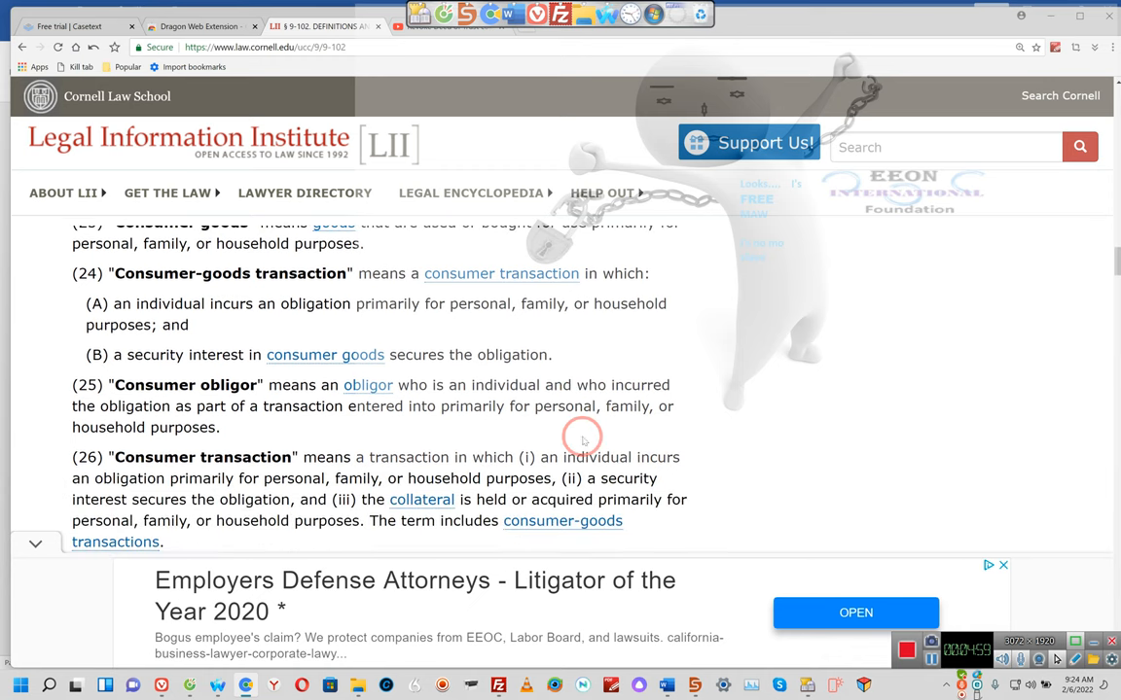
pyautogui.scroll(-3)
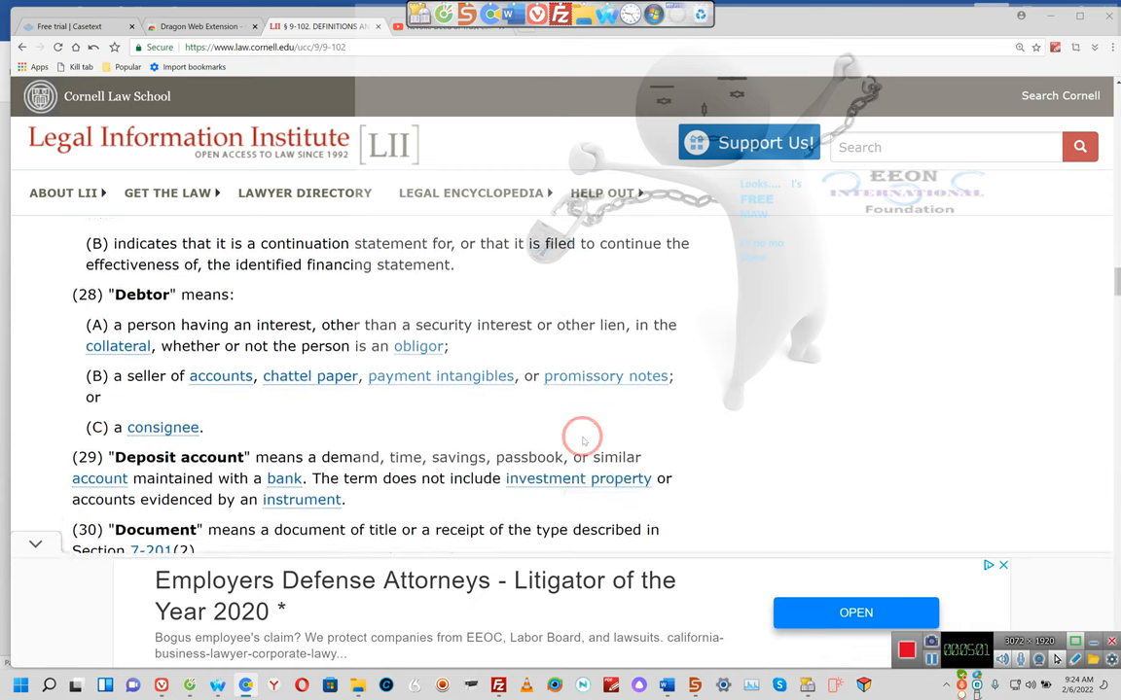
pyautogui.scroll(-3)
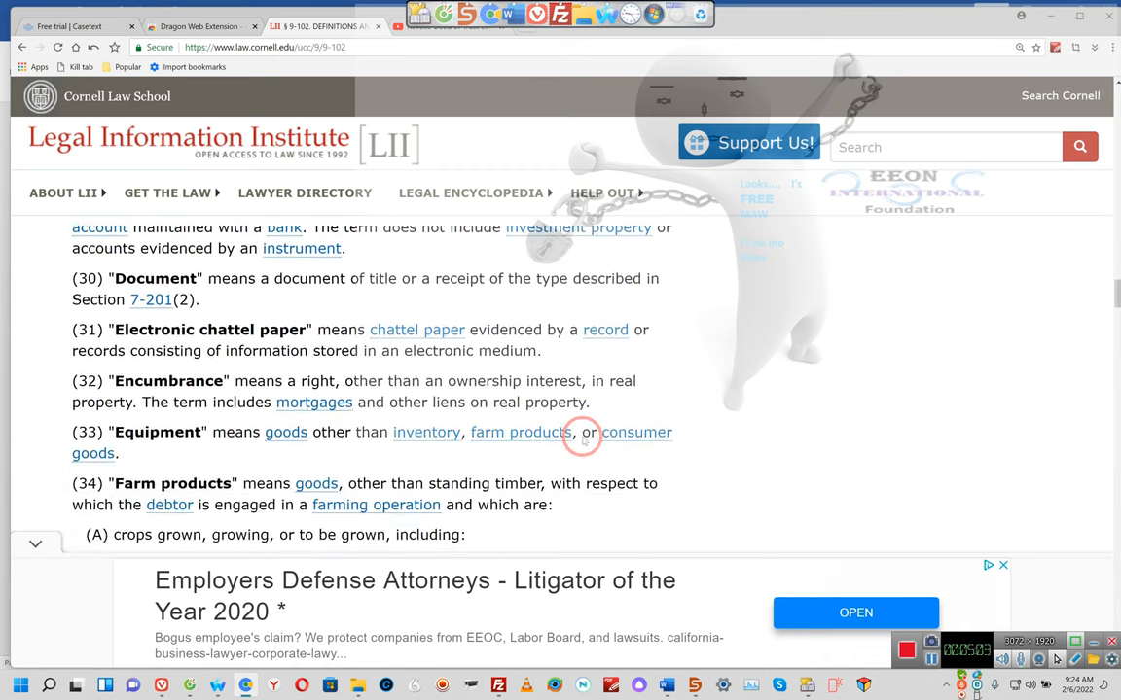
pyautogui.scroll(-3)
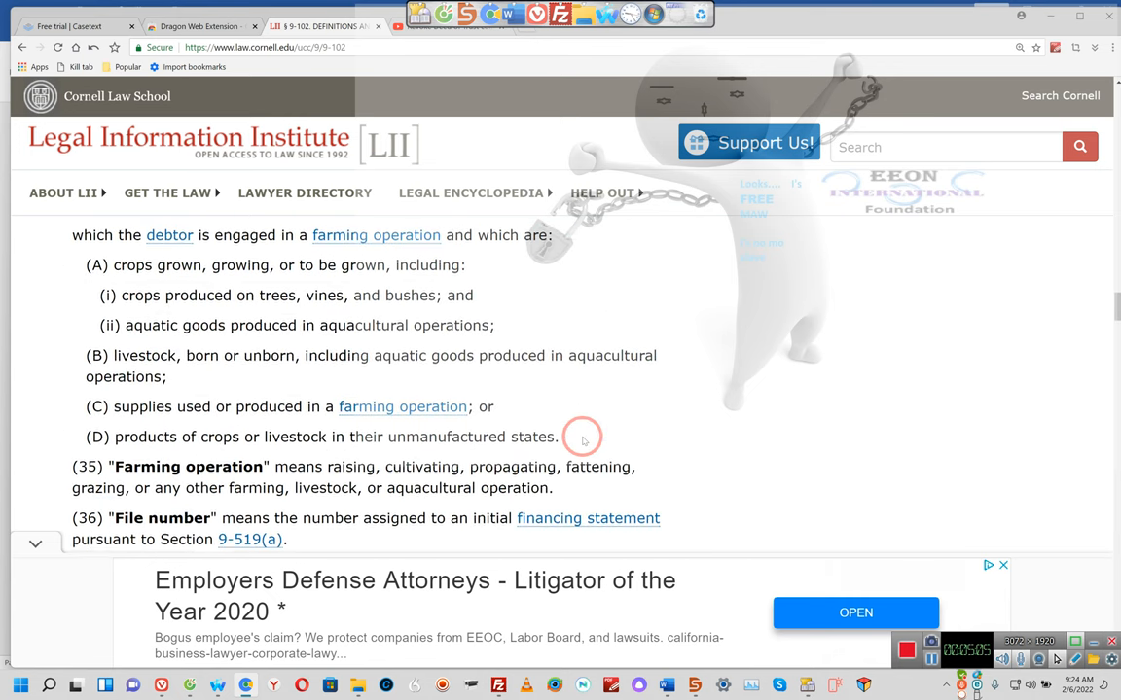
pyautogui.scroll(-3)
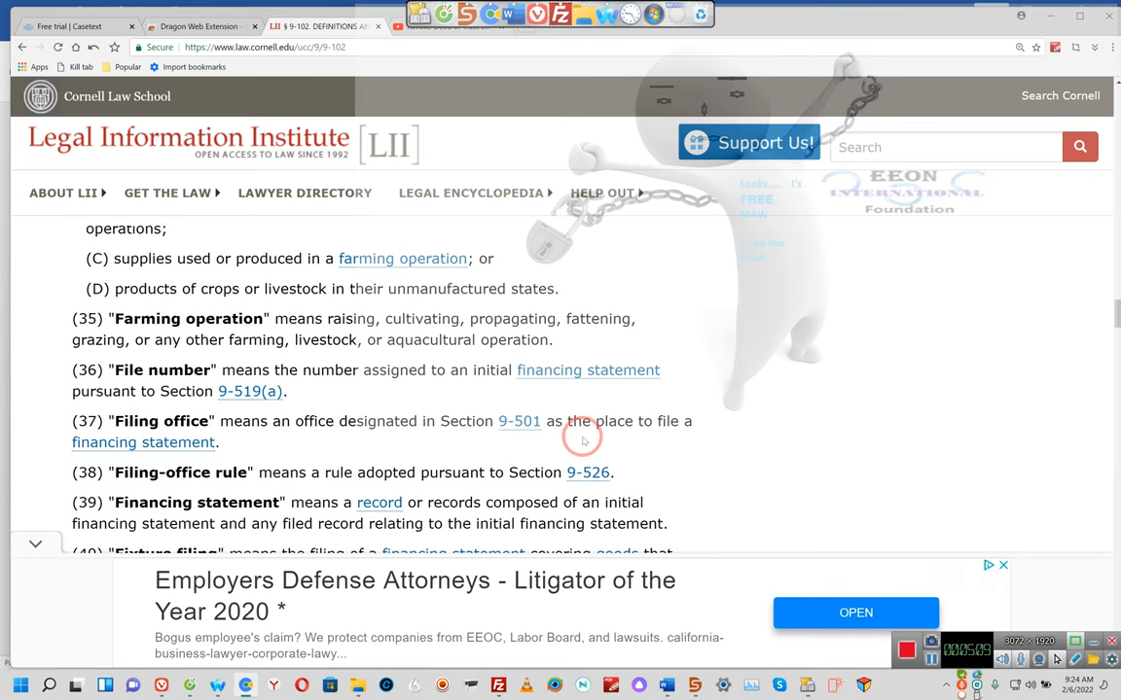
pyautogui.scroll(-3)
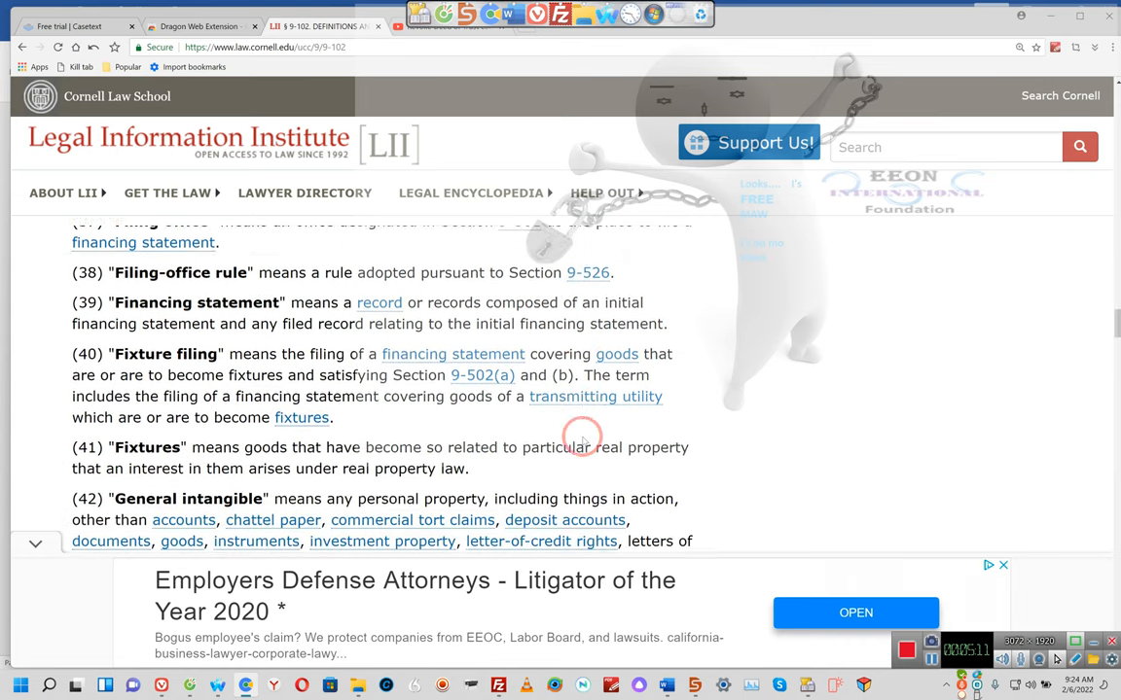
pyautogui.scroll(-3)
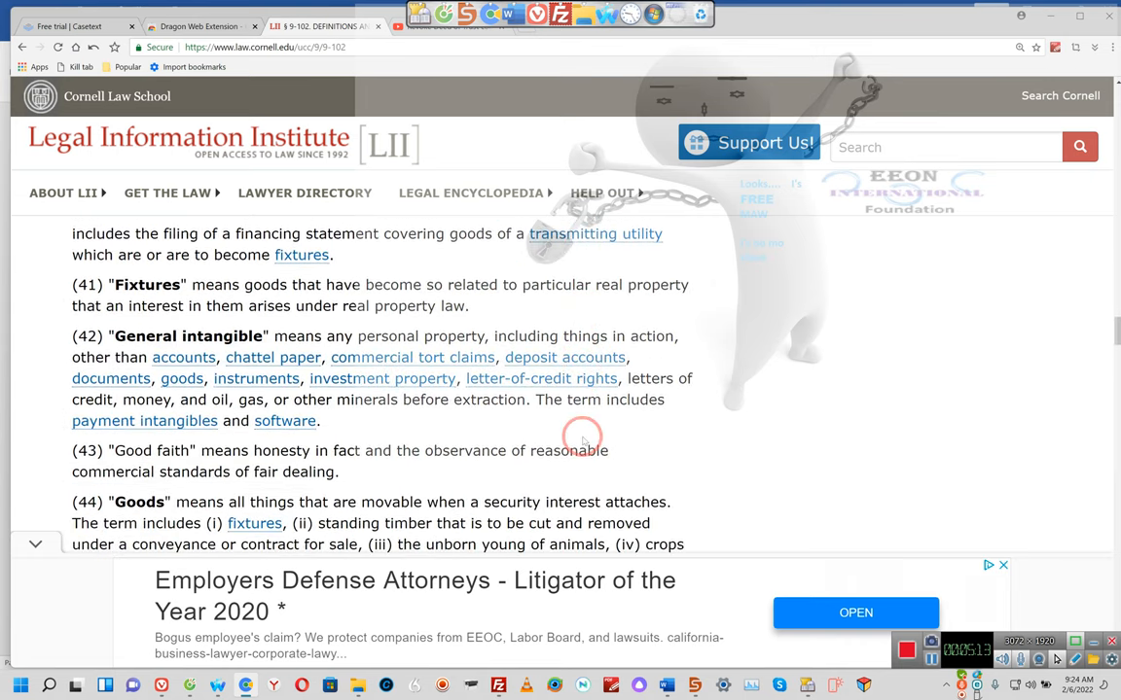
pyautogui.scroll(-3)
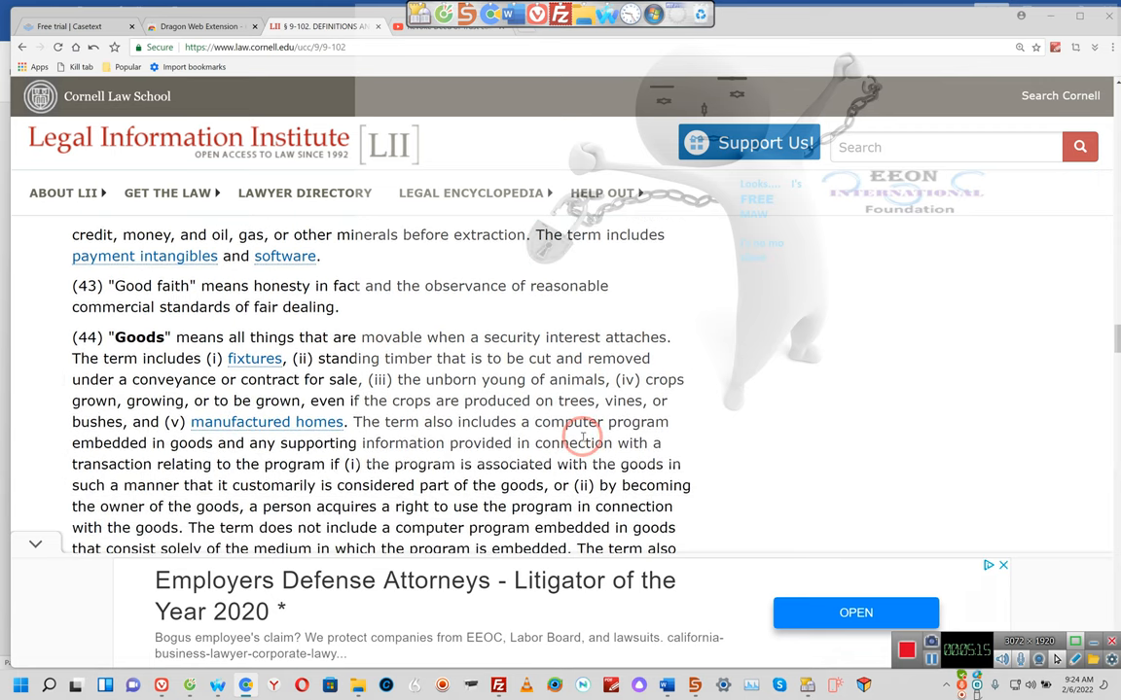
pyautogui.scroll(-3)
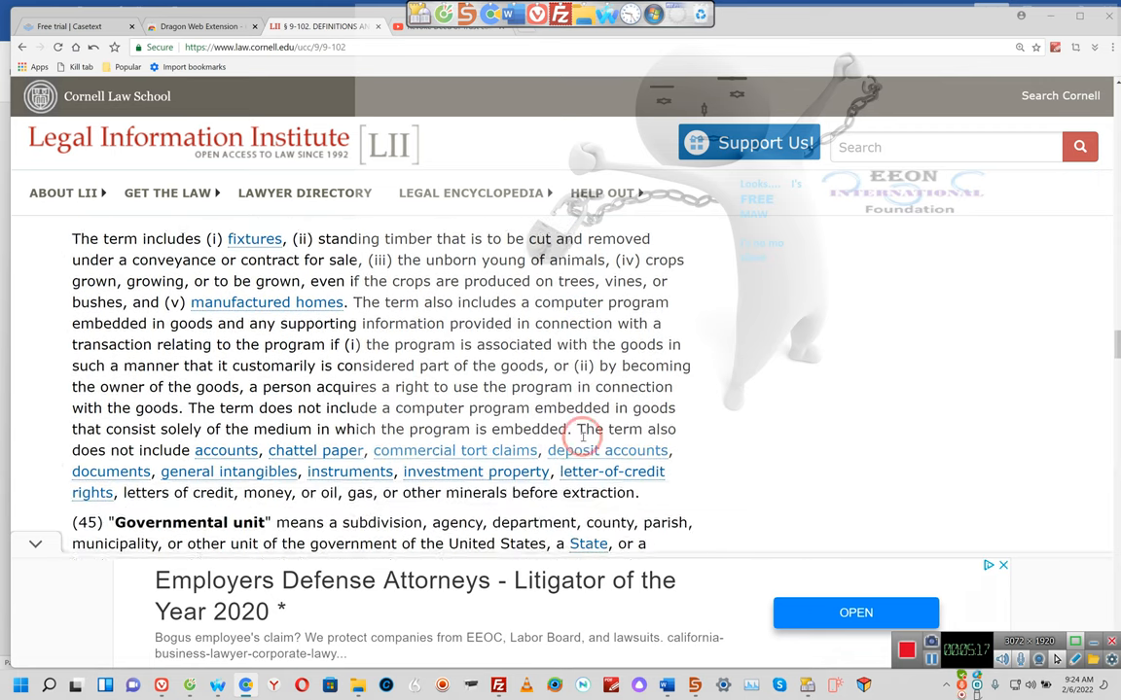
pyautogui.scroll(-3)
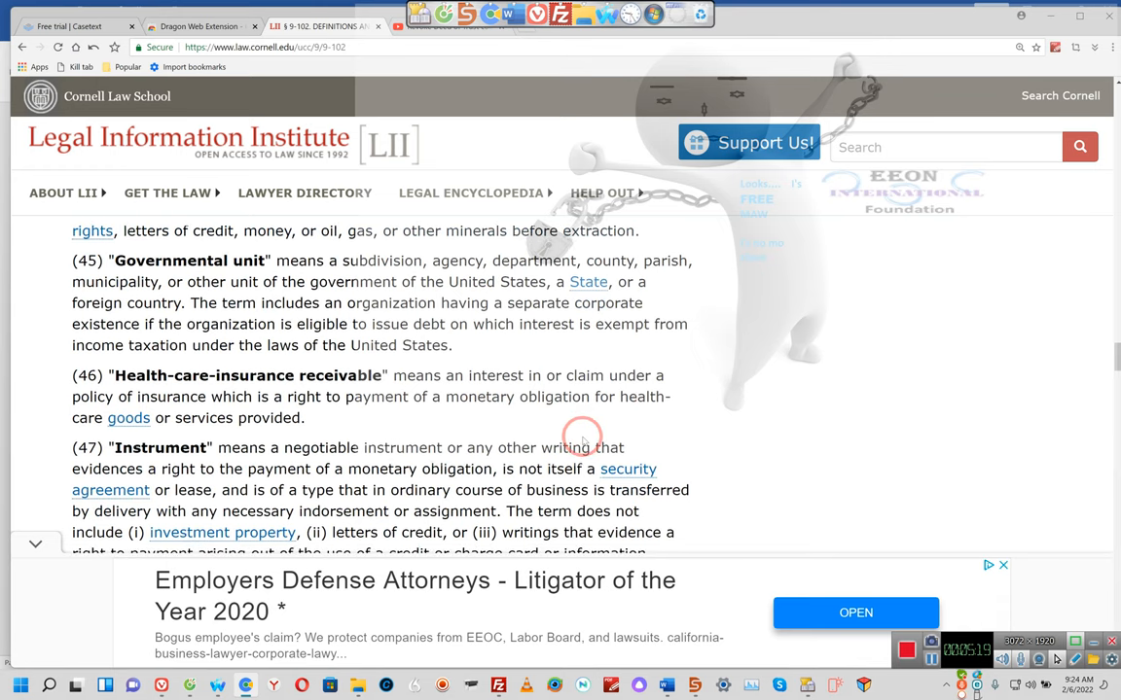
pyautogui.scroll(-3)
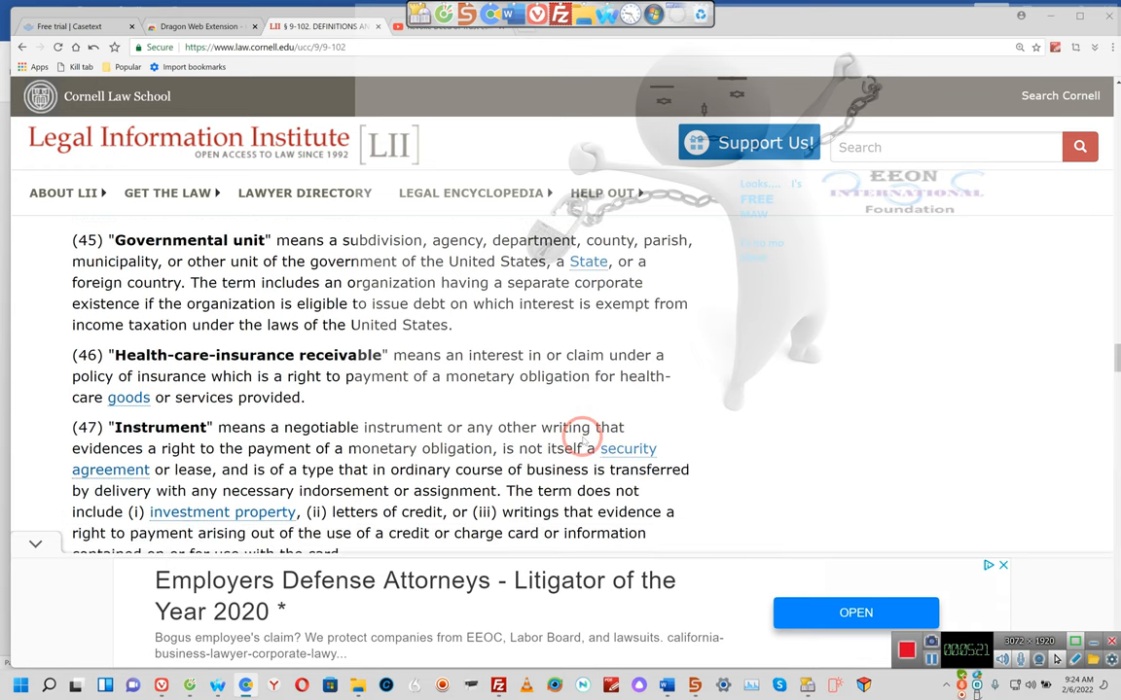
pyautogui.scroll(-3)
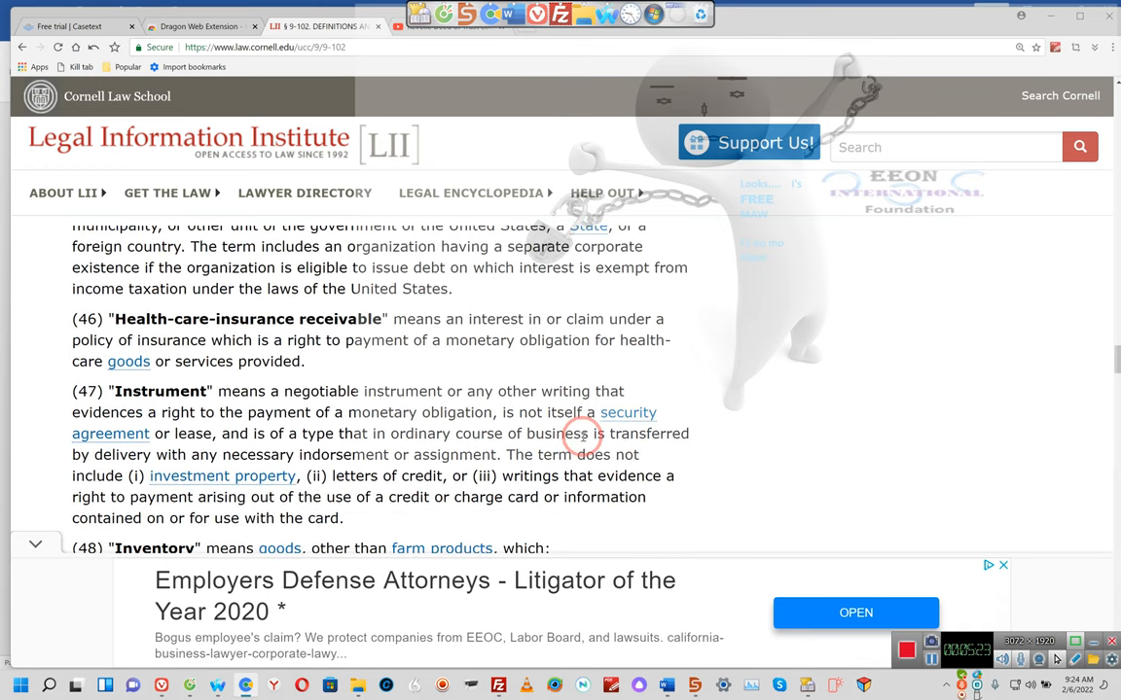
pyautogui.scroll(-3)
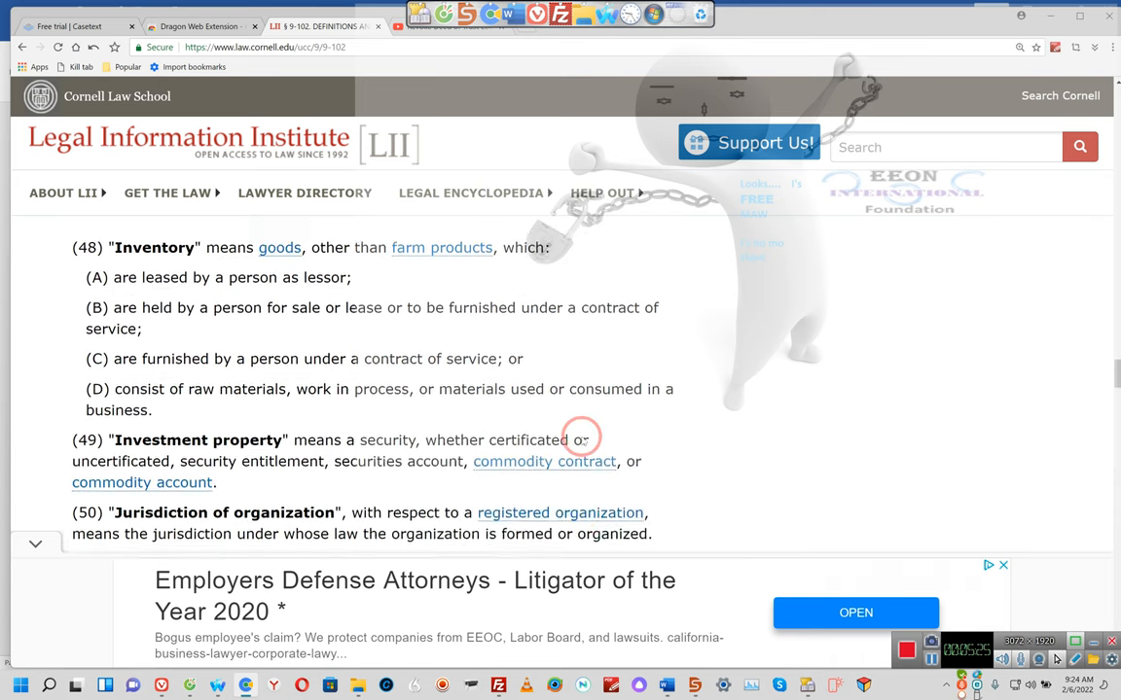
pyautogui.scroll(-3)
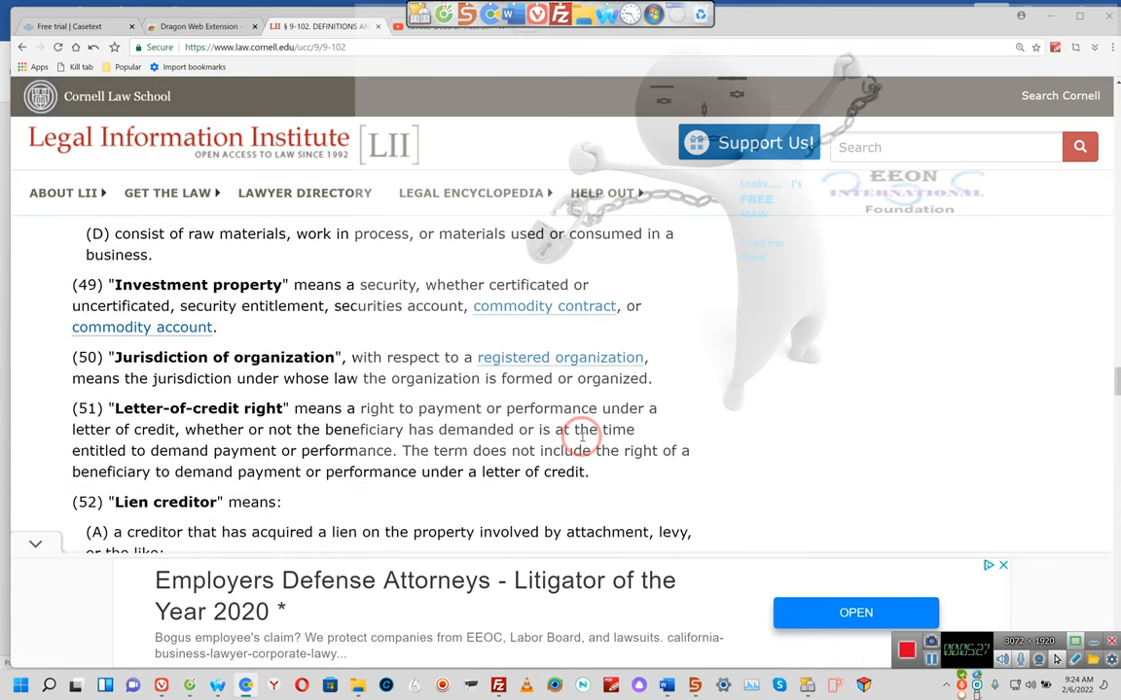
pyautogui.scroll(-3)
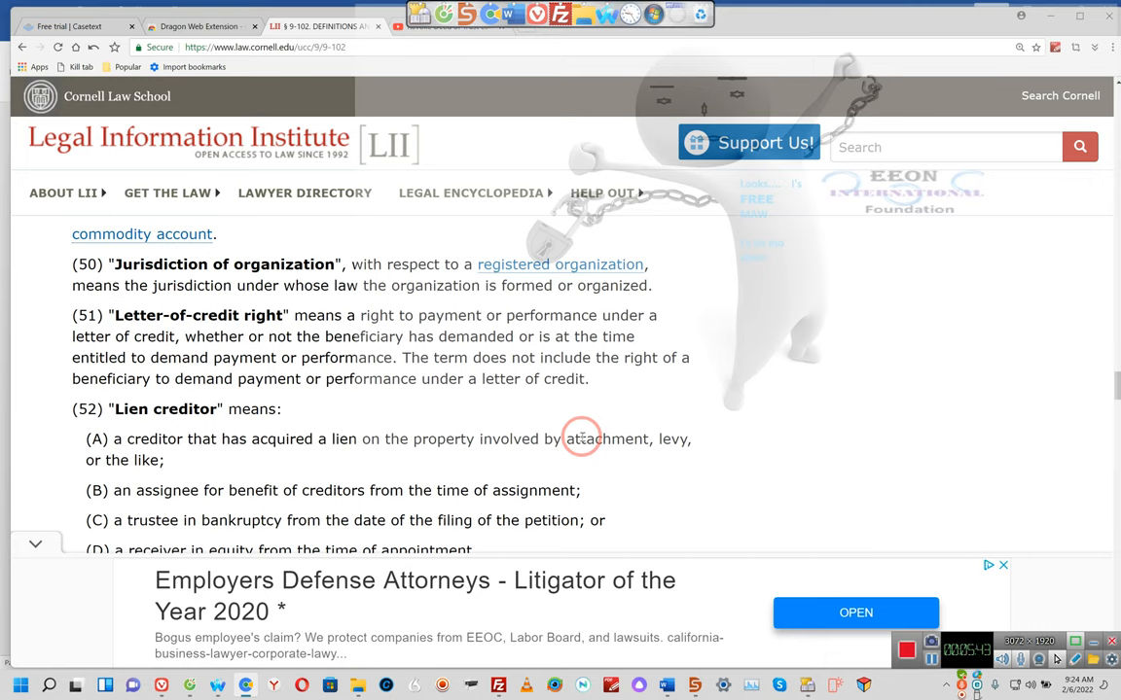
pyautogui.scroll(-3)
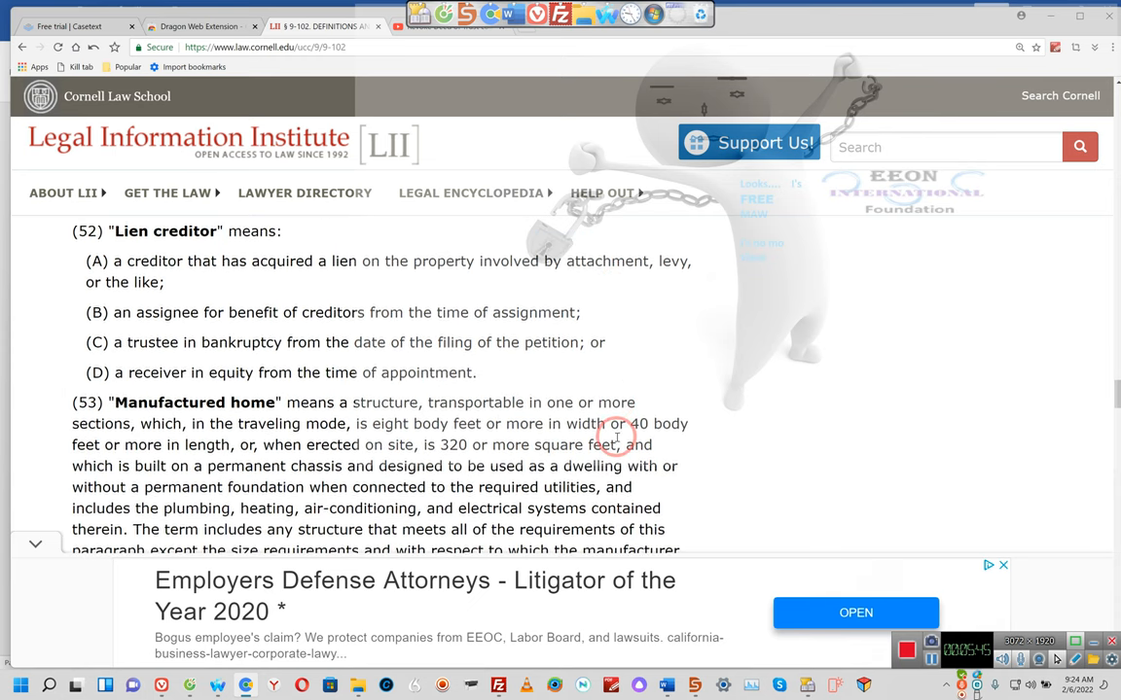
pyautogui.scroll(-3)
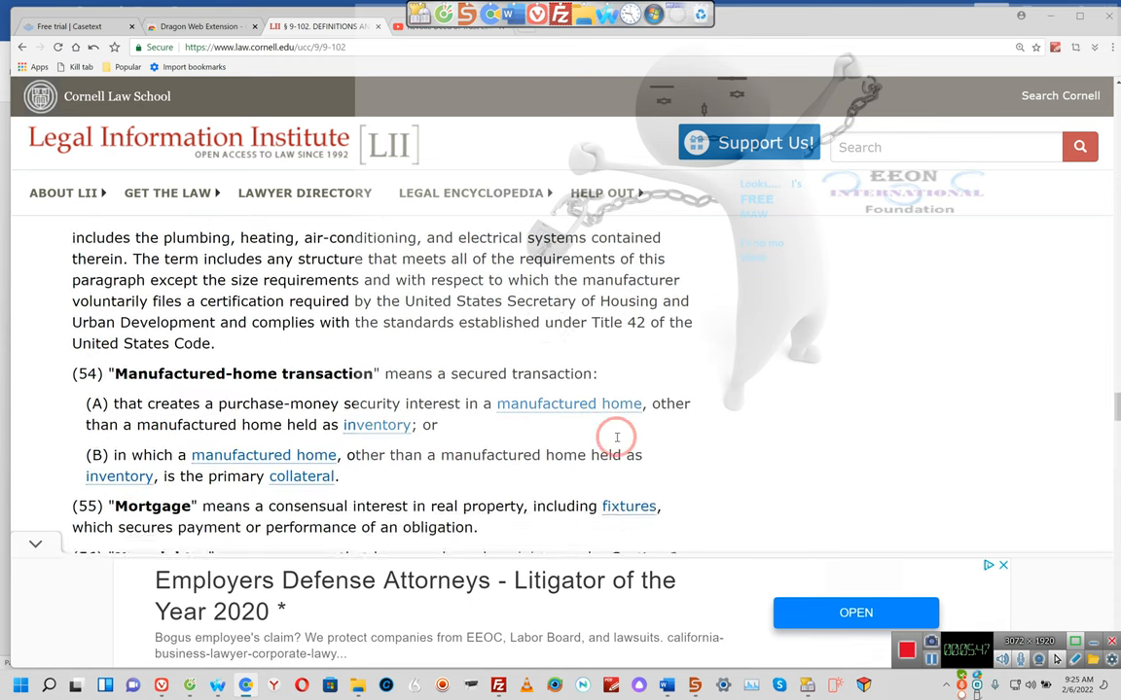
pyautogui.scroll(-3)
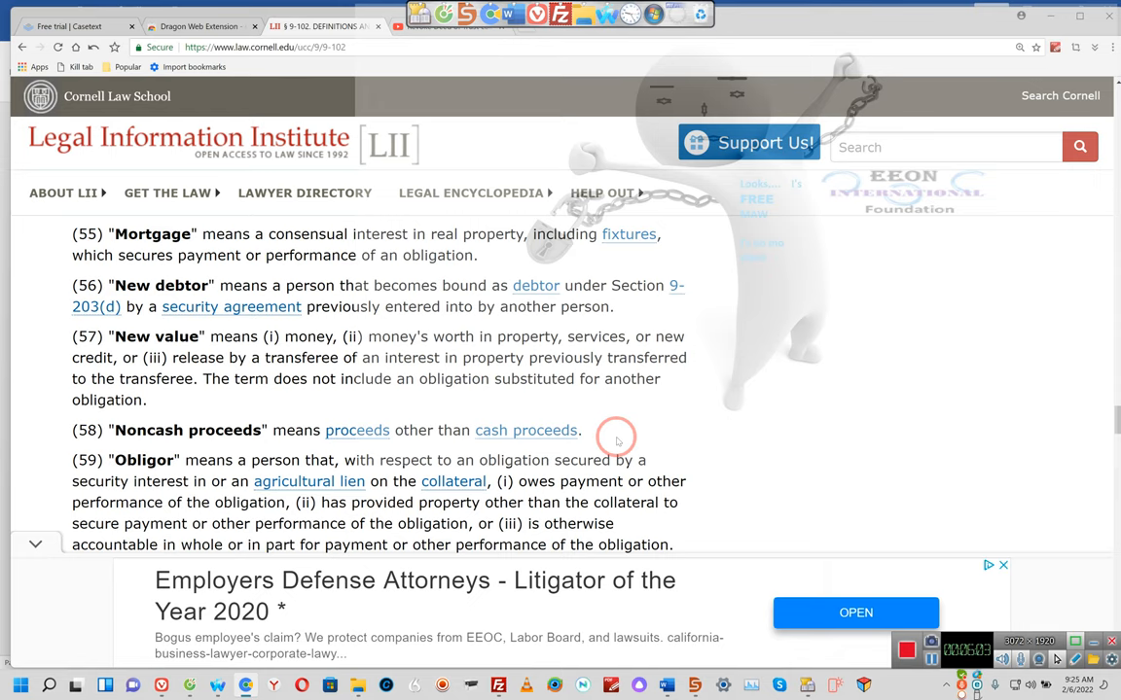
pyautogui.scroll(-3)
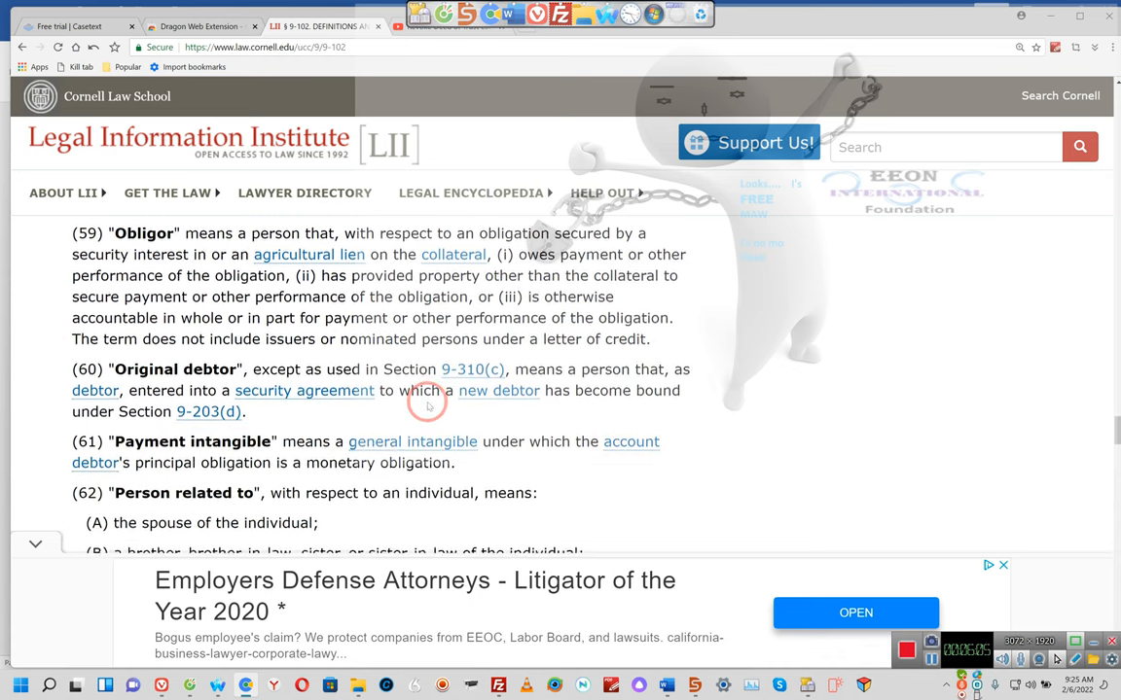
pyautogui.scroll(-3)
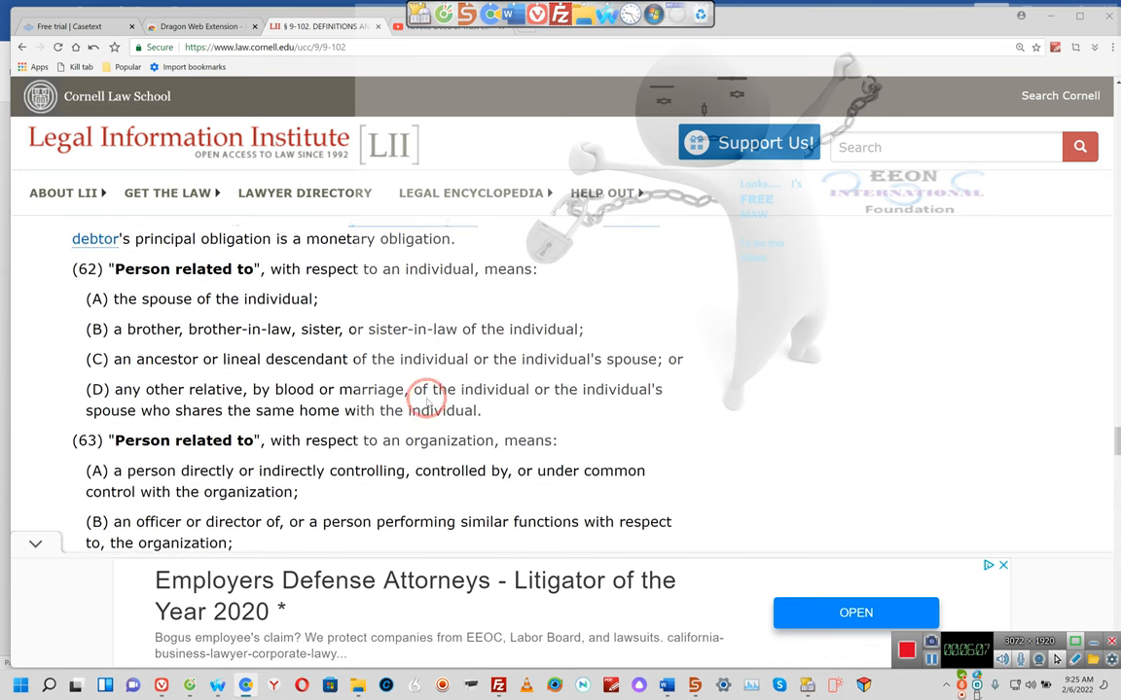
pyautogui.scroll(-3)
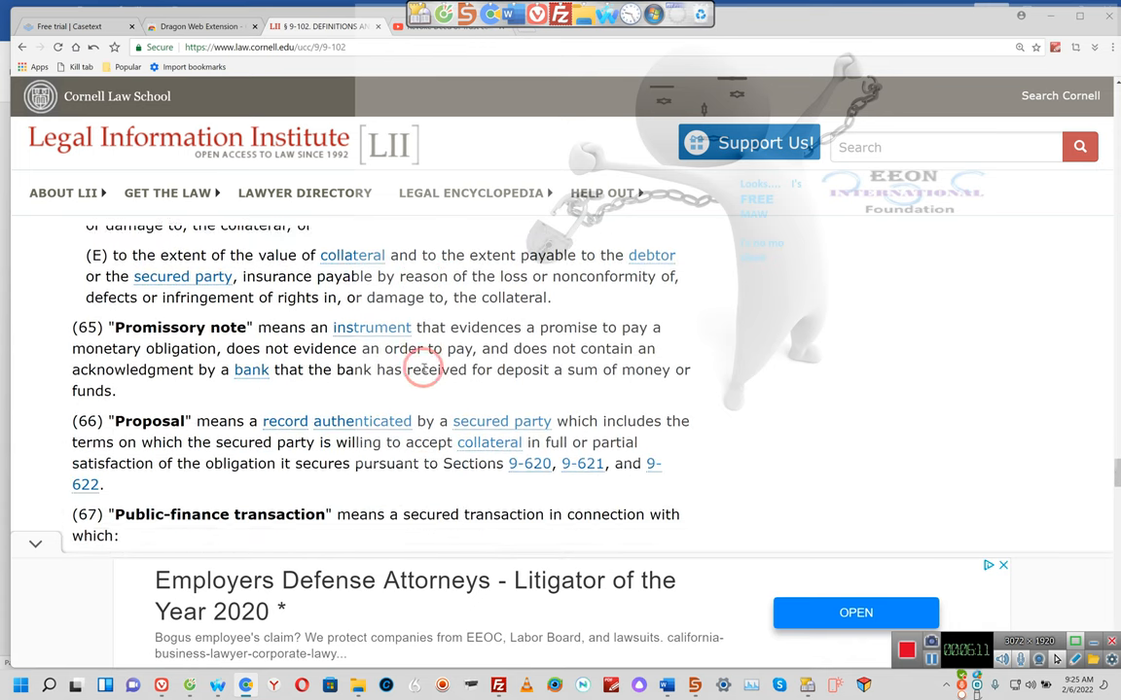
pyautogui.scroll(-3)
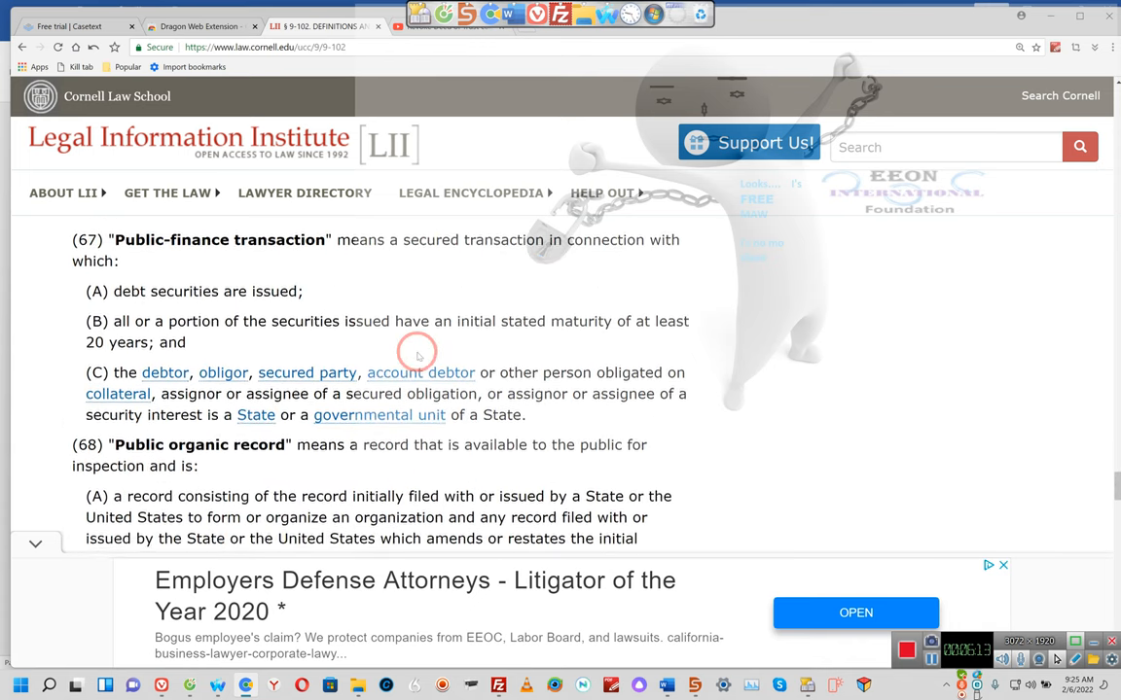
pyautogui.scroll(-3)
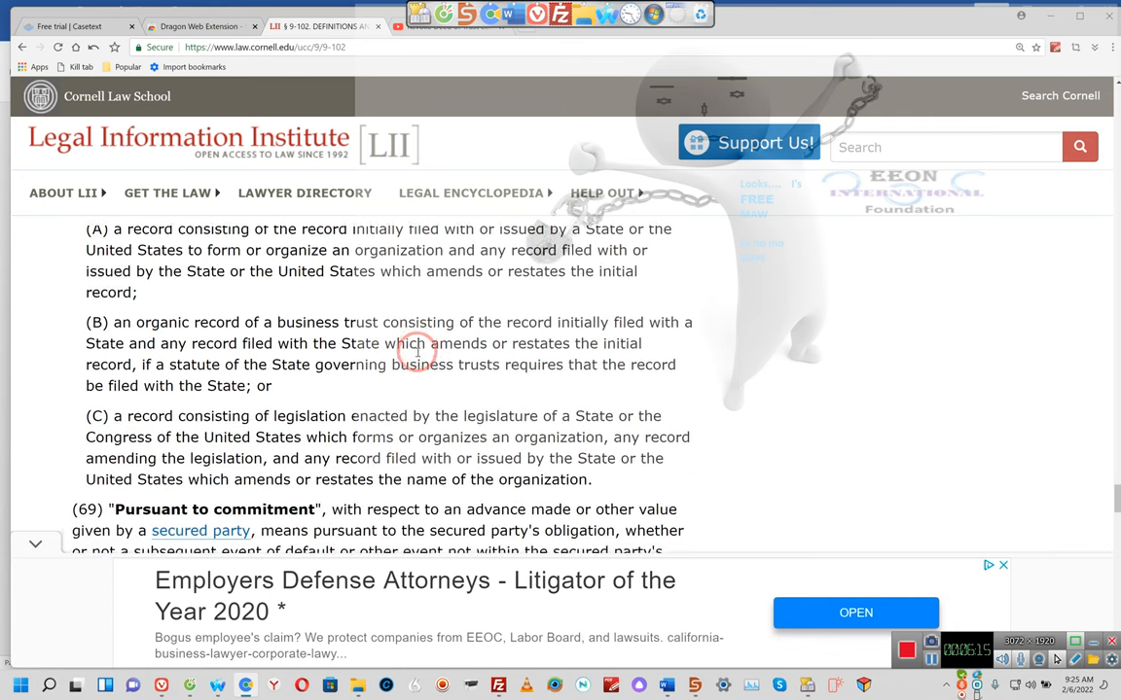
pyautogui.scroll(-3)
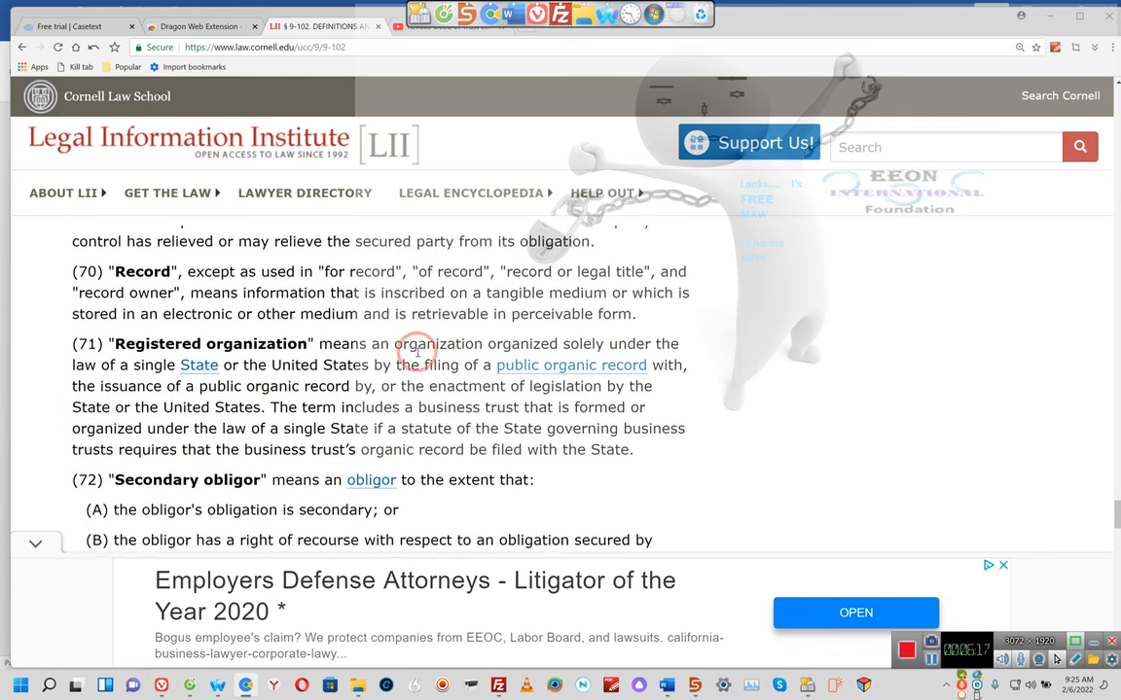
pyautogui.scroll(-3)
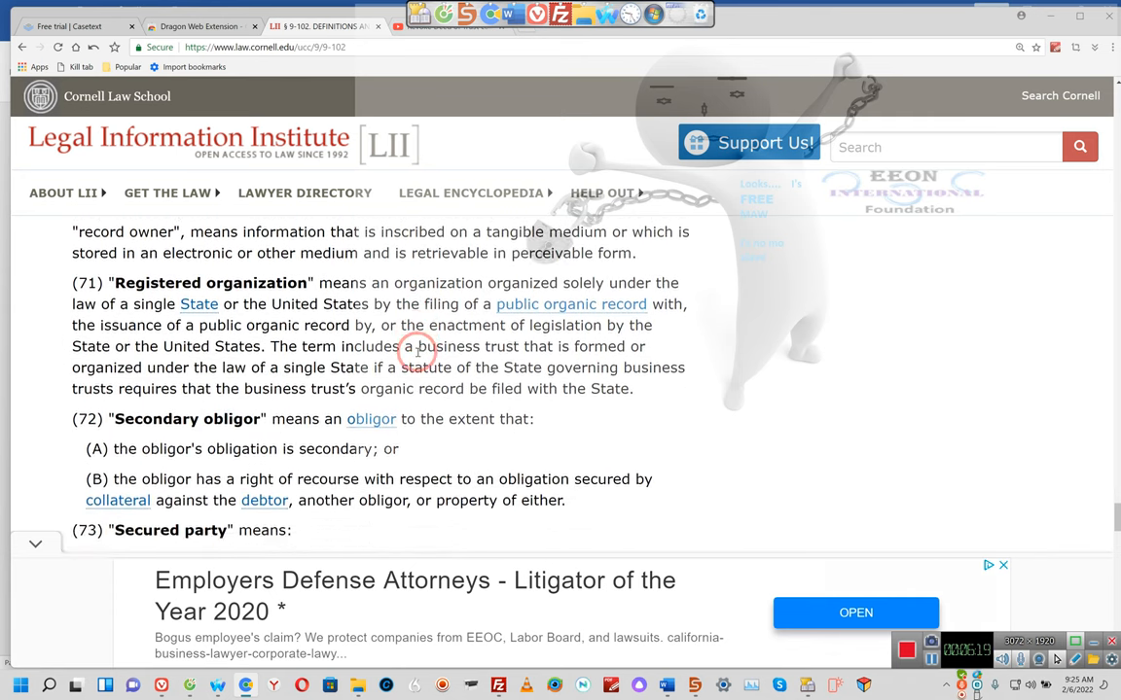
pyautogui.scroll(-3)
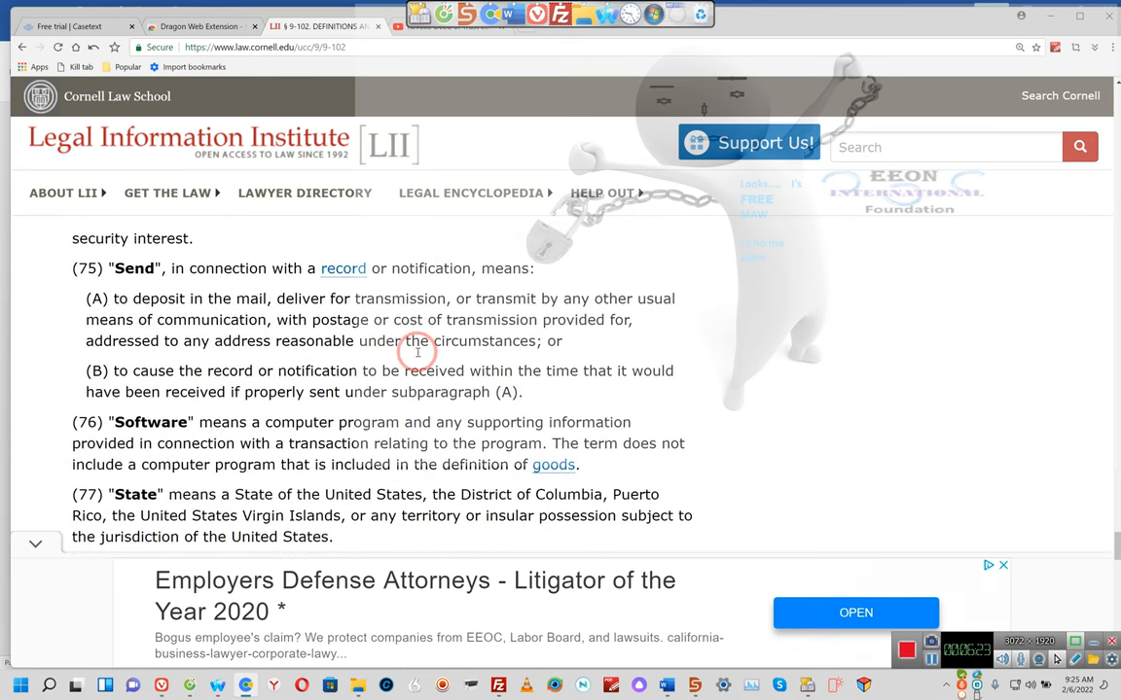
pyautogui.scroll(-3)
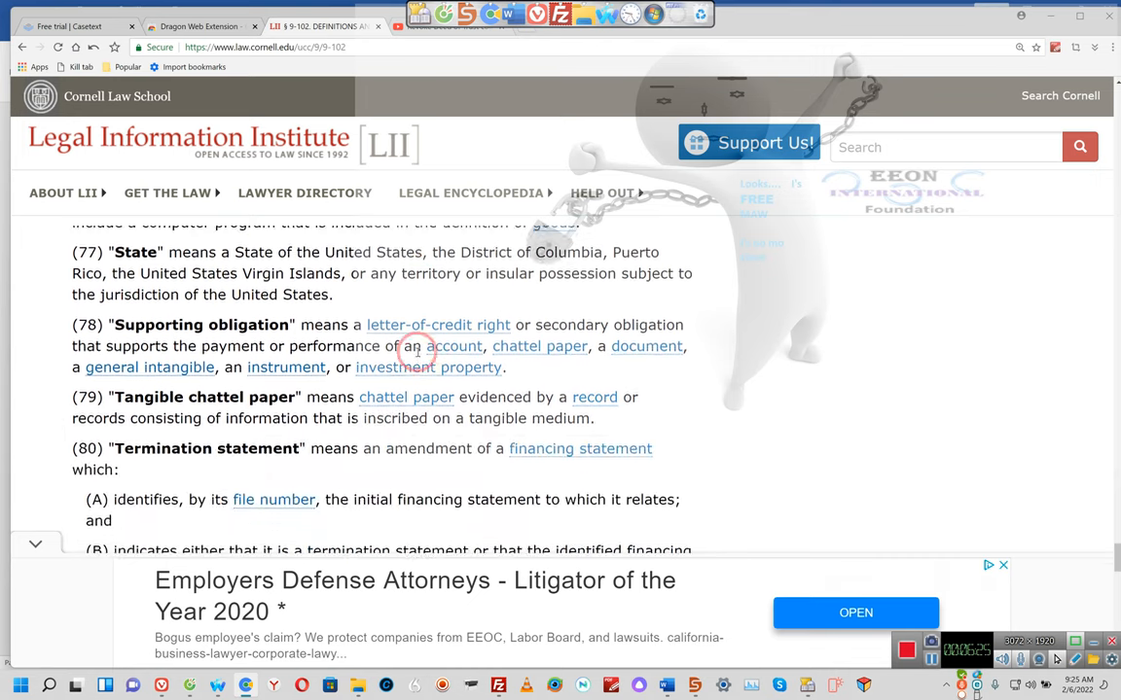
pyautogui.scroll(-3)
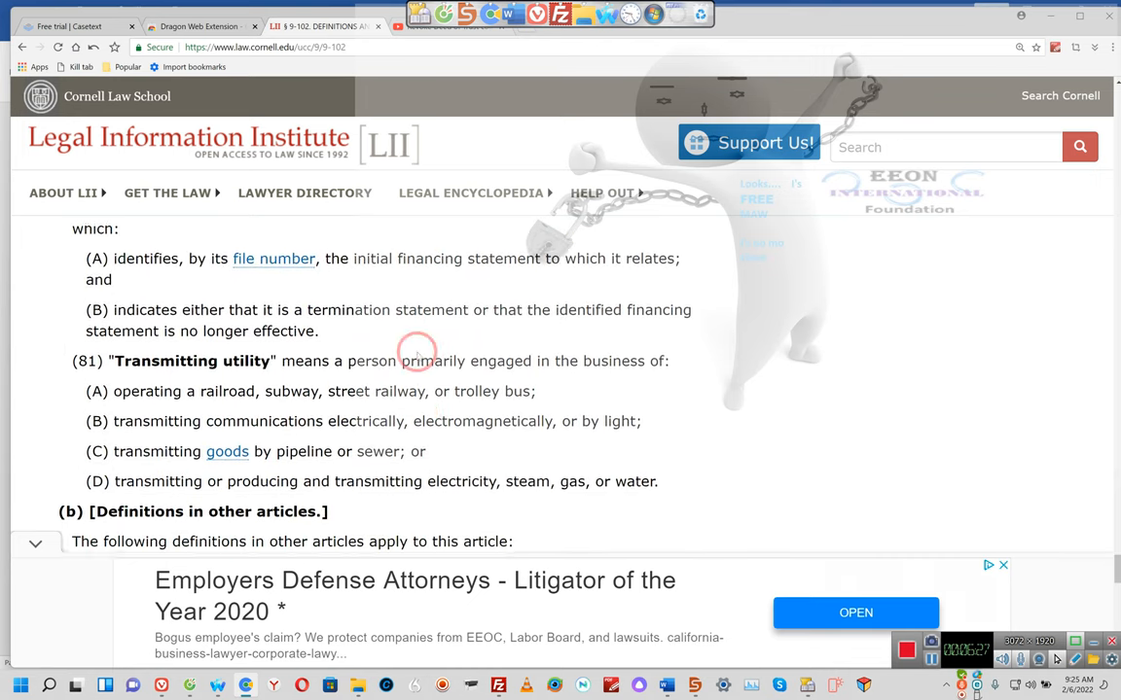
pyautogui.scroll(-3)
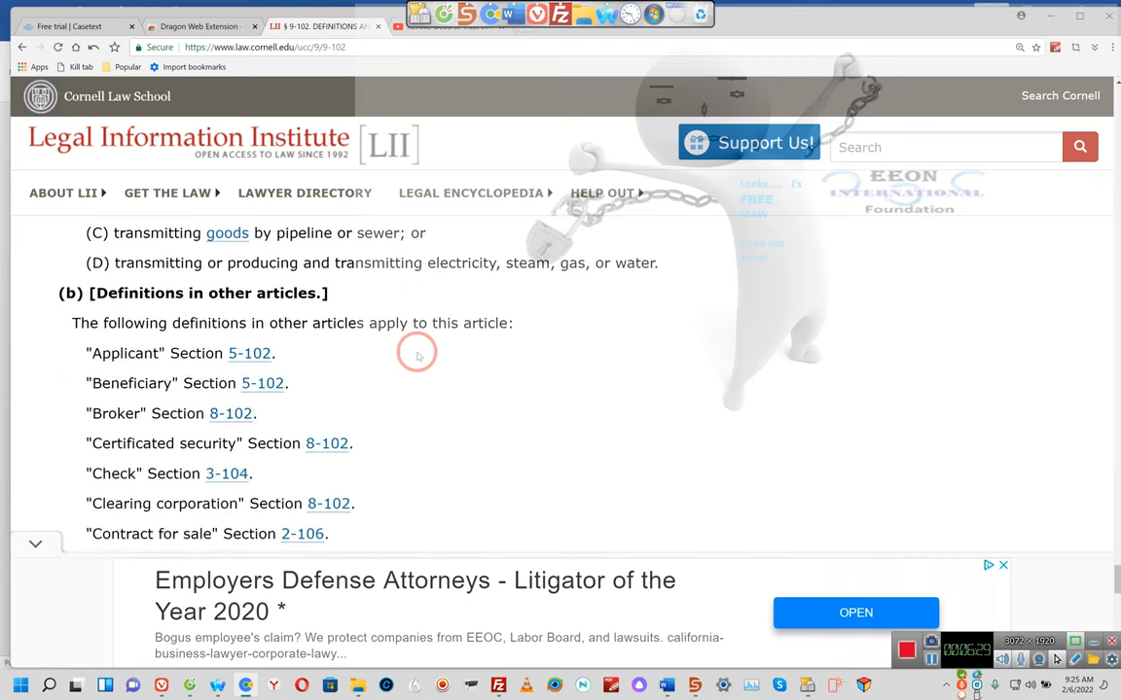
pyautogui.scroll(3)
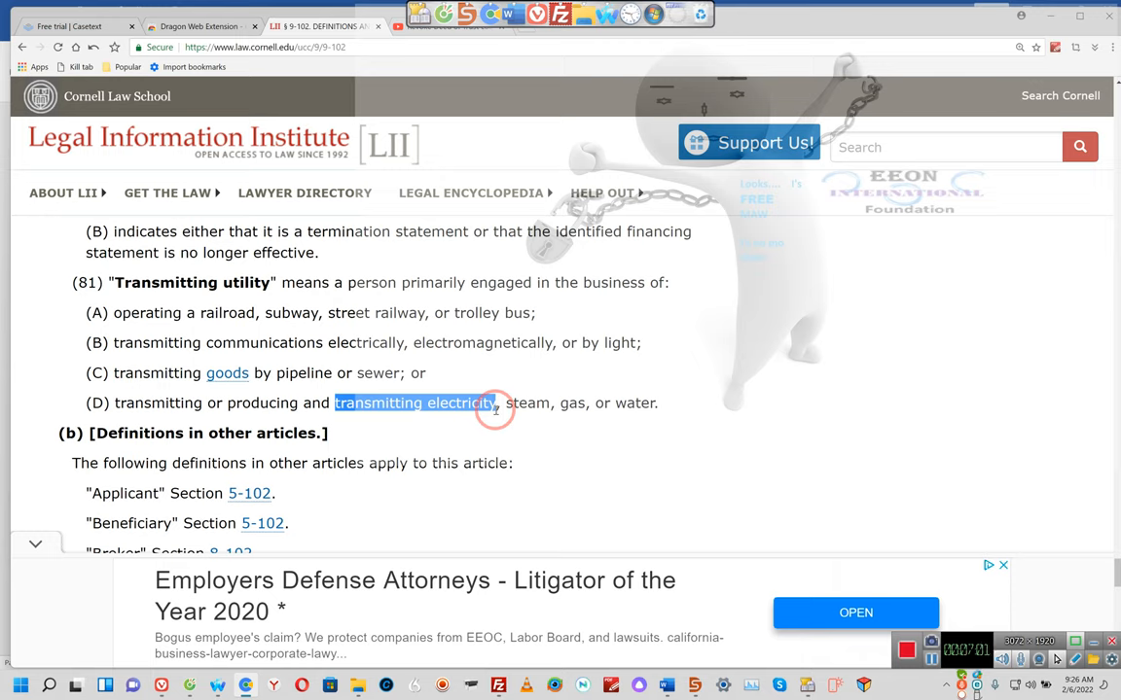
pyautogui.moveTo(112, 340)
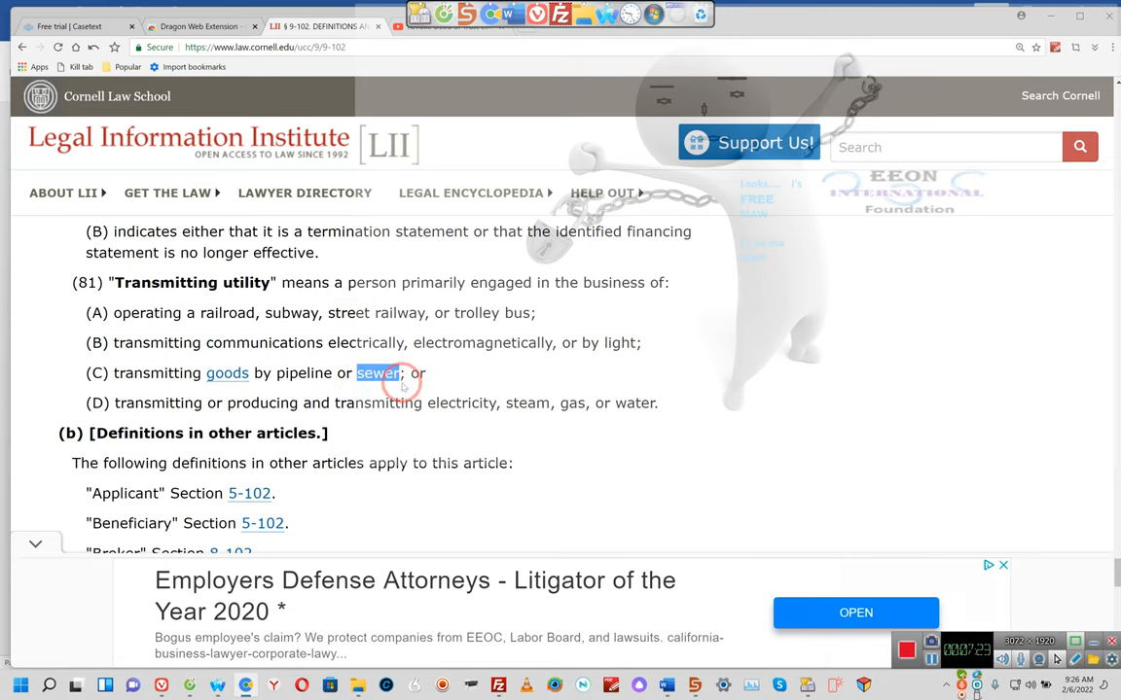
# Step: Read the § 9-102 index of definitions down to 'Security certificate', then go Back
pyautogui.scroll(-3)
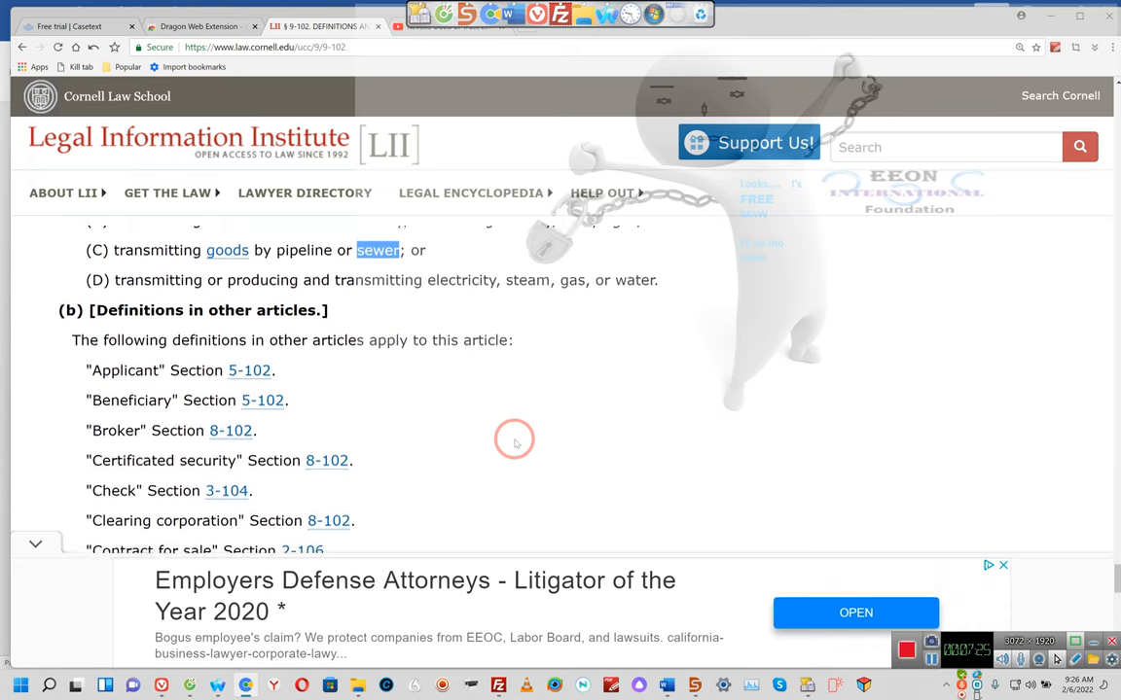
pyautogui.scroll(-3)
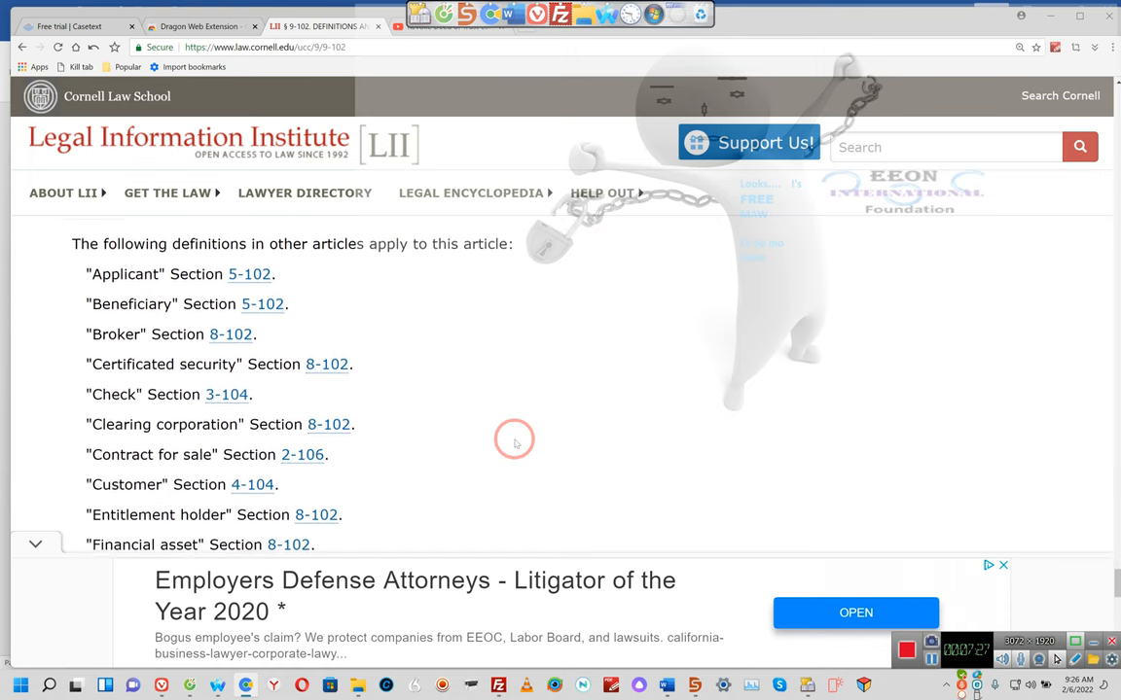
pyautogui.scroll(-3)
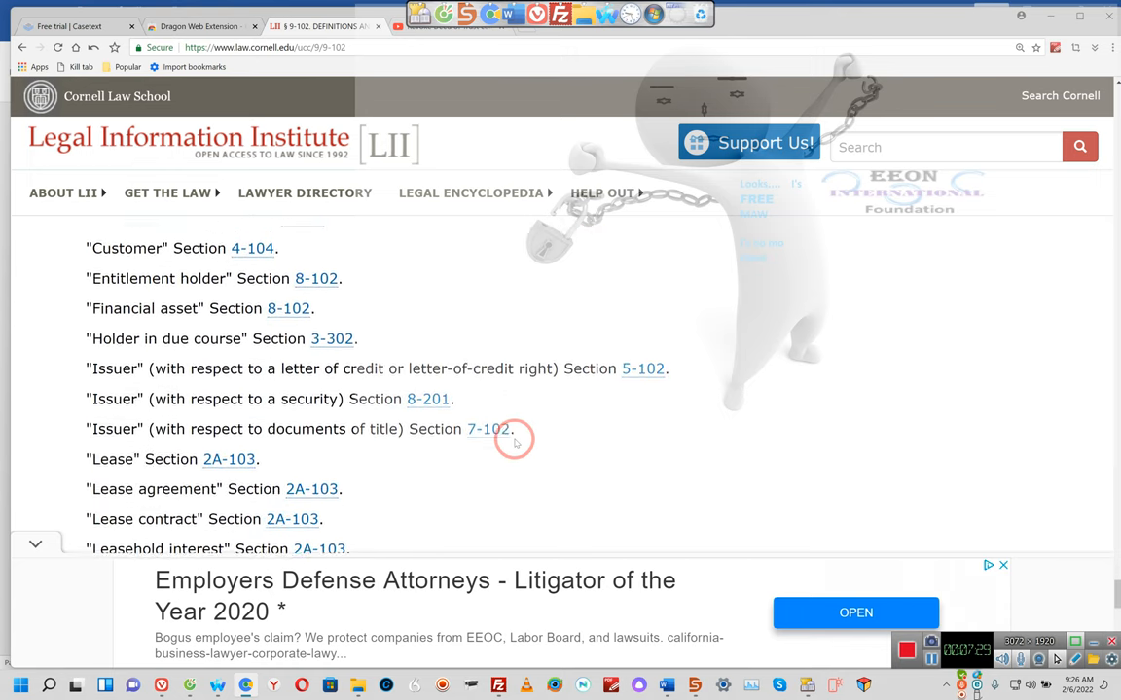
pyautogui.scroll(-3)
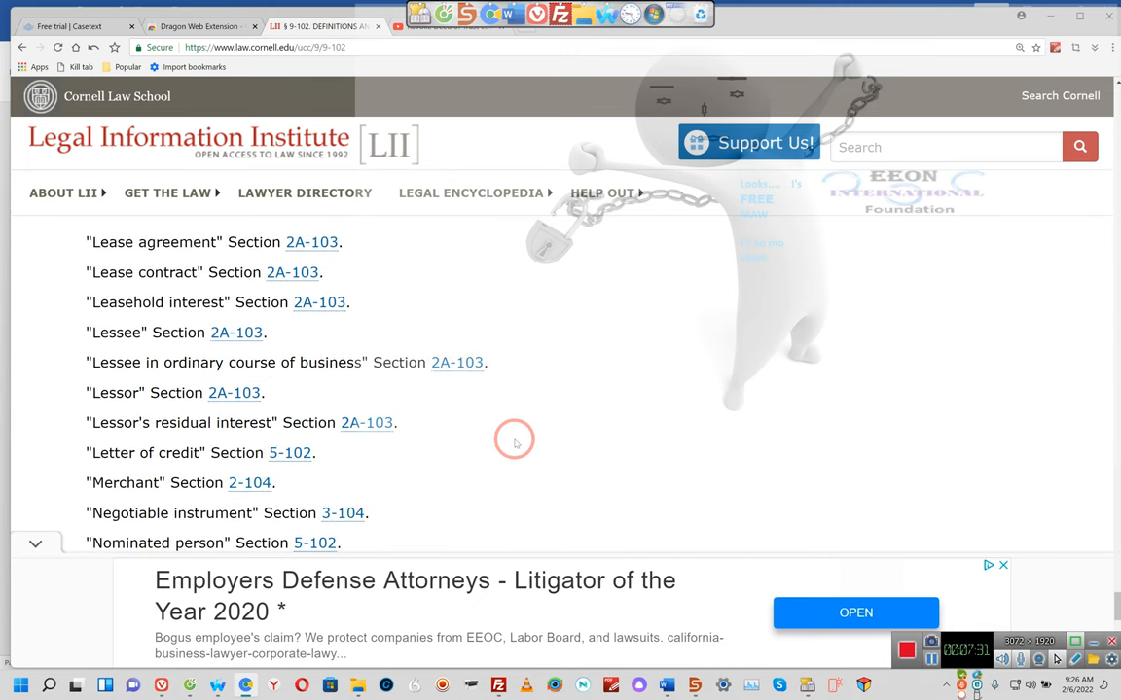
pyautogui.scroll(-3)
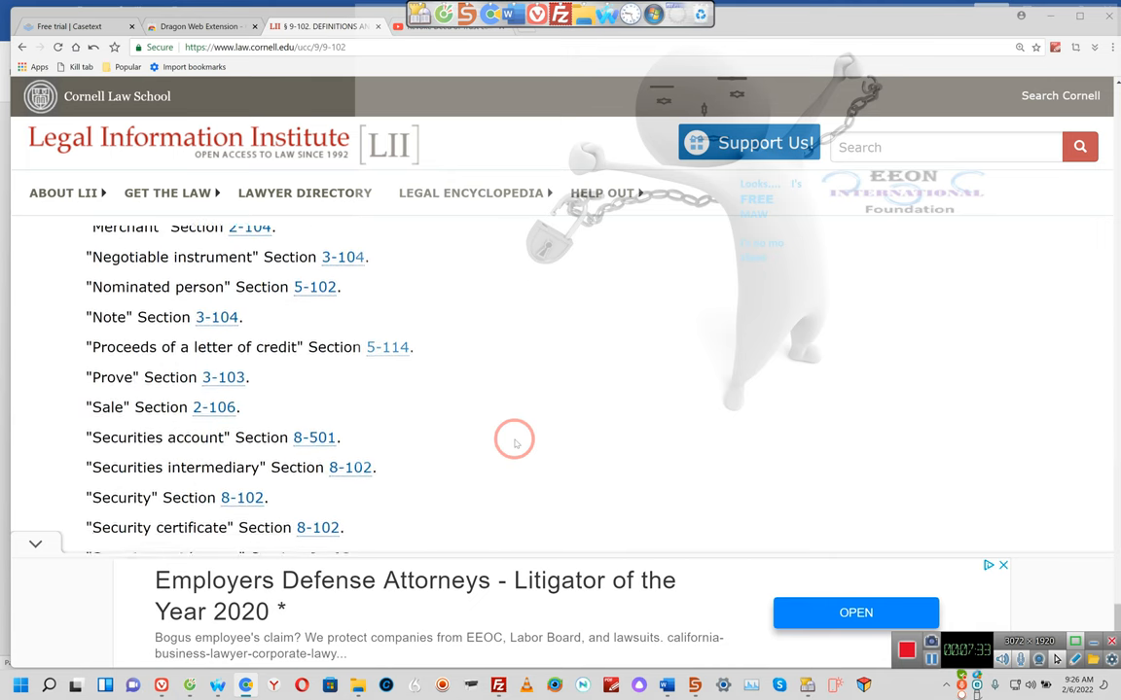
pyautogui.scroll(-3)
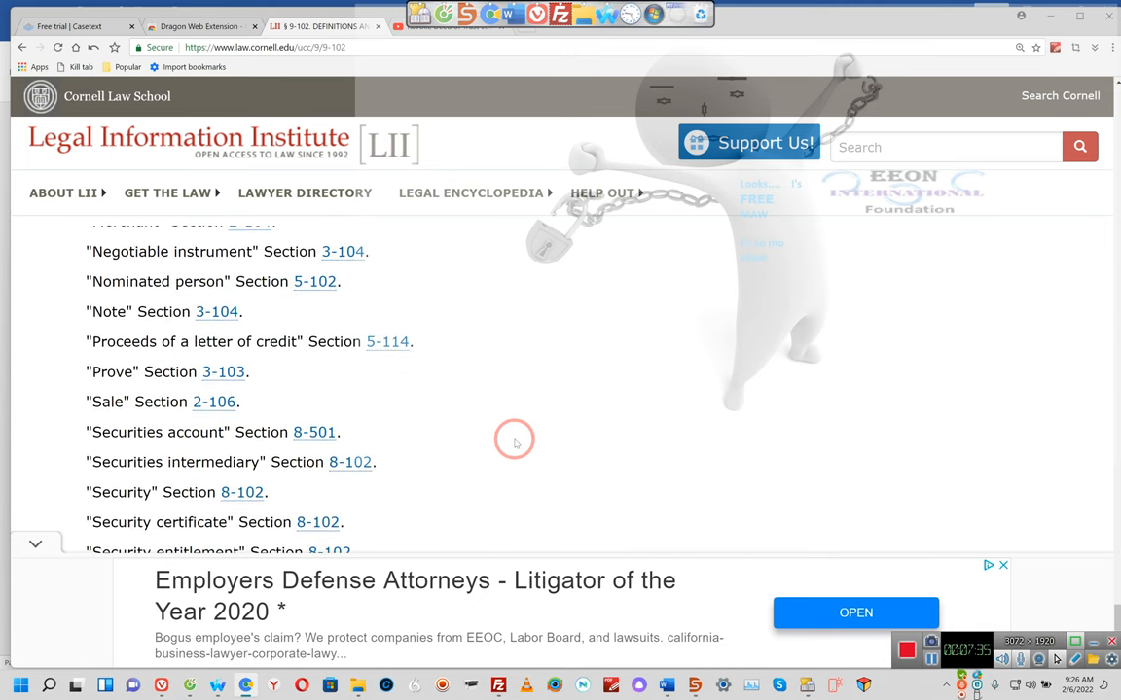
pyautogui.click(23, 46)
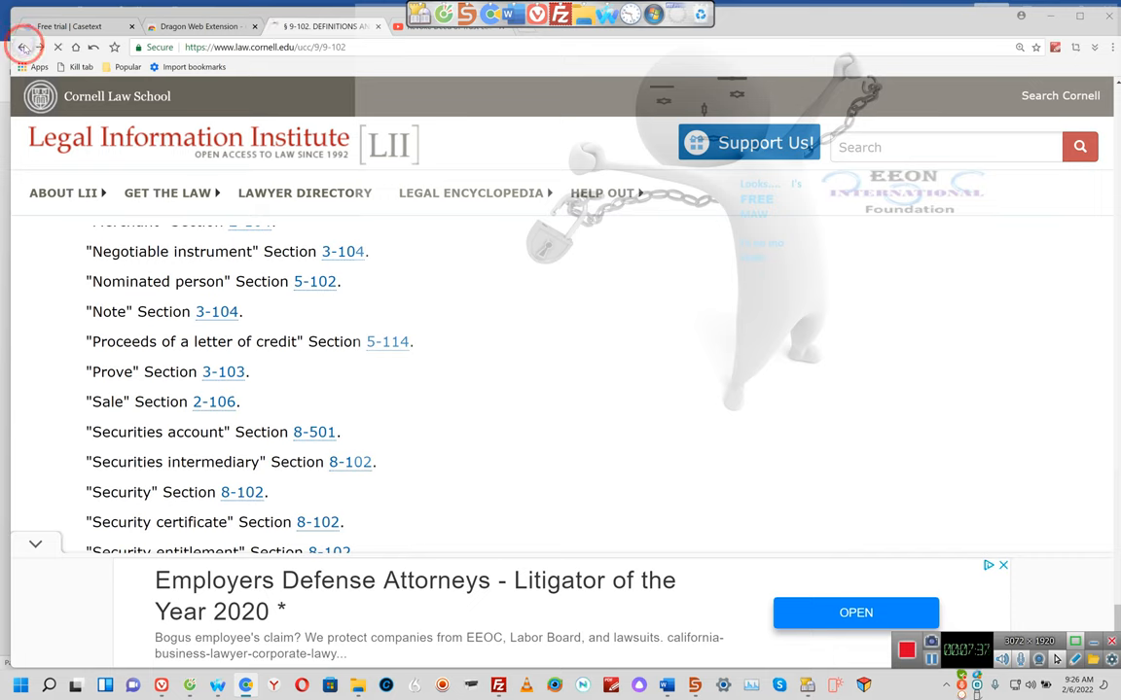
# Step: Return to Article 9, open § 9-109 Scope, and read subsections (a) through (c)
pyautogui.click(23, 47)
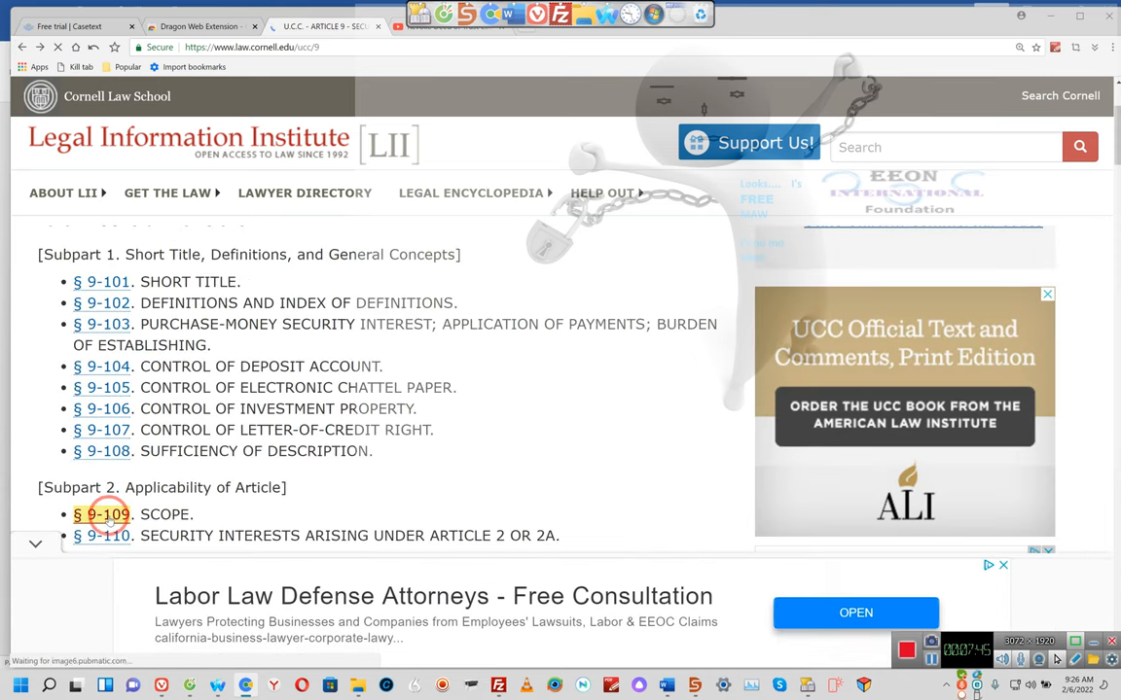
pyautogui.click(101, 514)
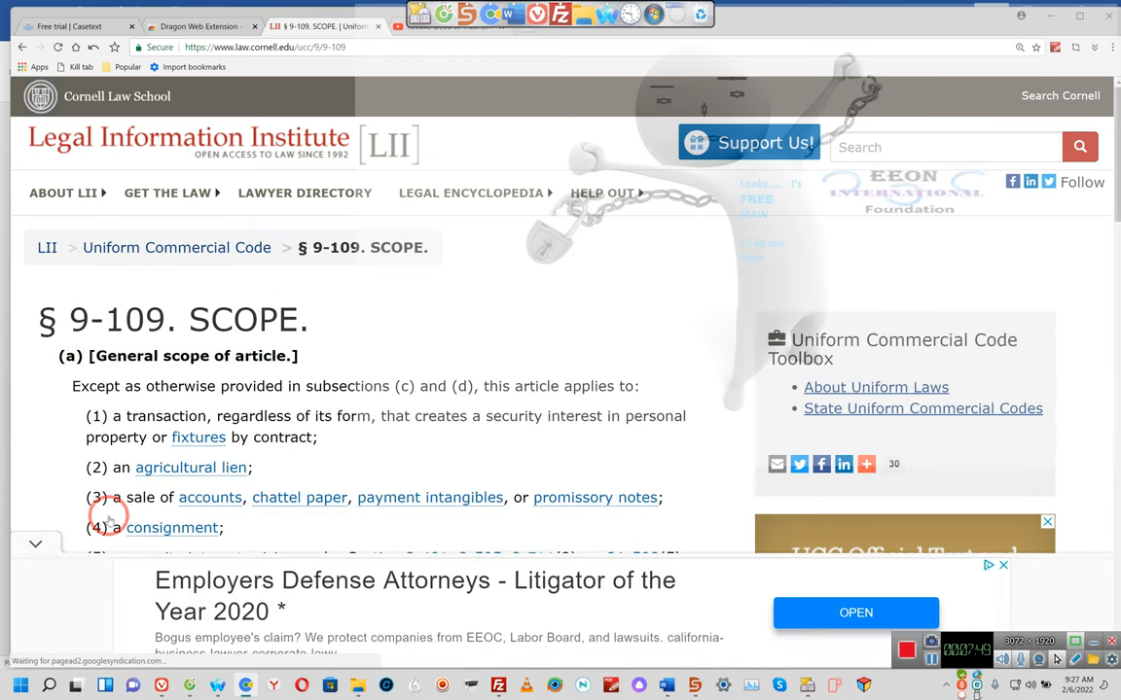
pyautogui.scroll(-3)
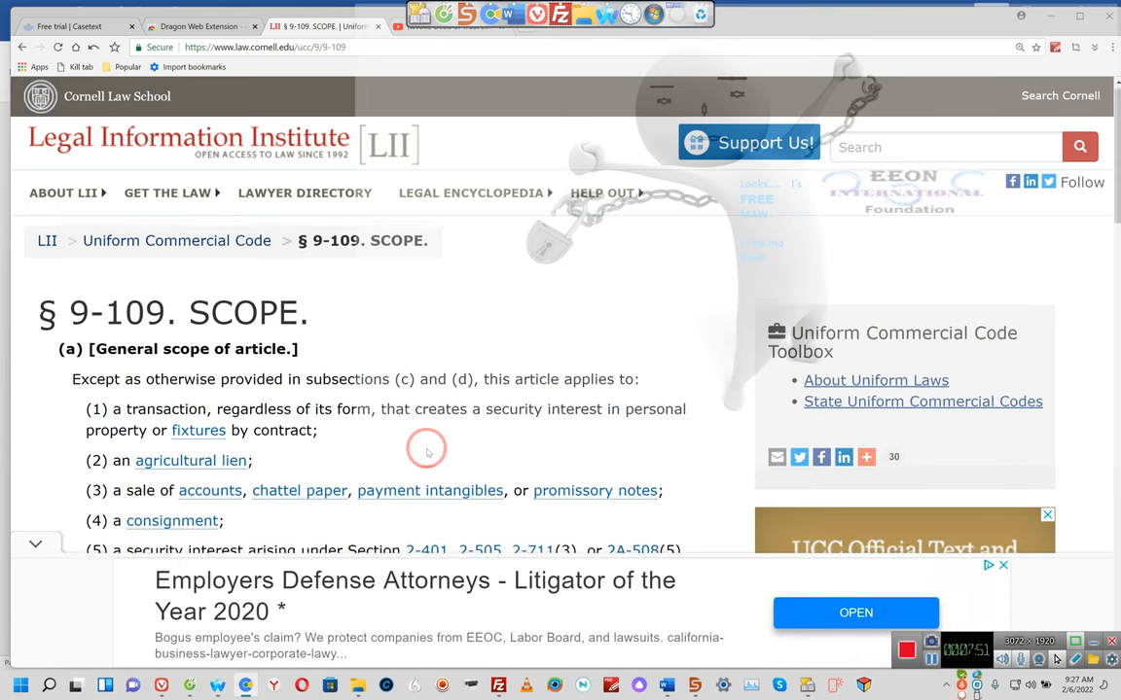
pyautogui.scroll(-3)
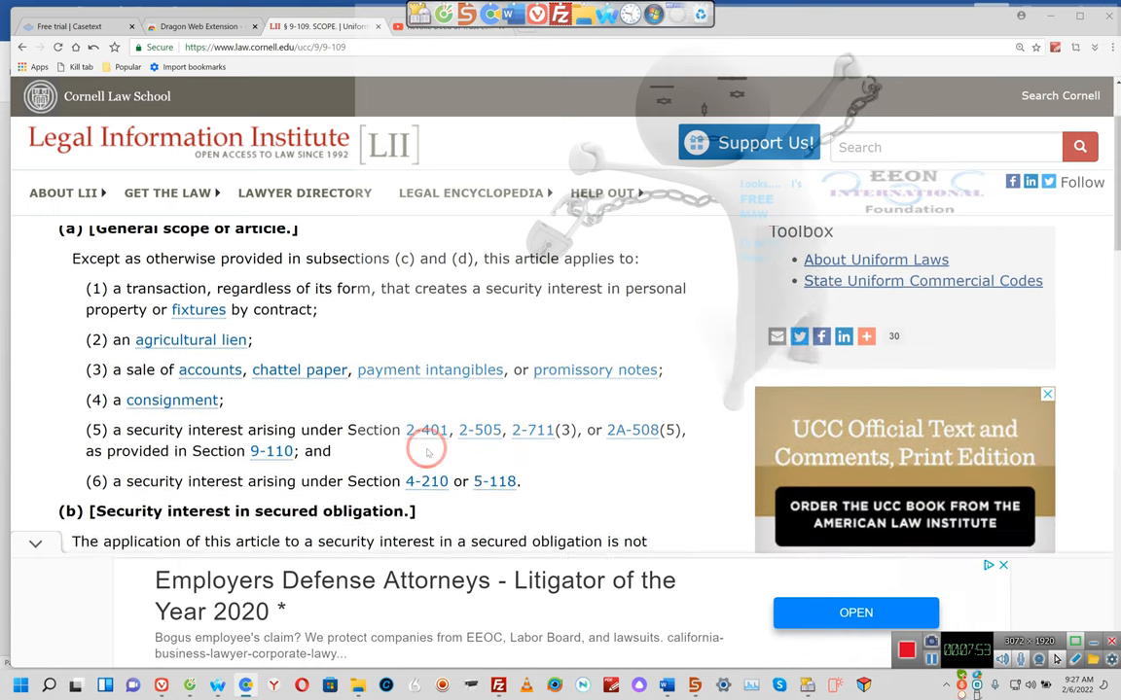
pyautogui.scroll(-3)
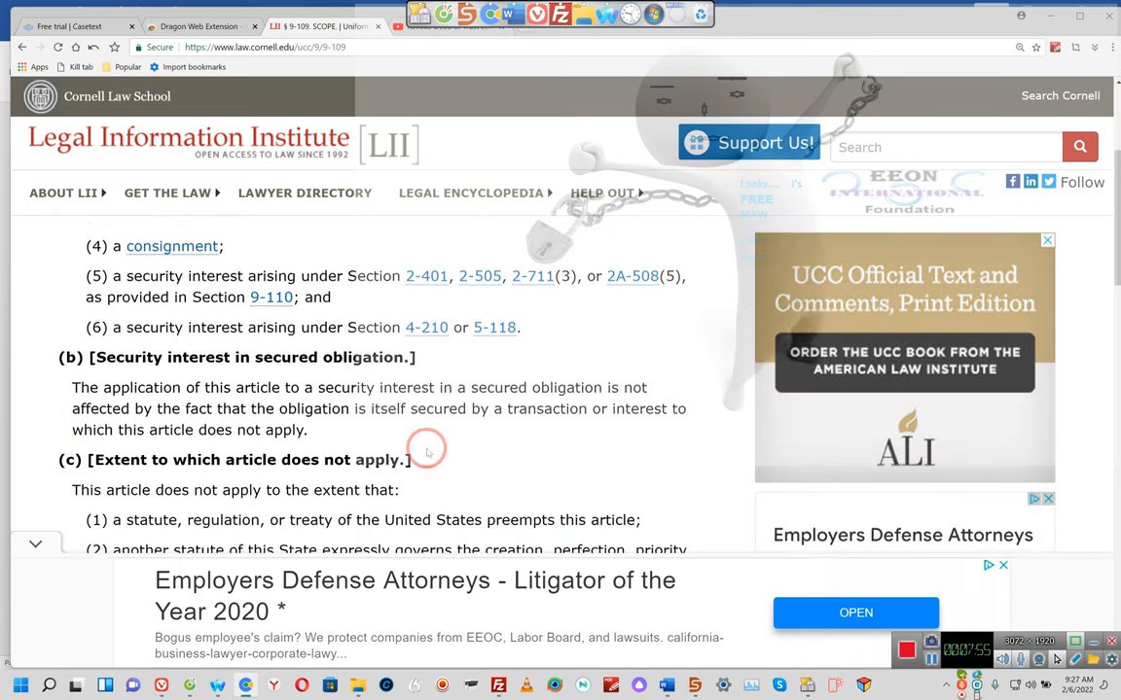
pyautogui.scroll(-3)
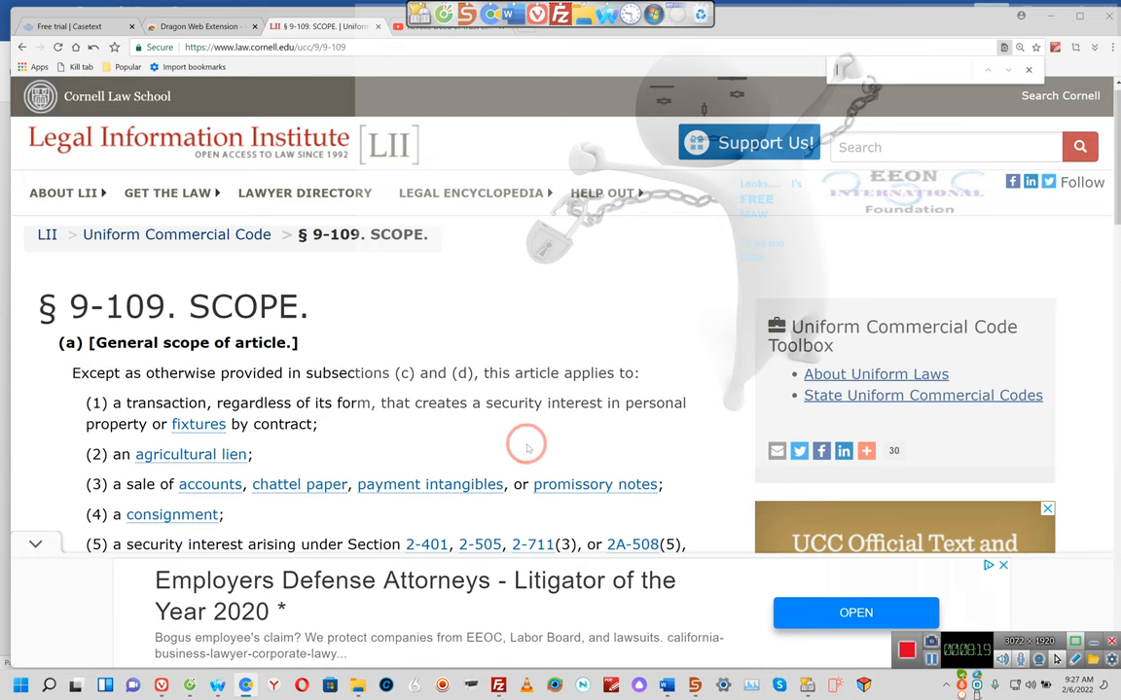
pyautogui.scroll(-3)
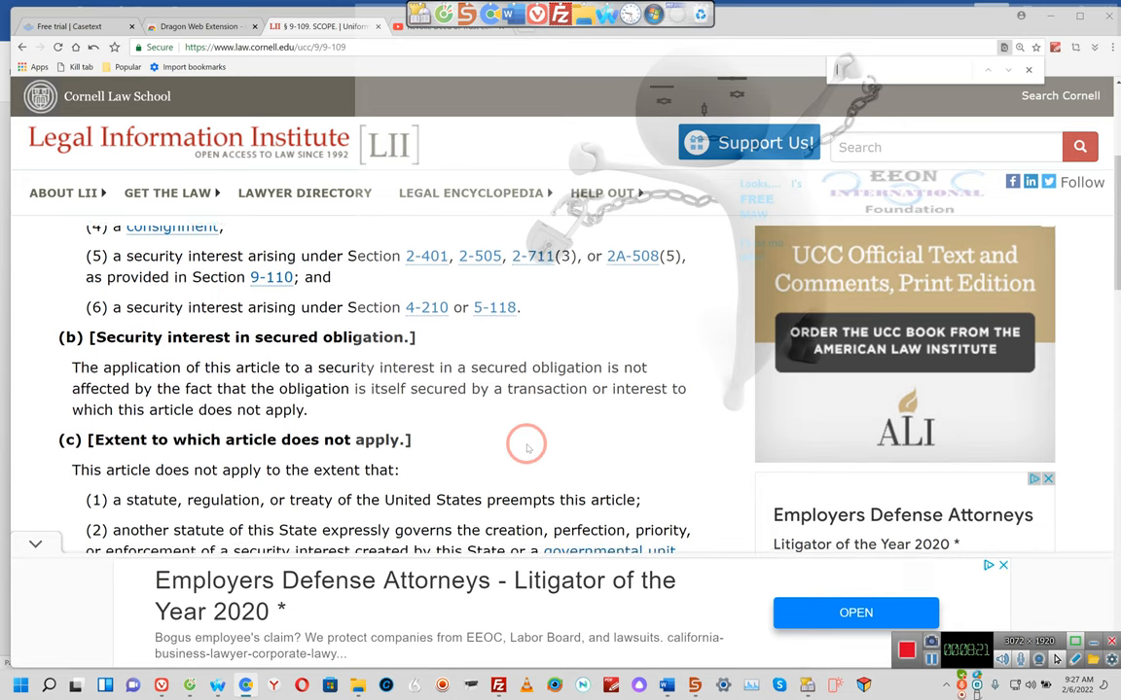
pyautogui.scroll(-3)
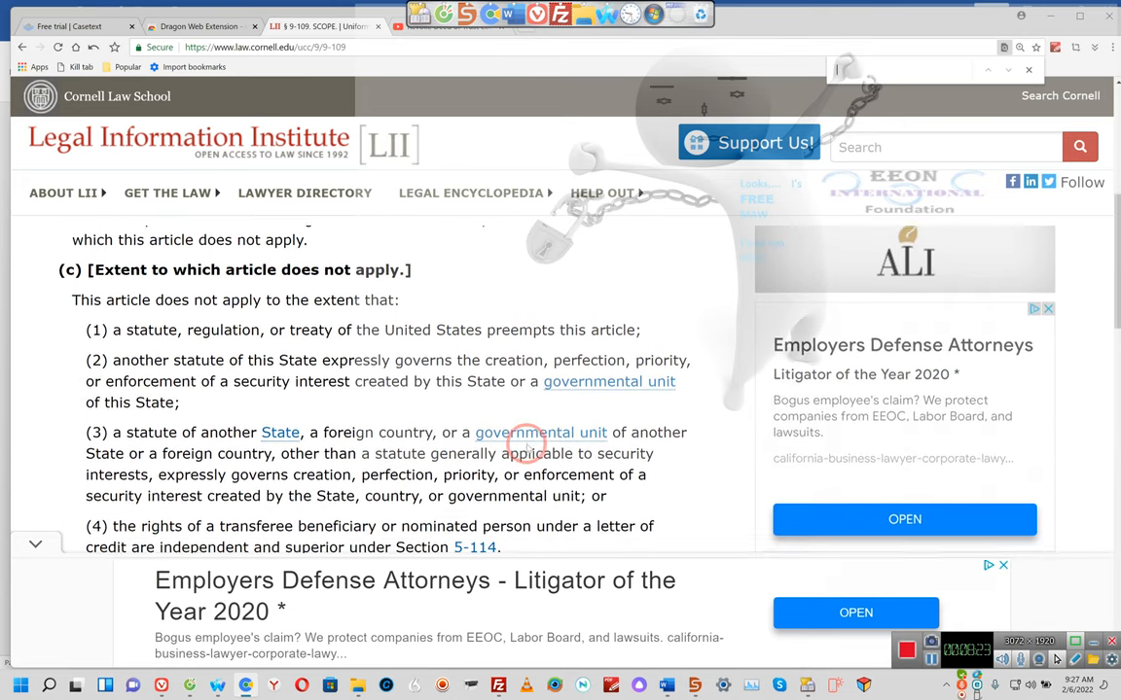
pyautogui.scroll(-3)
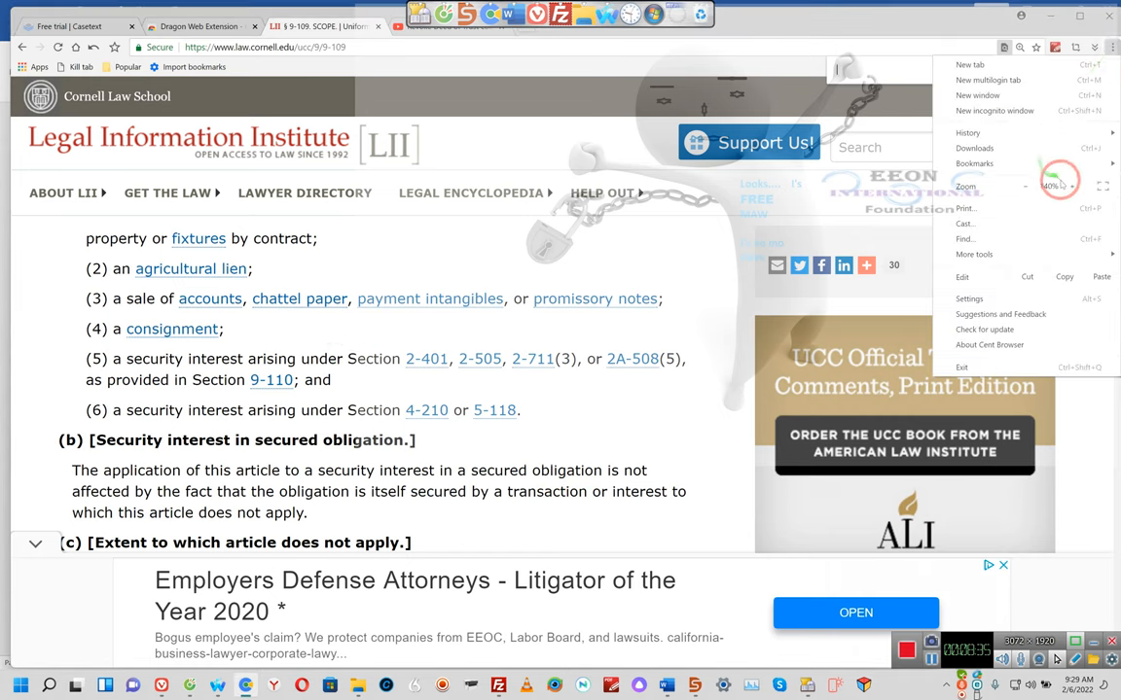
# Step: Raise the browser zoom on the § 9-109 Scope page from 140% to 145%
pyautogui.click(1074, 186)
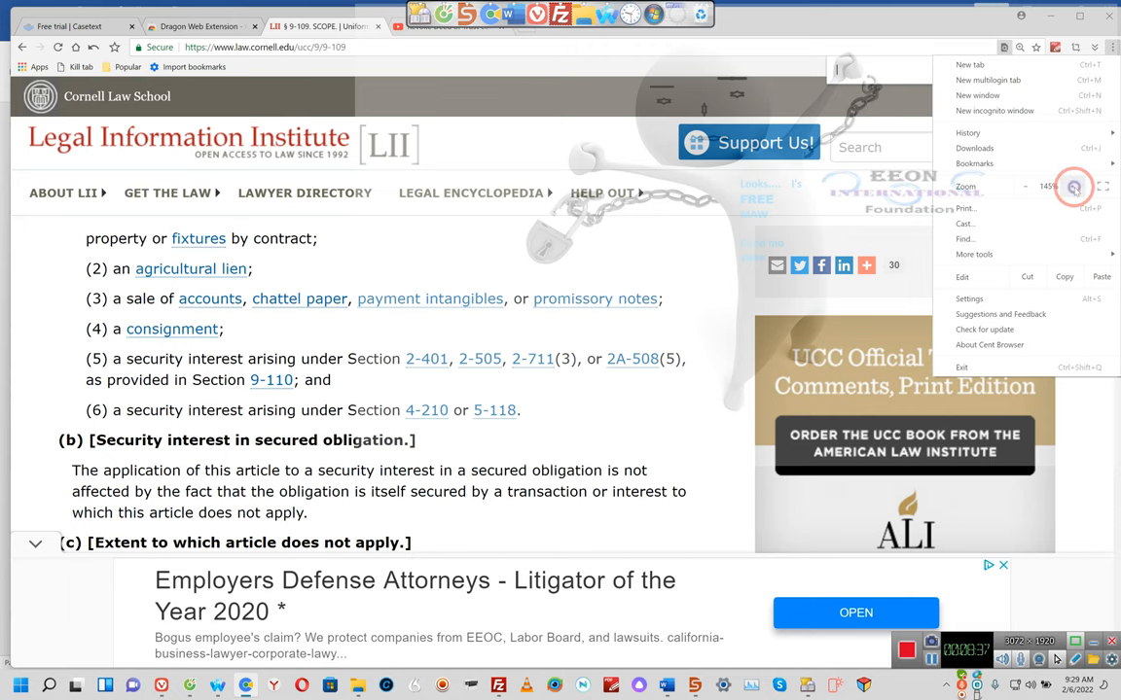
pyautogui.click(1074, 186)
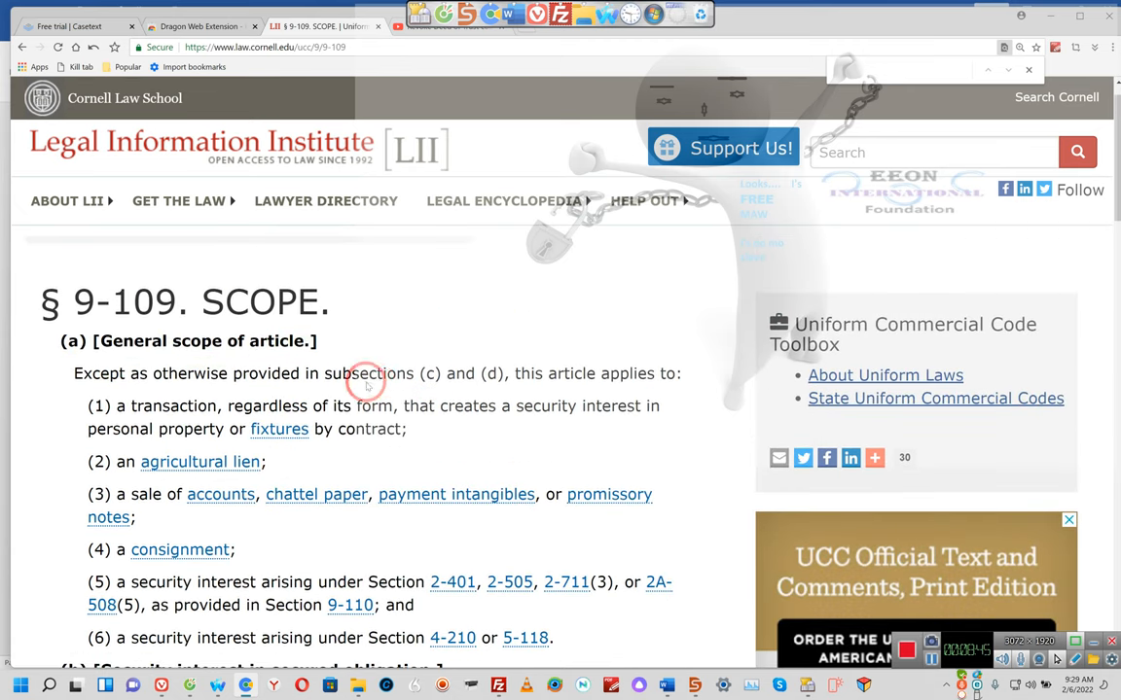
pyautogui.moveTo(365, 384); pyautogui.dragTo(136, 409)
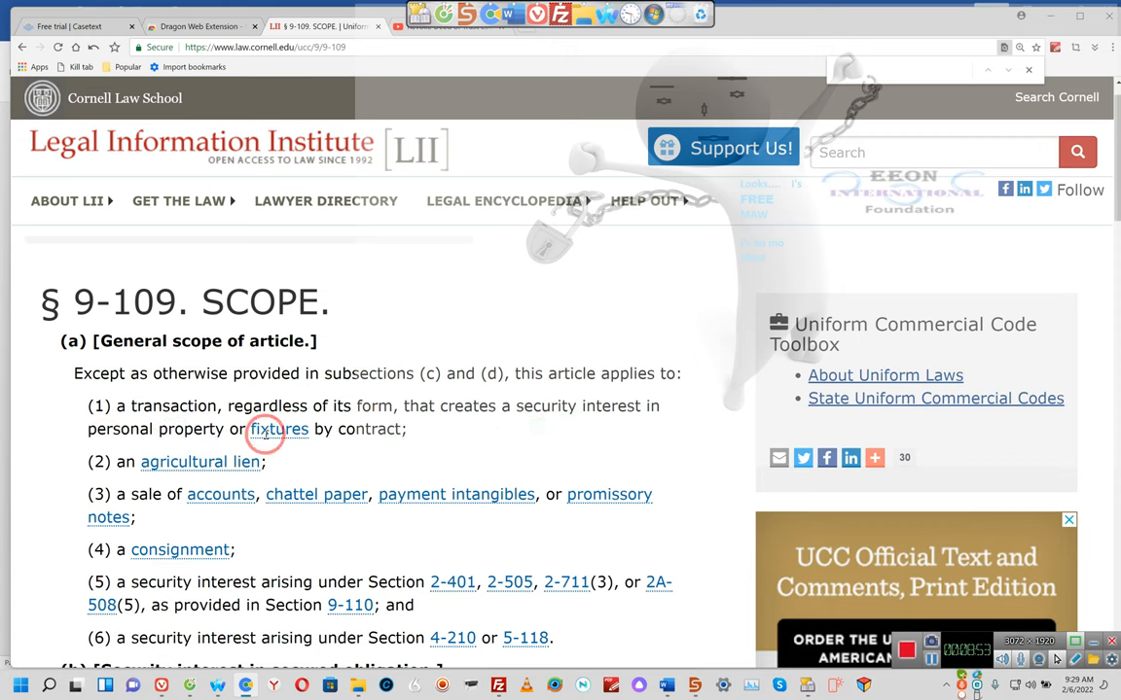
pyautogui.moveTo(265, 429); pyautogui.dragTo(309, 233)
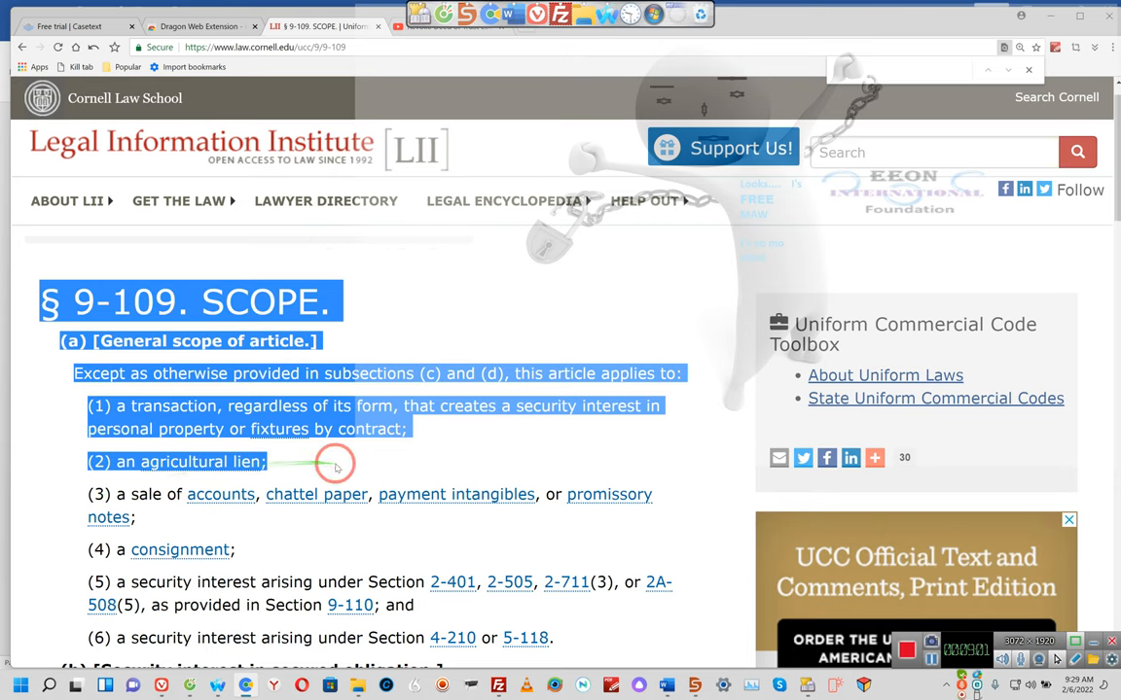
pyautogui.scroll(-3)
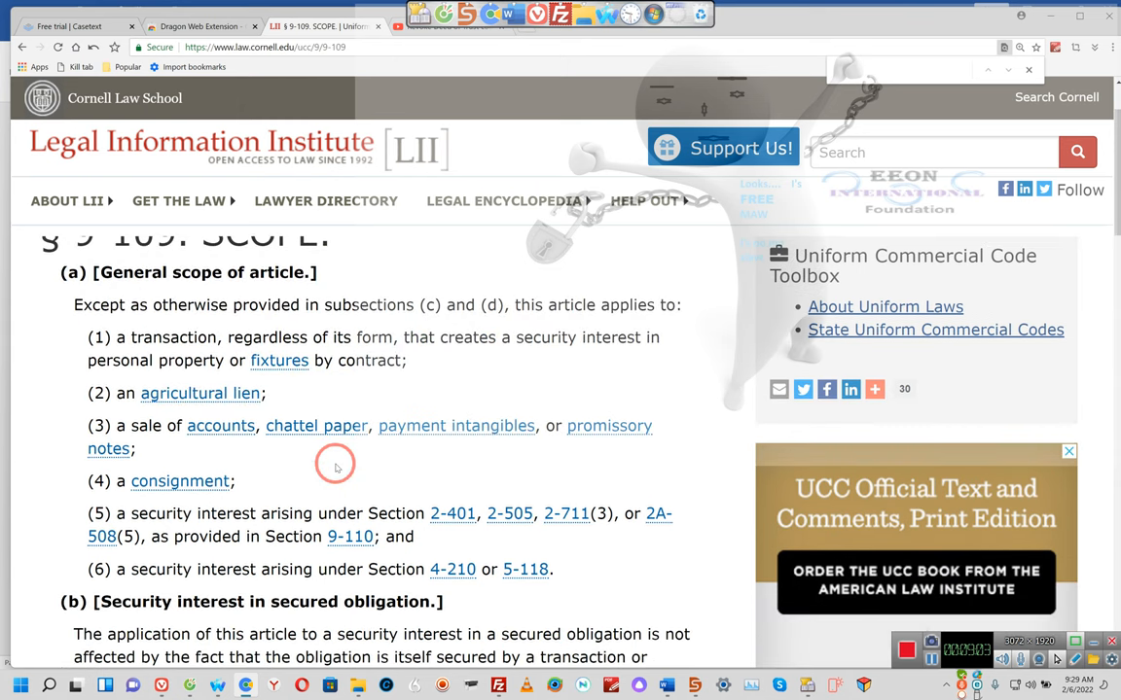
pyautogui.scroll(-3)
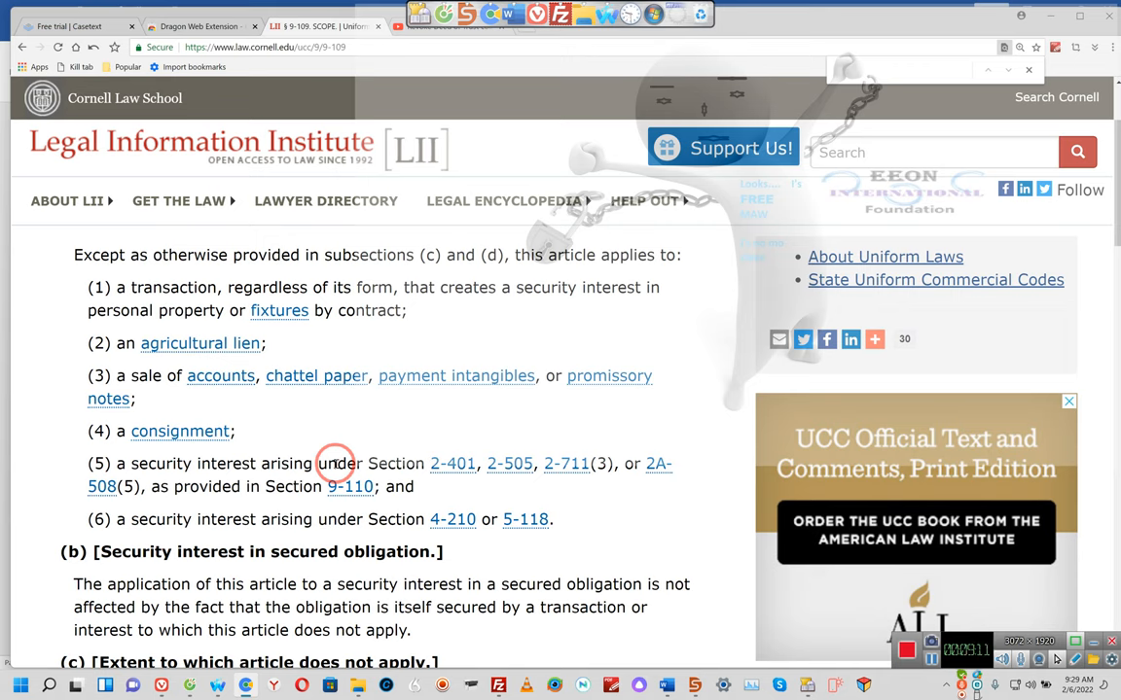
pyautogui.moveTo(102, 431)
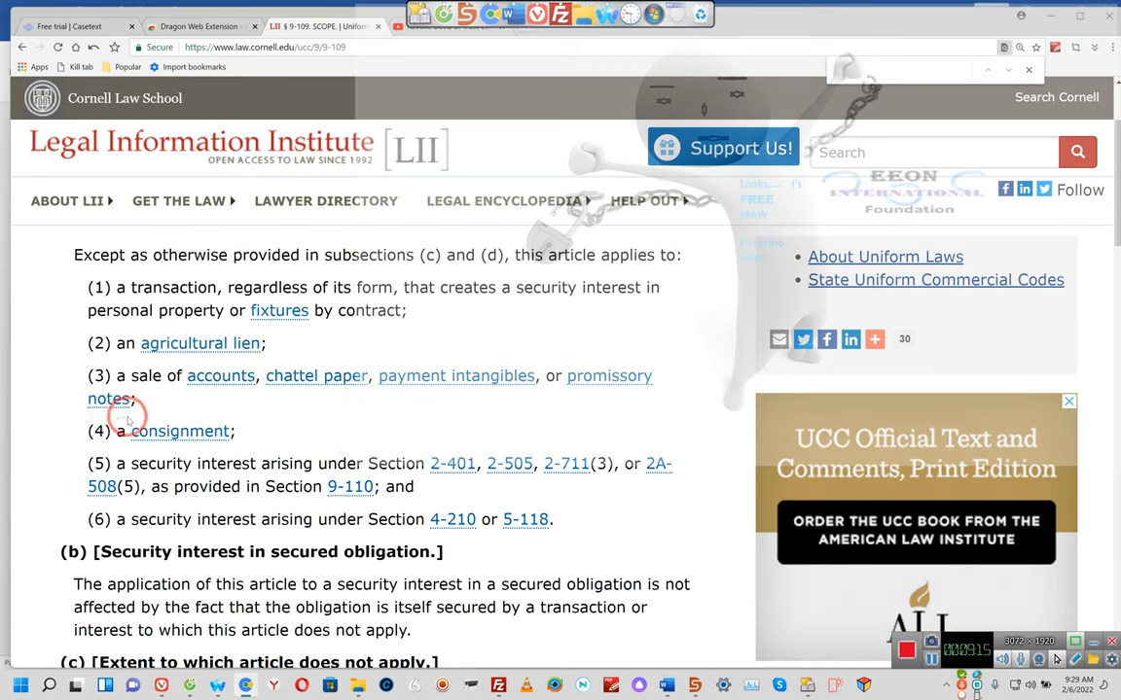
pyautogui.moveTo(276, 410)
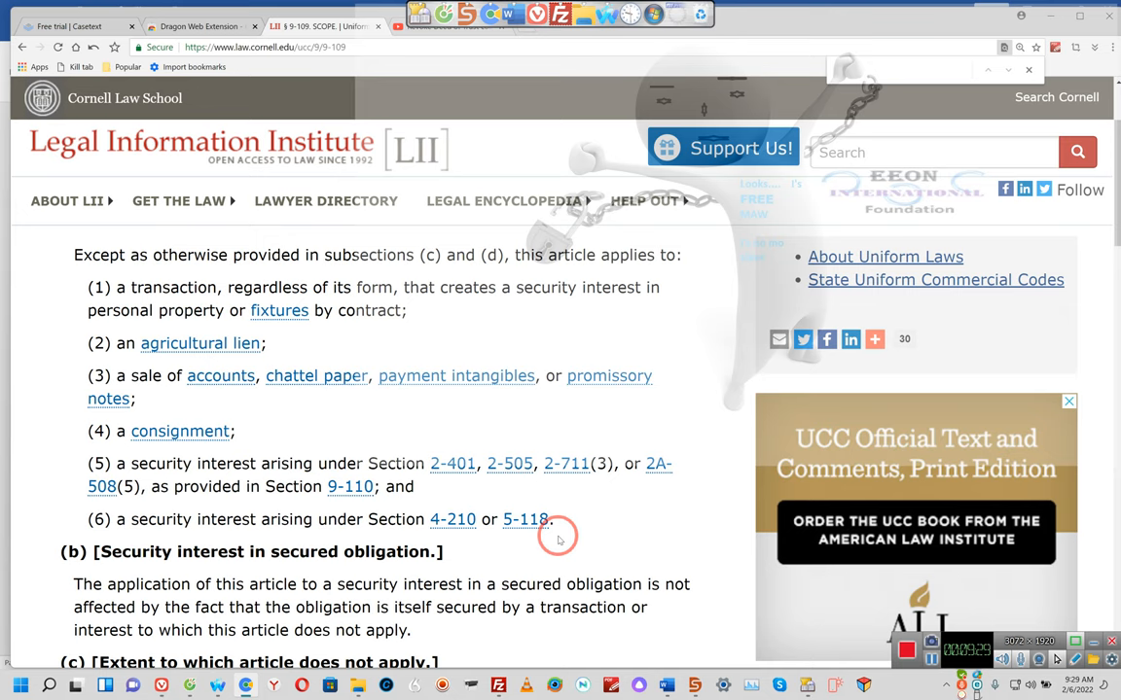
pyautogui.moveTo(615, 541)
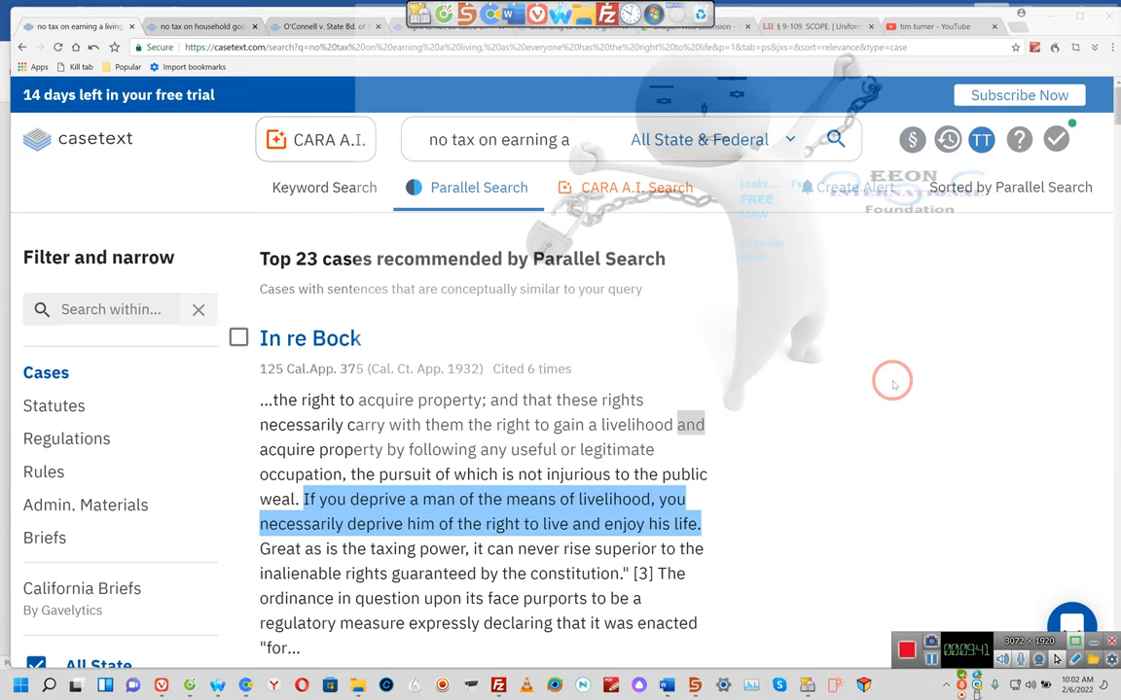
pyautogui.scroll(-3)
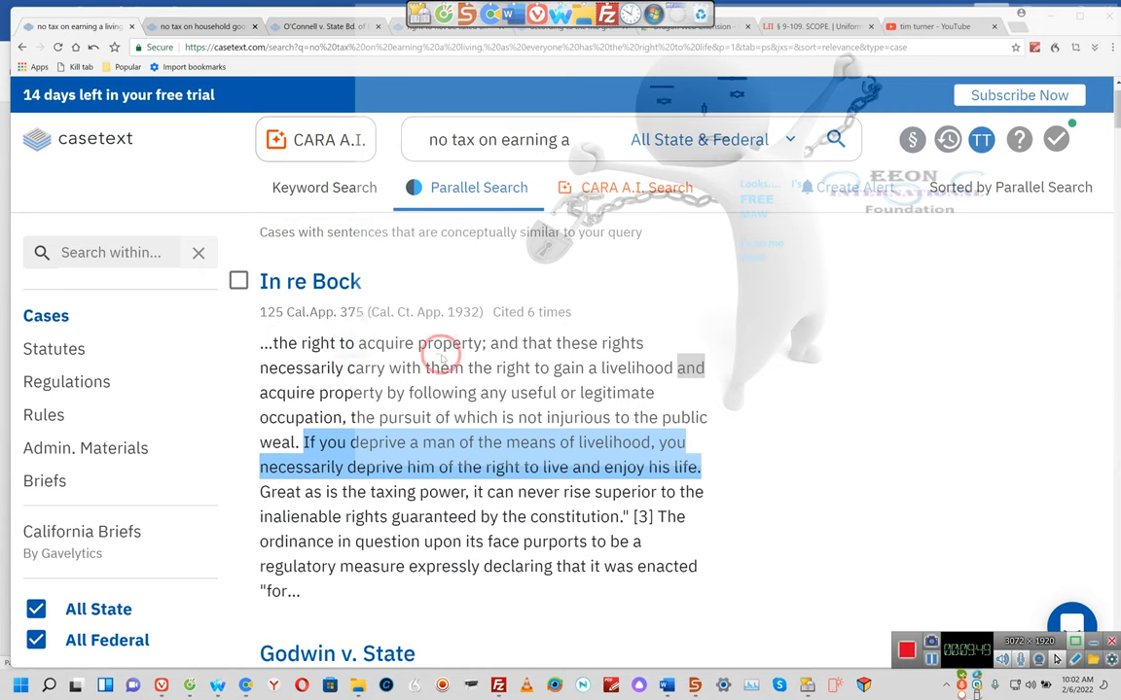
pyautogui.moveTo(360, 380)
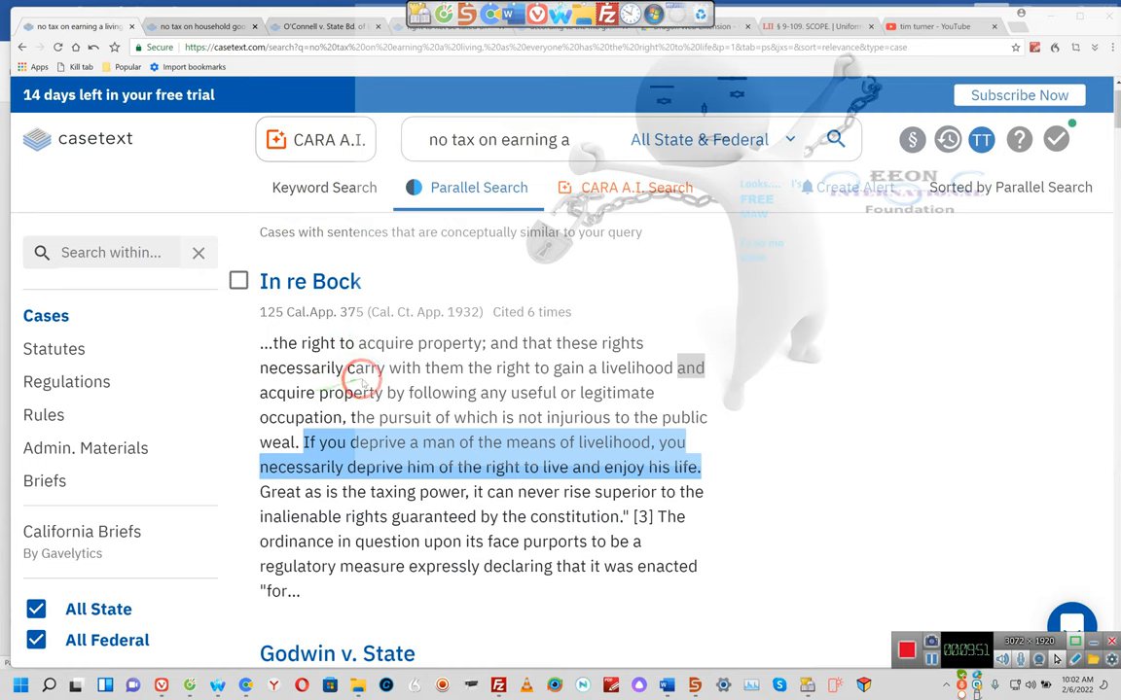
pyautogui.moveTo(592, 370)
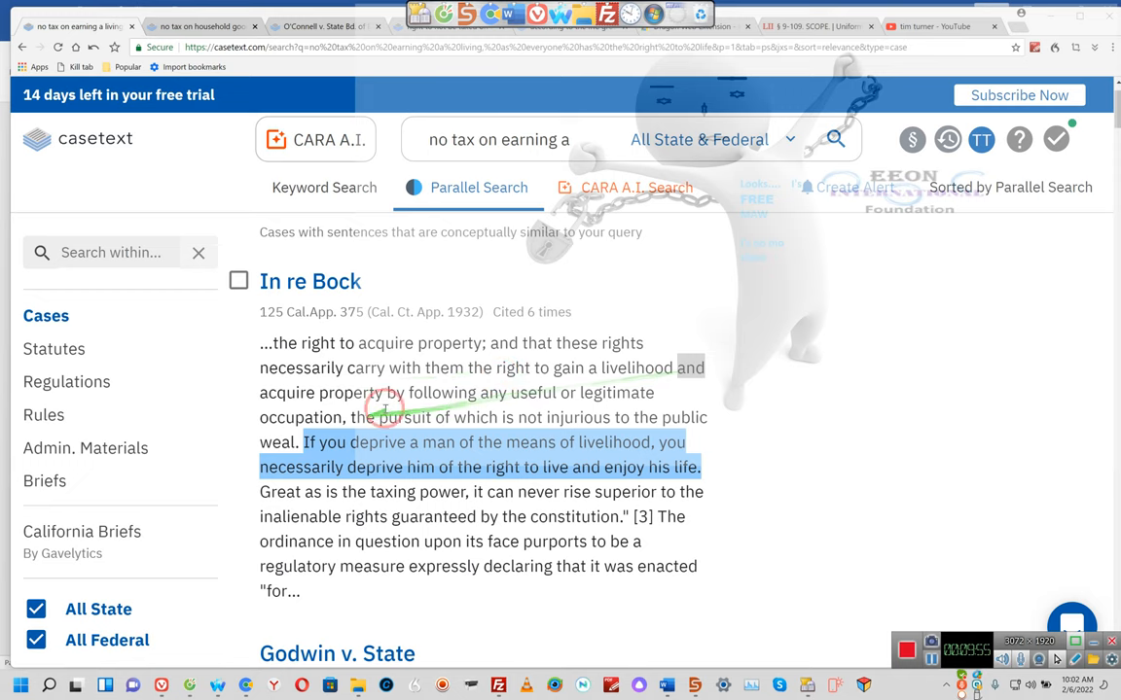
pyautogui.moveTo(484, 404)
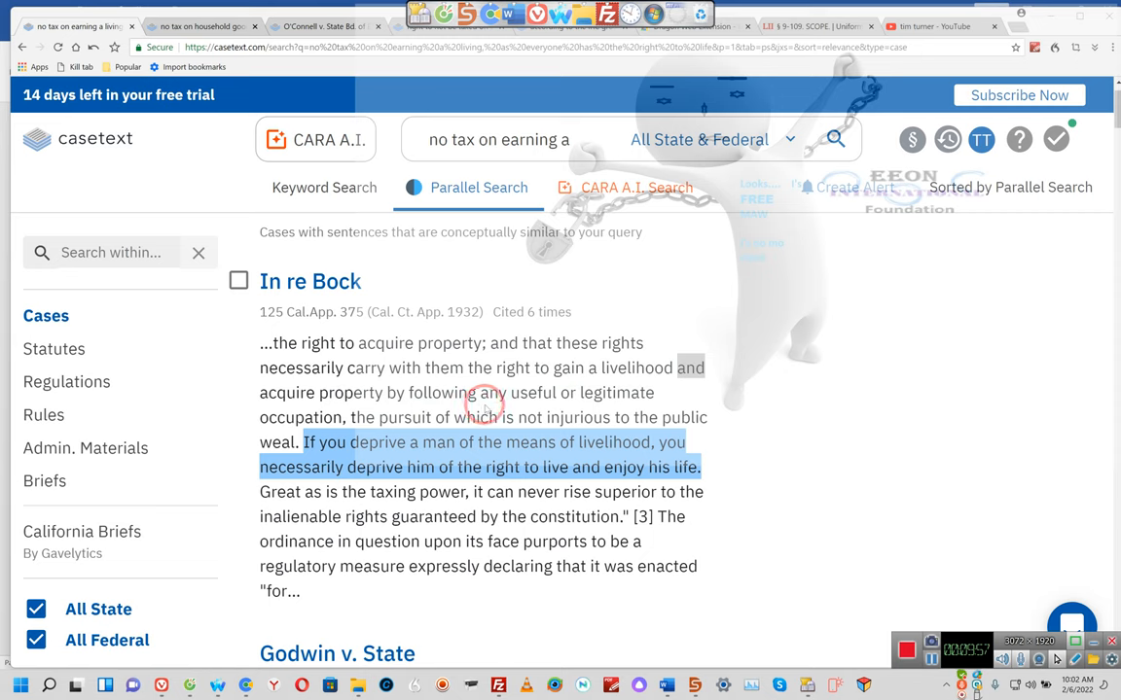
pyautogui.moveTo(363, 430)
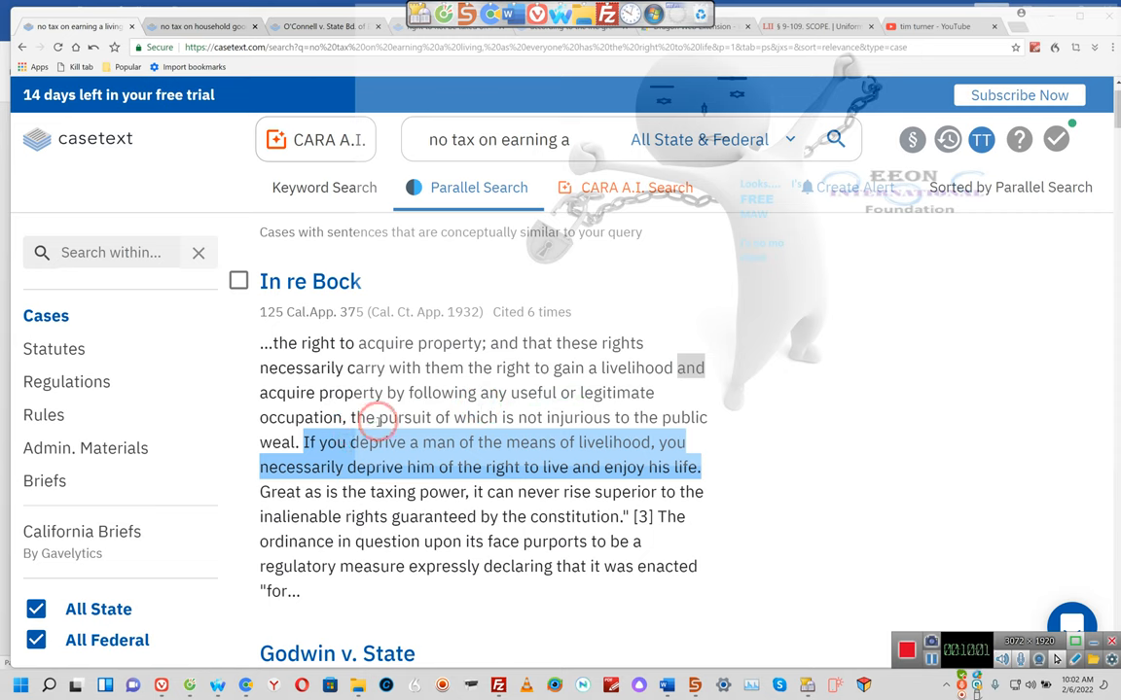
pyautogui.moveTo(545, 421)
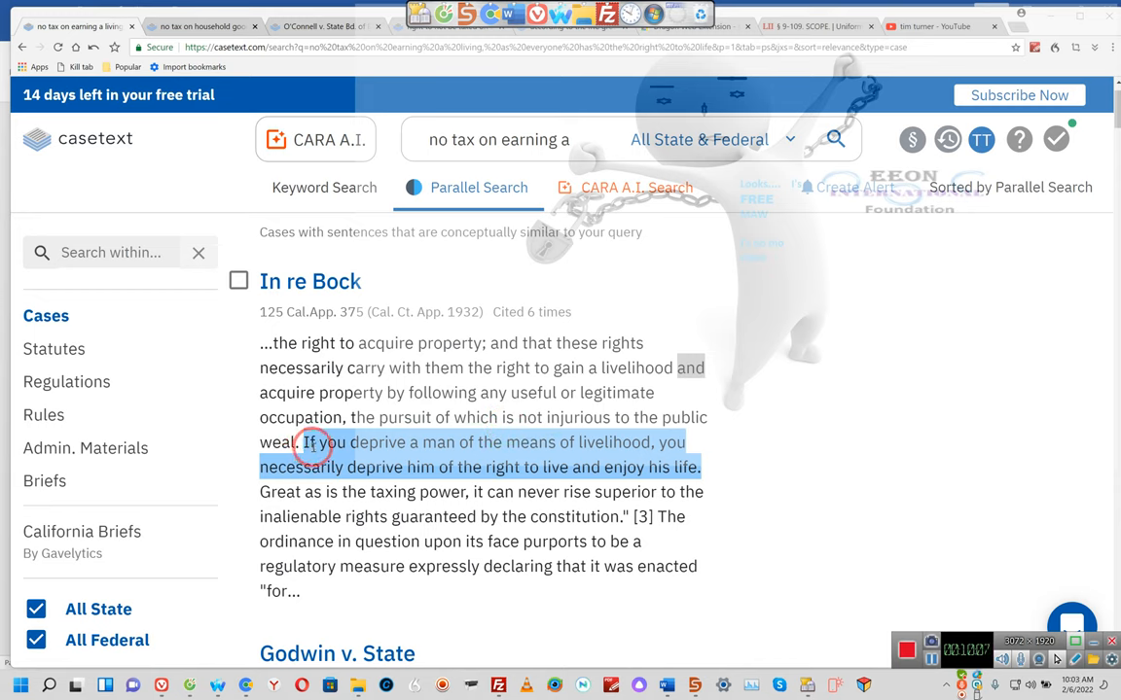
pyautogui.moveTo(454, 434)
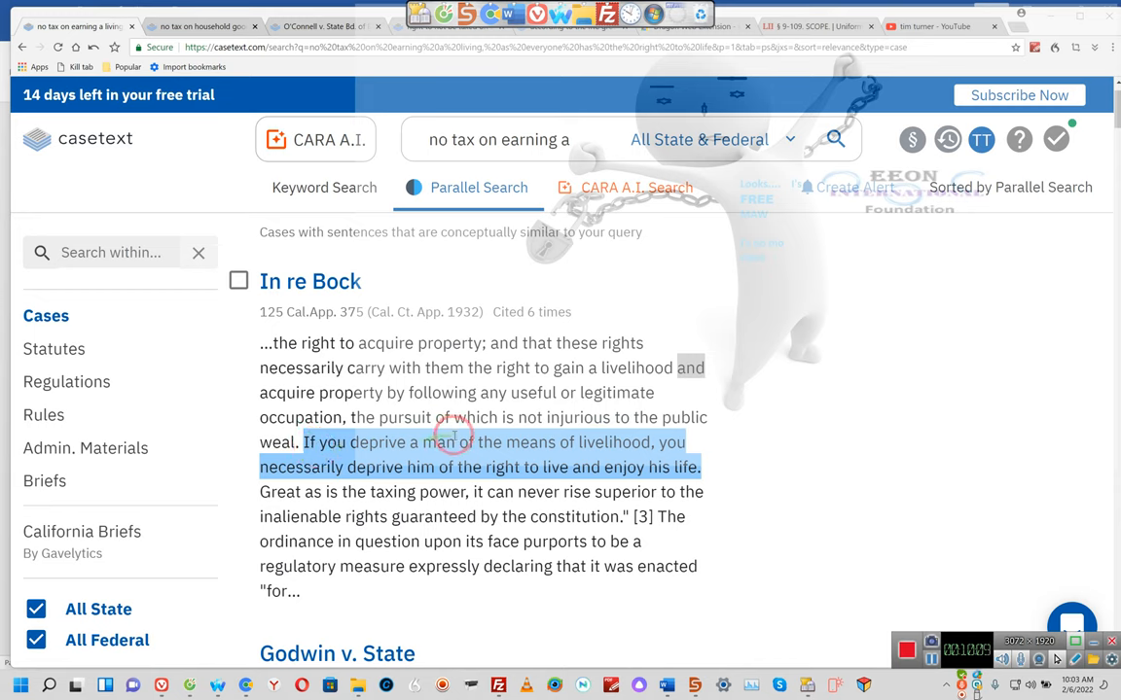
pyautogui.moveTo(346, 493)
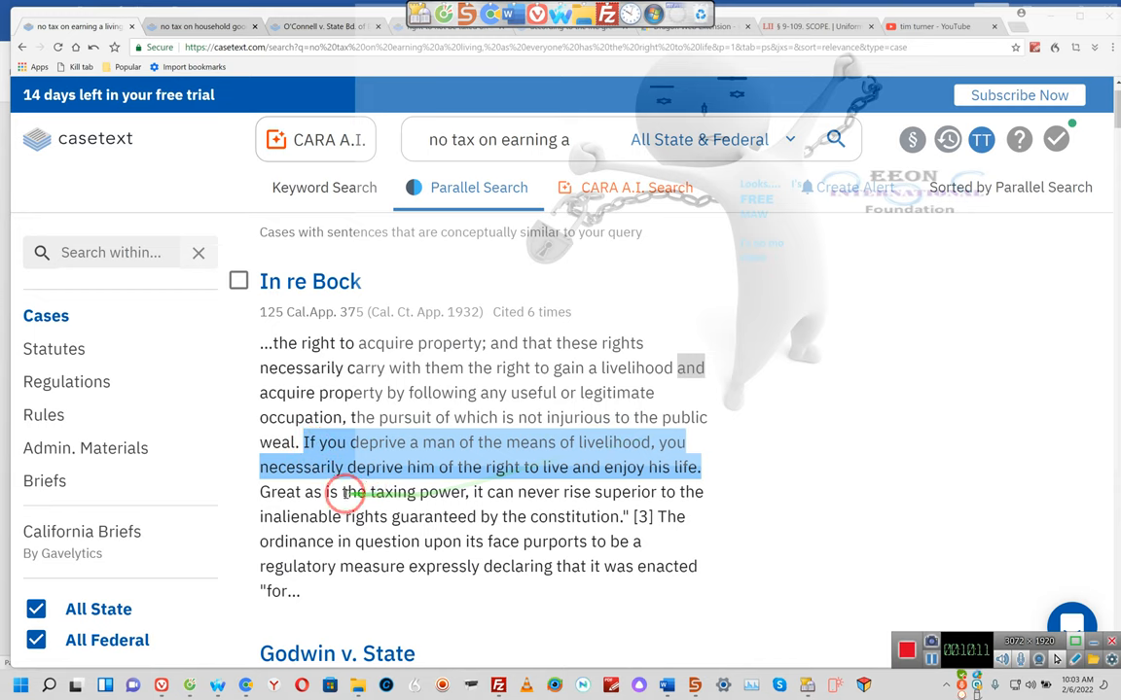
pyautogui.moveTo(547, 474)
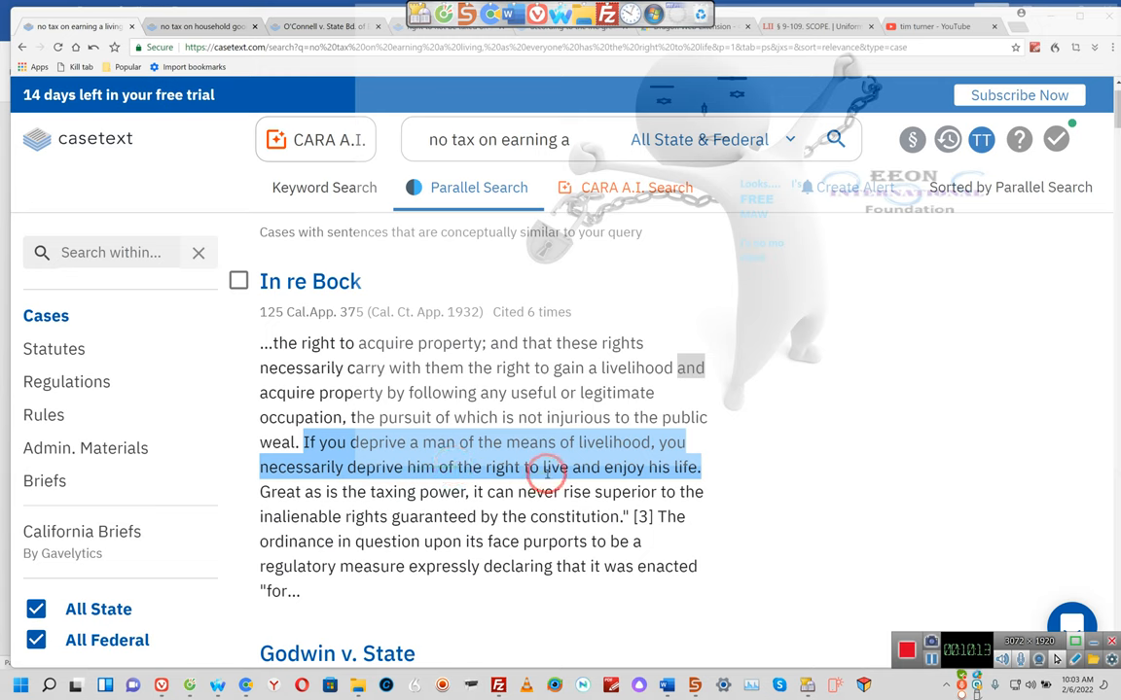
pyautogui.moveTo(683, 464)
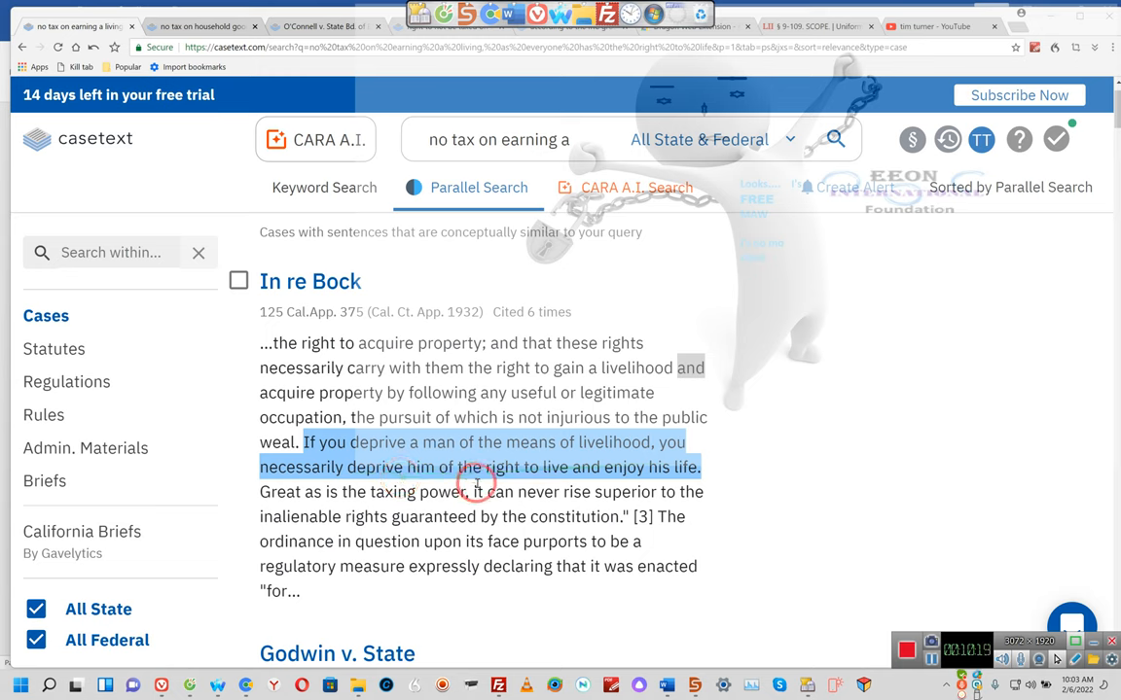
pyautogui.moveTo(579, 491)
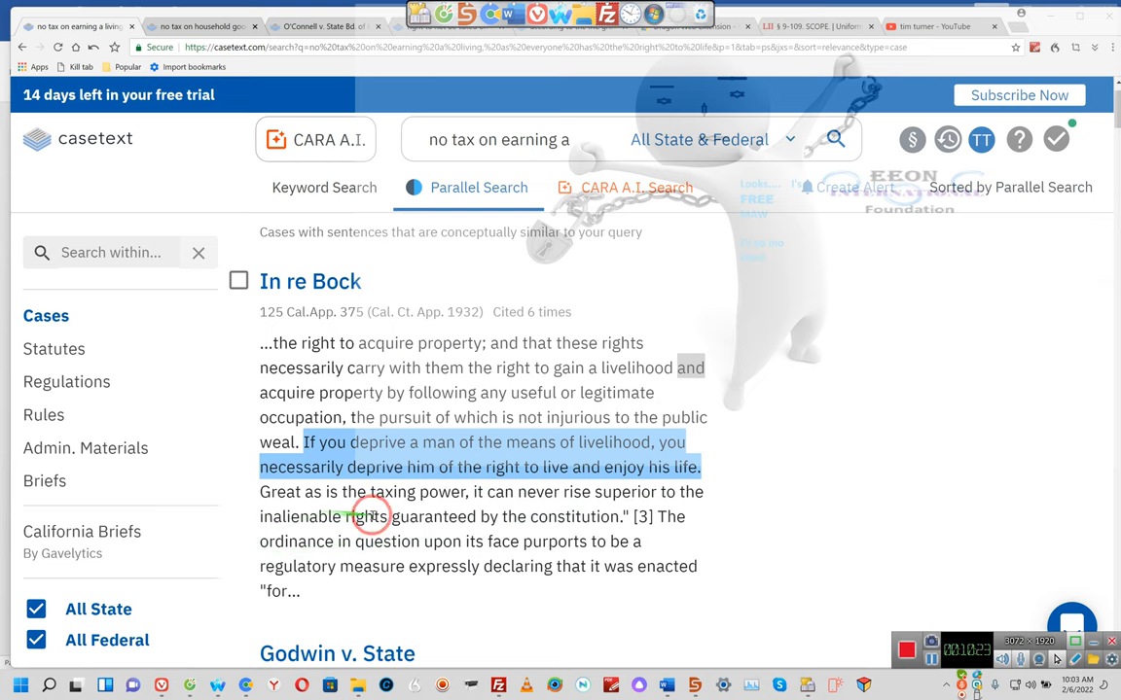
pyautogui.moveTo(596, 512)
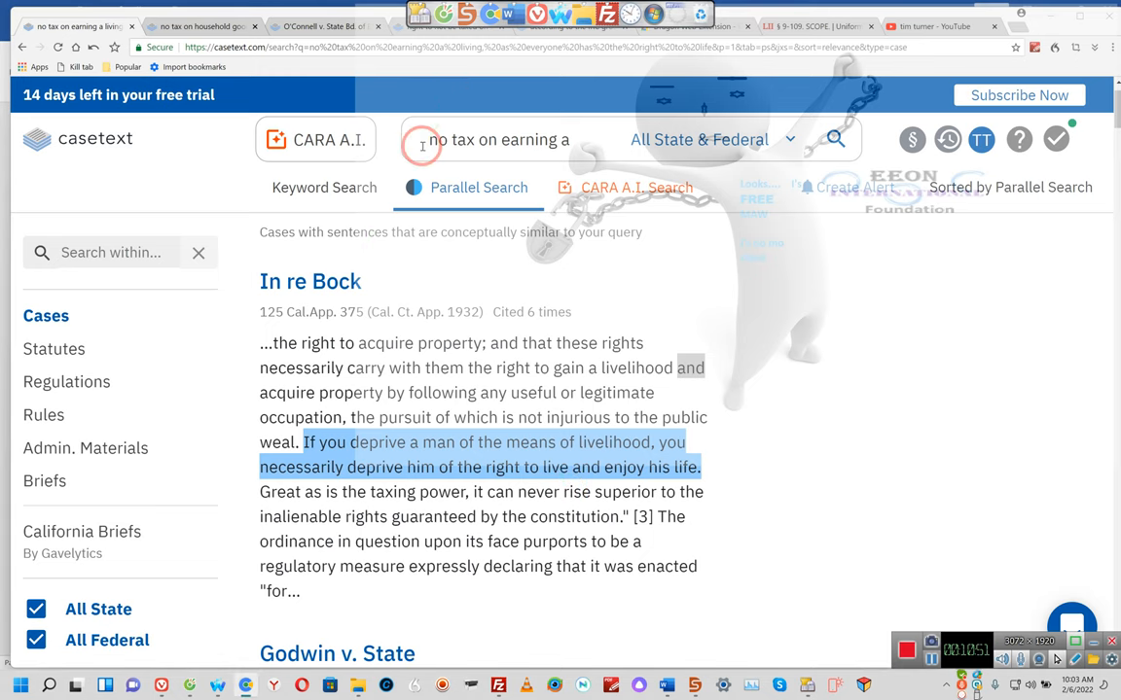
pyautogui.click(497, 139)
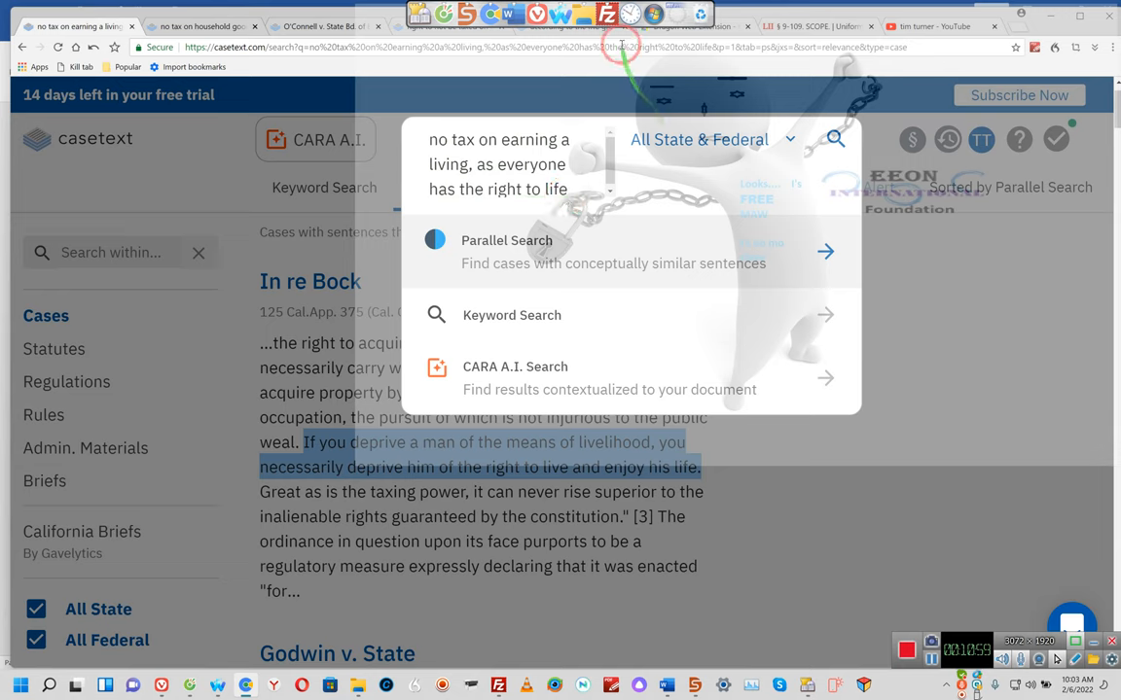
pyautogui.click(542, 47)
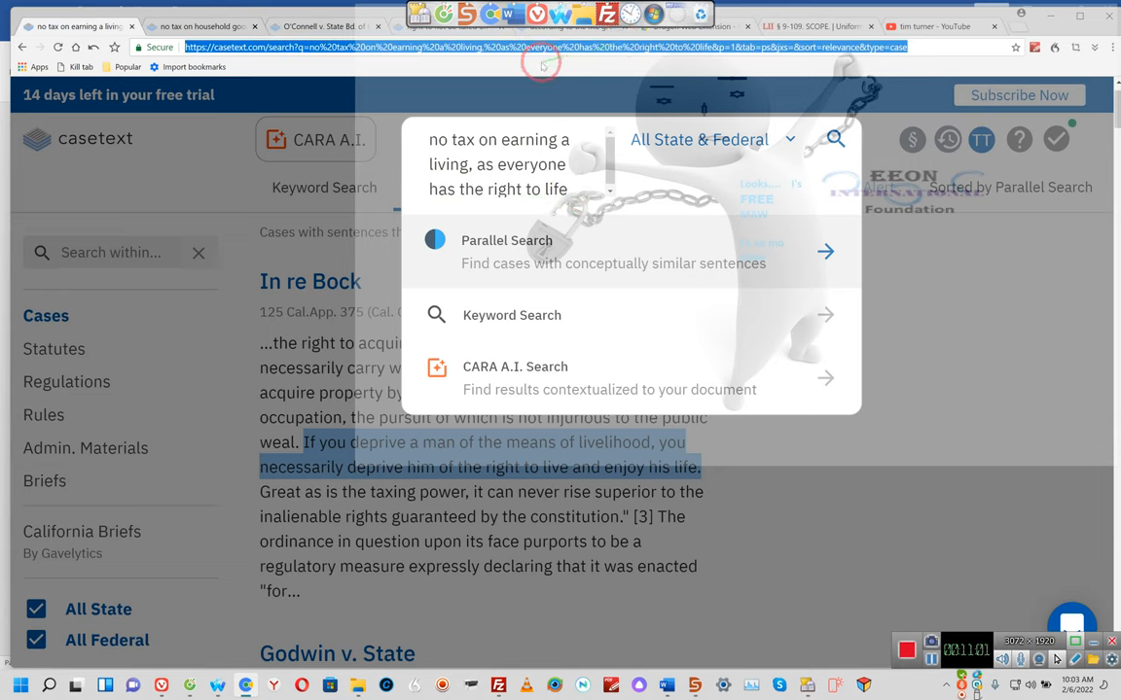
pyautogui.moveTo(921, 556)
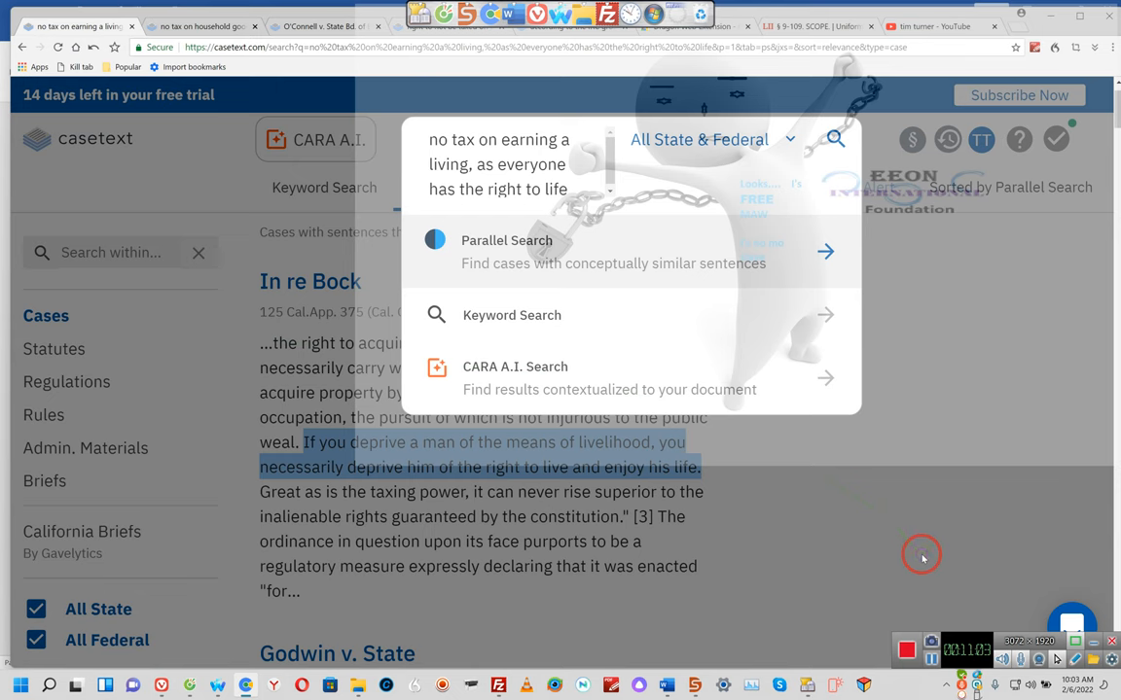
pyautogui.moveTo(839, 497)
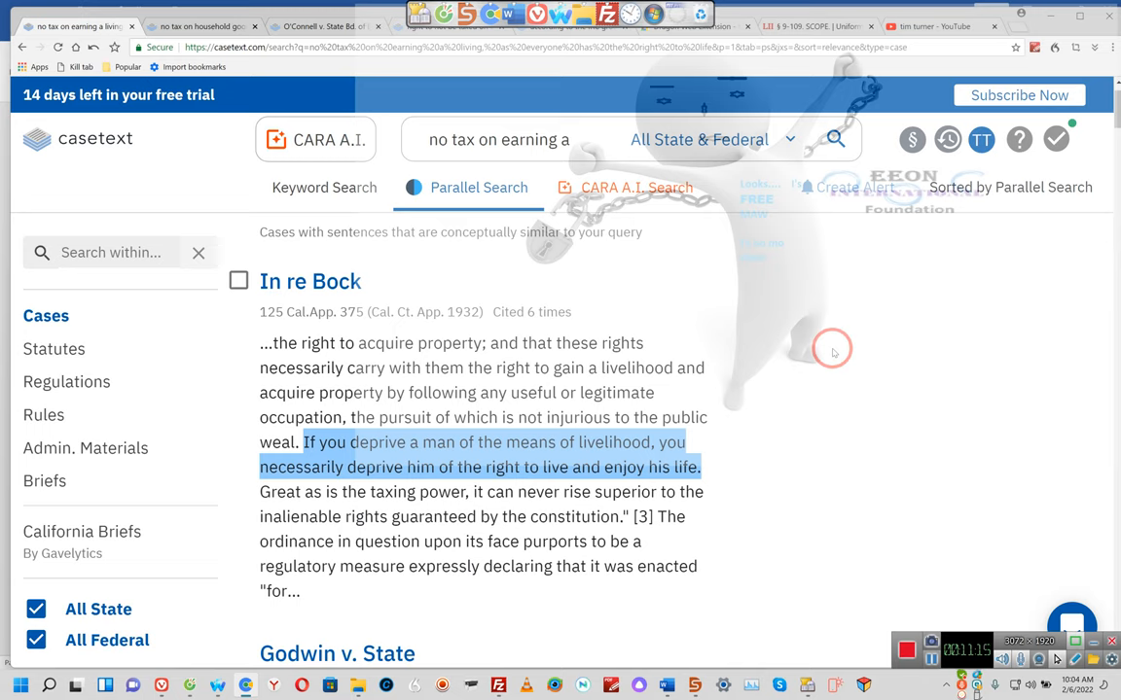
pyautogui.moveTo(562, 394)
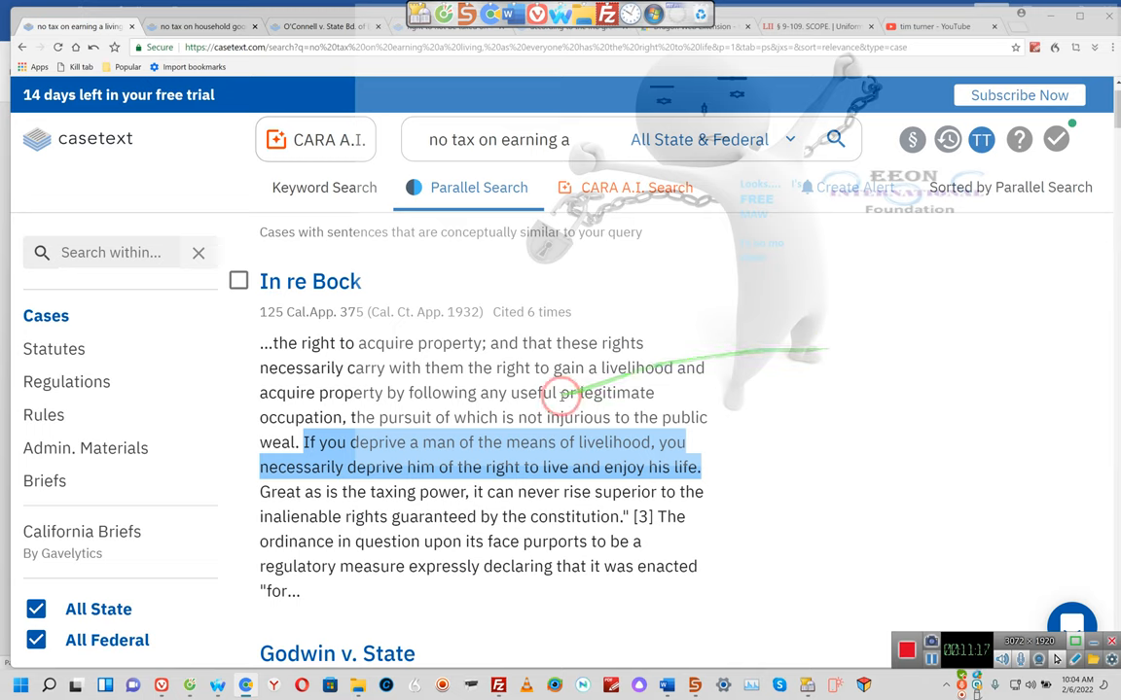
pyautogui.moveTo(364, 433)
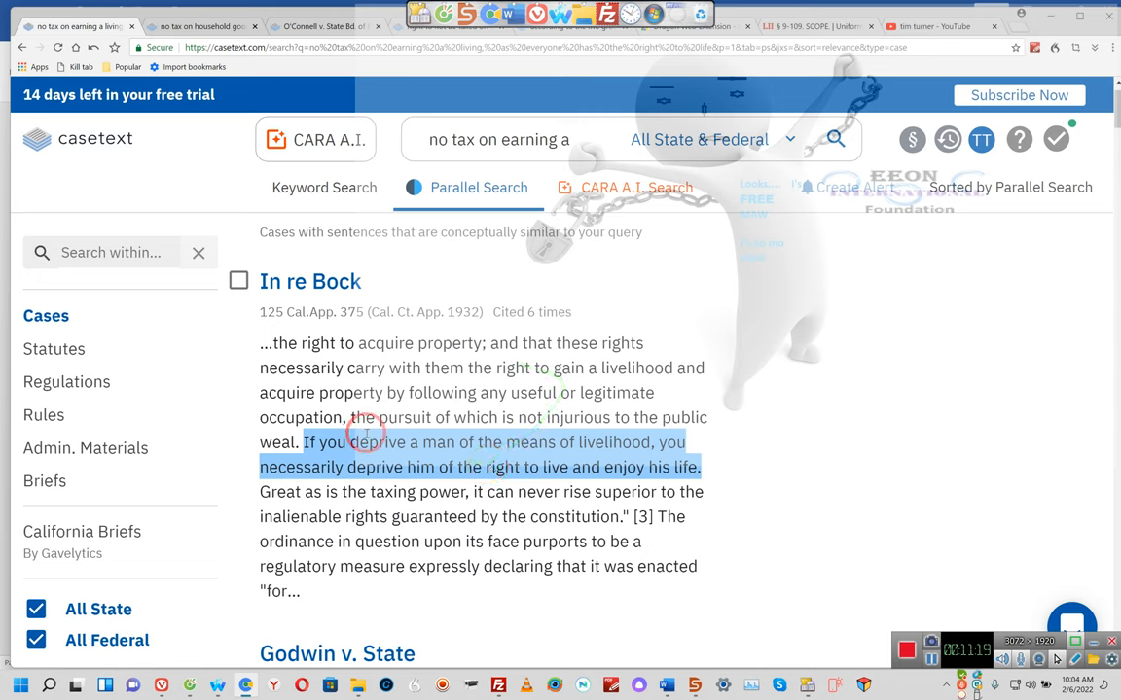
pyautogui.moveTo(425, 483)
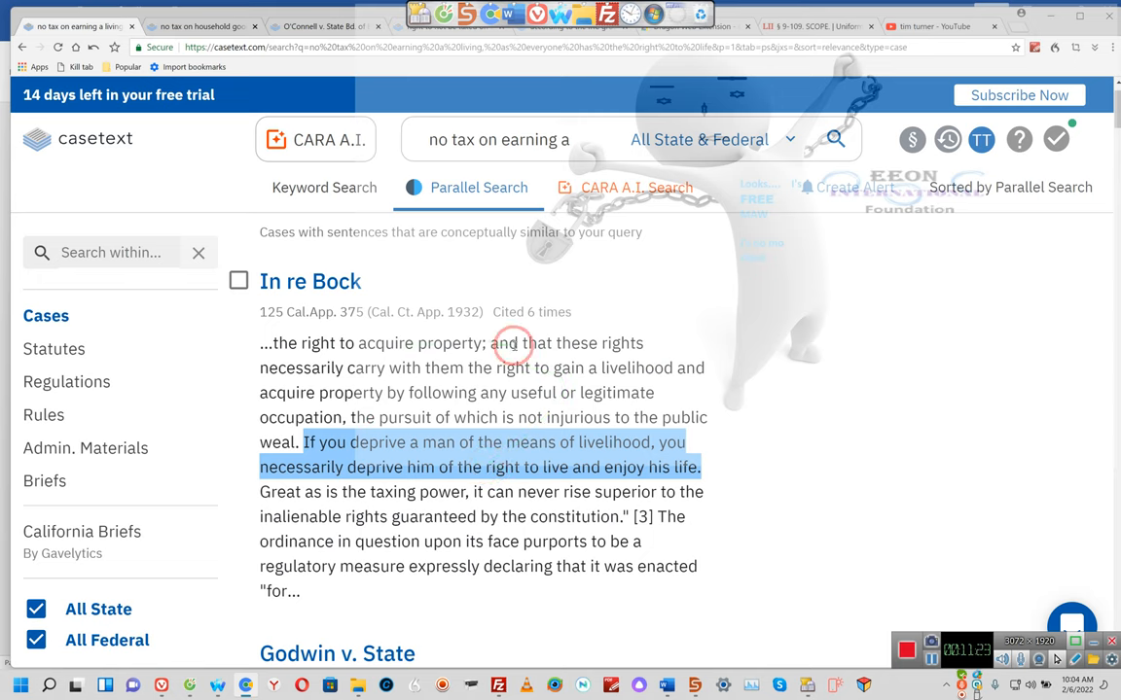
pyautogui.moveTo(569, 344)
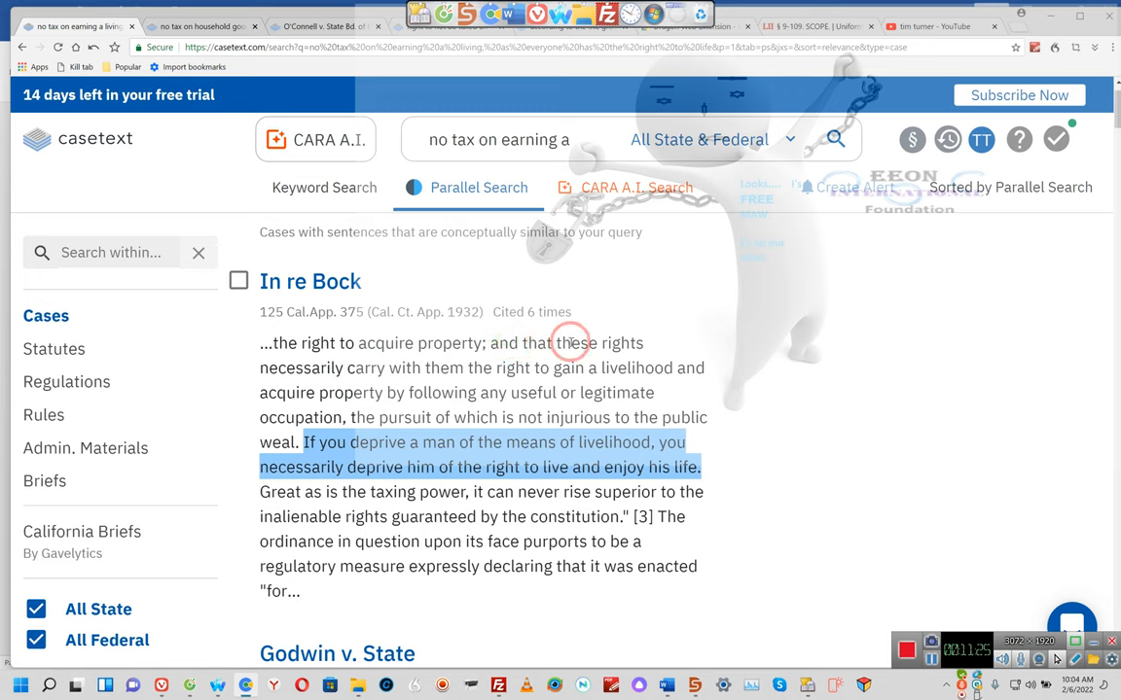
pyautogui.moveTo(554, 344)
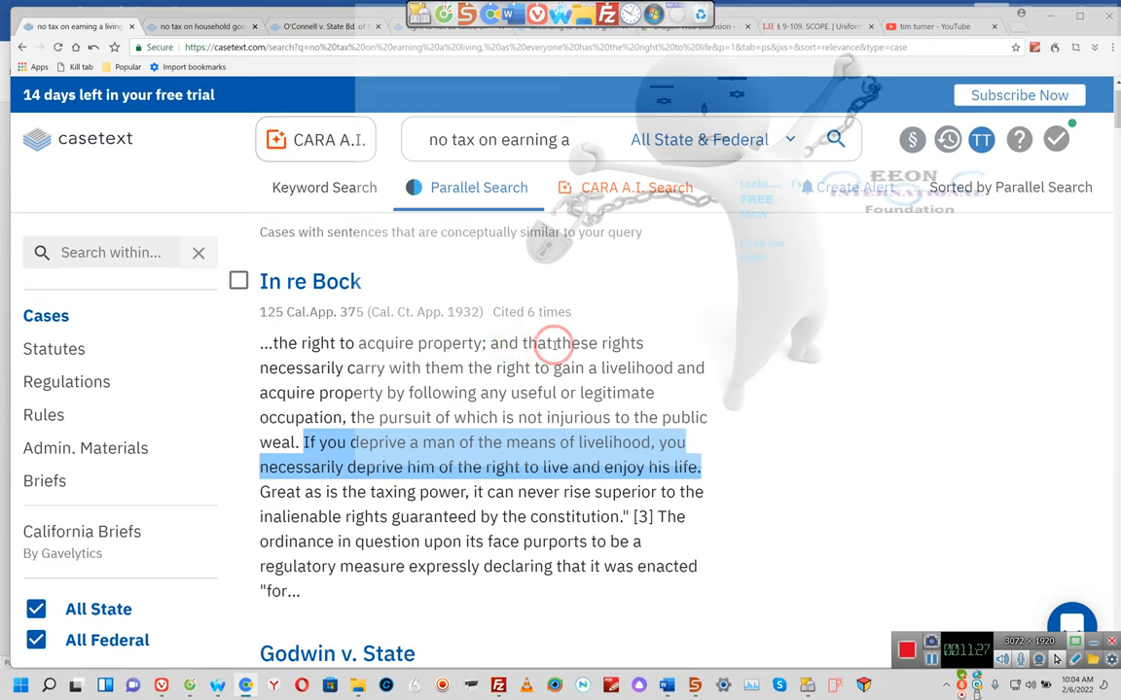
# Step: Highlight the In re Bock passage from 'these rights' through 'guaranteed by the constitution.'
pyautogui.moveTo(554, 342); pyautogui.dragTo(647, 491)
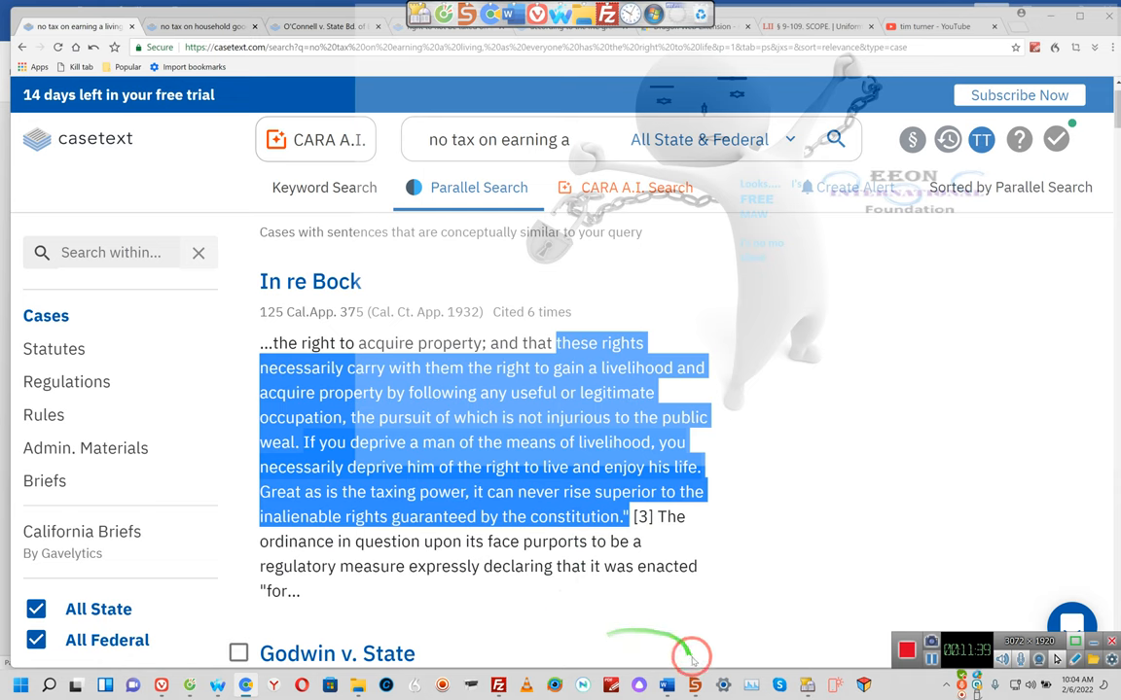
pyautogui.scroll(-3)
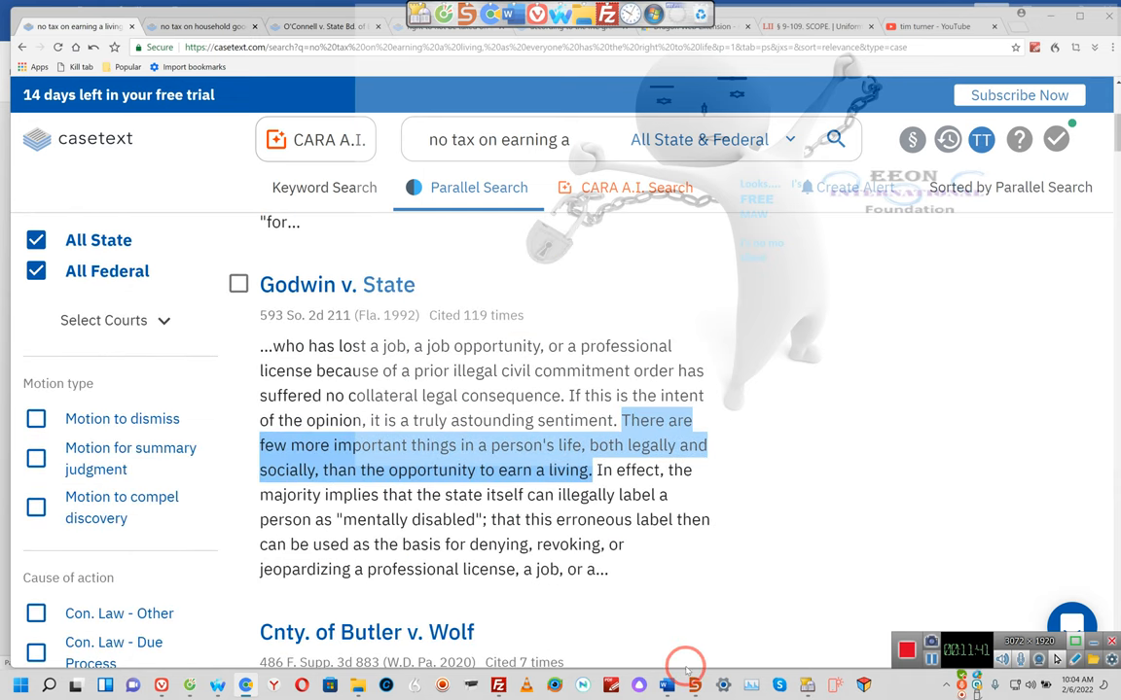
pyautogui.scroll(-3)
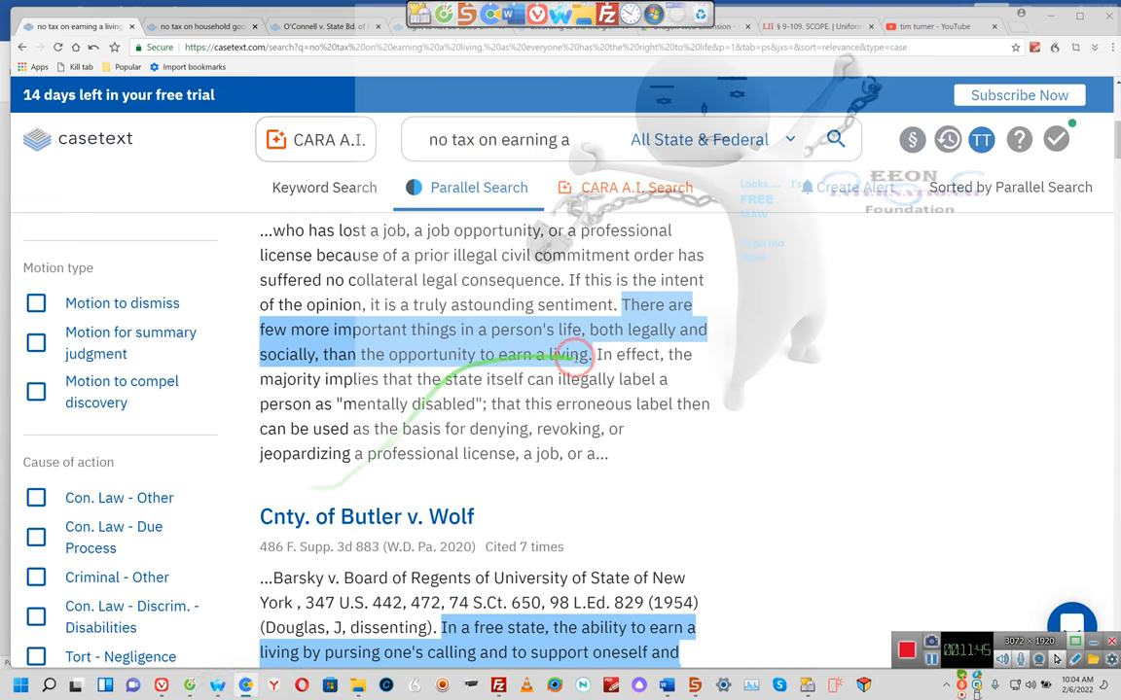
pyautogui.moveTo(324, 350)
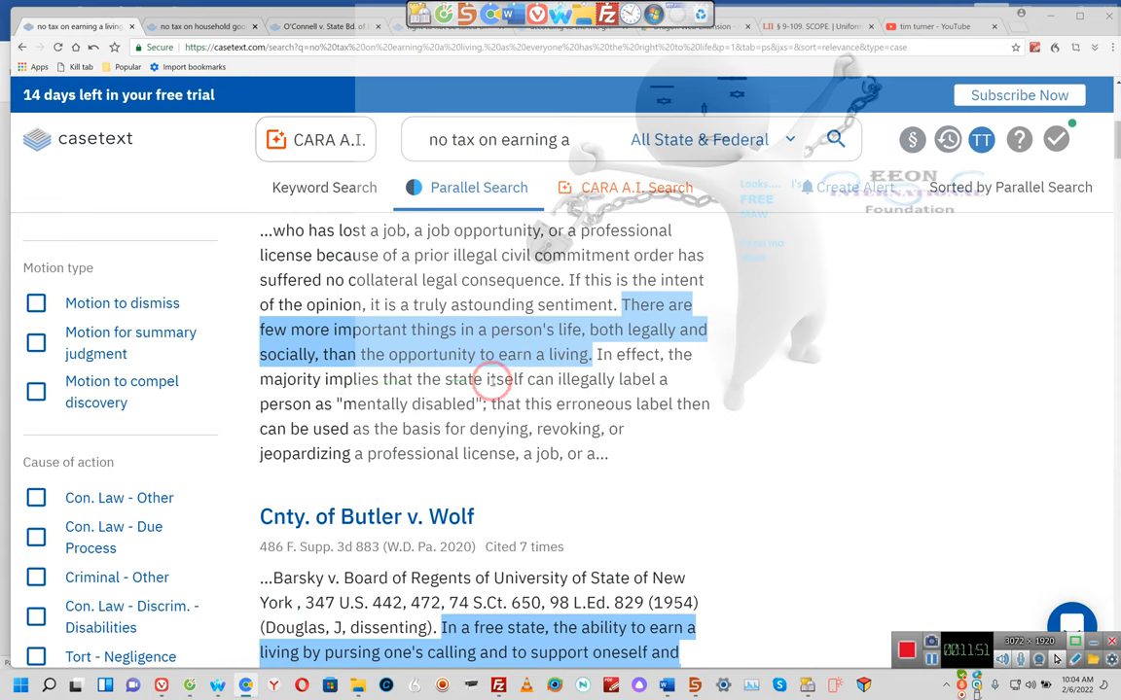
pyautogui.moveTo(334, 404)
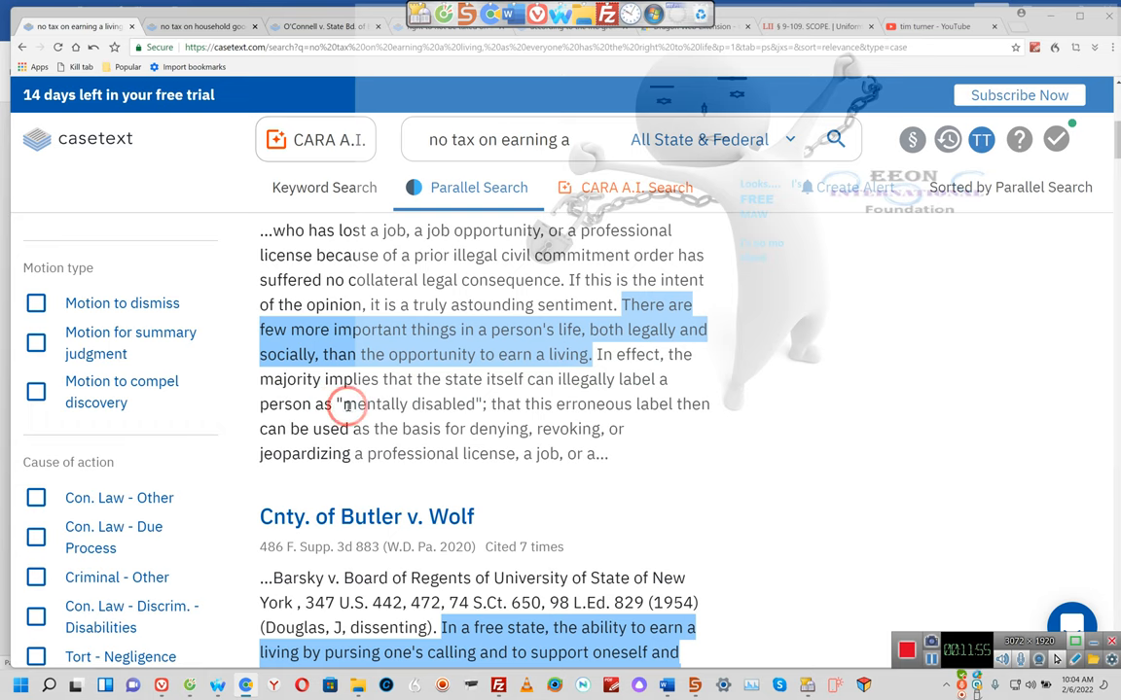
pyautogui.scroll(-3)
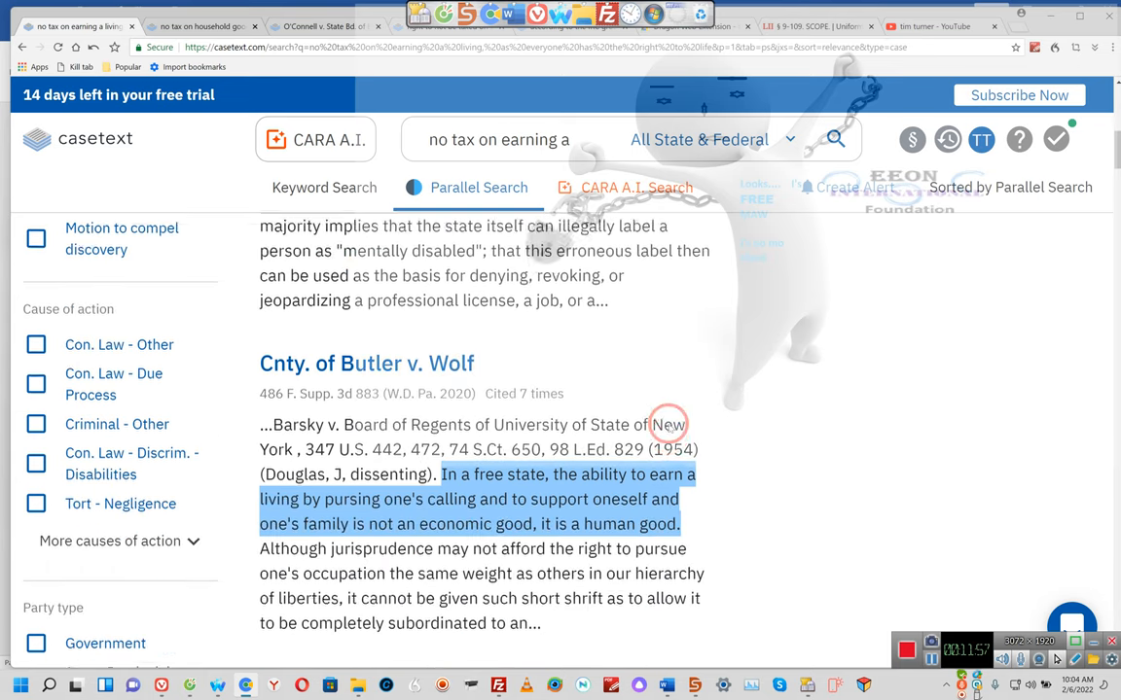
pyautogui.scroll(-3)
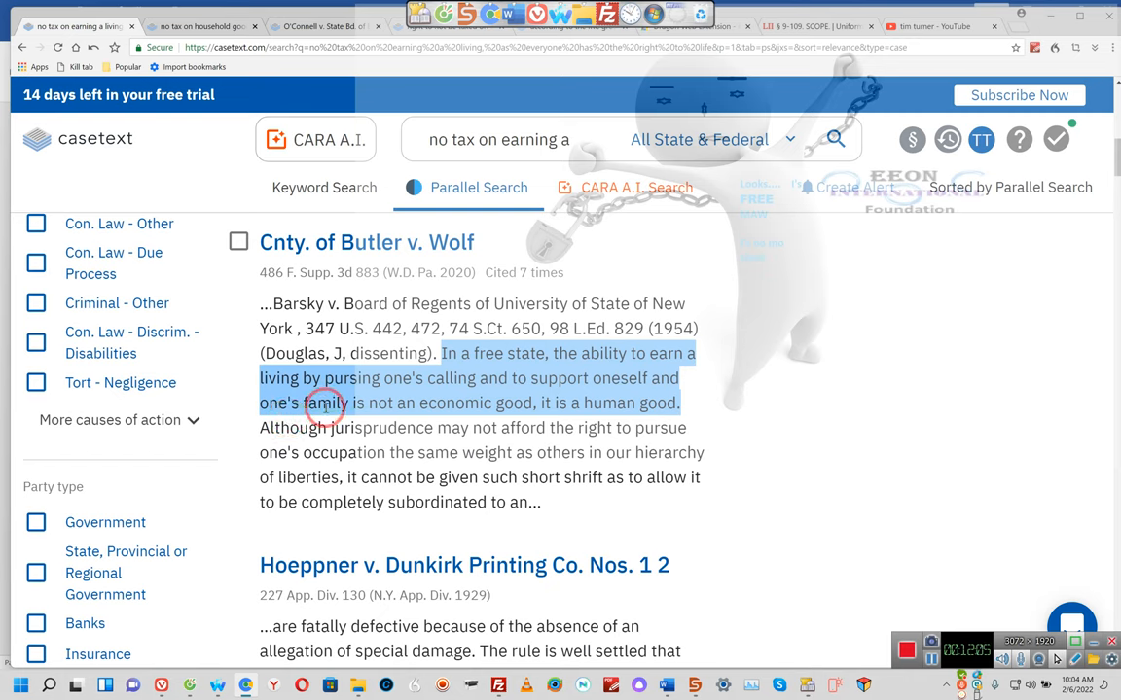
pyautogui.moveTo(518, 411)
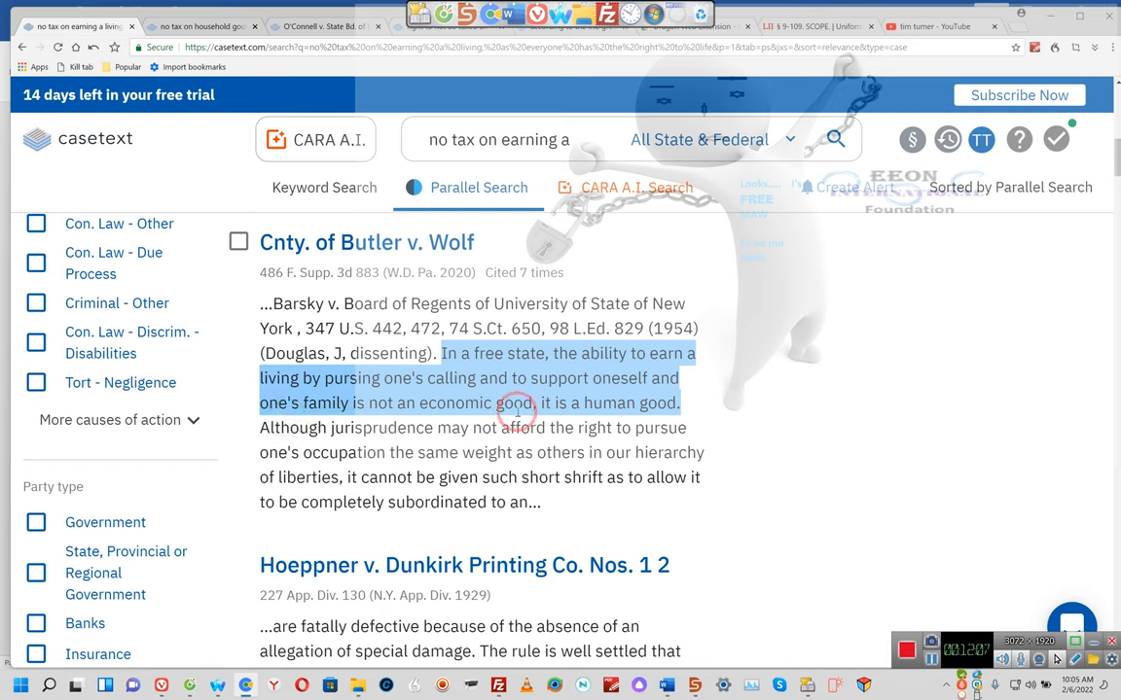
pyautogui.moveTo(639, 402)
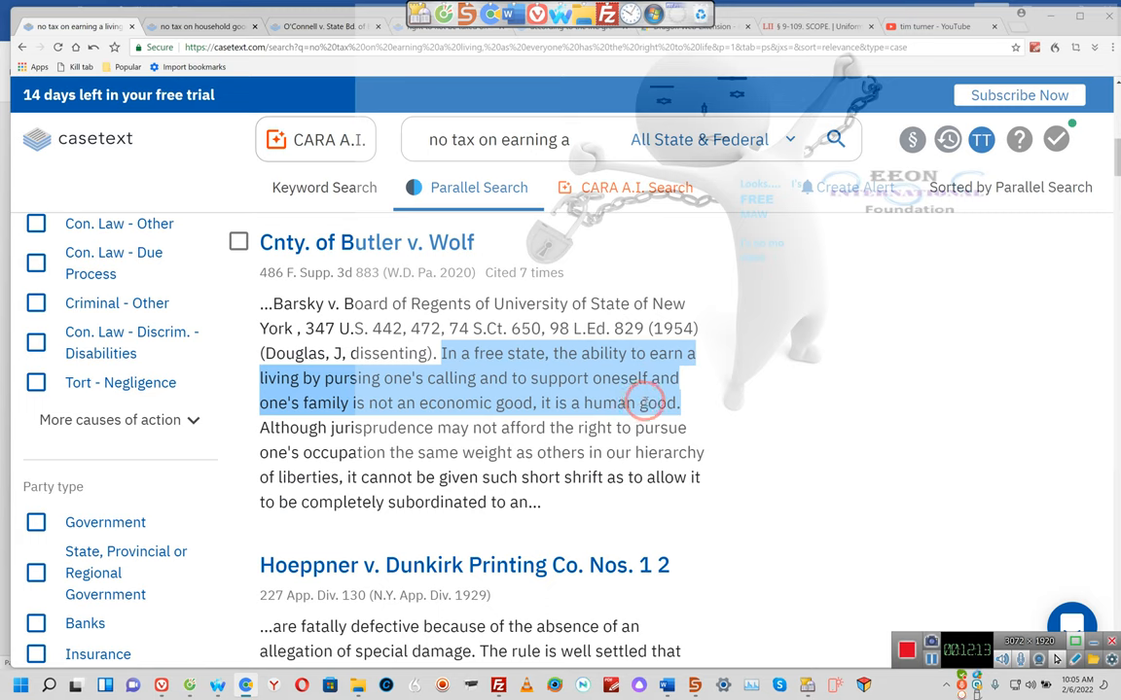
# Step: Scroll past Hoeppner and Myres v. Rask to the DeBerry v. LaGrange excerpt
pyautogui.scroll(-3)
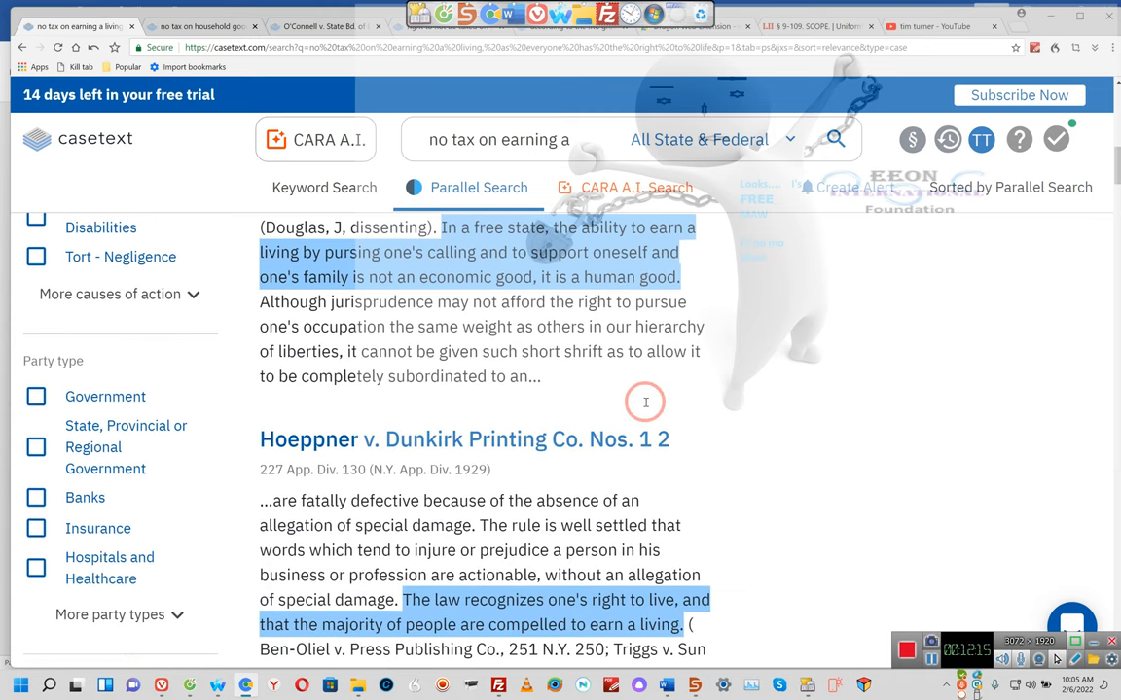
pyautogui.scroll(-3)
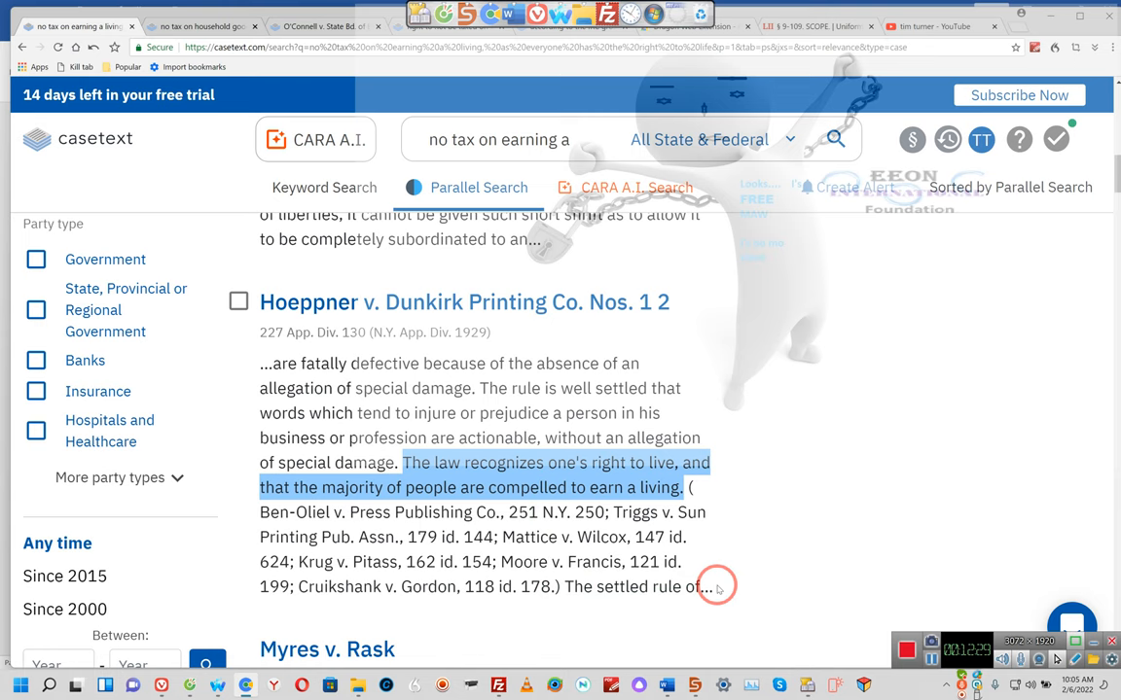
pyautogui.scroll(-3)
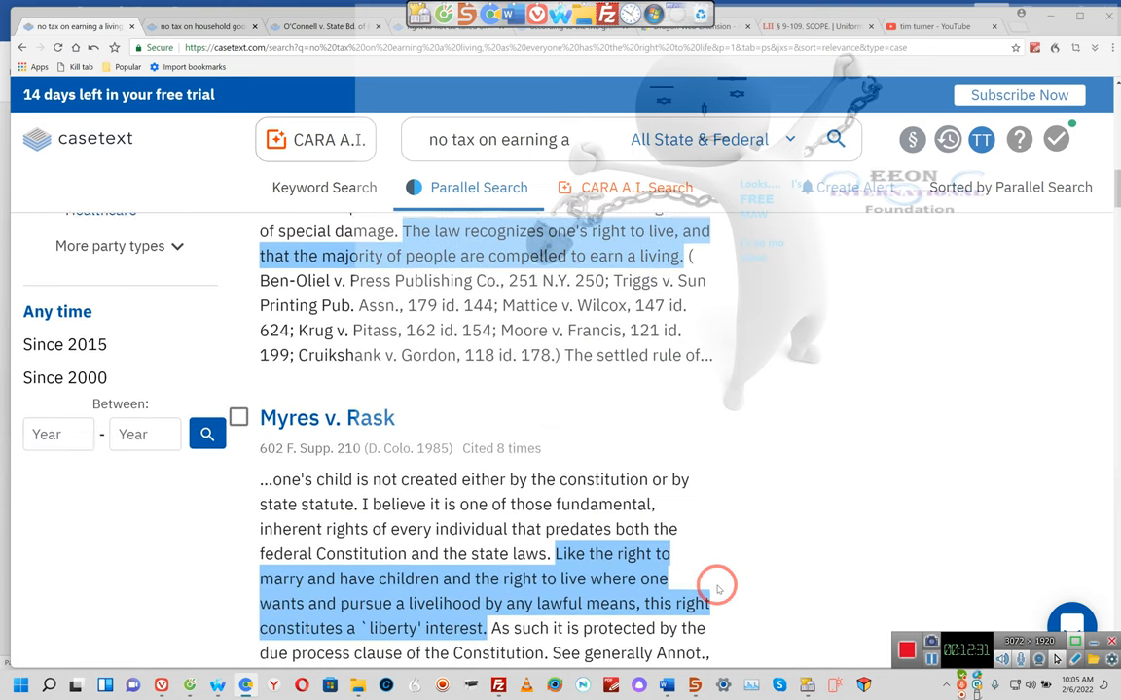
pyautogui.scroll(-3)
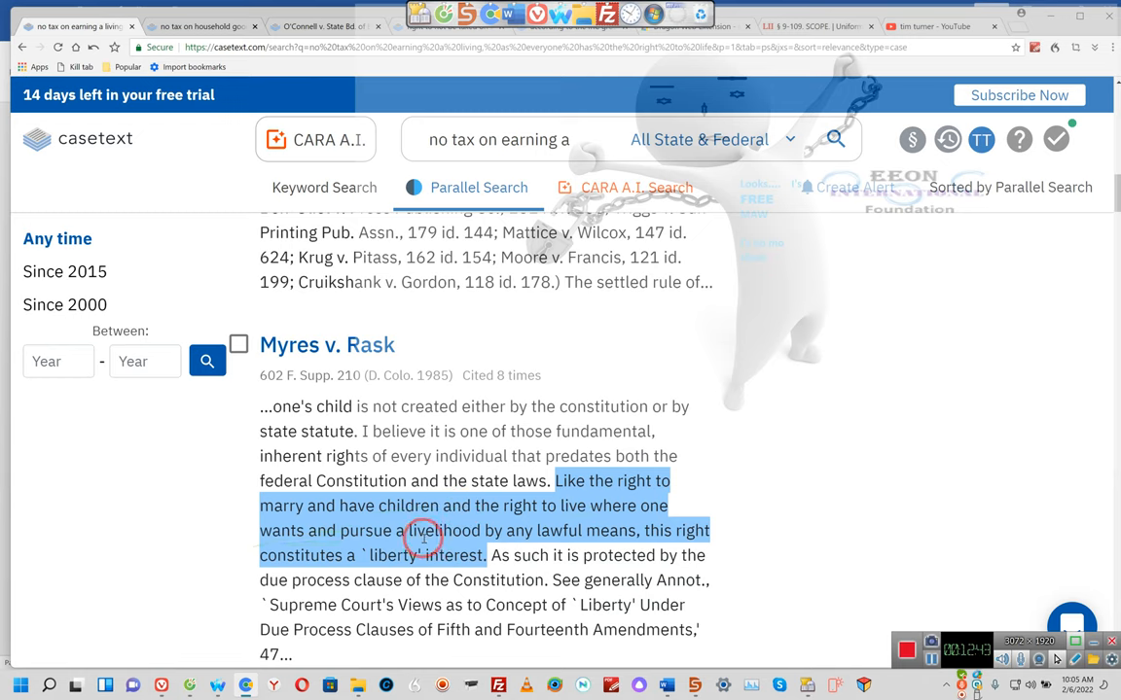
pyautogui.moveTo(641, 530)
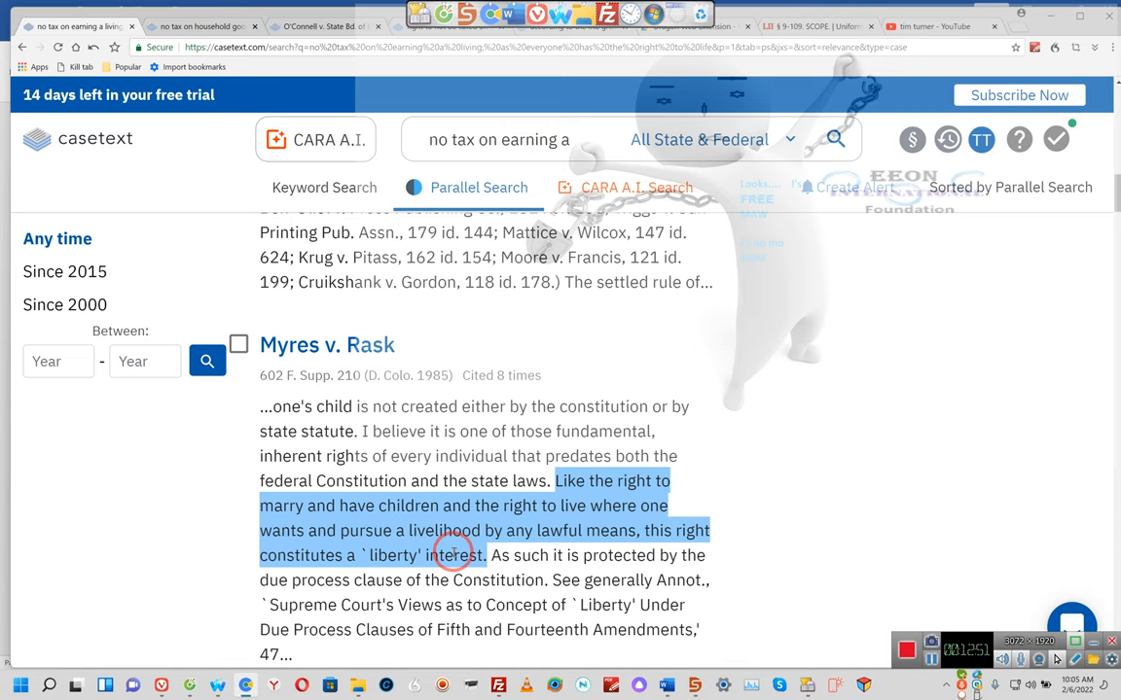
pyautogui.scroll(-3)
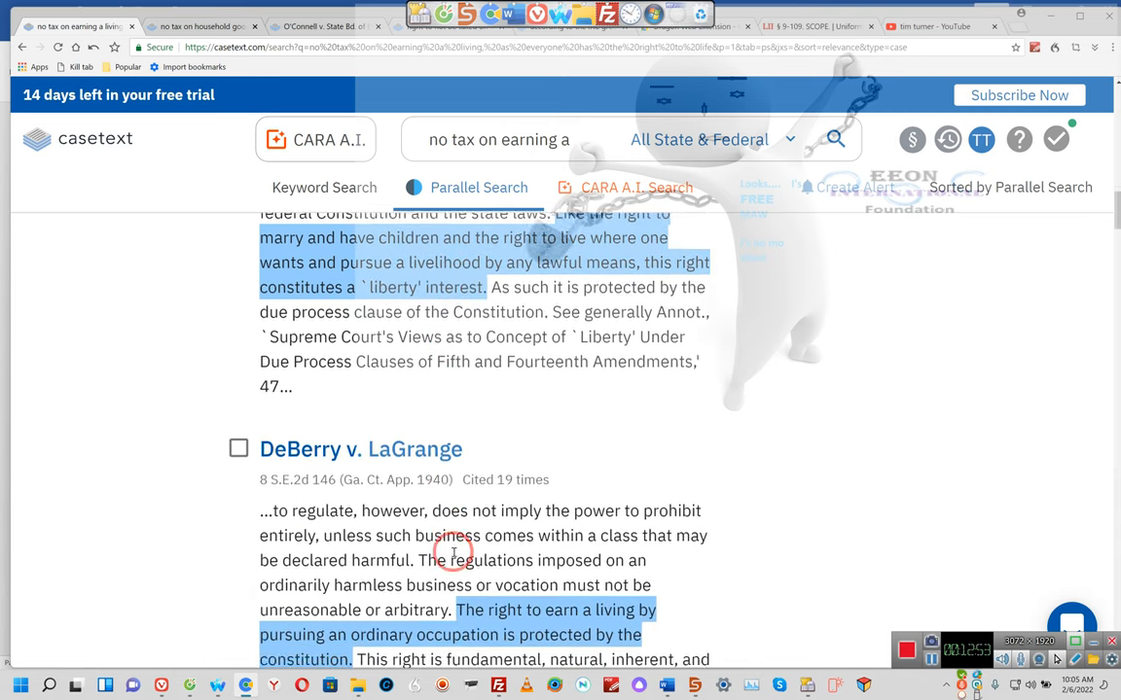
pyautogui.scroll(-3)
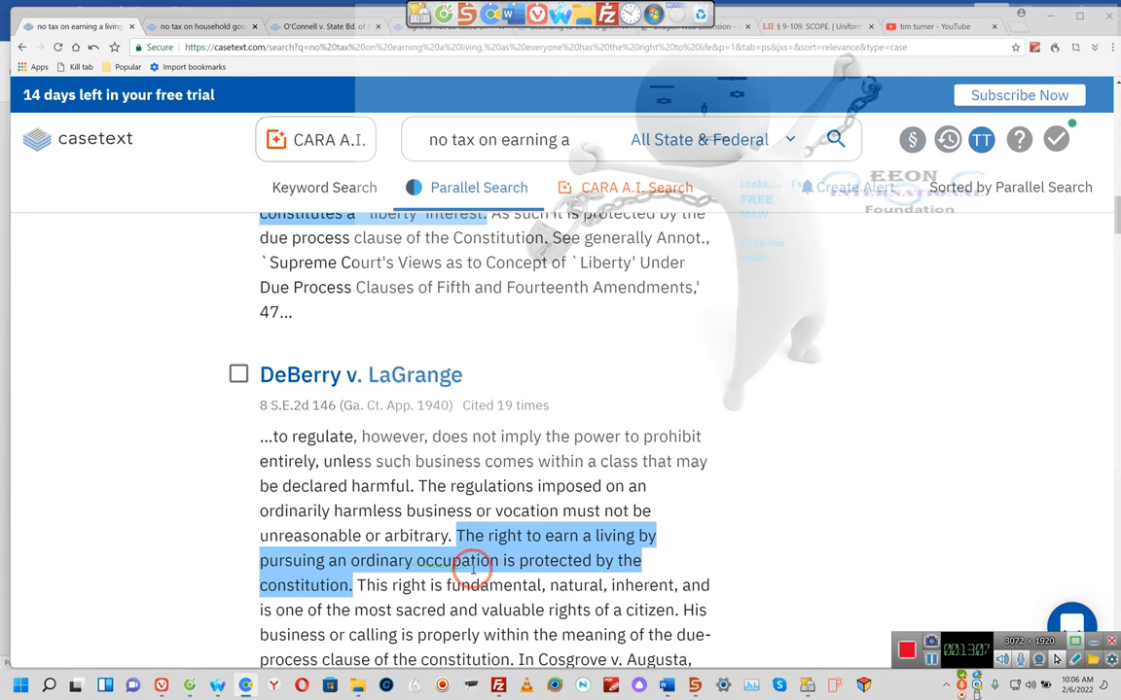
pyautogui.moveTo(324, 604)
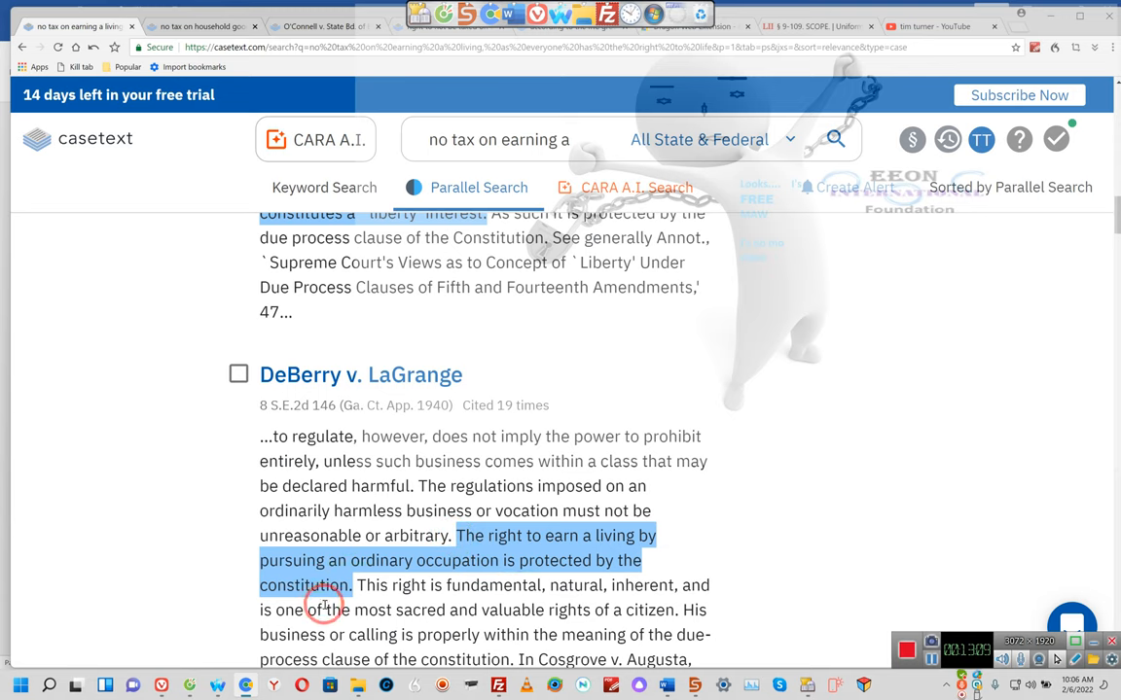
pyautogui.moveTo(373, 631)
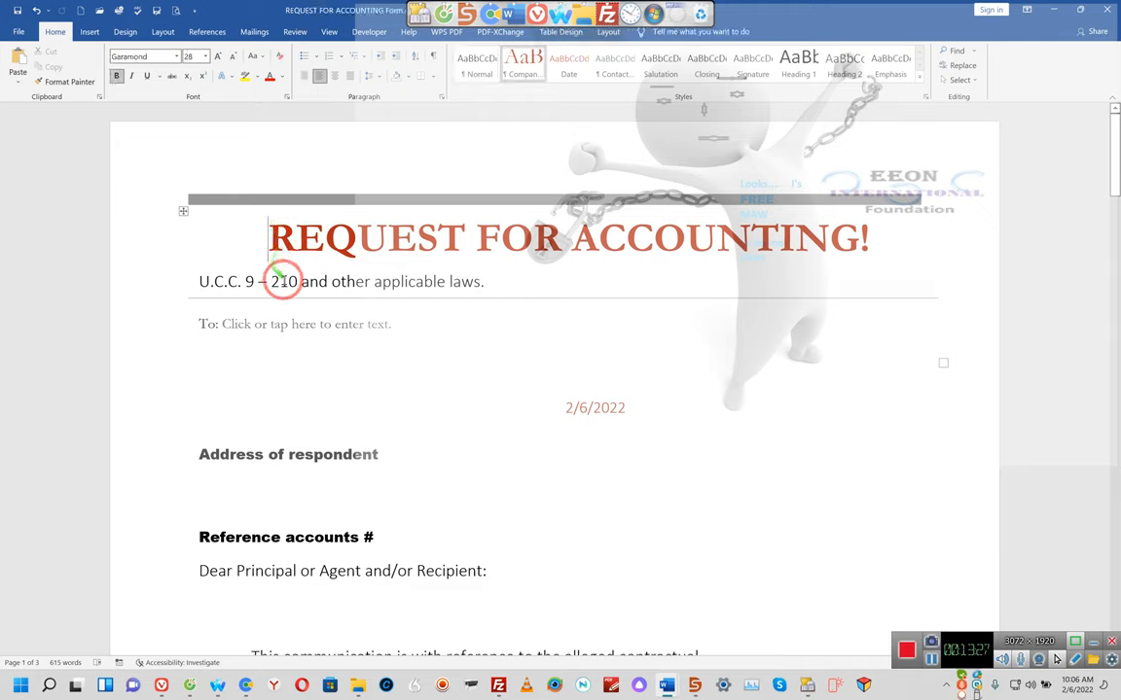
# Step: Switch to the REQUEST FOR ACCOUNTING! U.C.C. 9 – 210 letter in Word
pyautogui.click(229, 323)
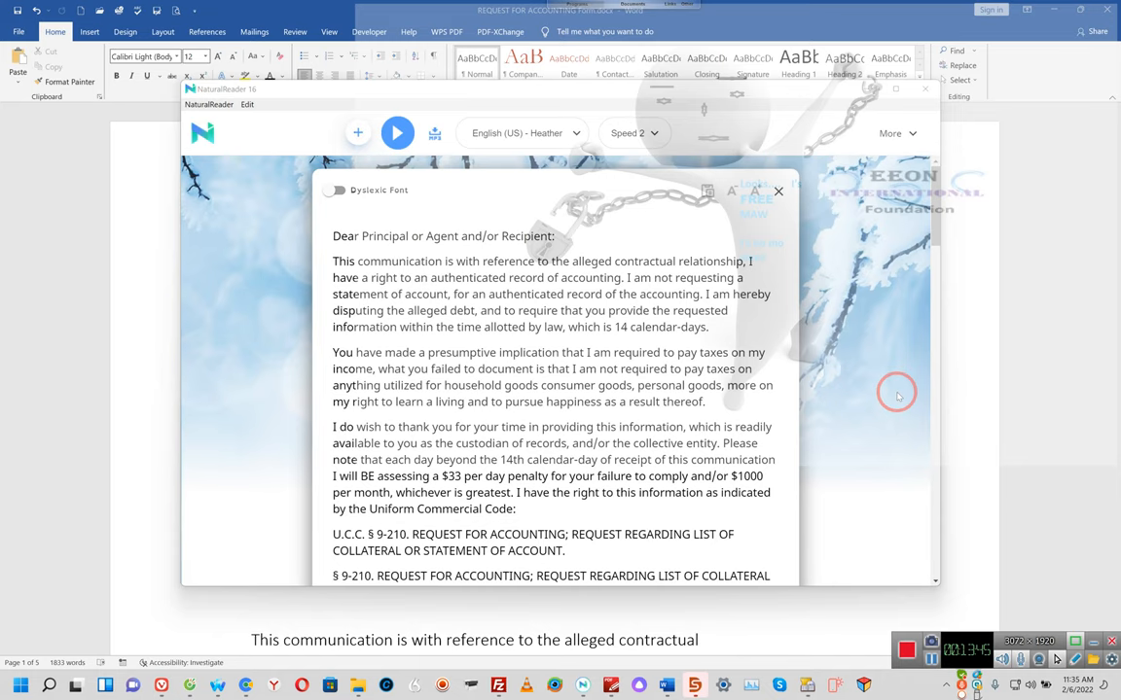
pyautogui.moveTo(820, 183)
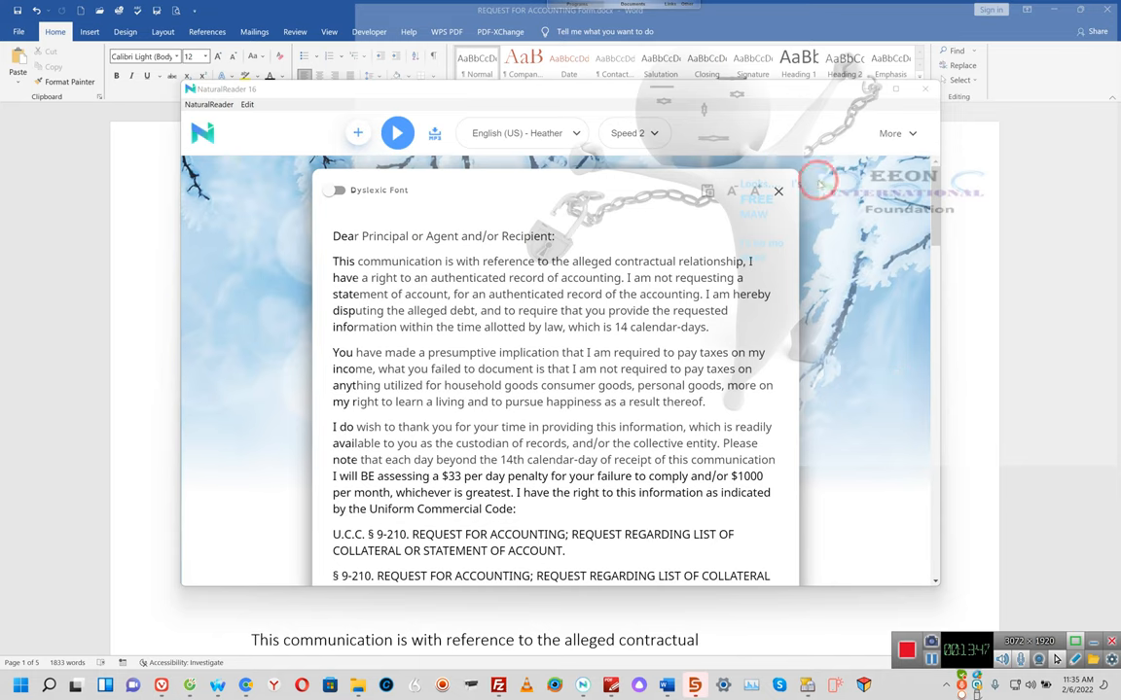
# Step: Play and pause NaturalReader's reading of the letter, then bring Word forward
pyautogui.click(397, 132)
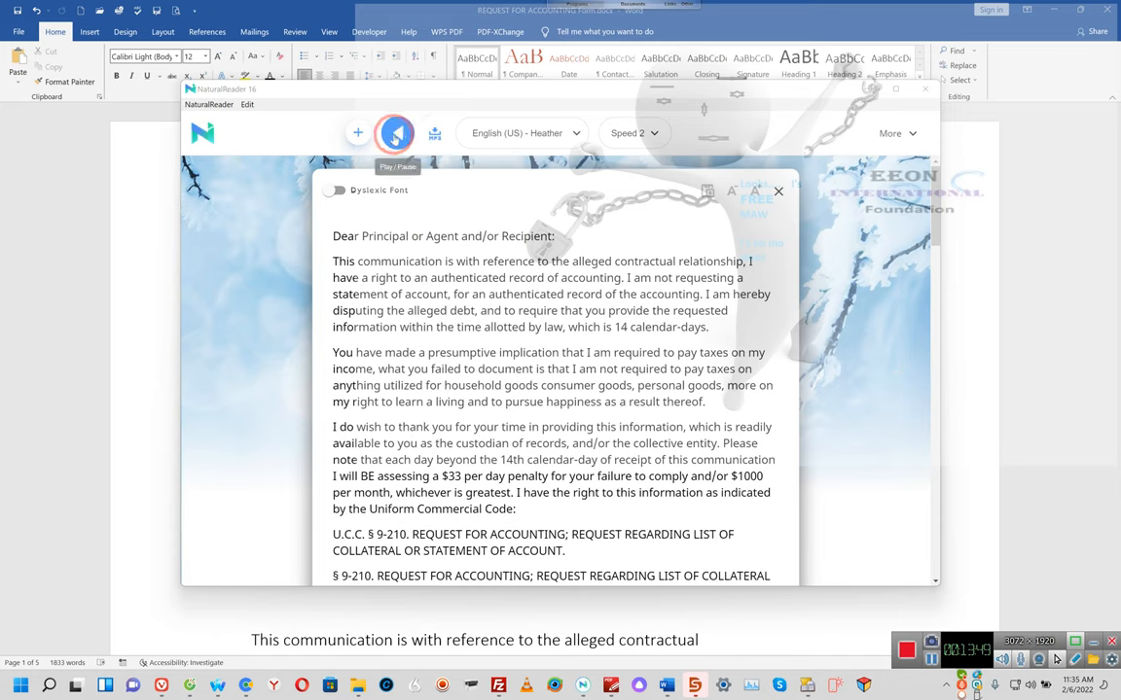
pyautogui.click(395, 133)
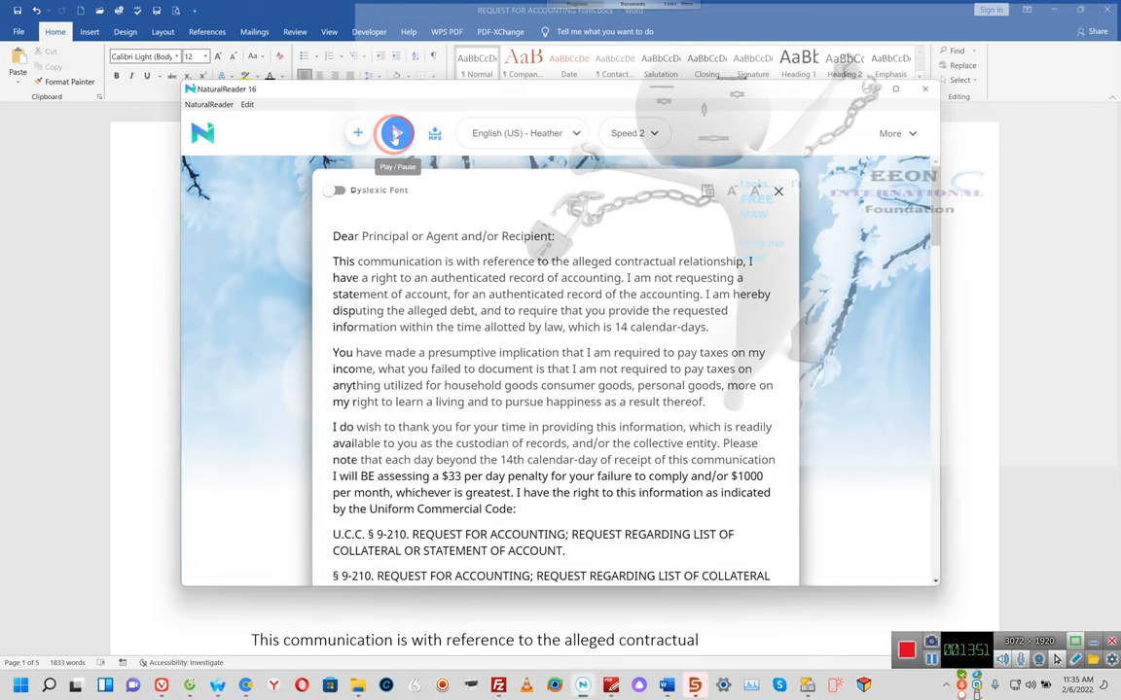
pyautogui.click(397, 133)
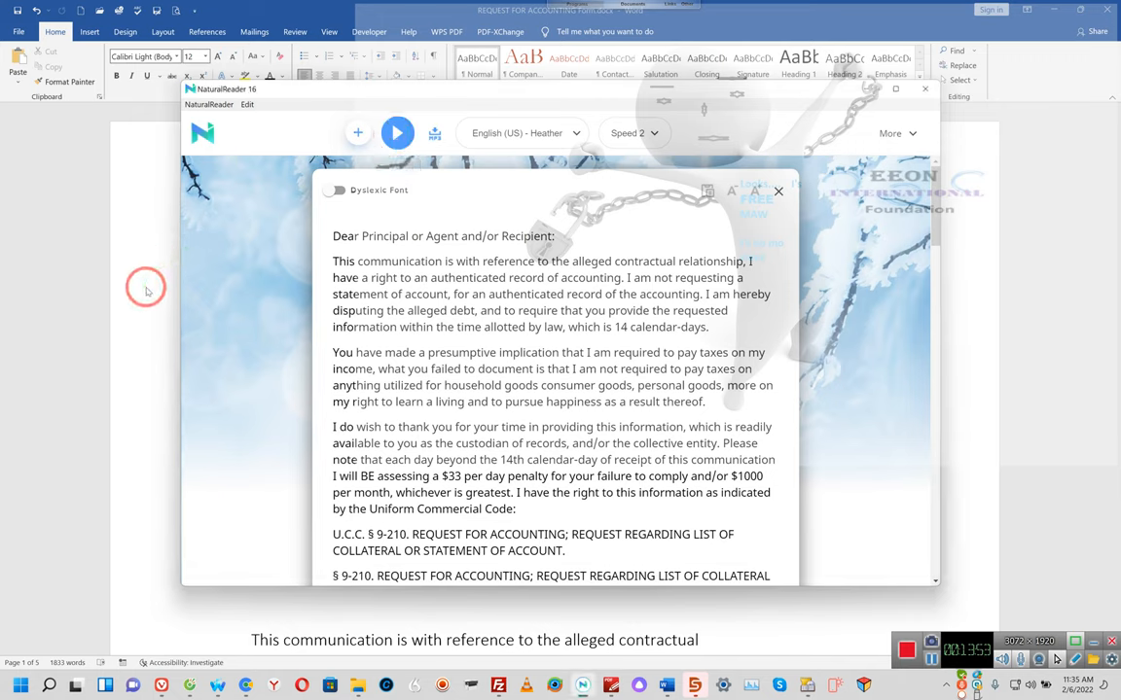
pyautogui.click(397, 133)
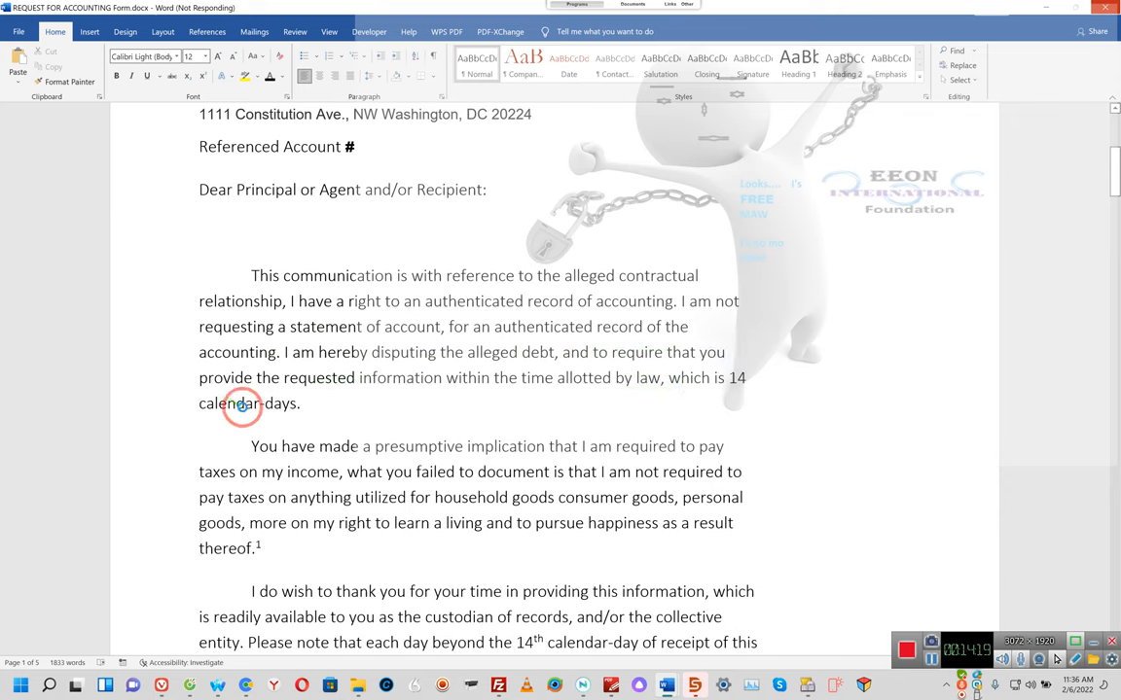
pyautogui.moveTo(271, 414)
pyautogui.write('n')
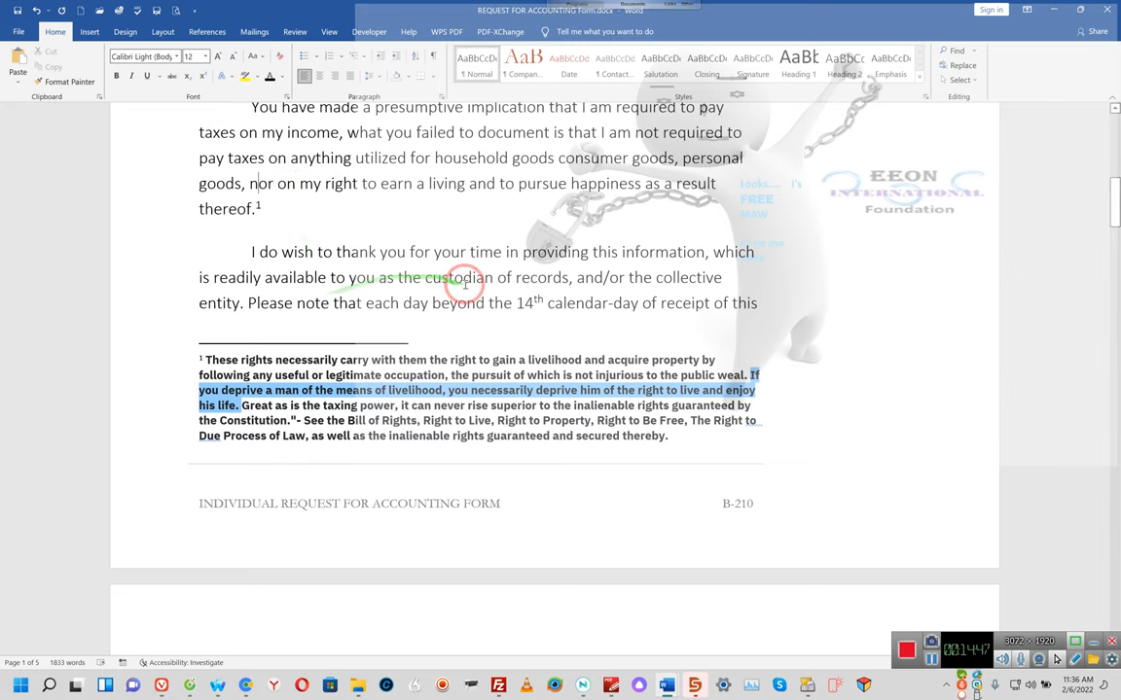
# Step: Scroll past the livelihood-rights footnote into the quoted U.C.C. § 9-210 assignee provision
pyautogui.scroll(-3)
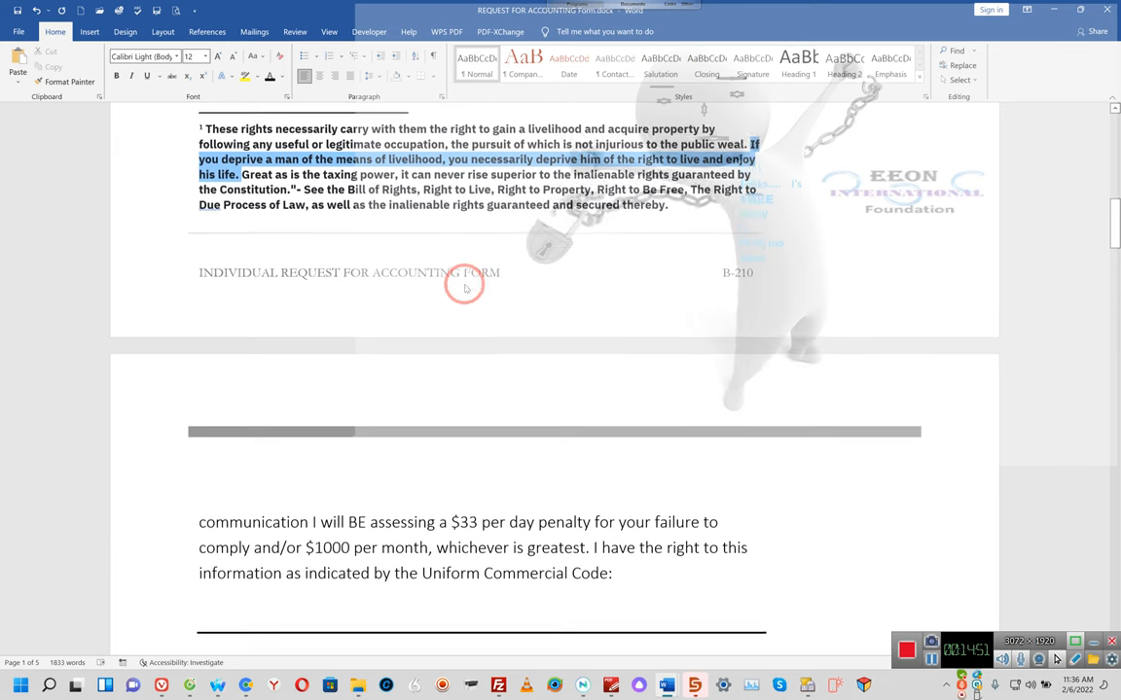
pyautogui.scroll(-3)
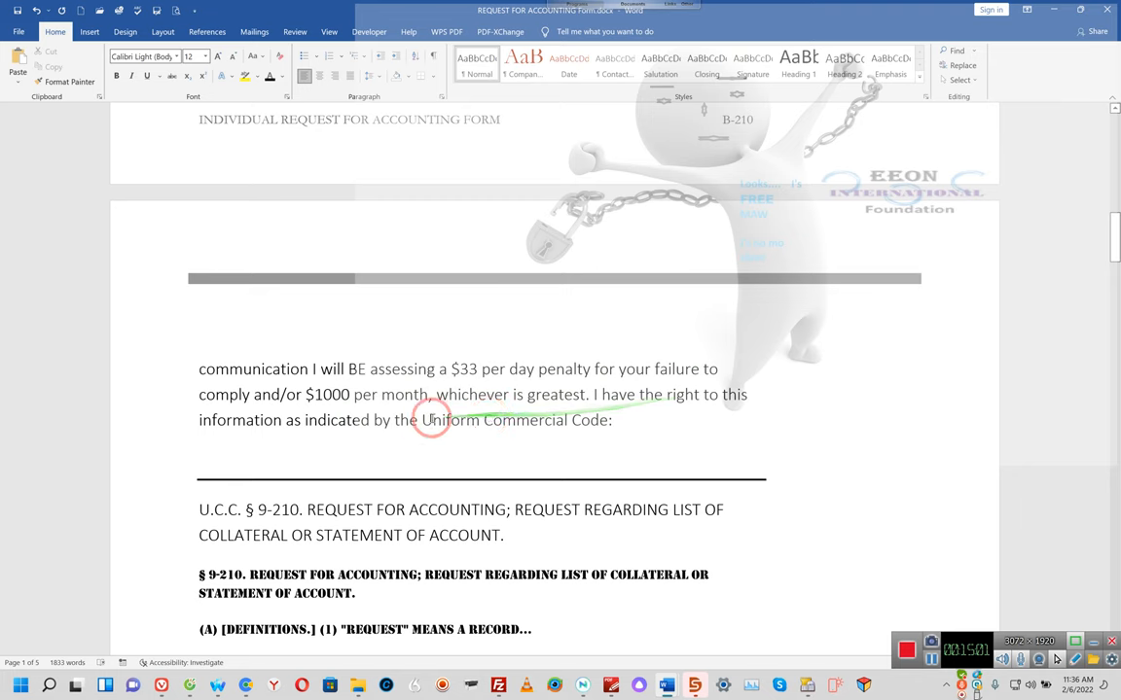
pyautogui.scroll(-3)
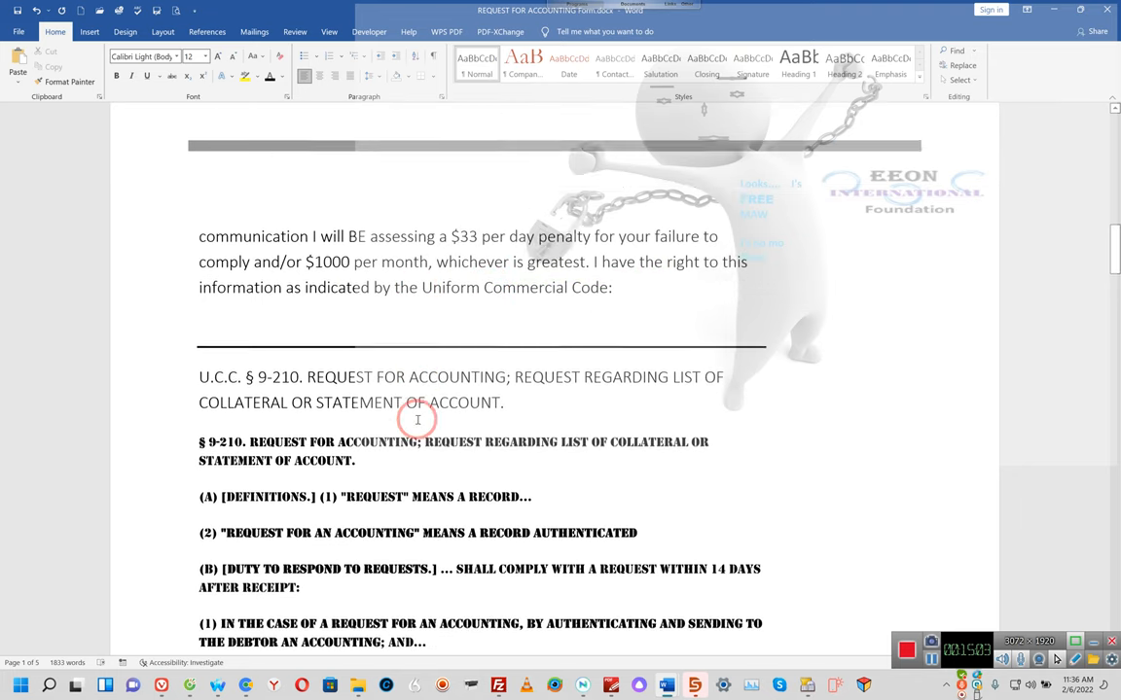
pyautogui.scroll(-3)
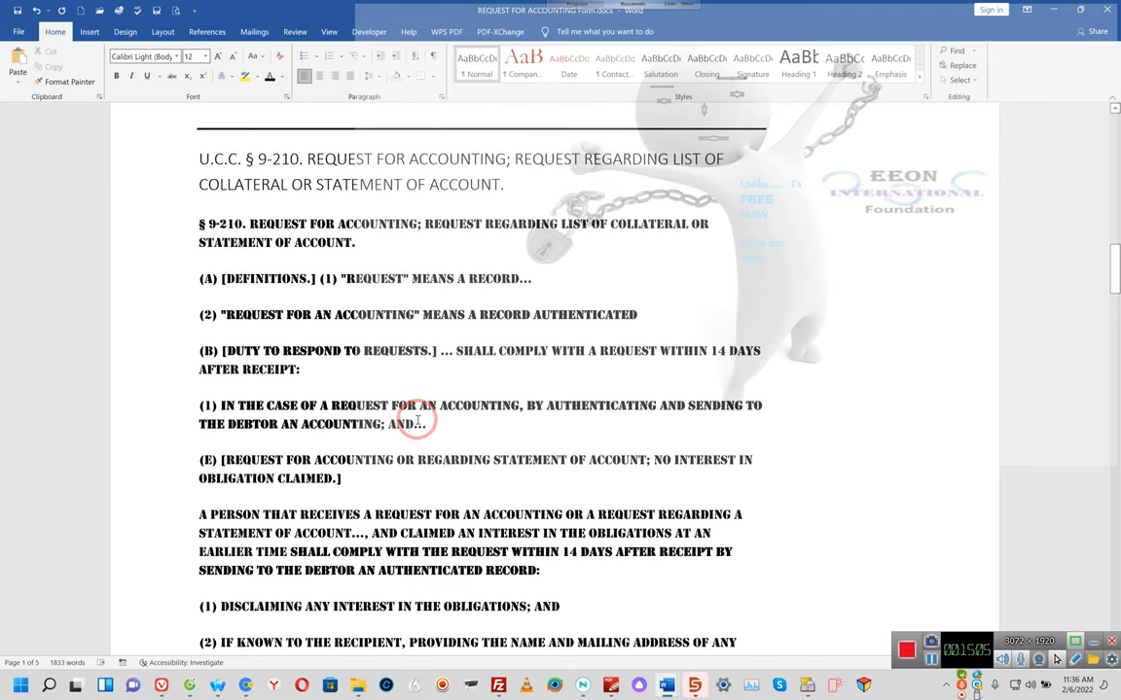
pyautogui.scroll(-3)
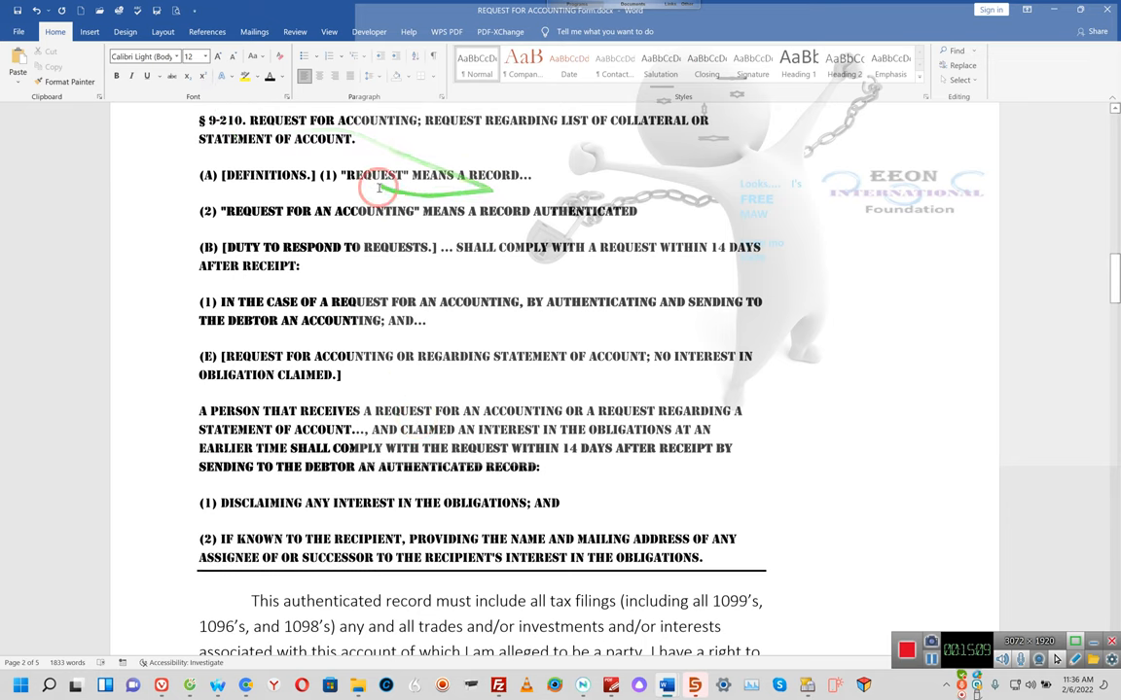
pyautogui.moveTo(251, 185)
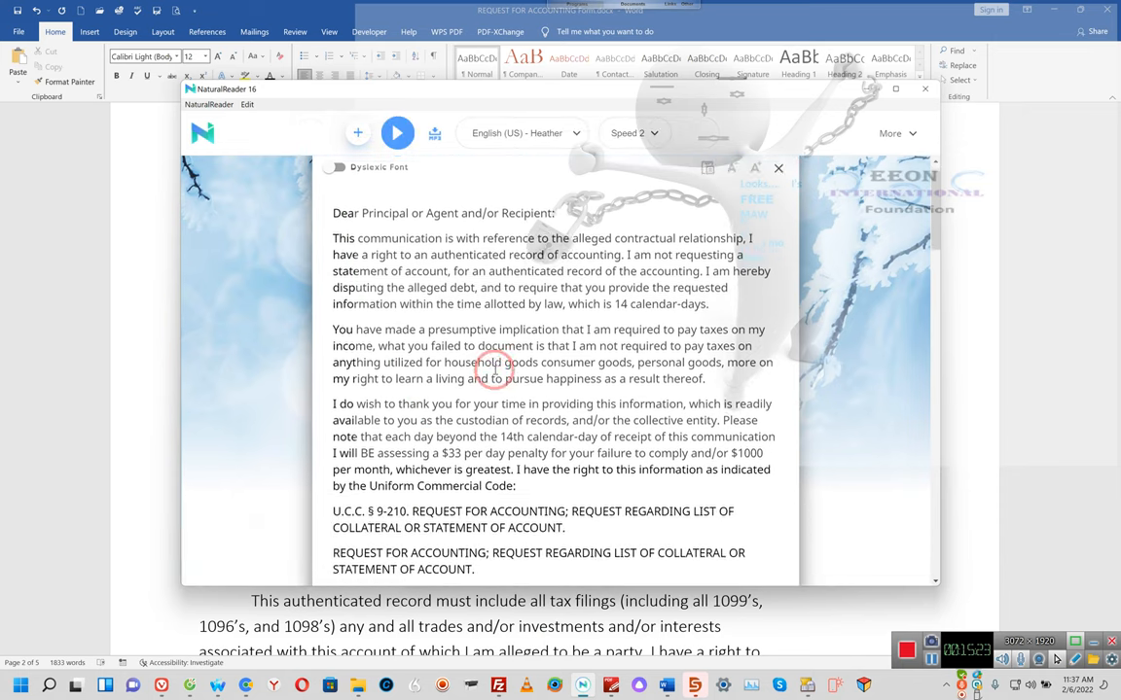
# Step: Delete the U.C.C. § 9-210 passage and earlier text in NaturalReader, then return to Word
pyautogui.scroll(-3)
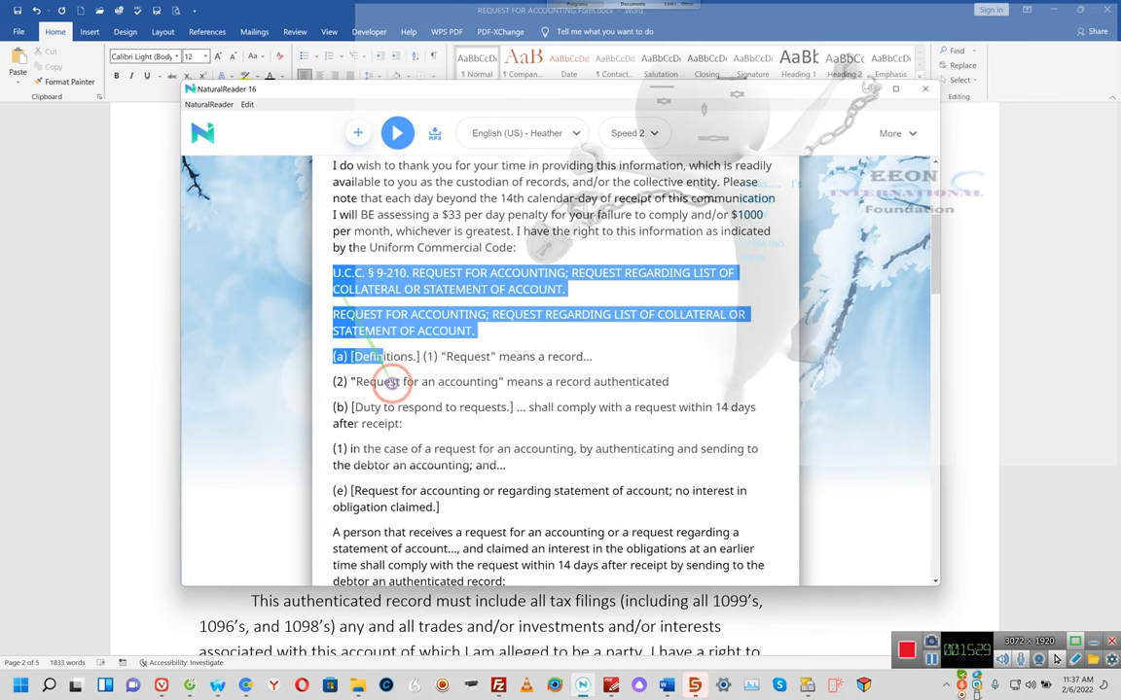
pyautogui.moveTo(390, 381); pyautogui.dragTo(435, 564)
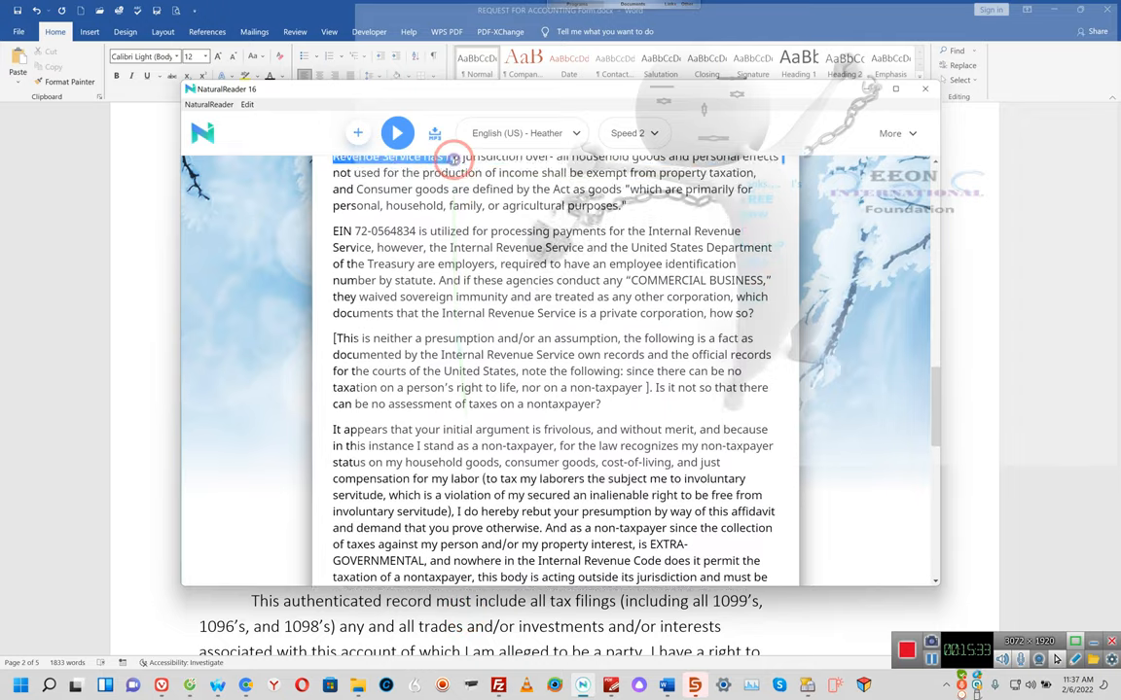
pyautogui.scroll(-3)
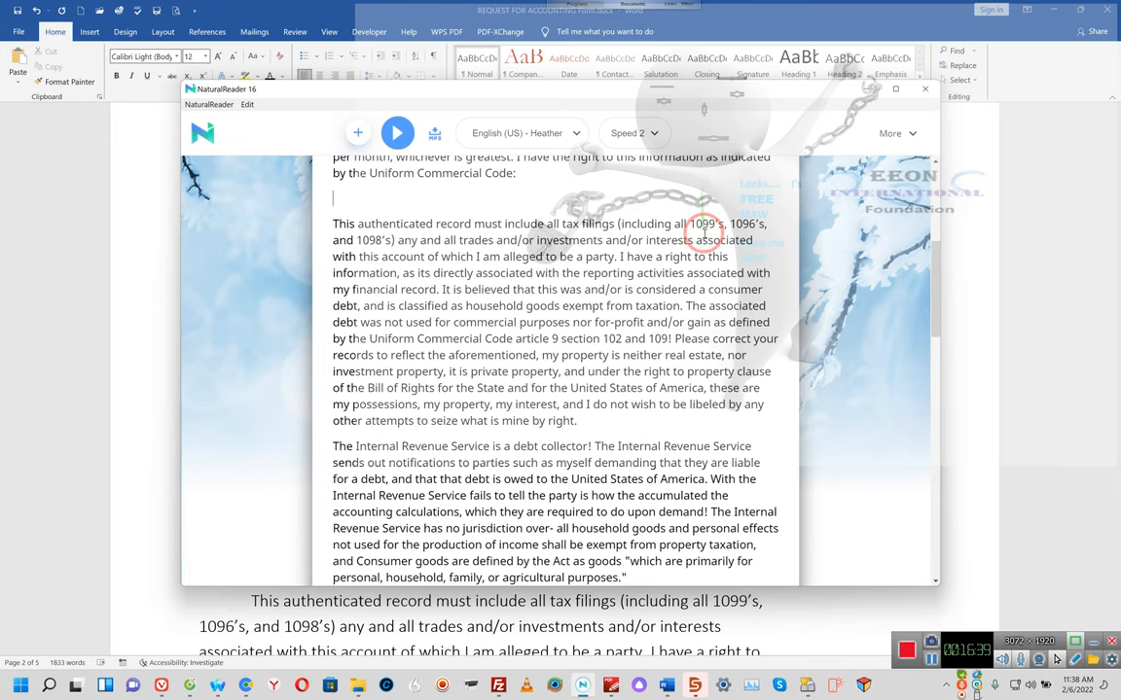
pyautogui.moveTo(539, 212)
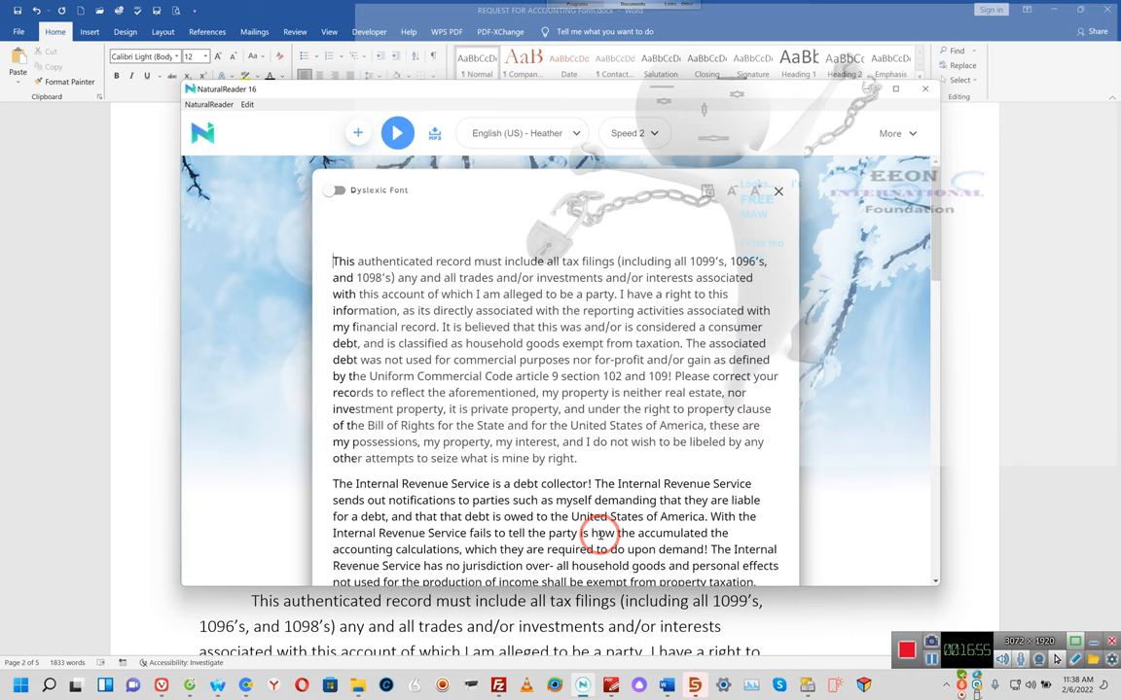
pyautogui.scroll(-3)
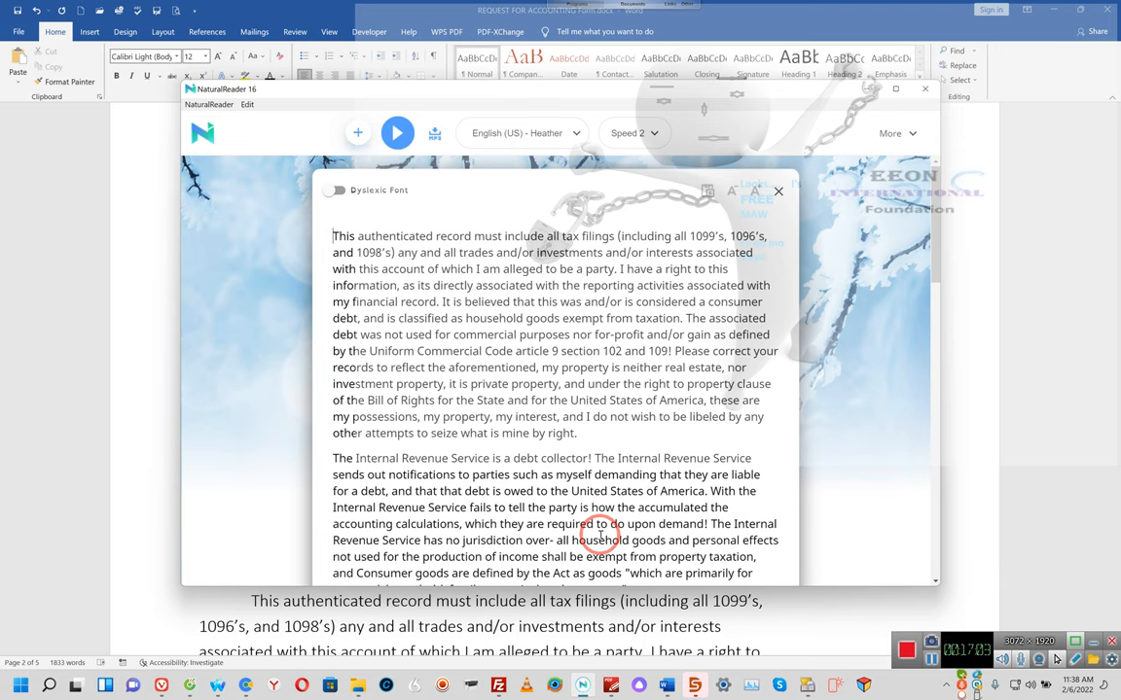
pyautogui.click(396, 133)
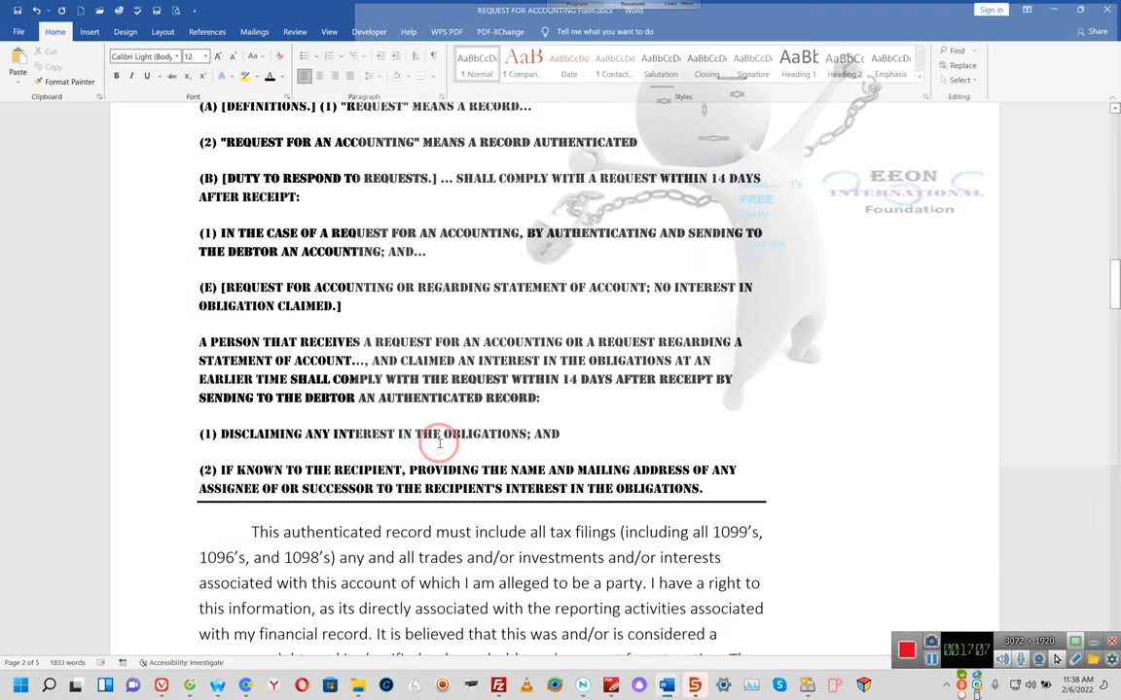
pyautogui.scroll(-3)
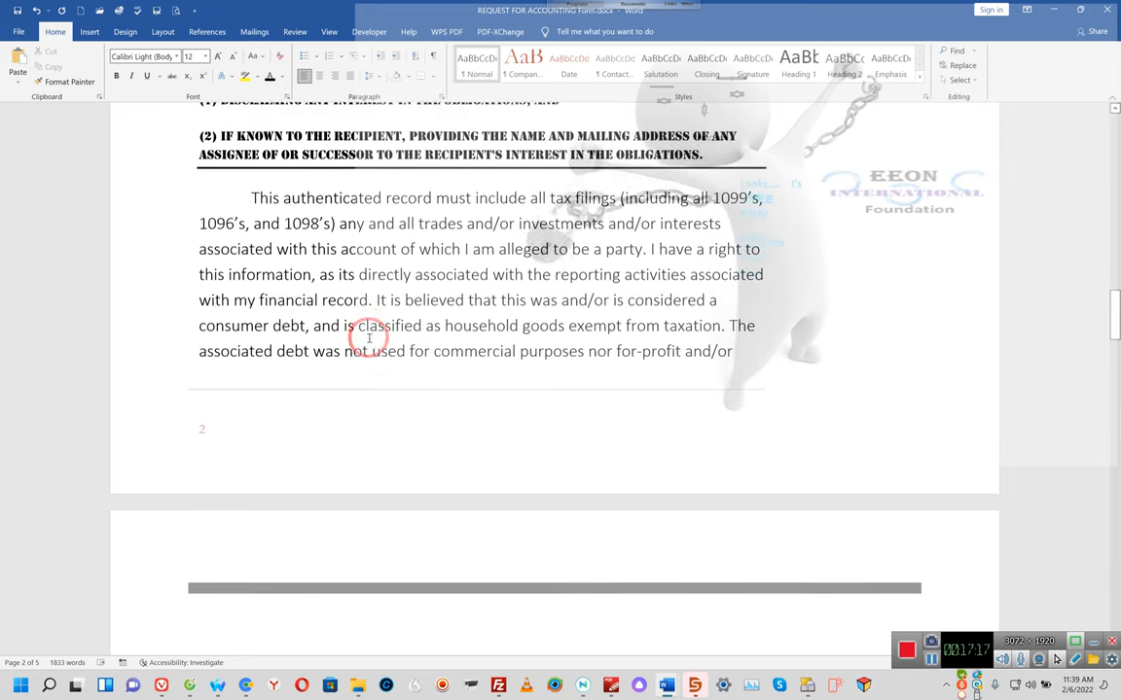
pyautogui.scroll(-3)
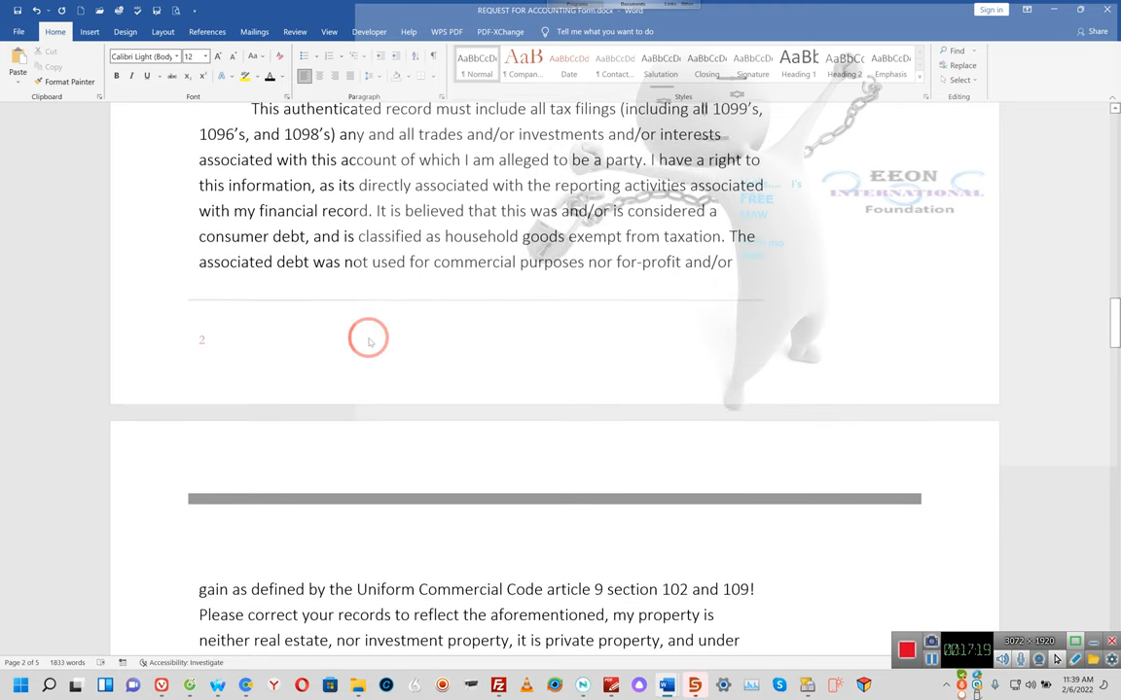
pyautogui.scroll(-3)
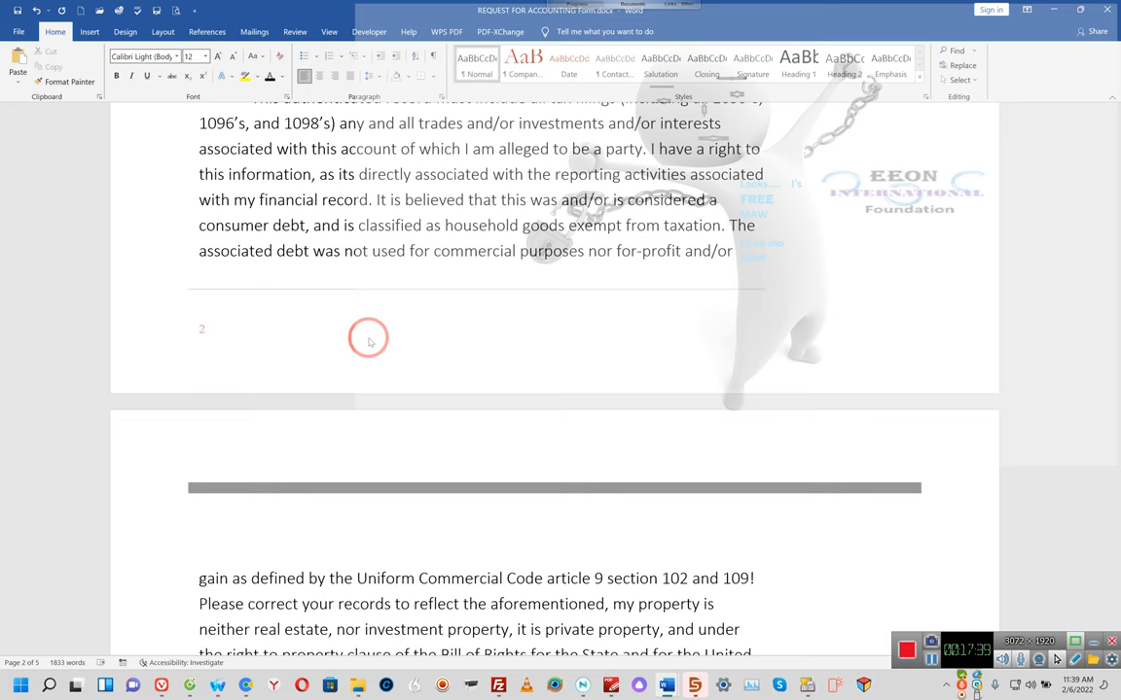
pyautogui.scroll(-3)
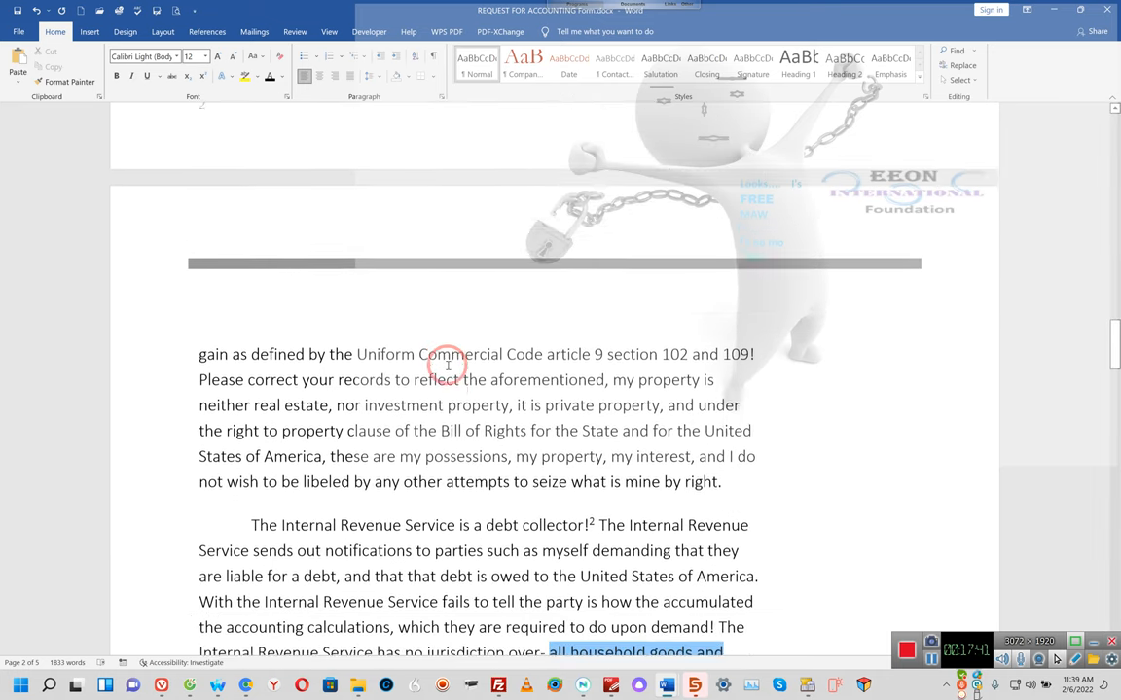
pyautogui.scroll(-3)
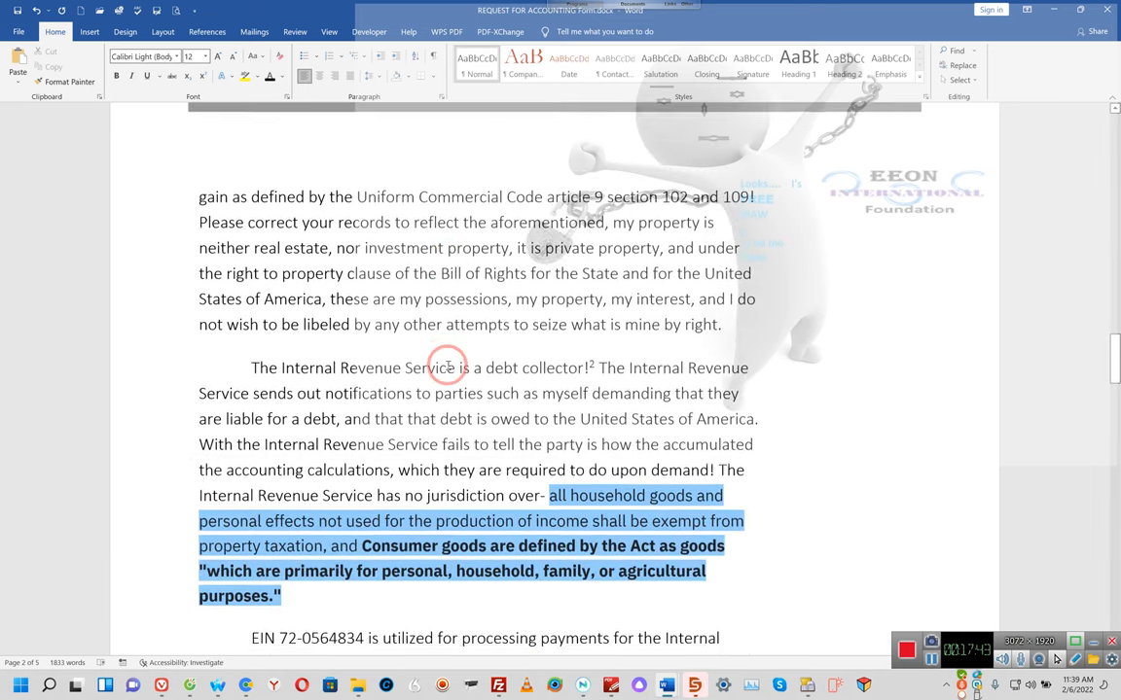
pyautogui.scroll(-3)
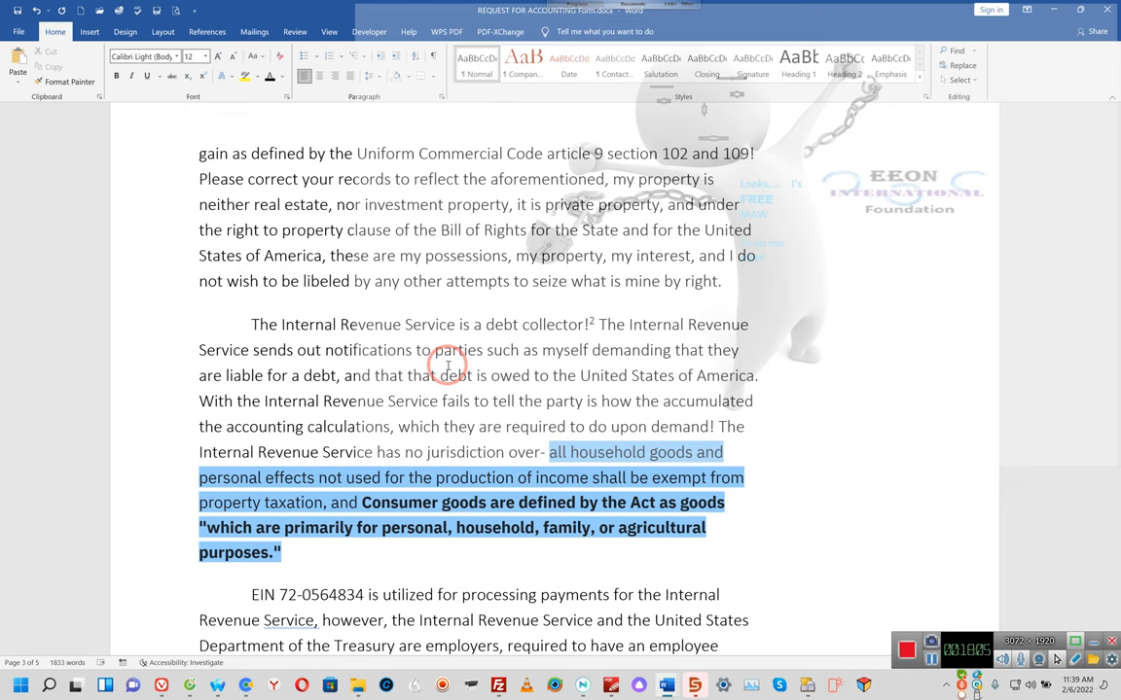
pyautogui.scroll(-3)
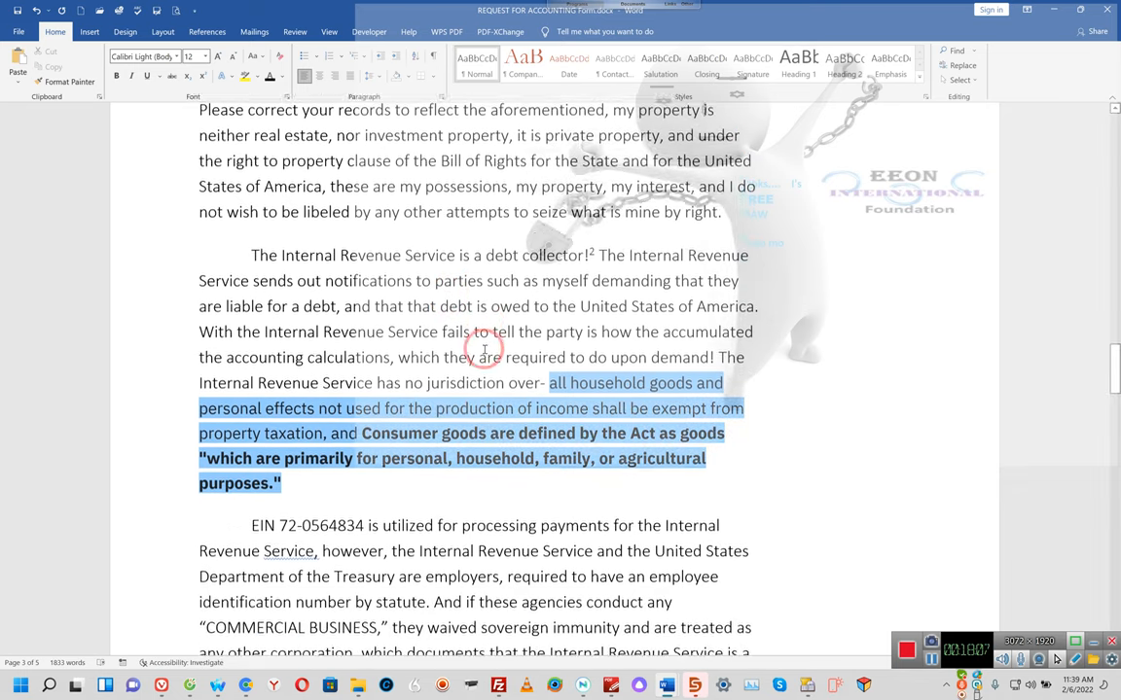
pyautogui.scroll(-3)
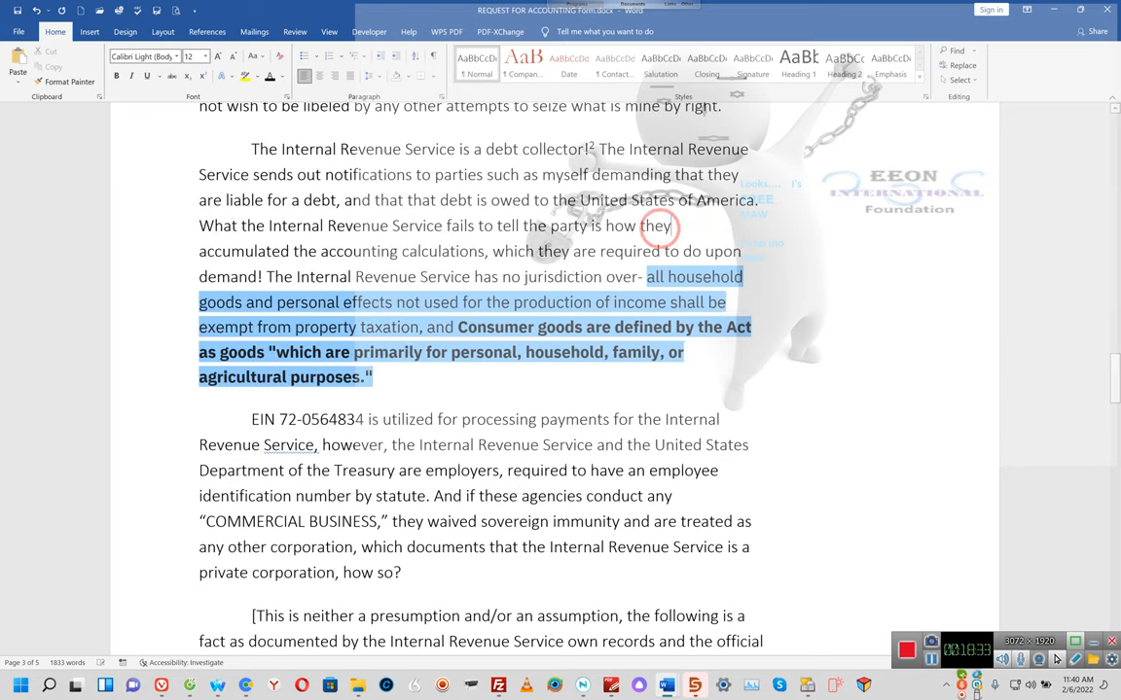
pyautogui.moveTo(661, 215)
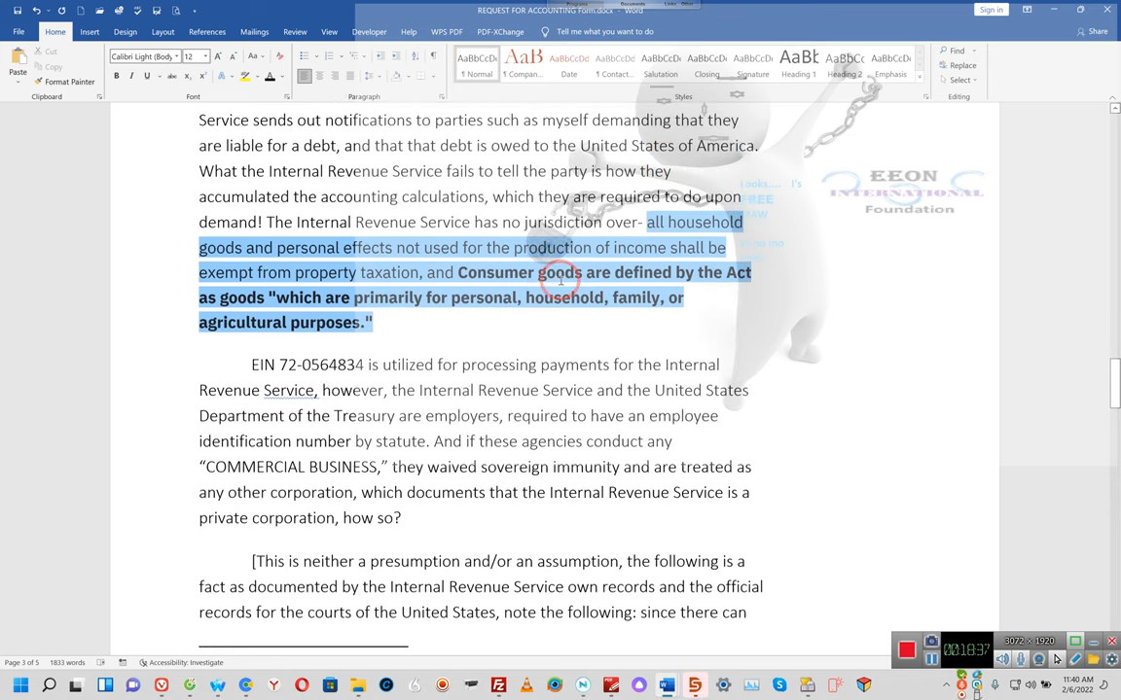
pyautogui.scroll(-3)
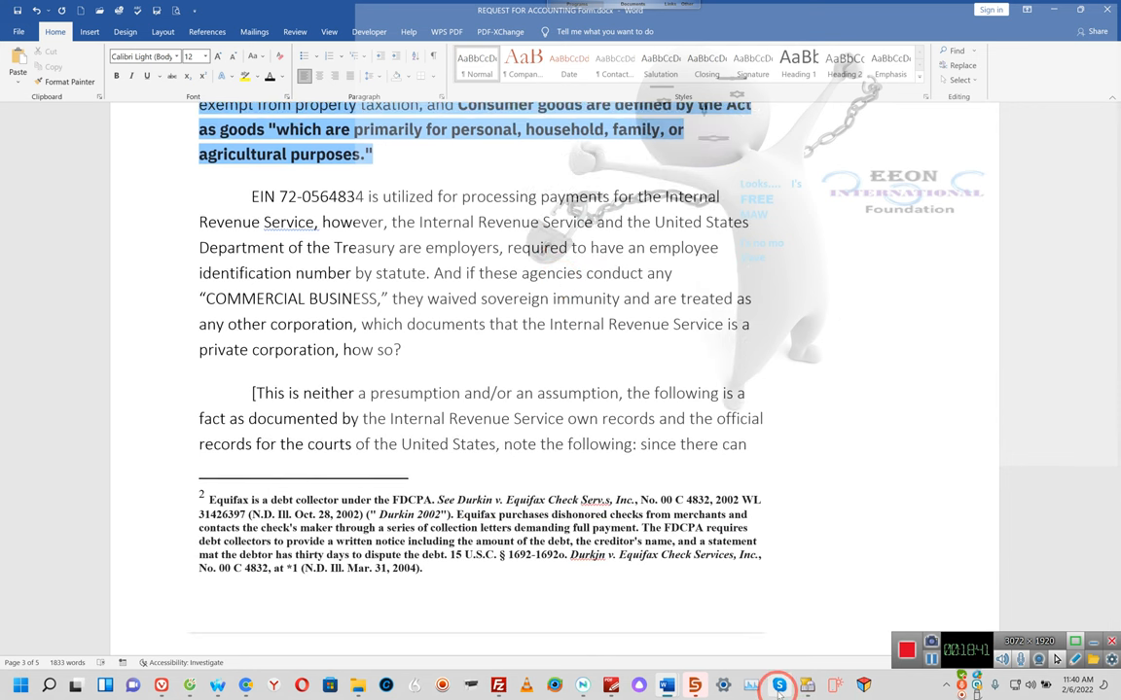
# Step: Pause NaturalReader's read-aloud at the EIN paragraph and minimize it, returning to Word
pyautogui.click(583, 686)
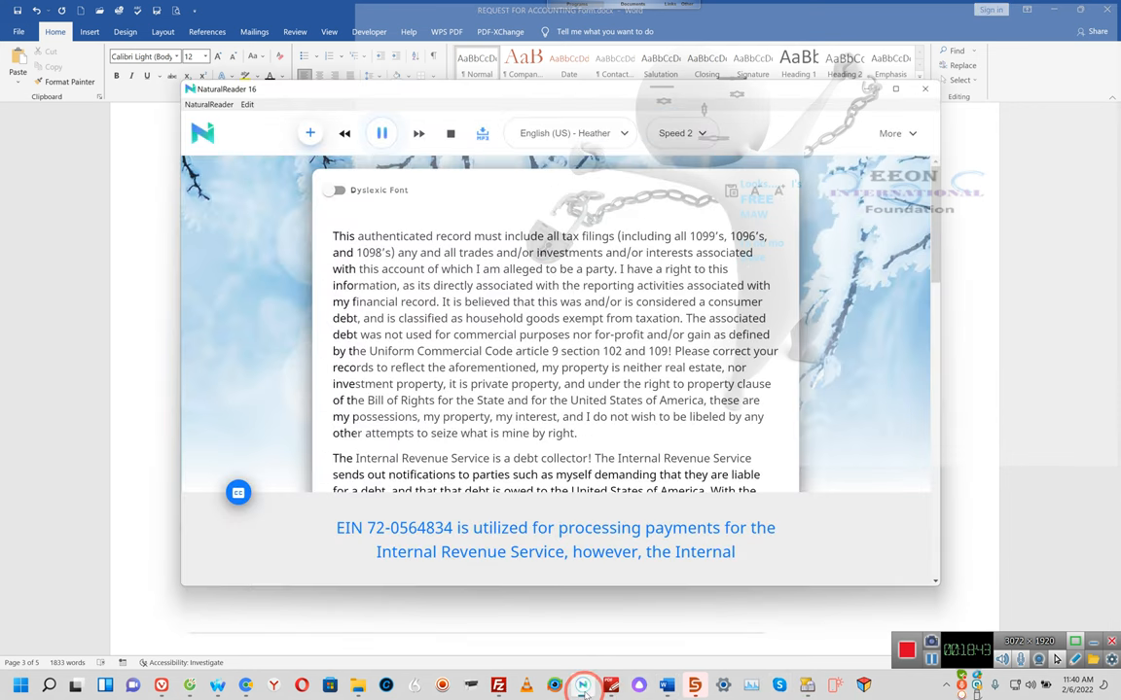
pyautogui.click(380, 133)
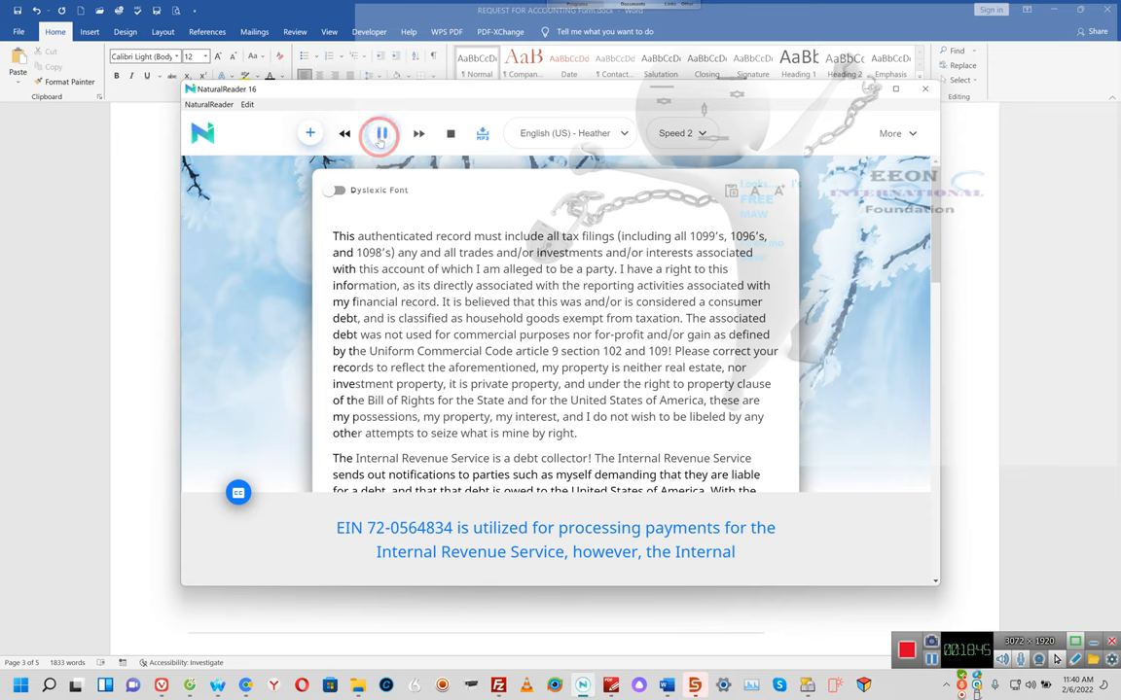
pyautogui.click(380, 133)
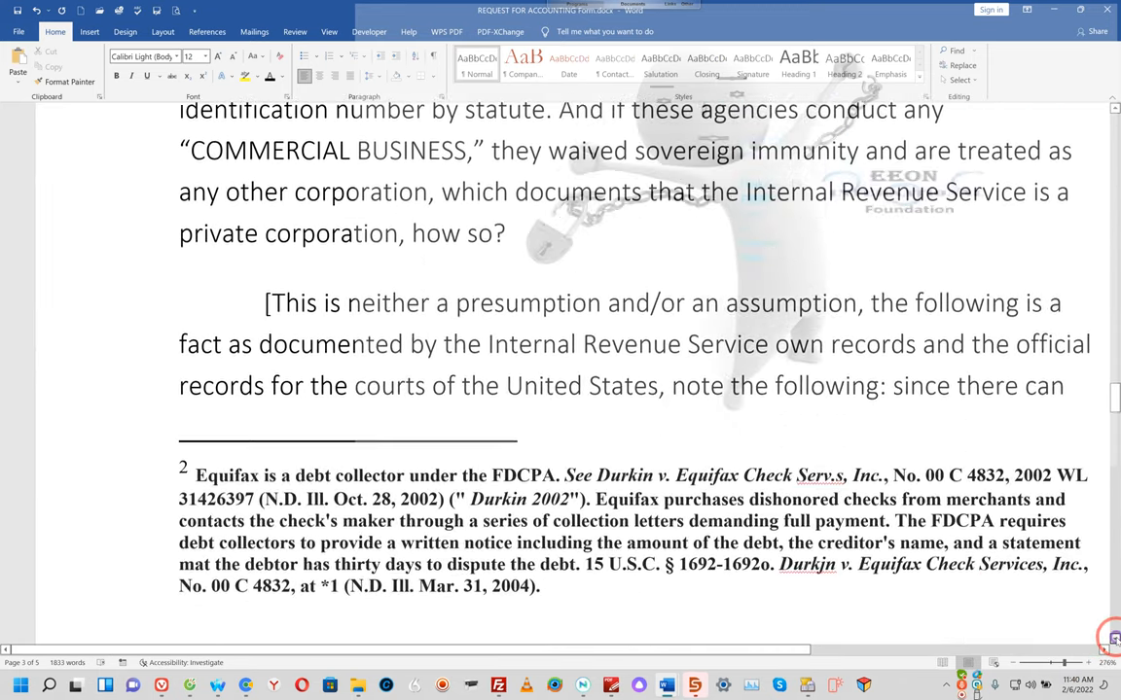
# Step: Scroll down to the highlighted household goods passage and EIN paragraph
pyautogui.scroll(-3)
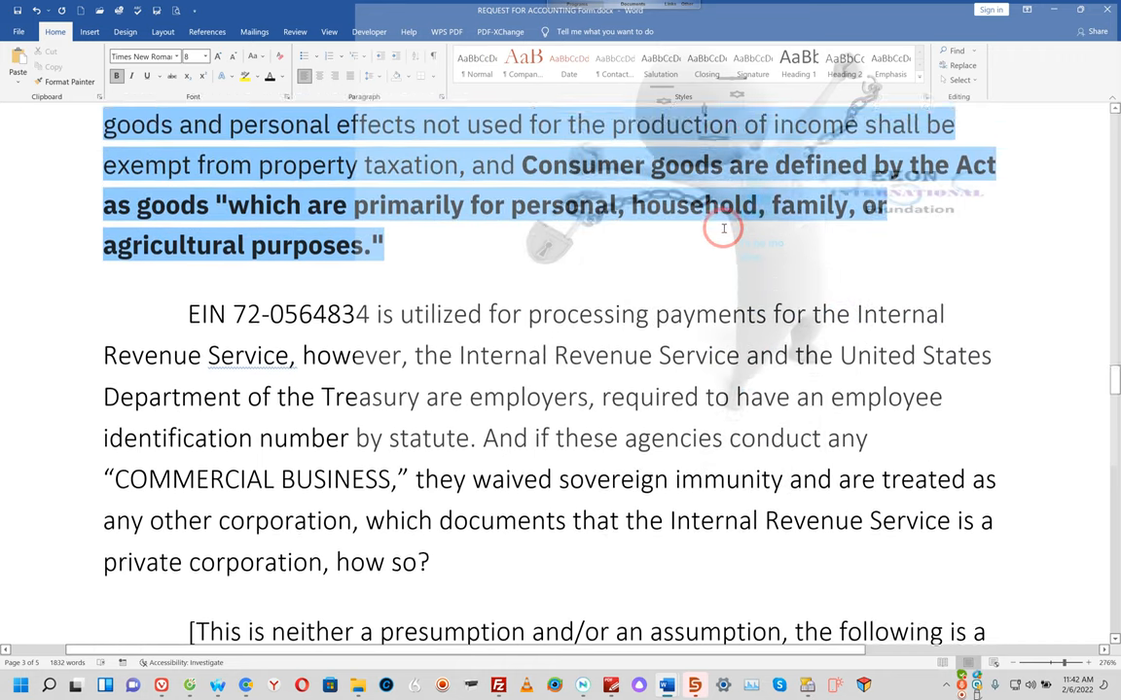
pyautogui.scroll(-3)
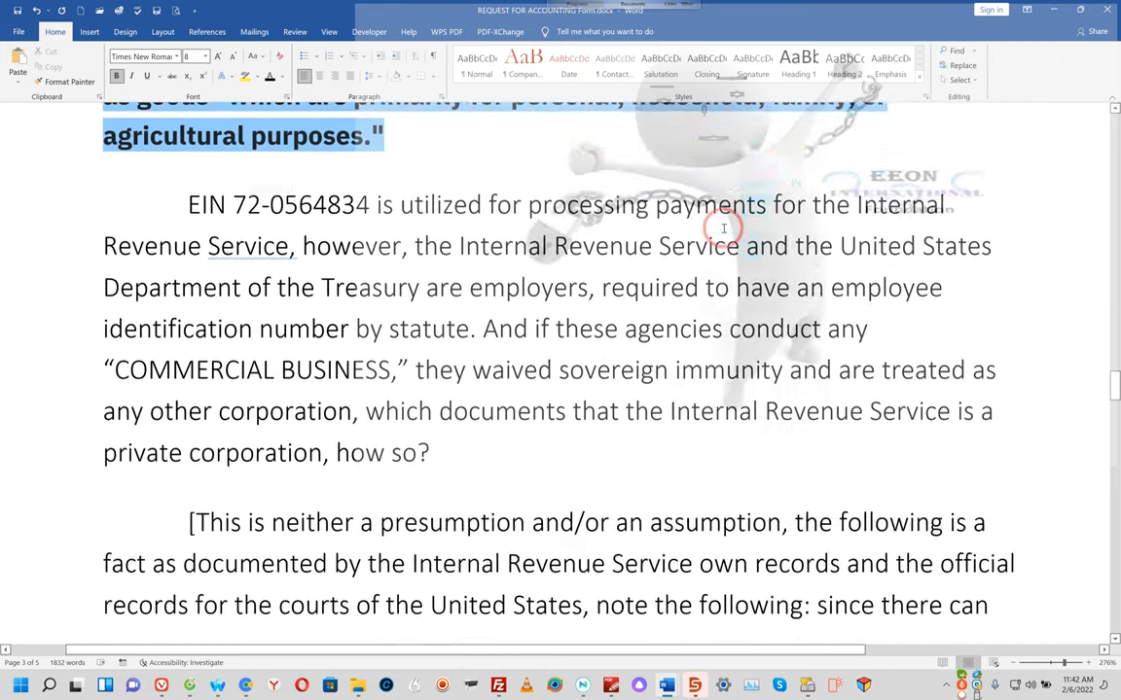
pyautogui.scroll(-3)
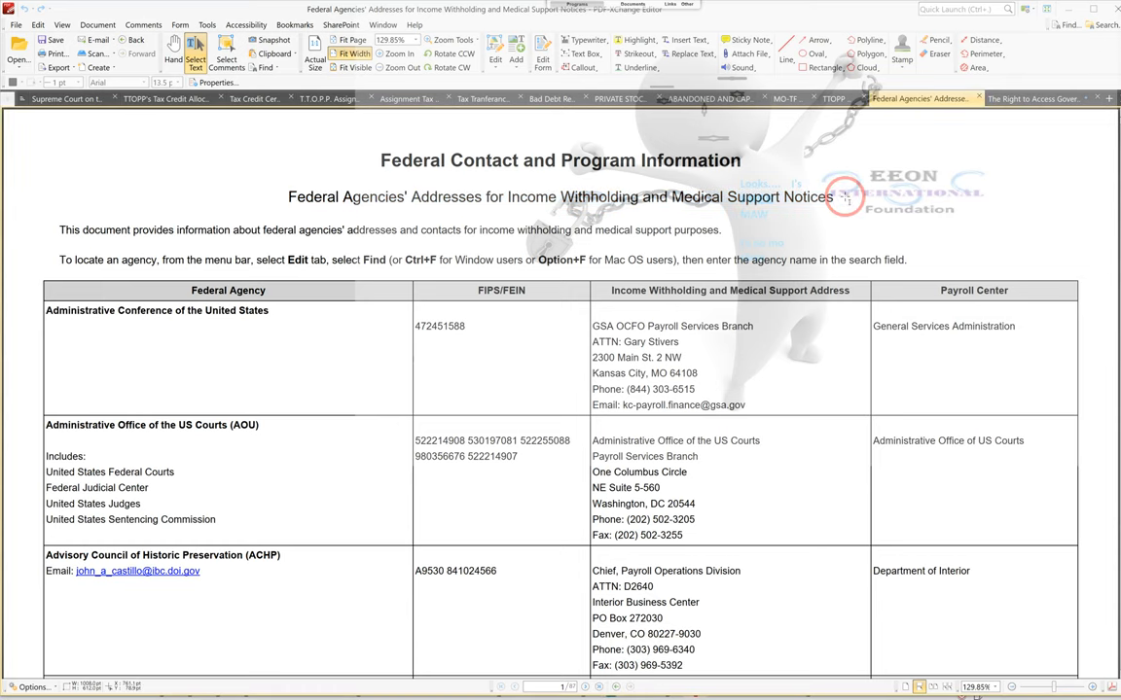
pyautogui.scroll(-3)
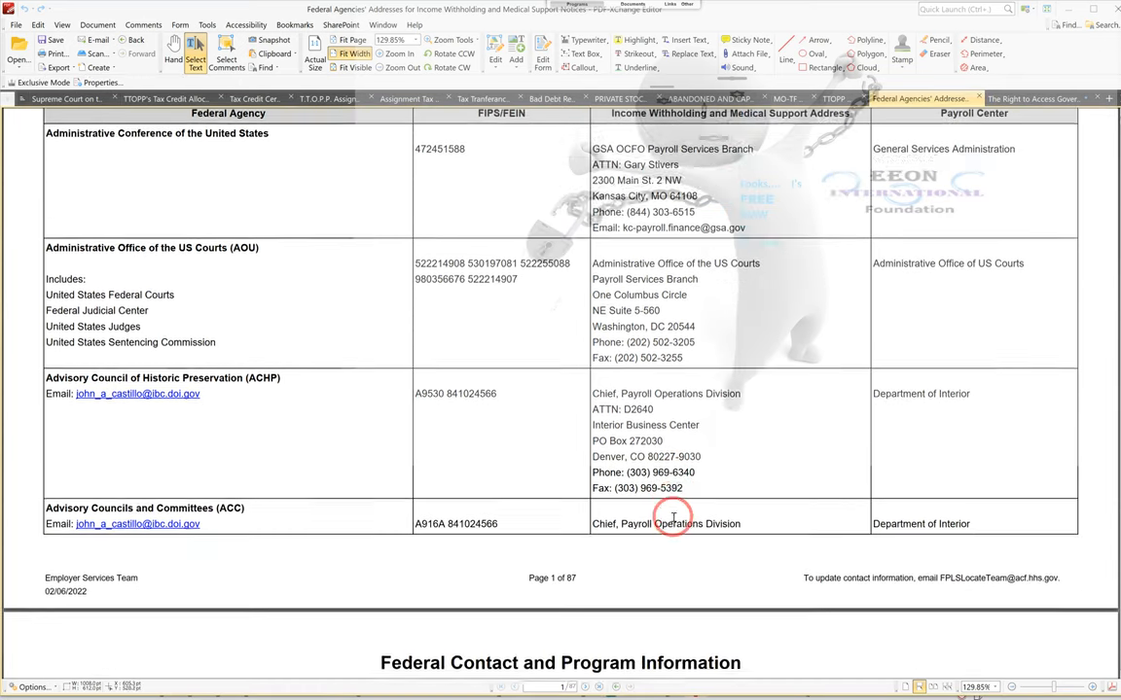
pyautogui.scroll(-3)
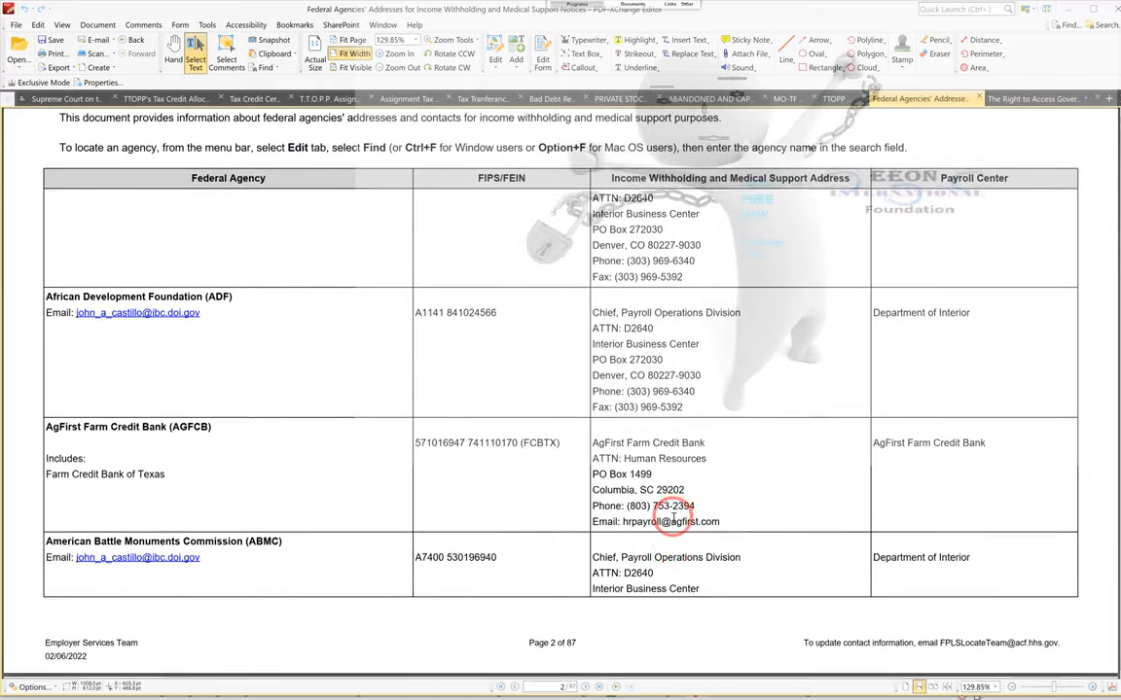
pyautogui.scroll(-3)
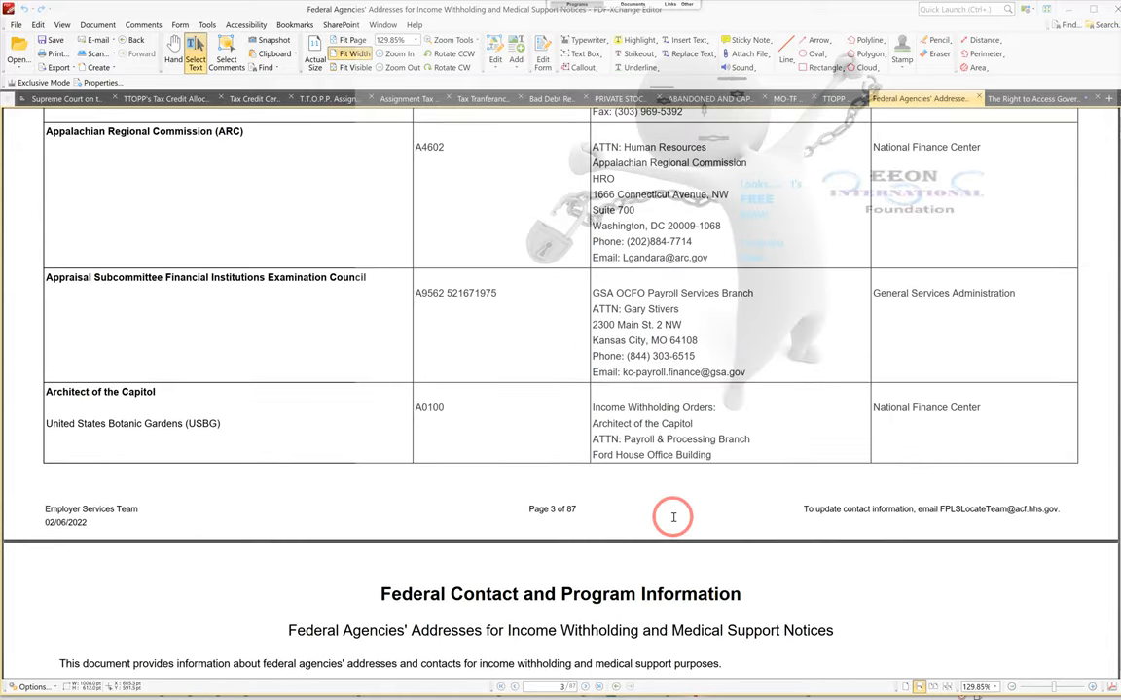
pyautogui.scroll(-3)
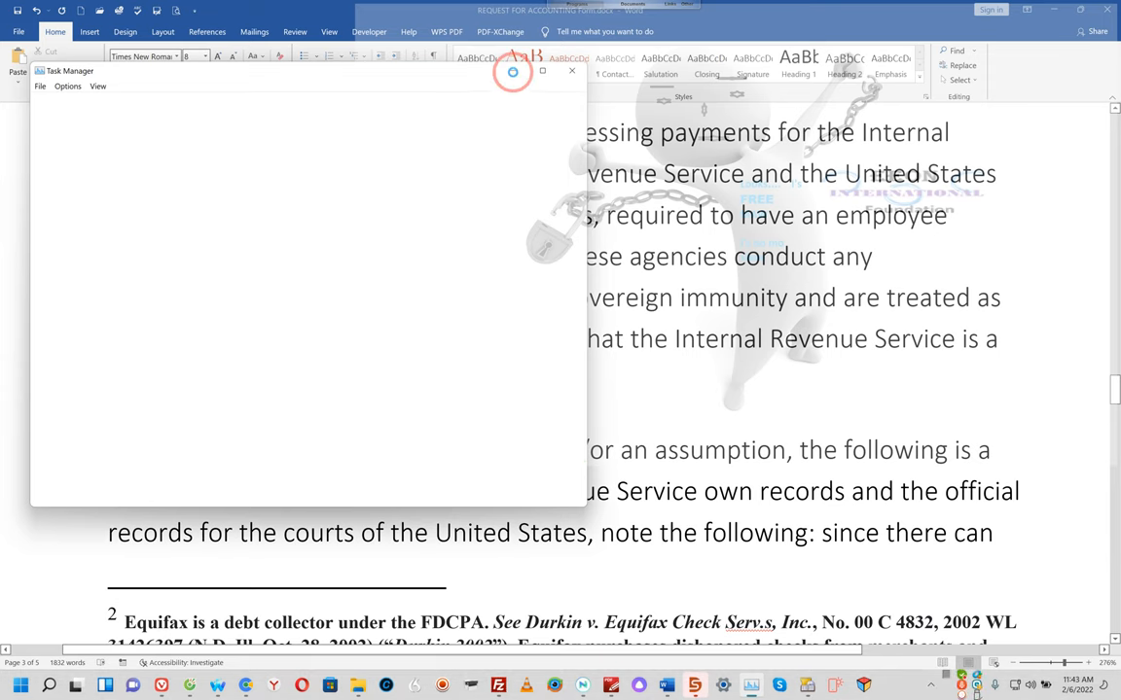
pyautogui.click(571, 70)
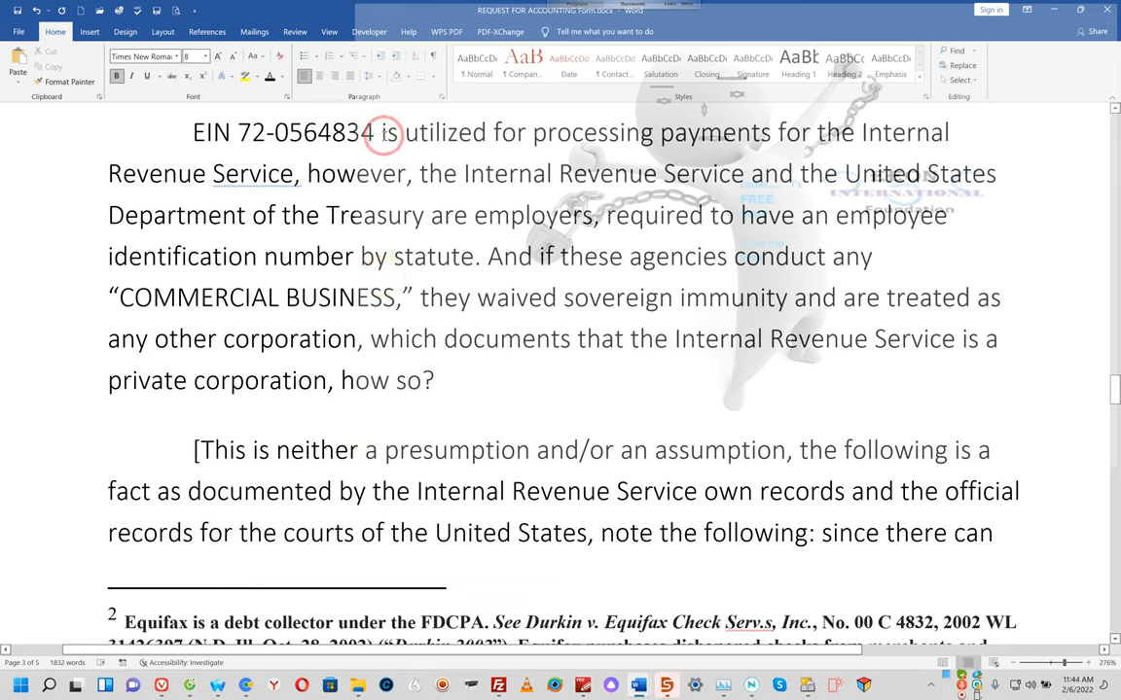
pyautogui.moveTo(355, 195)
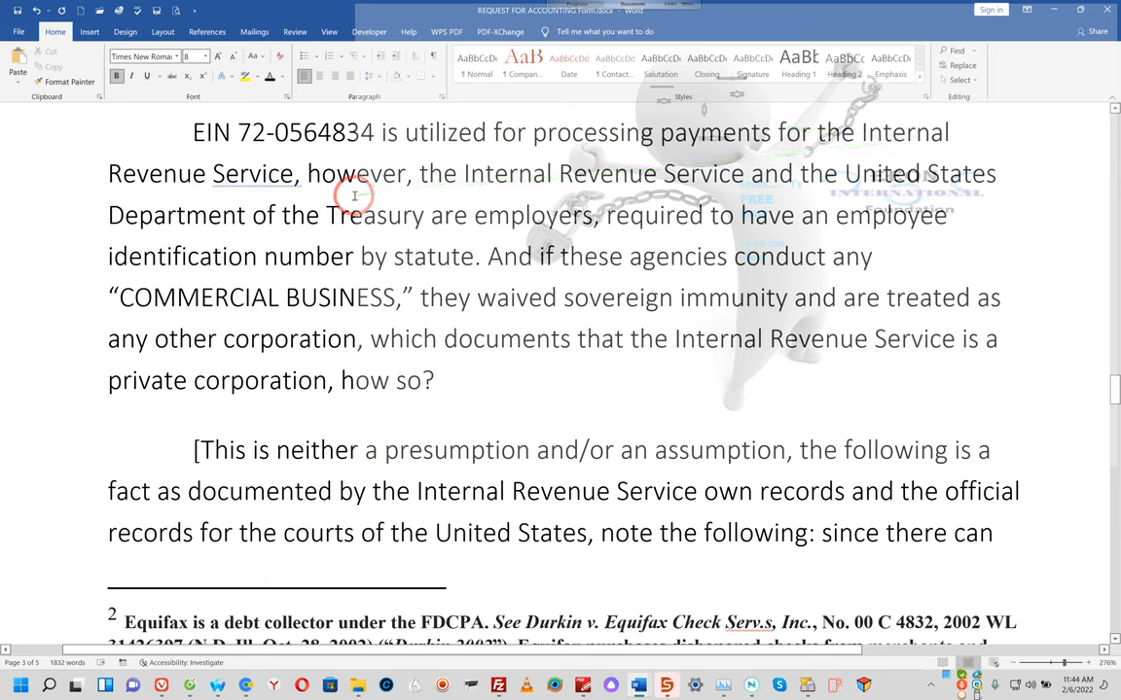
pyautogui.moveTo(766, 198)
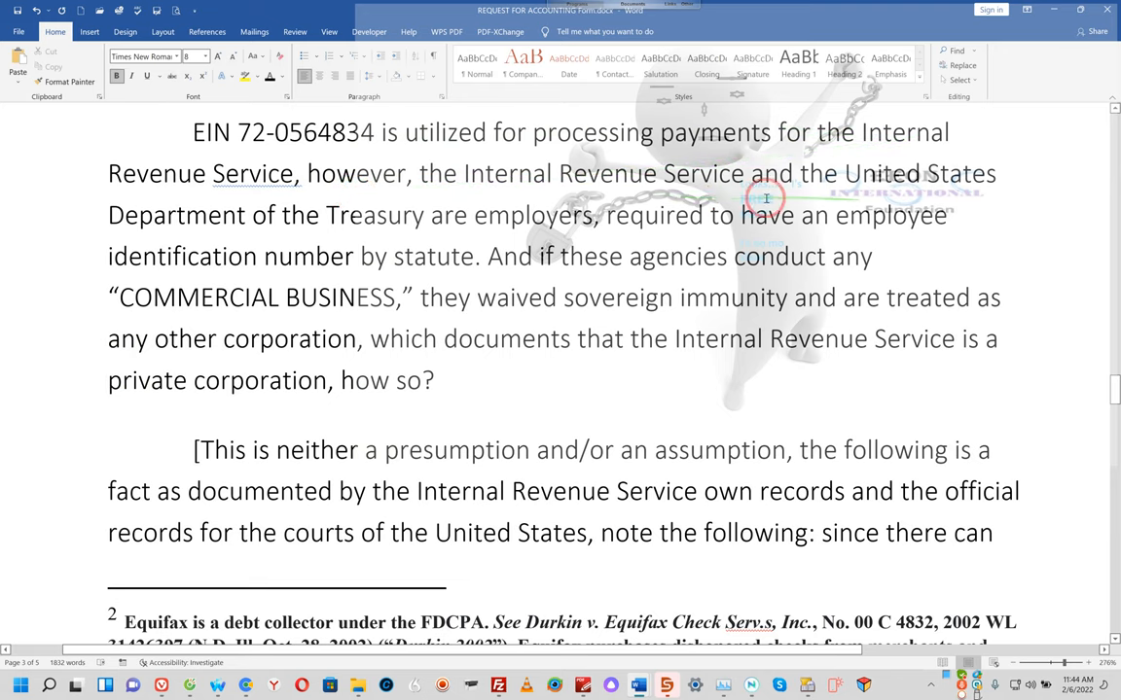
pyautogui.moveTo(367, 218)
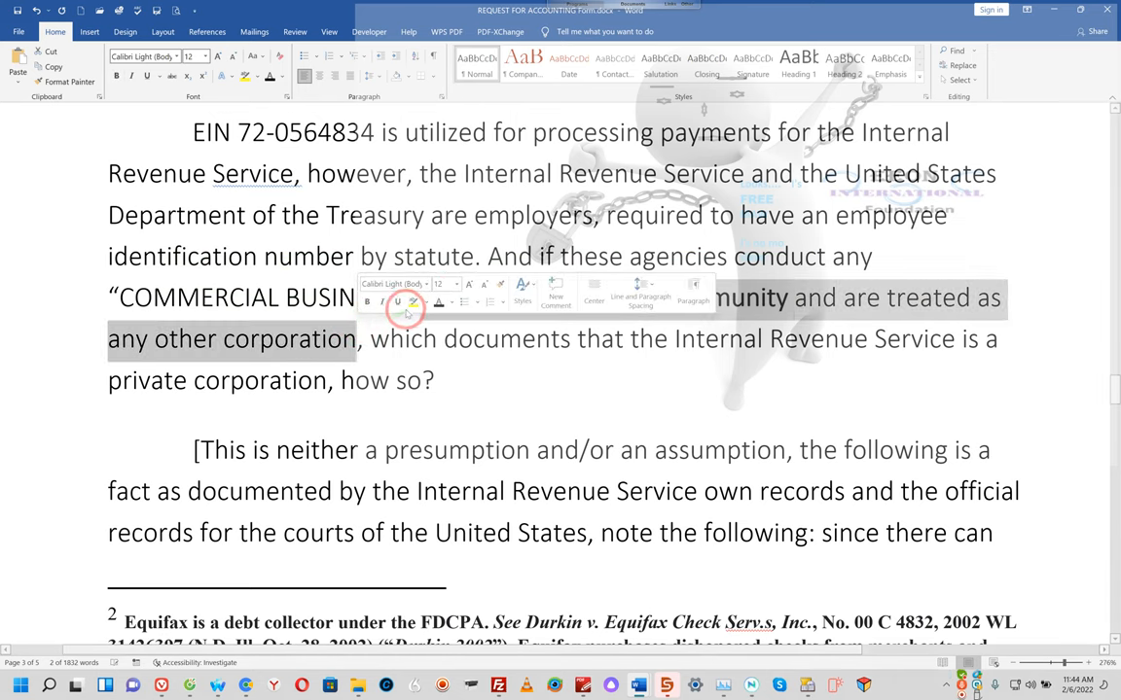
# Step: Underline the phrase ending 'any other corporation', then scroll through the non-taxpayer paragraphs
pyautogui.click(381, 302)
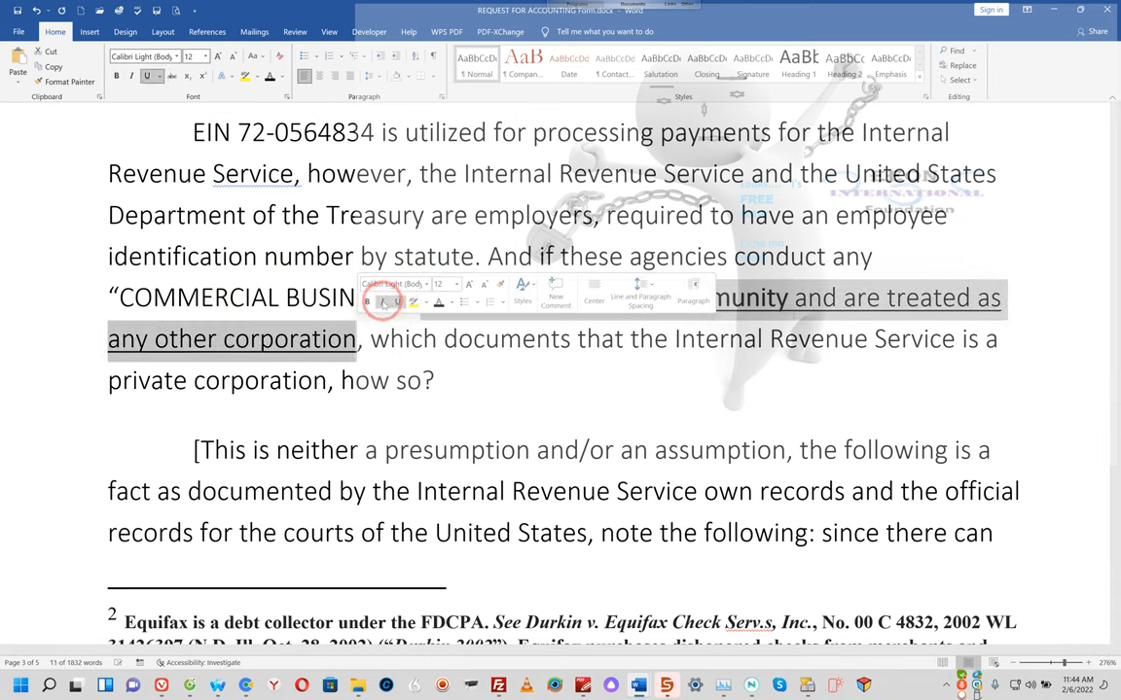
pyautogui.scroll(-3)
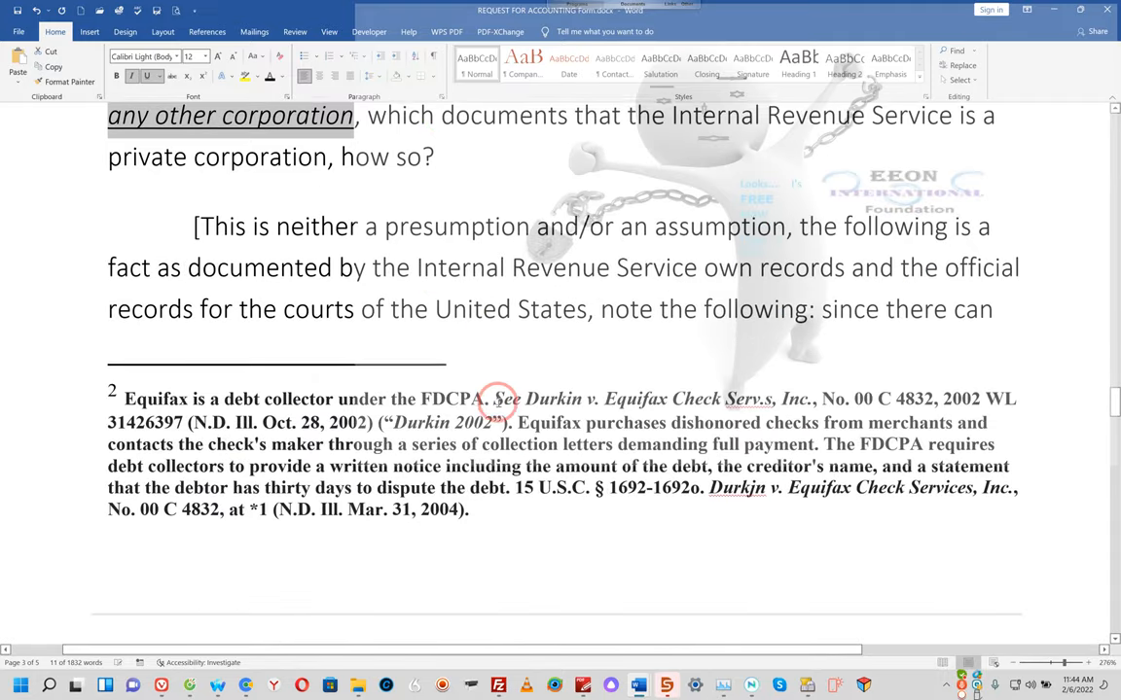
pyautogui.scroll(-3)
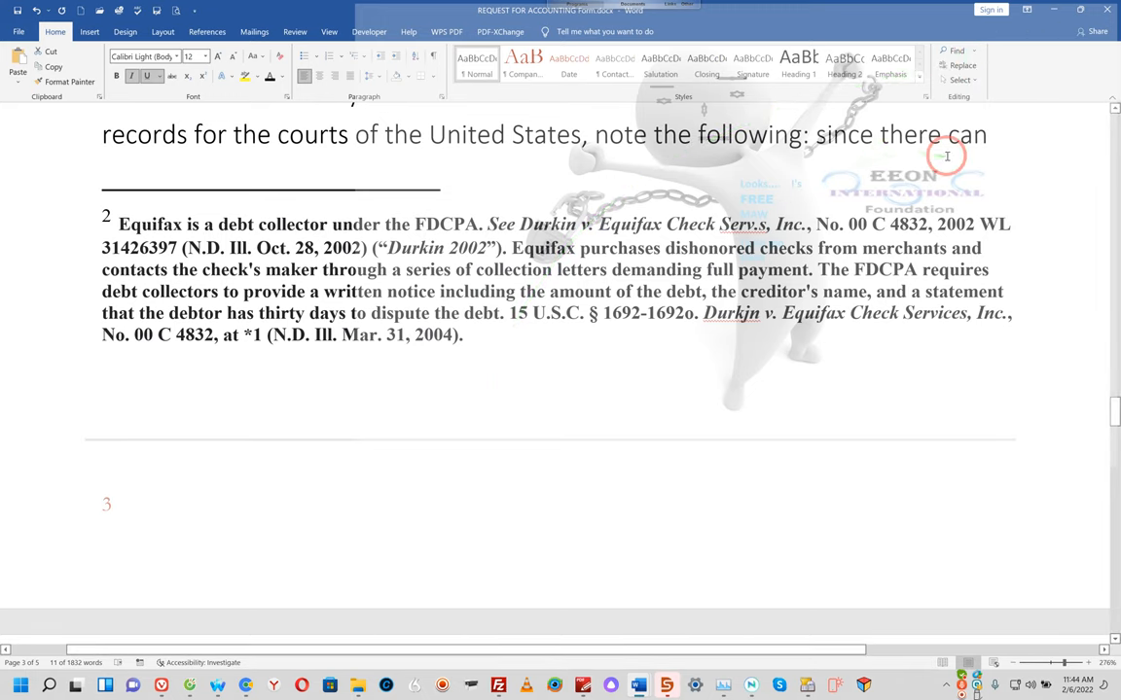
pyautogui.scroll(-3)
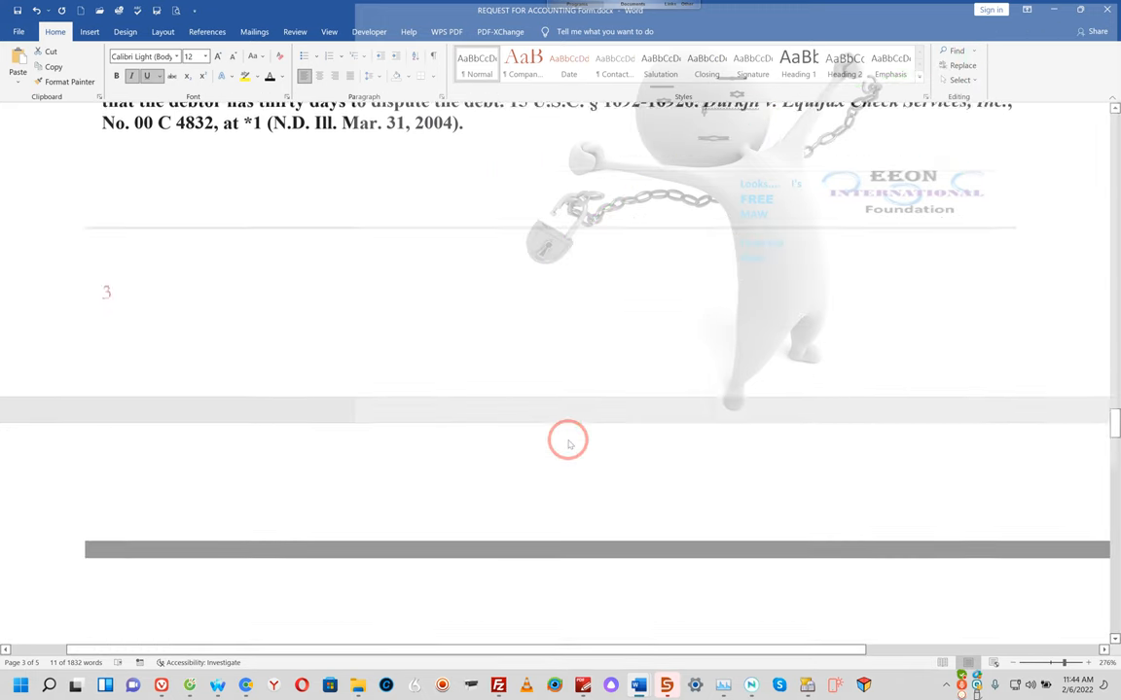
pyautogui.scroll(-3)
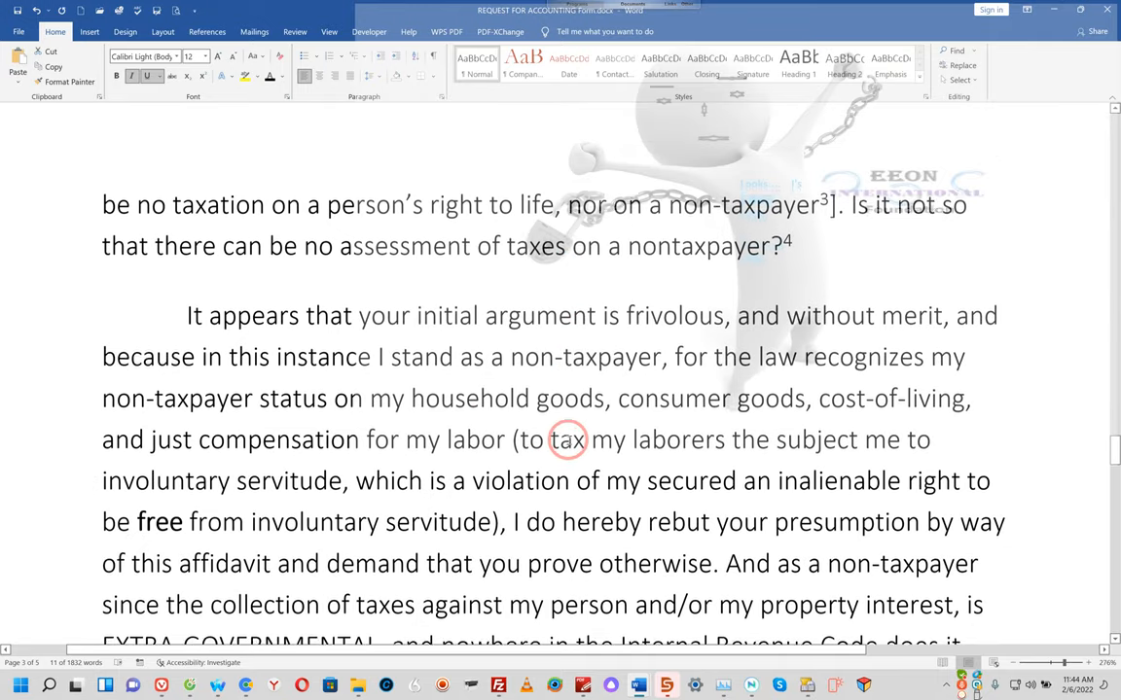
pyautogui.scroll(-3)
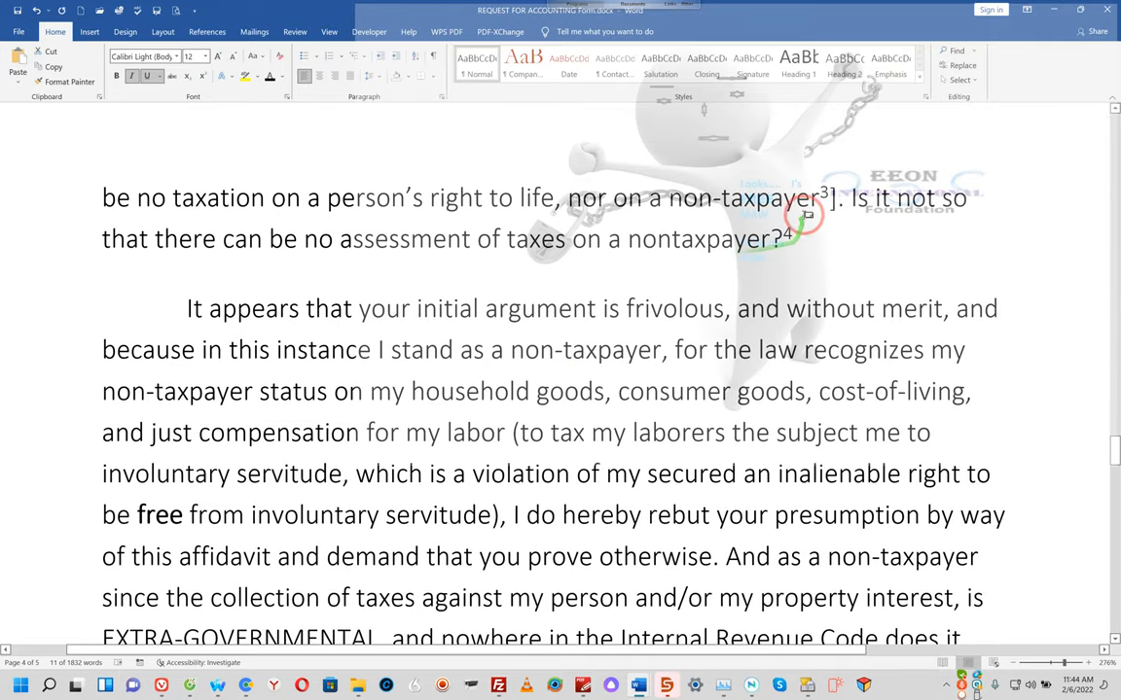
pyautogui.moveTo(849, 201)
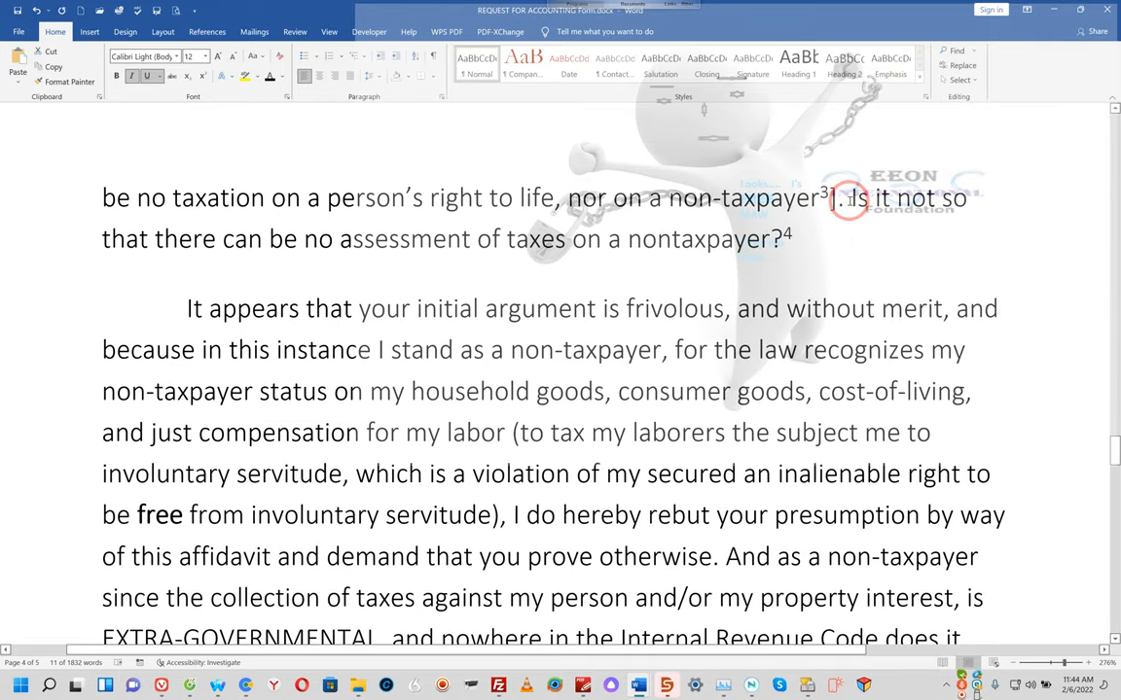
pyautogui.scroll(-3)
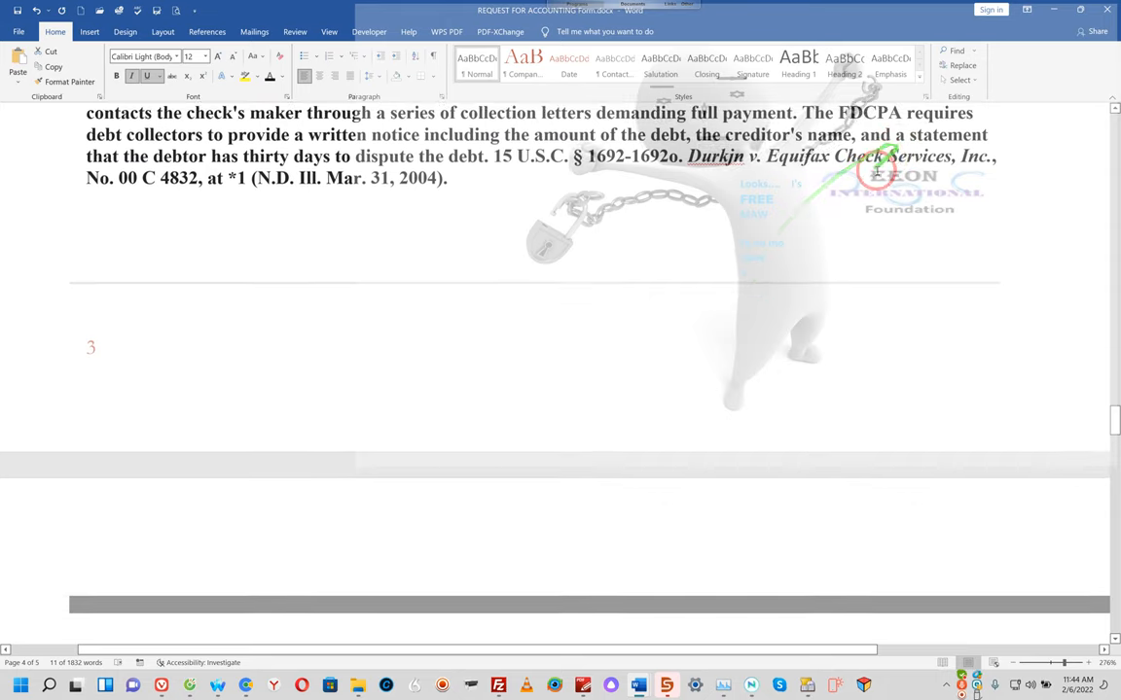
pyautogui.scroll(3)
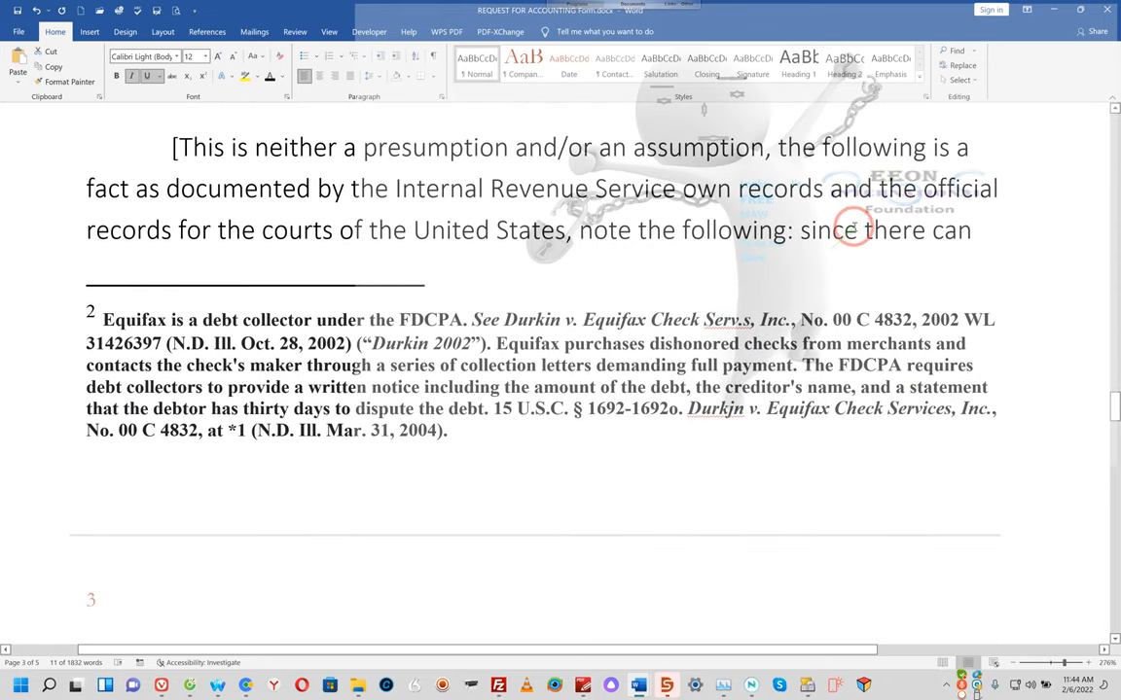
# Step: Hyphenate 'non-taxpayer' and change 'in the capacity' to 'in a private capacity'
pyautogui.doubleClick(826, 231)
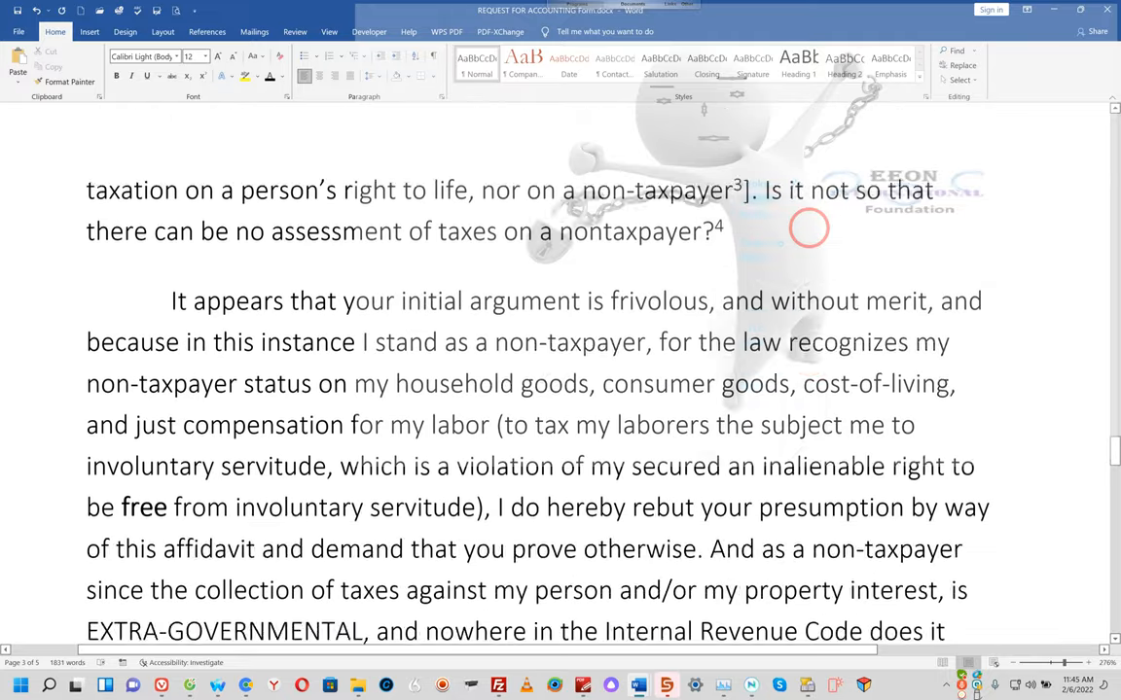
pyautogui.scroll(-3)
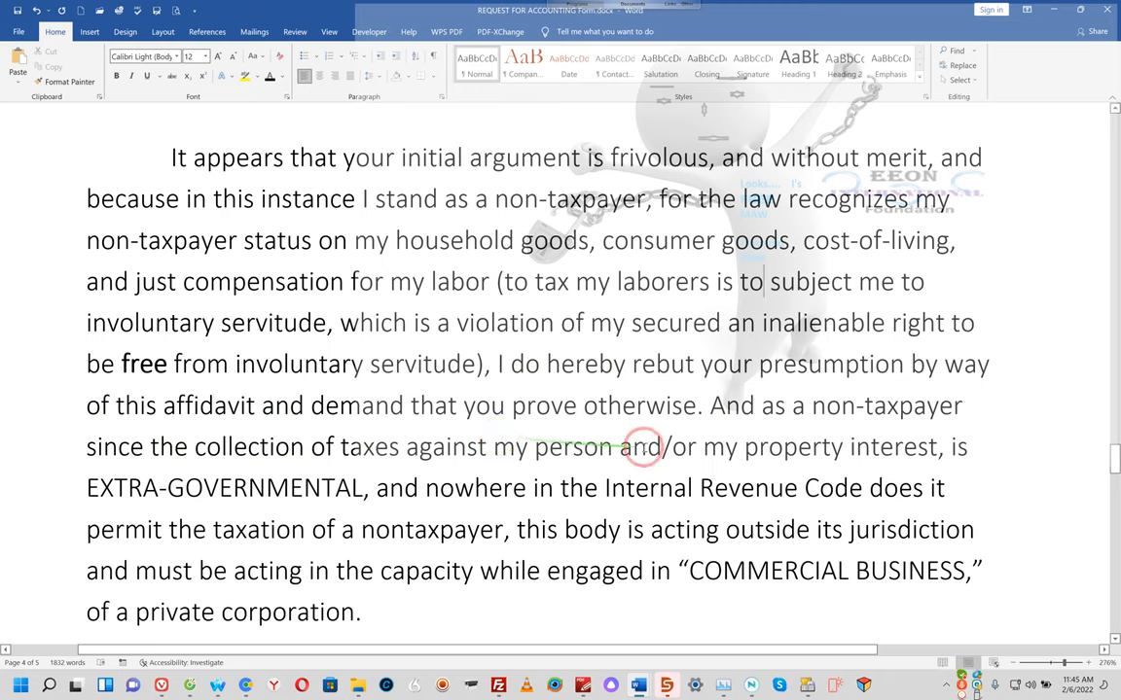
pyautogui.moveTo(180, 483)
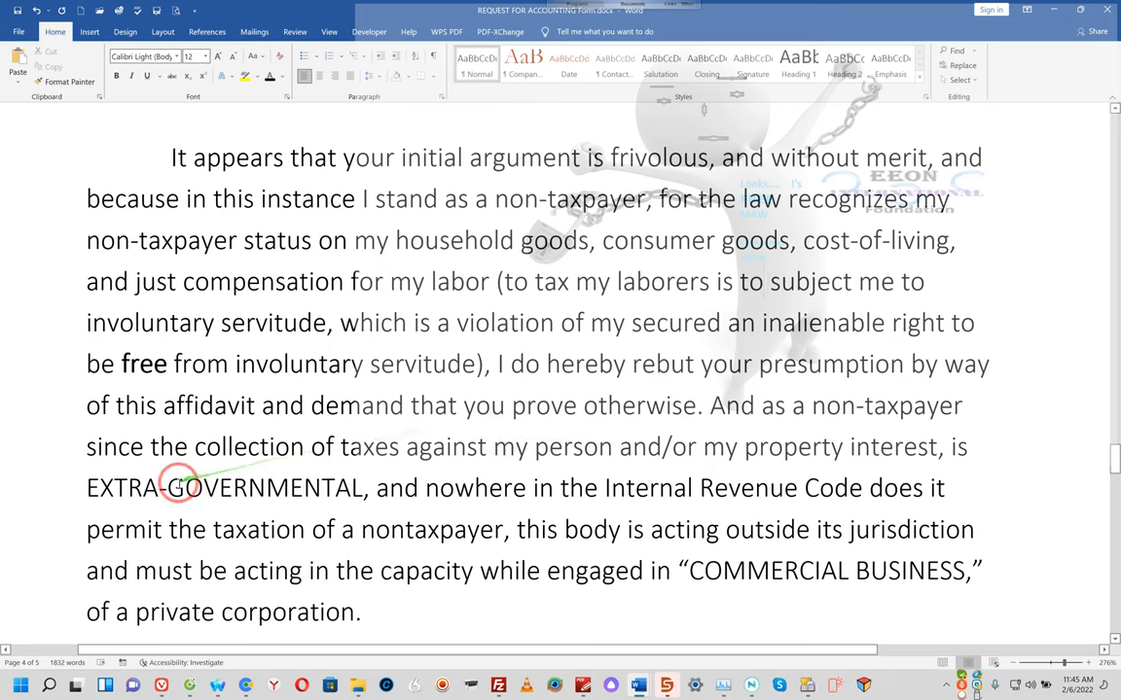
pyautogui.moveTo(355, 501)
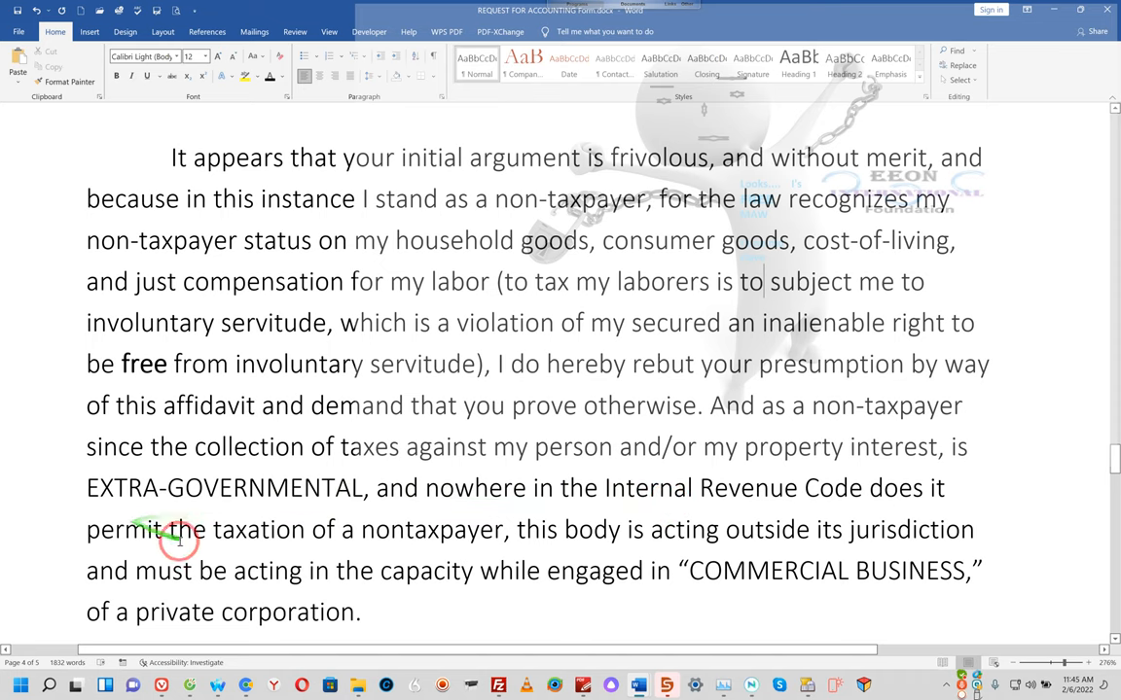
pyautogui.moveTo(404, 532)
pyautogui.write('-')
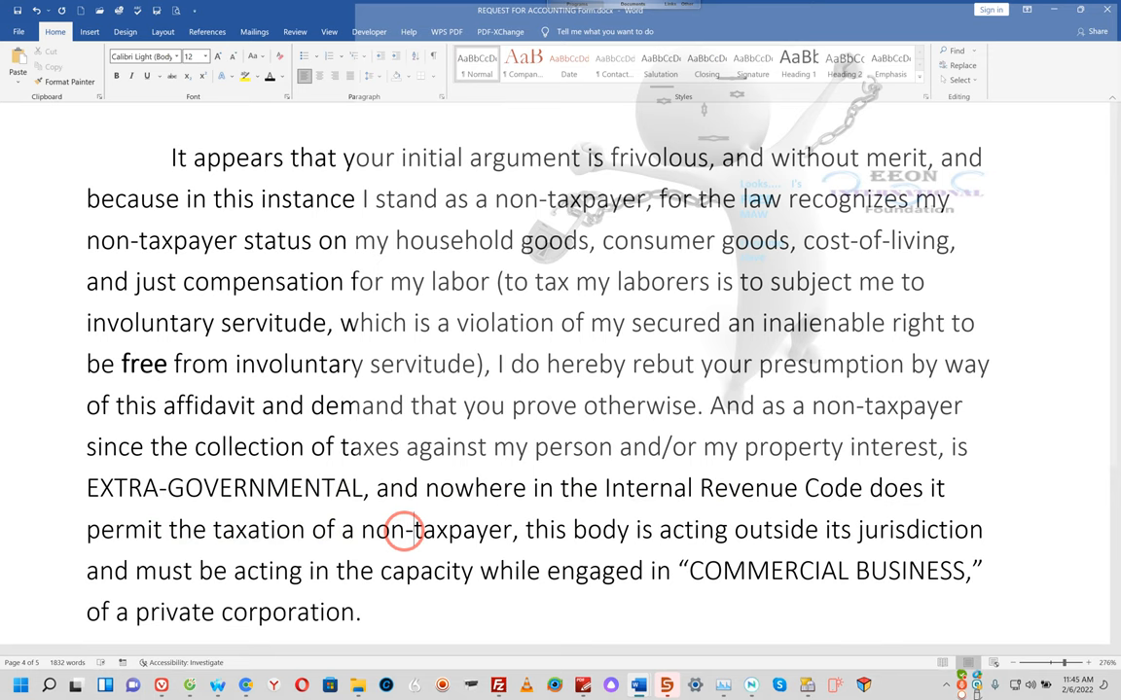
pyautogui.scroll(-3)
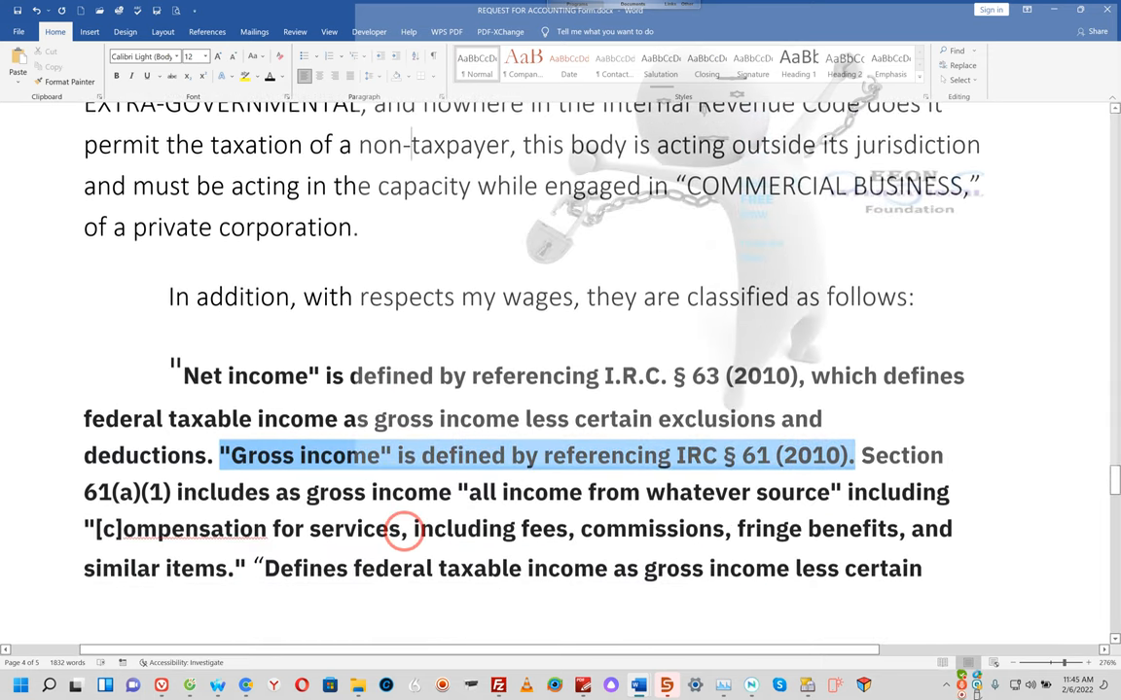
pyautogui.moveTo(347, 178)
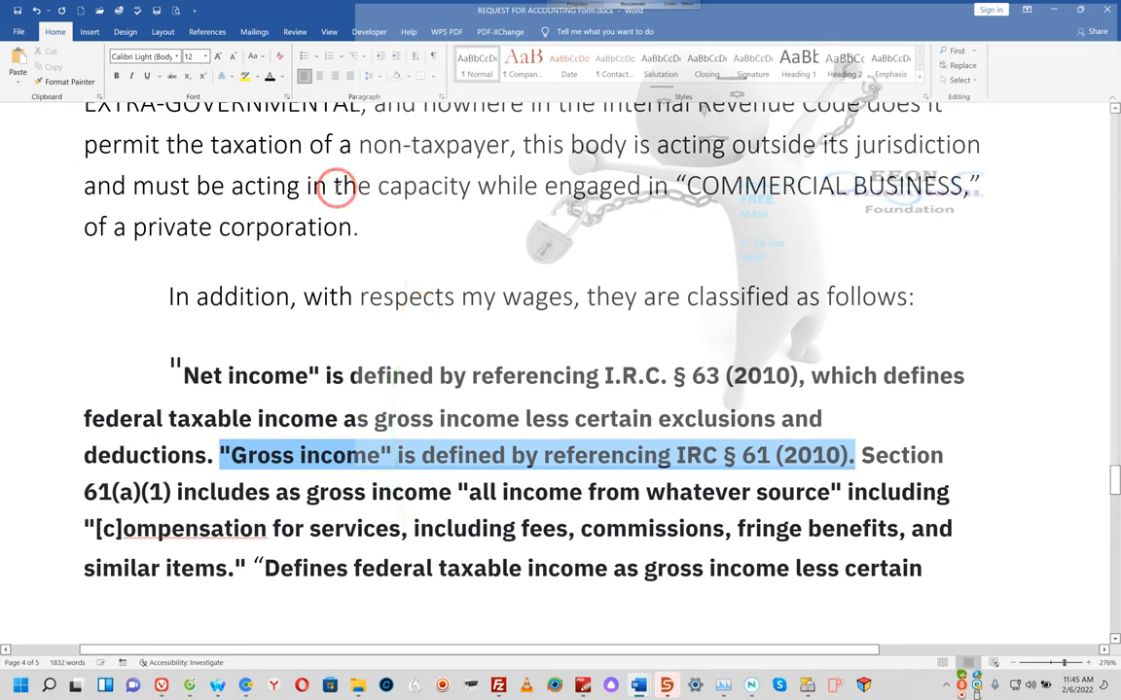
pyautogui.click(336, 186)
pyautogui.write('a pri')
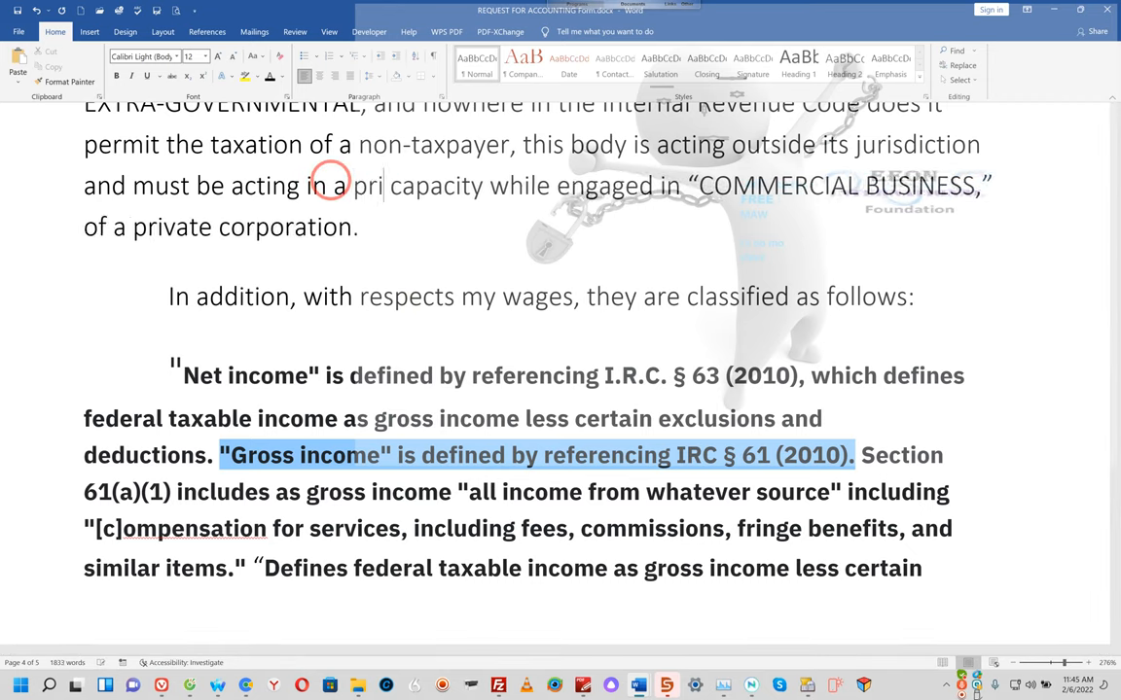
pyautogui.write('vate')
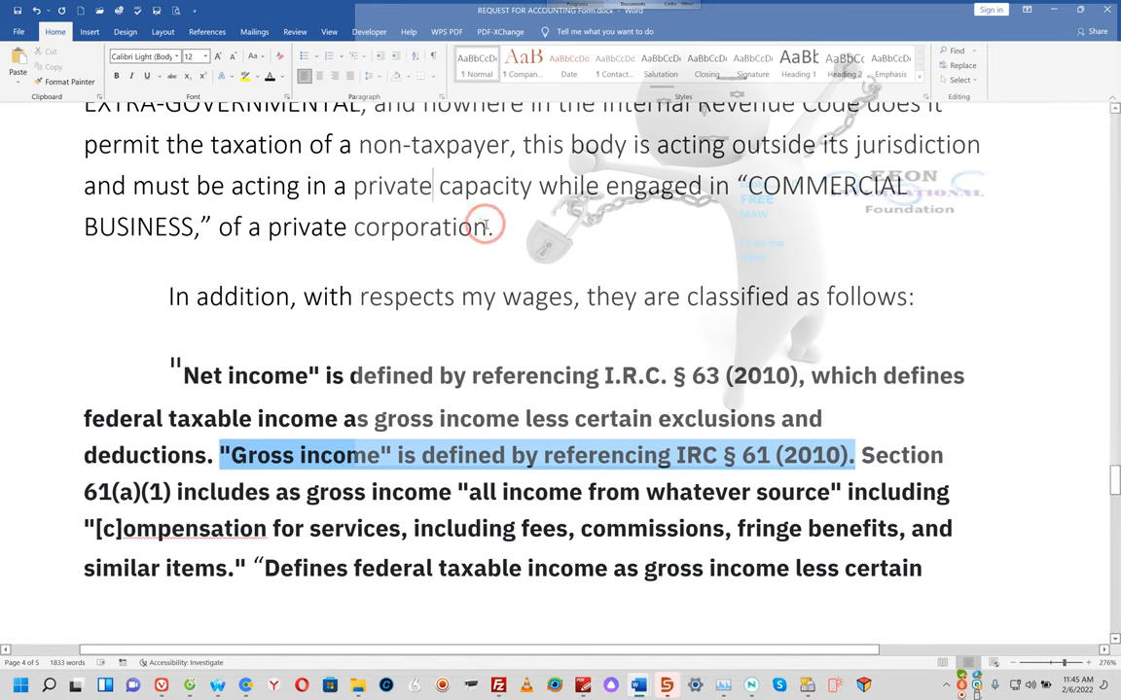
pyautogui.moveTo(419, 199)
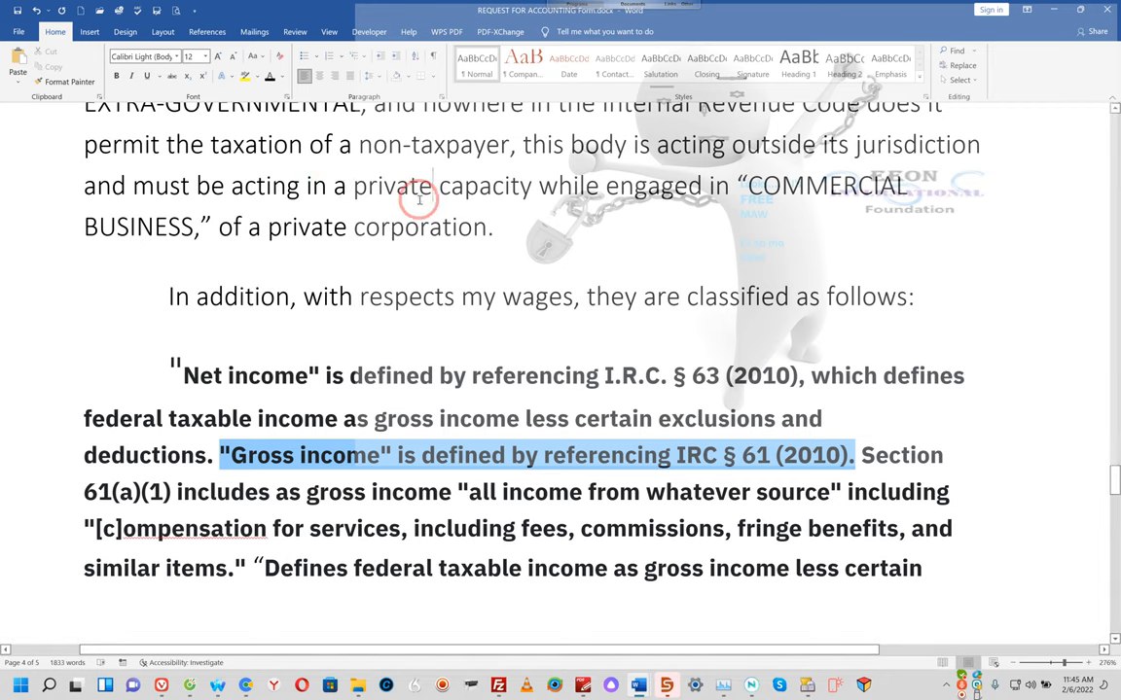
pyautogui.write('non')
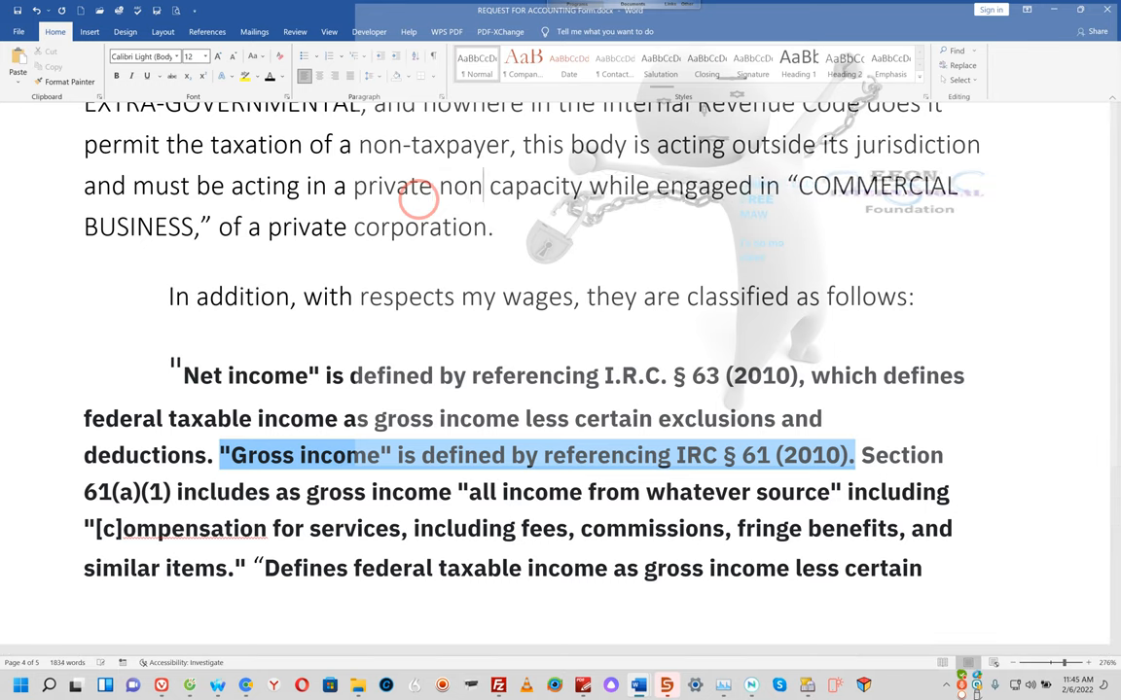
pyautogui.write('-go')
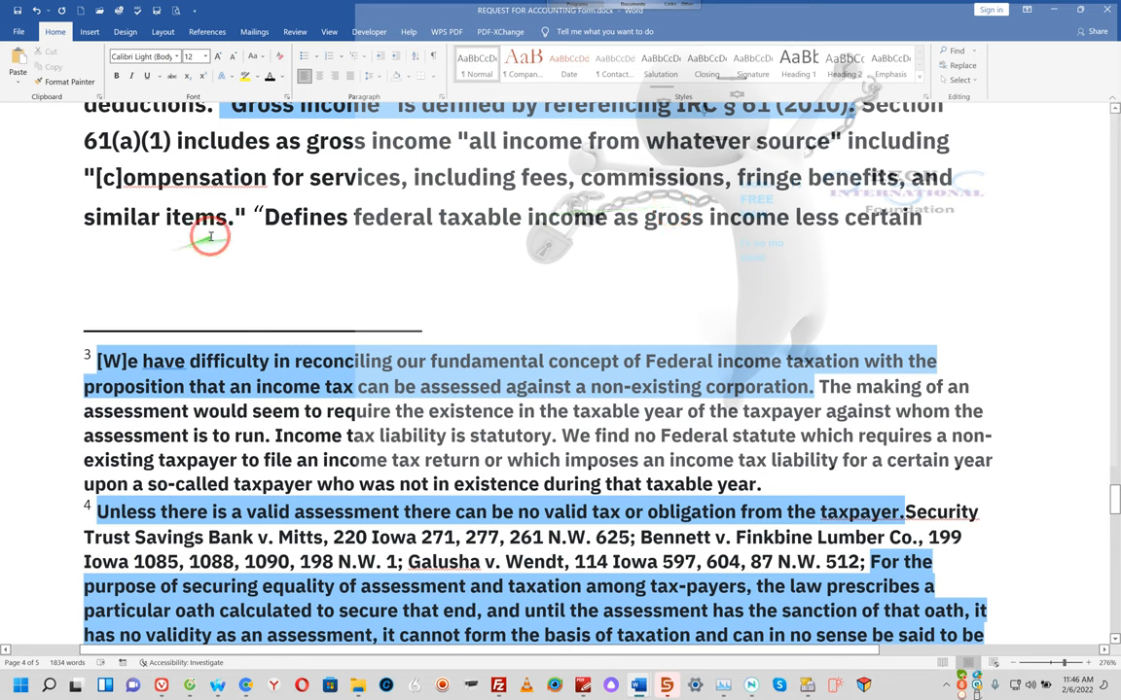
pyautogui.moveTo(393, 262)
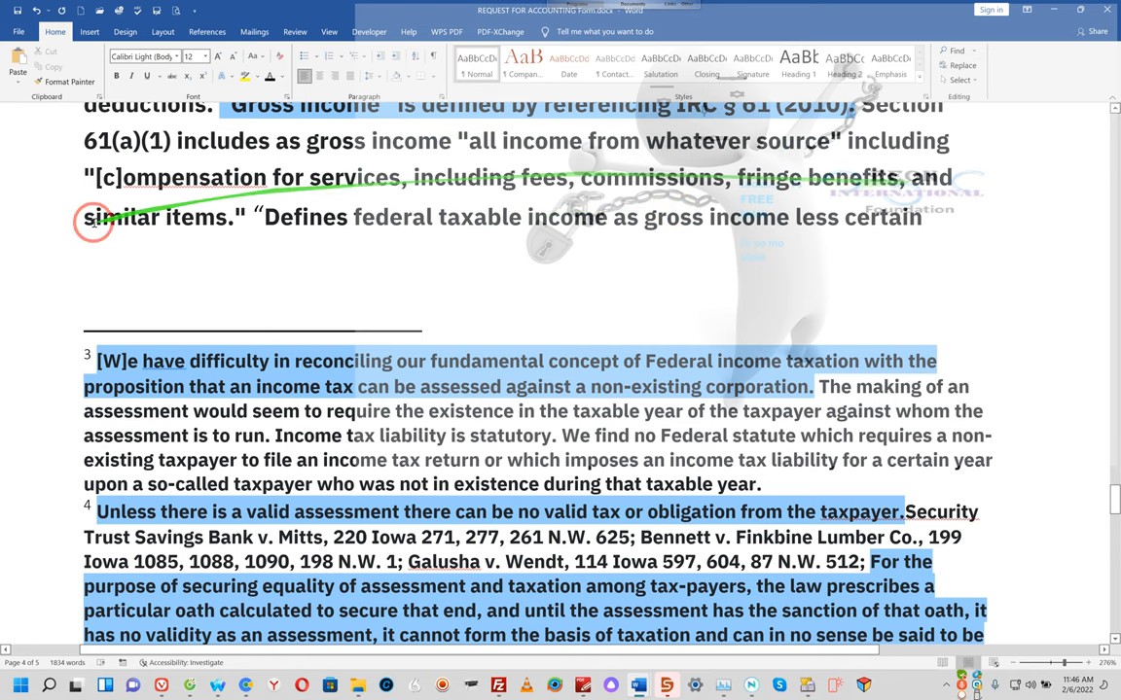
pyautogui.moveTo(520, 214)
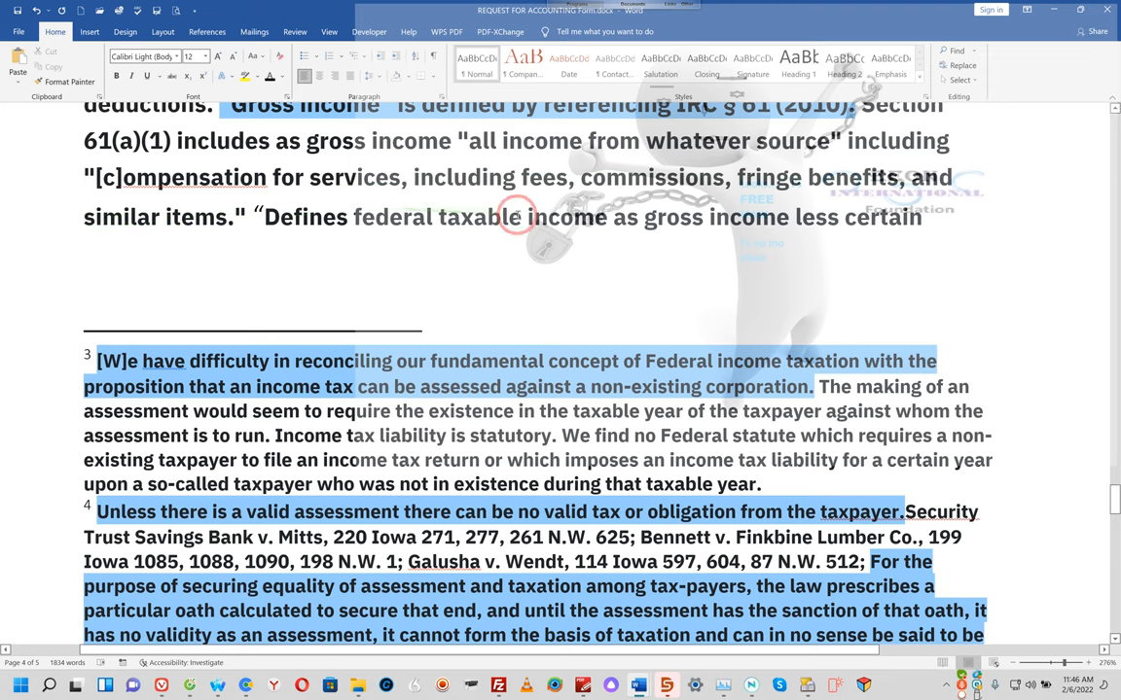
# Step: Scroll through the footnotes to page 5 and bring up NaturalReader to proofread
pyautogui.scroll(-3)
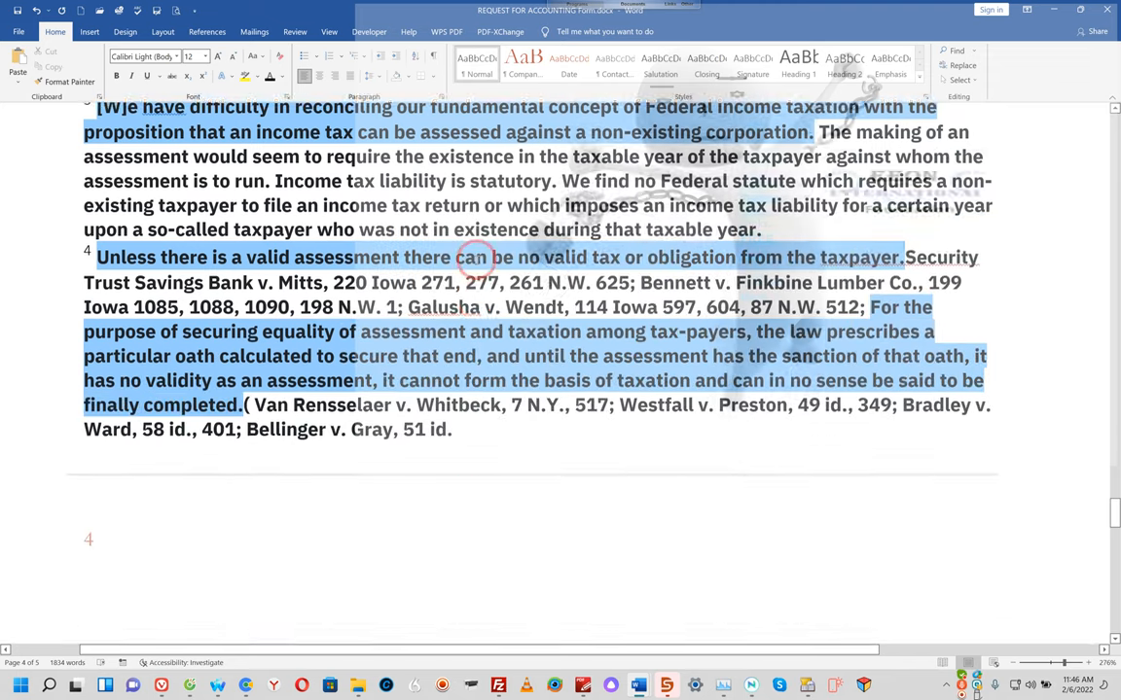
pyautogui.scroll(-3)
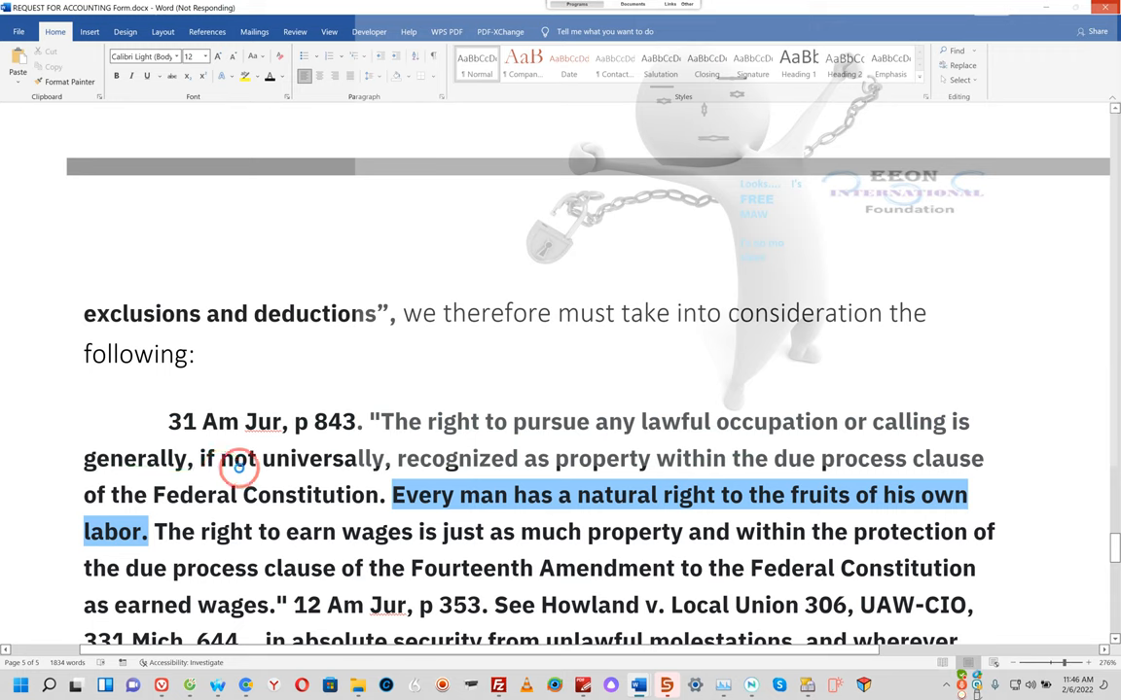
pyautogui.moveTo(633, 468)
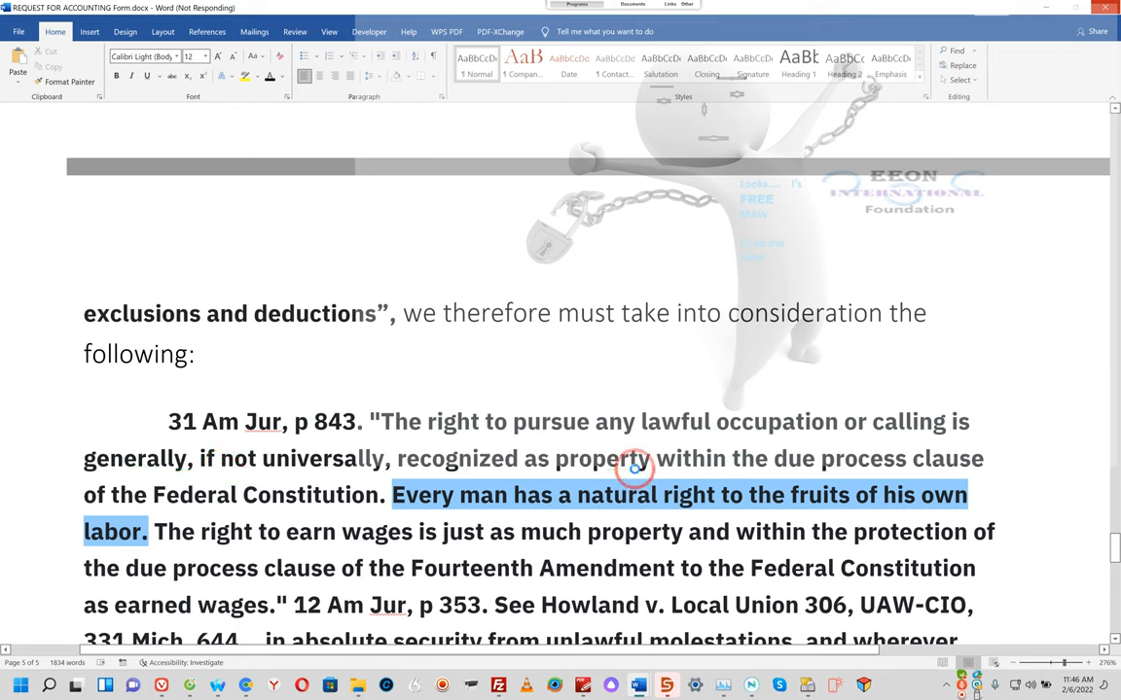
pyautogui.moveTo(287, 489)
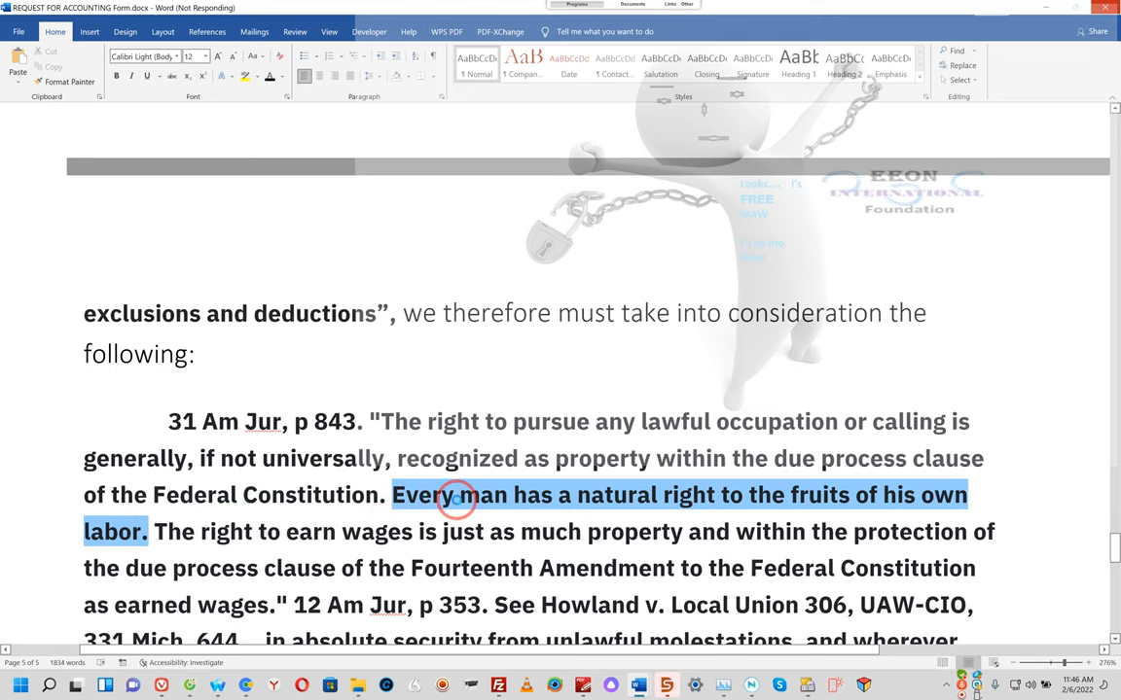
pyautogui.moveTo(521, 530)
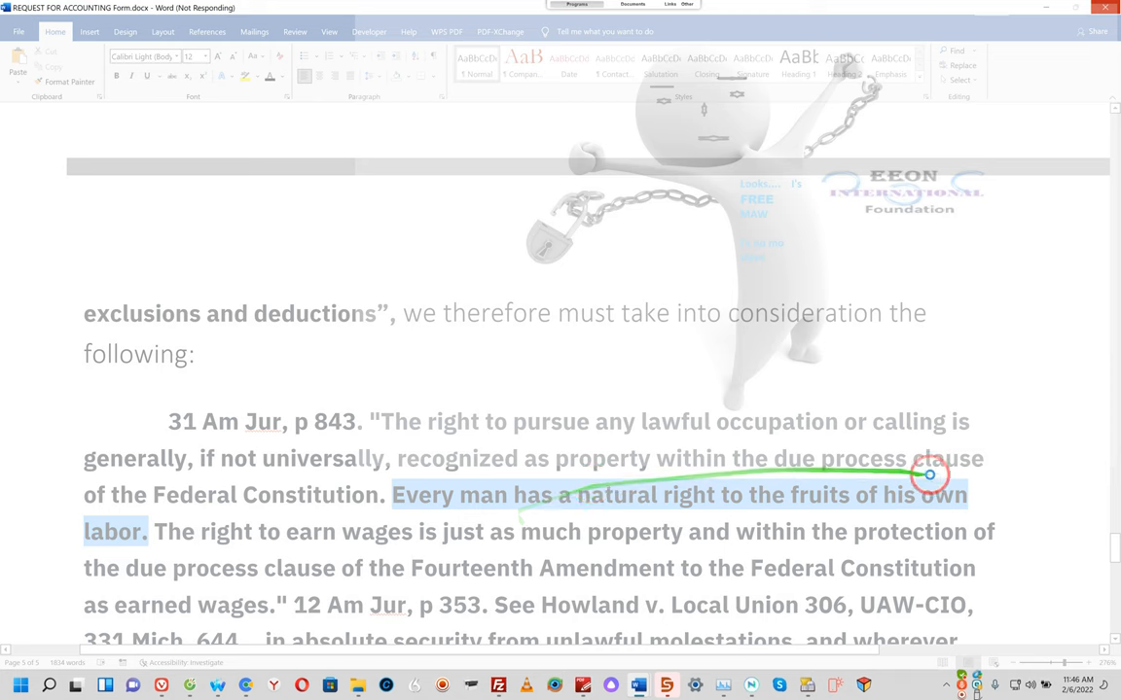
pyautogui.moveTo(9, 545)
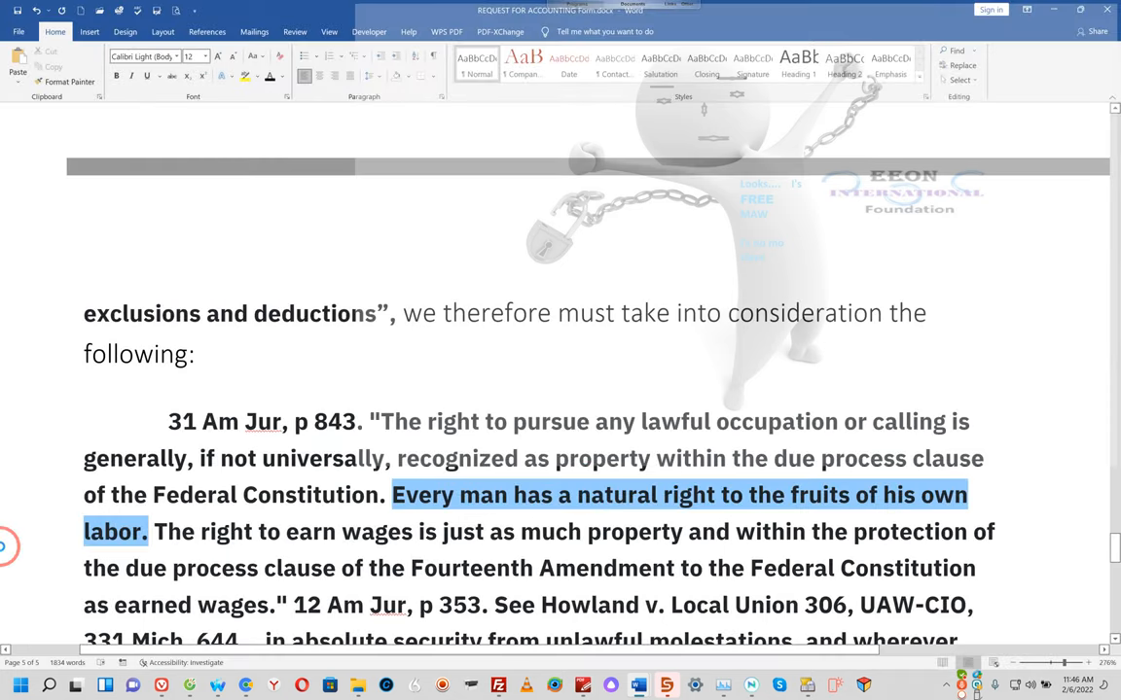
pyautogui.scroll(-3)
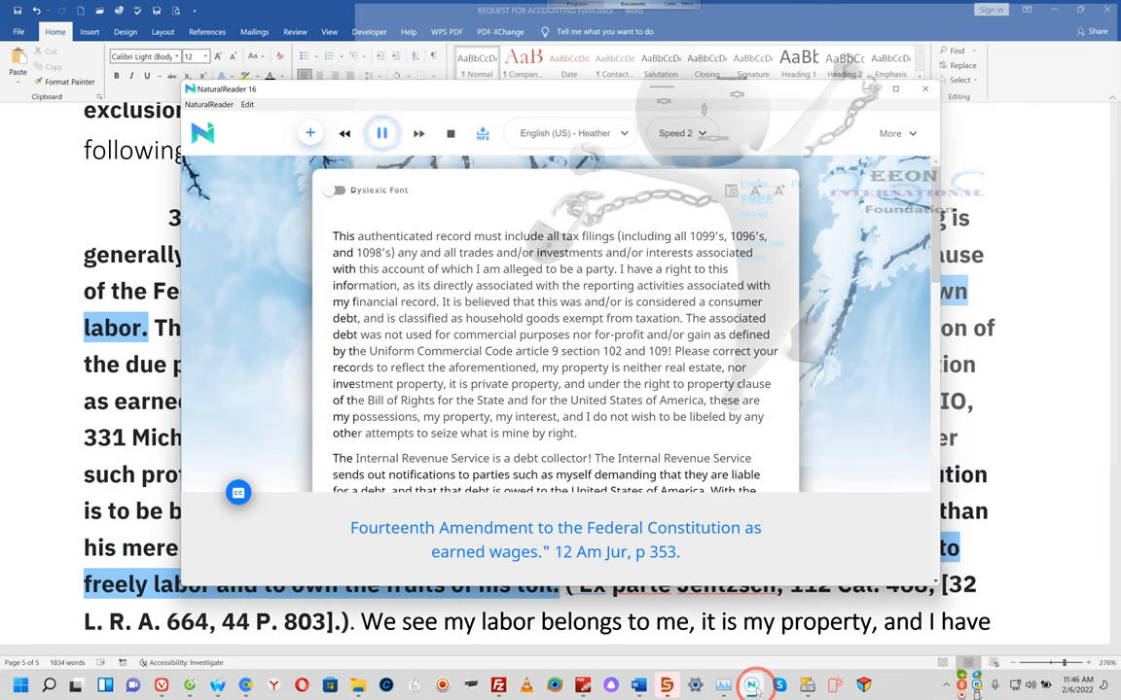
pyautogui.click(380, 132)
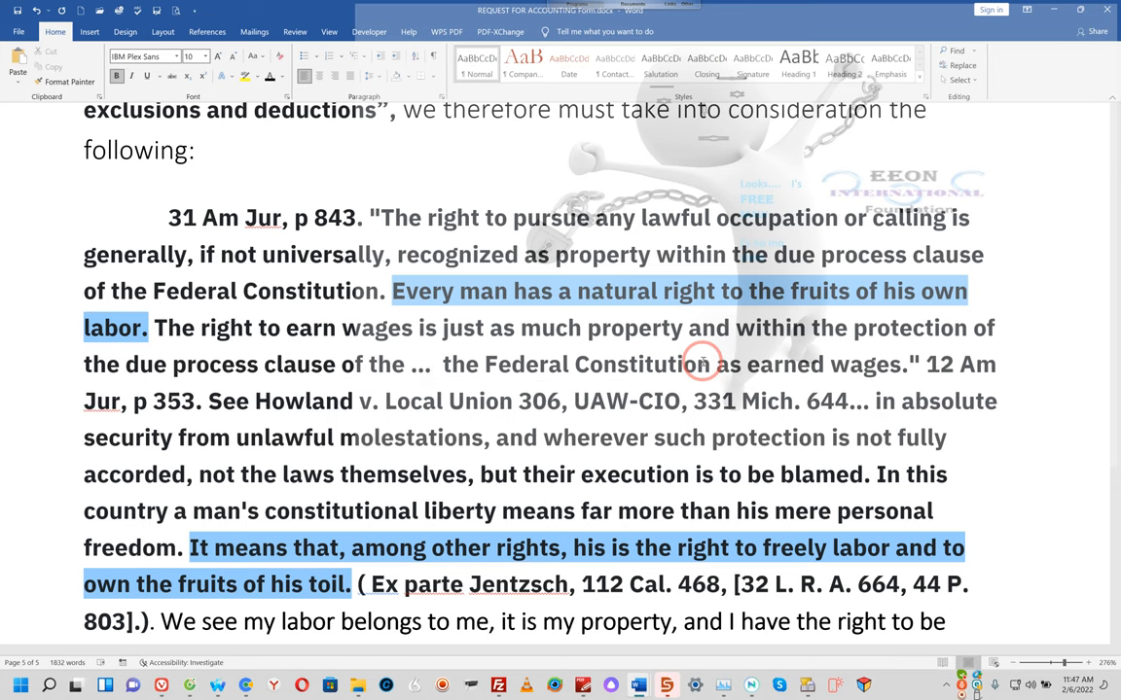
# Step: Place the cursor at the doubled space after the Am Jur ellipsis and remove it
pyautogui.click(432, 364)
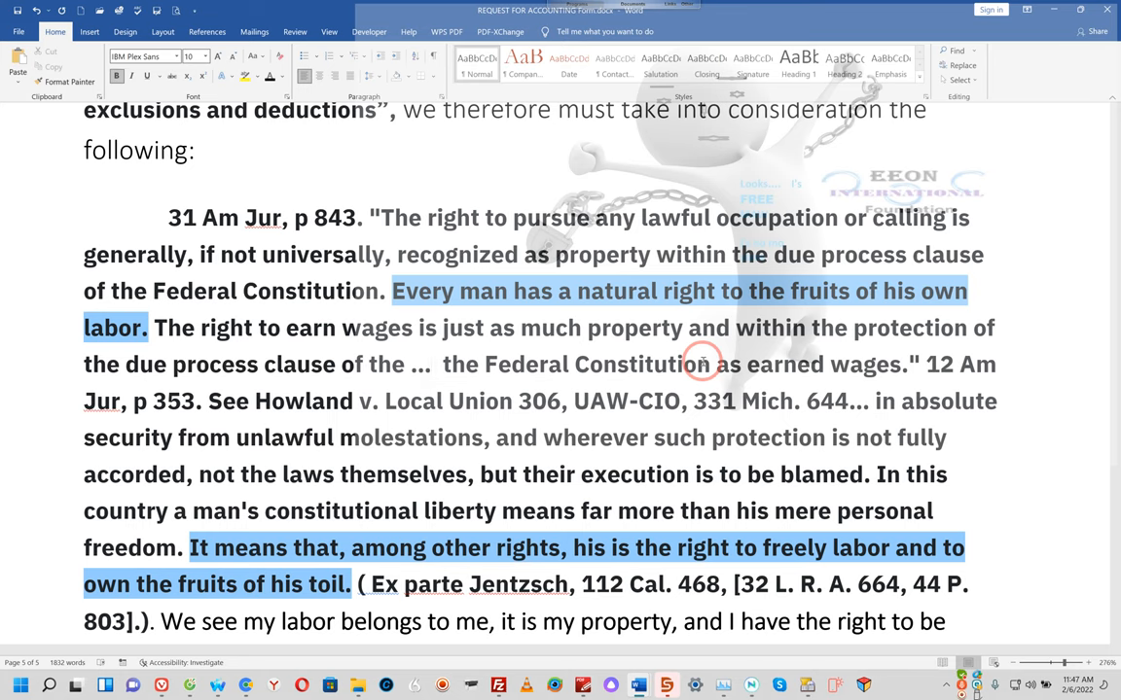
pyautogui.click(432, 364)
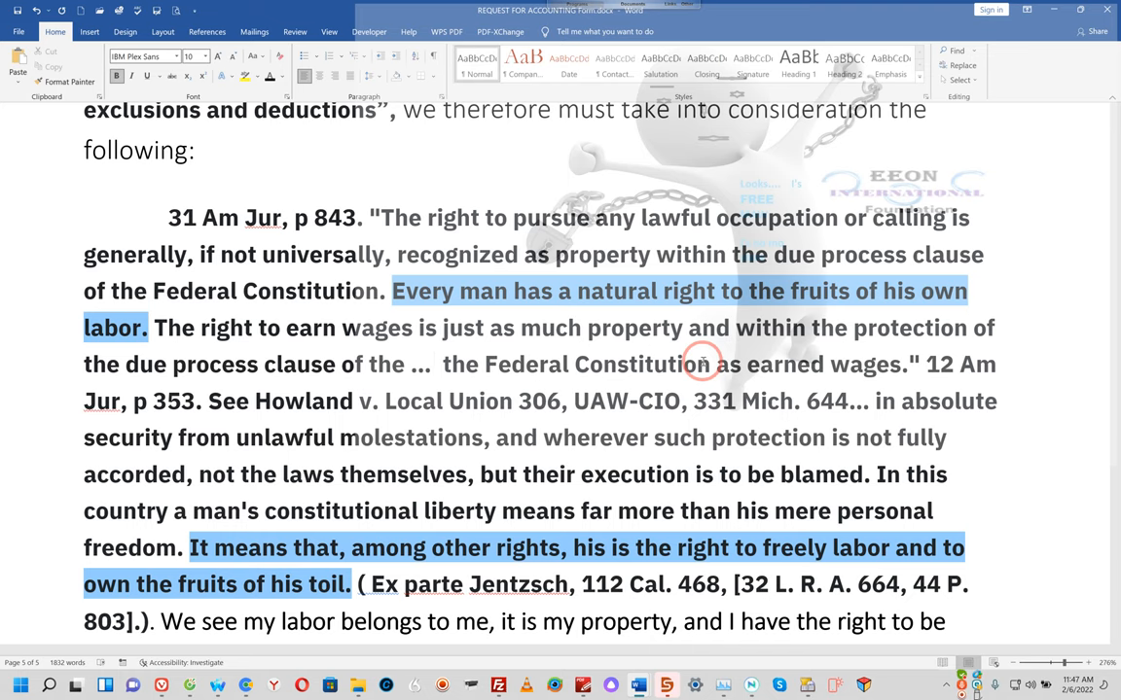
pyautogui.click(431, 364)
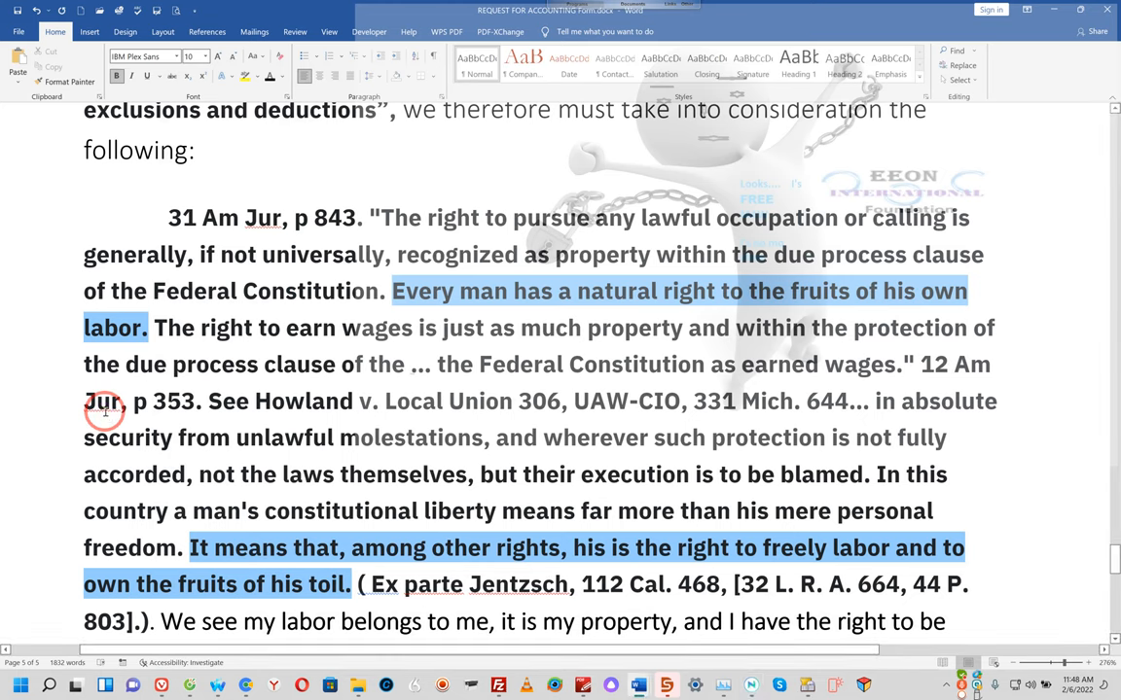
pyautogui.moveTo(104, 400); pyautogui.dragTo(880, 390)
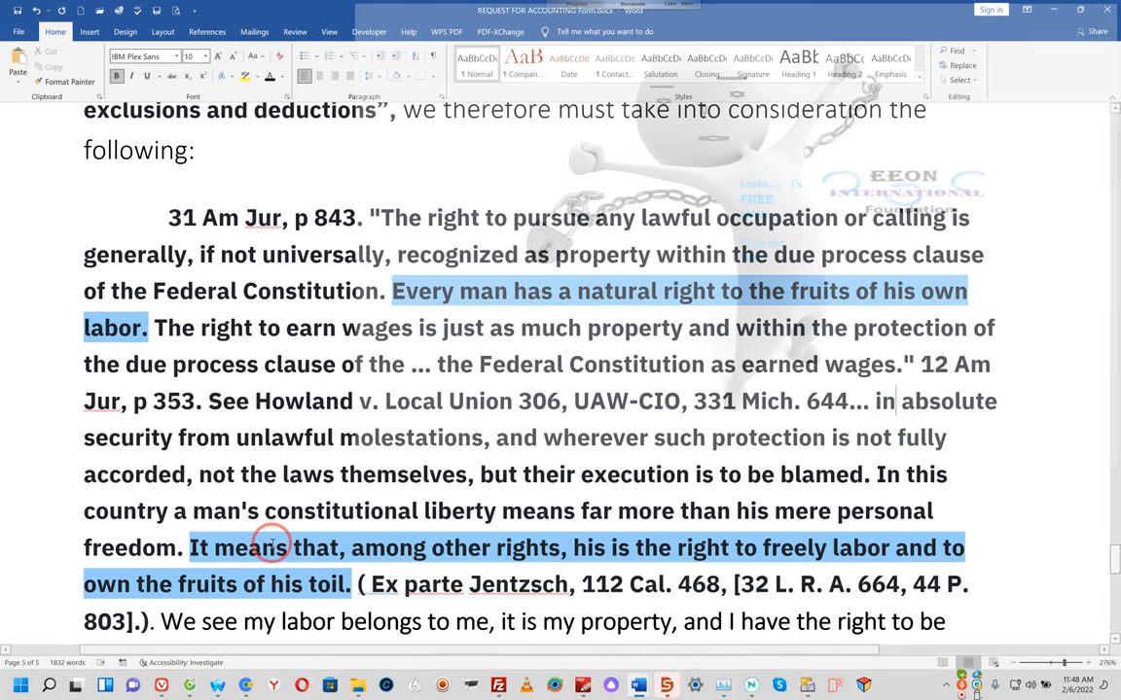
# Step: Change 'secured' to 'secure', 'or' to 'are', and 'and are' to 'and or', reaching the signatures
pyautogui.scroll(-3)
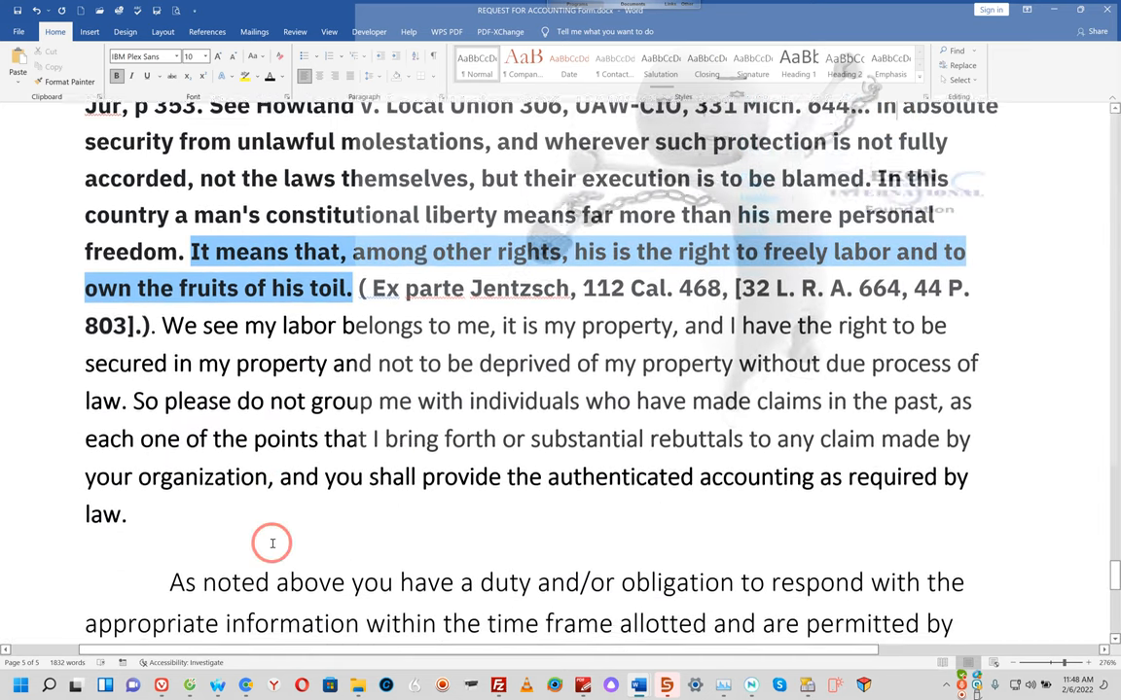
pyautogui.scroll(-3)
pyautogui.write('are')
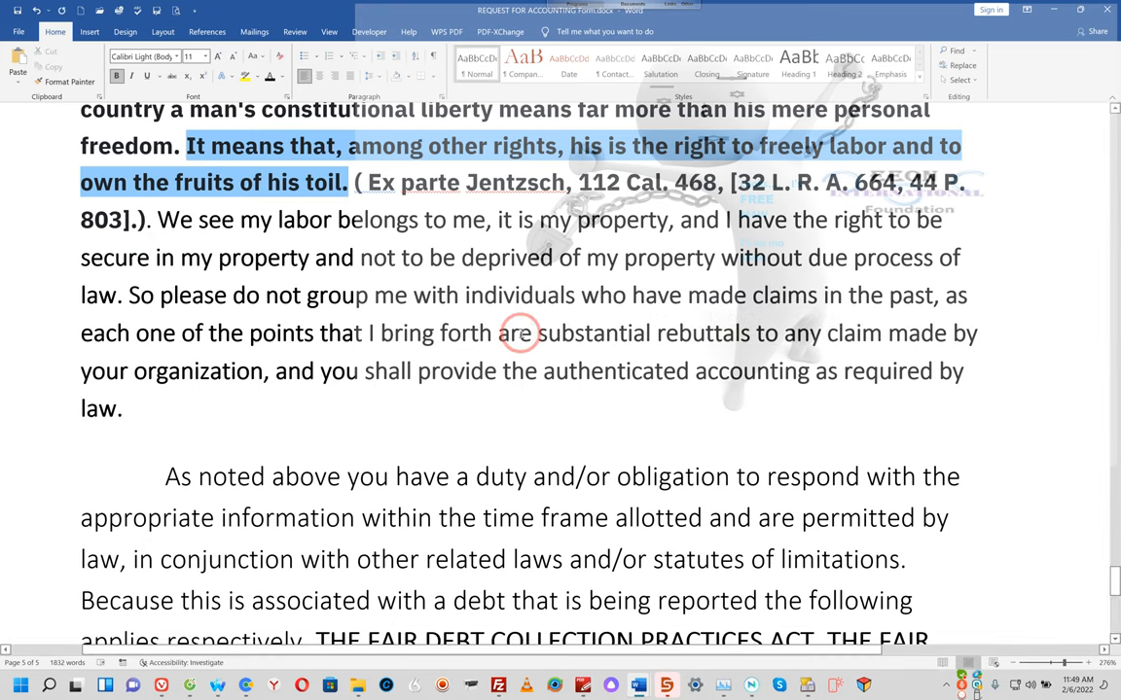
pyautogui.scroll(-3)
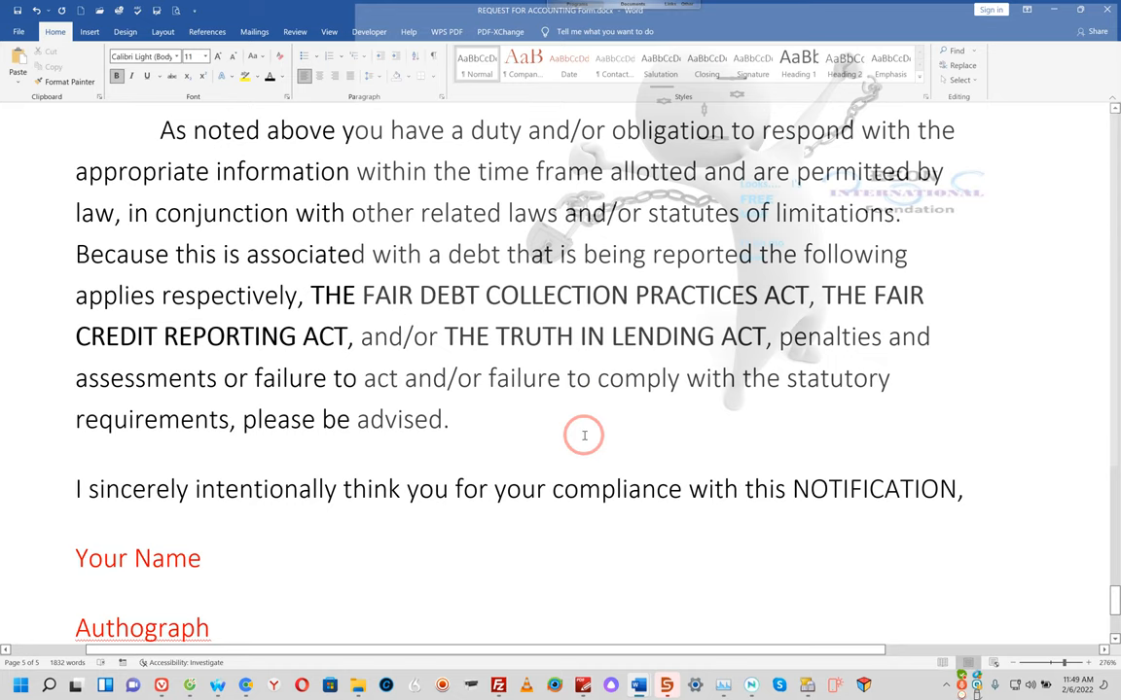
pyautogui.moveTo(12, 224)
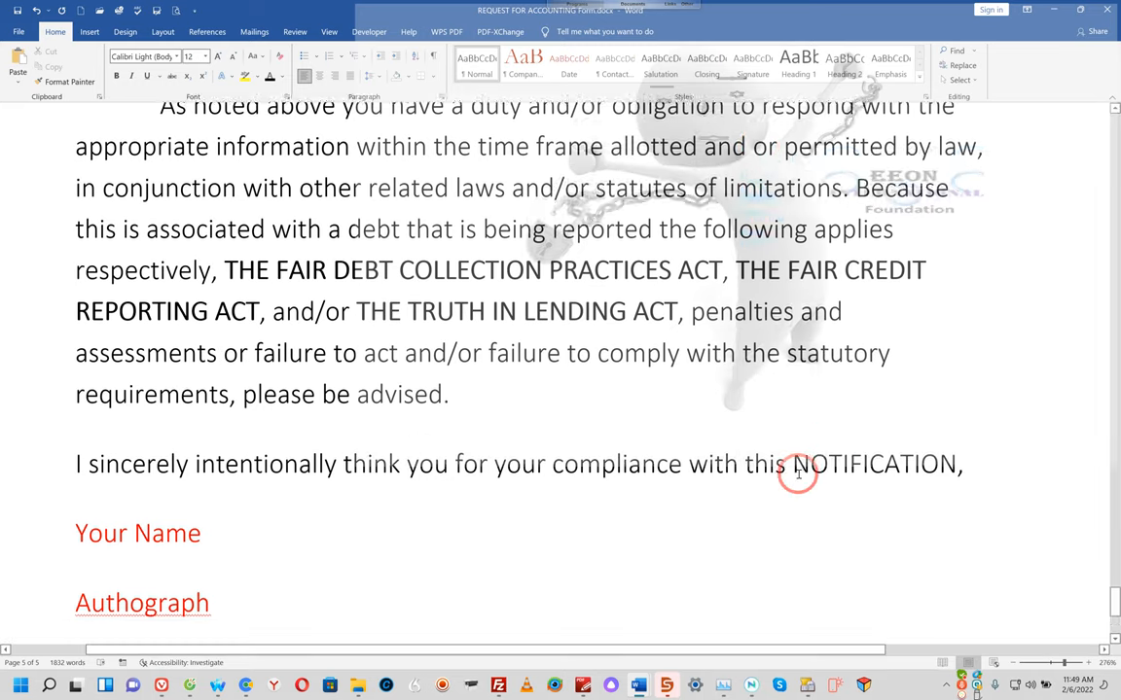
pyautogui.scroll(-3)
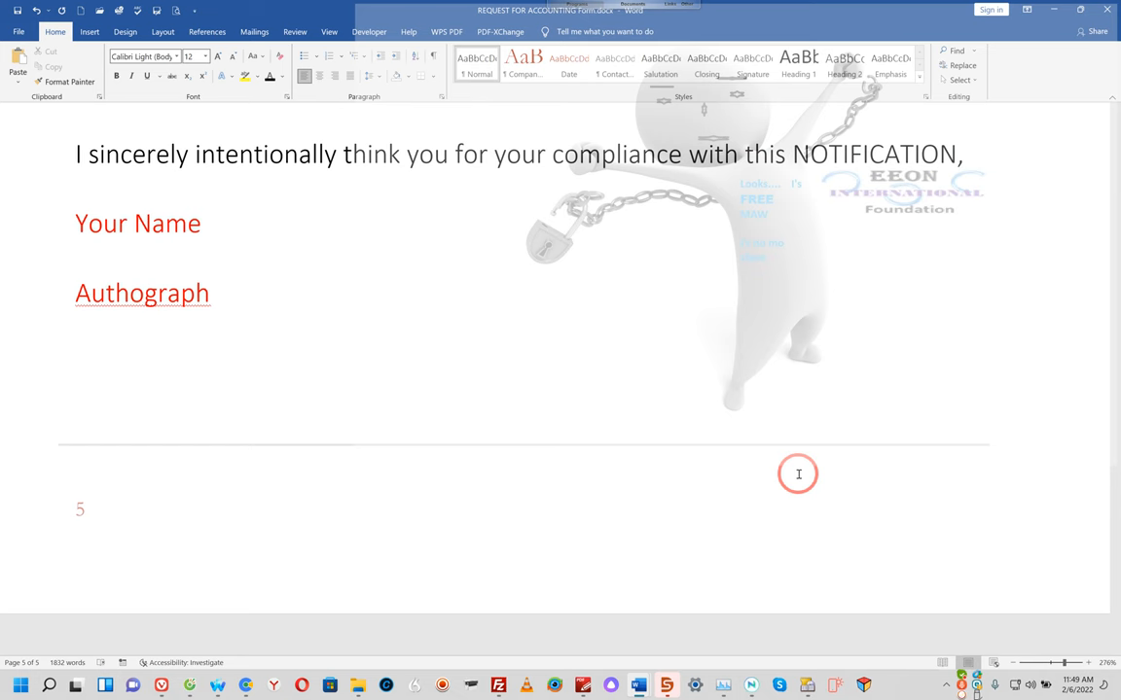
pyautogui.moveTo(1055, 14)
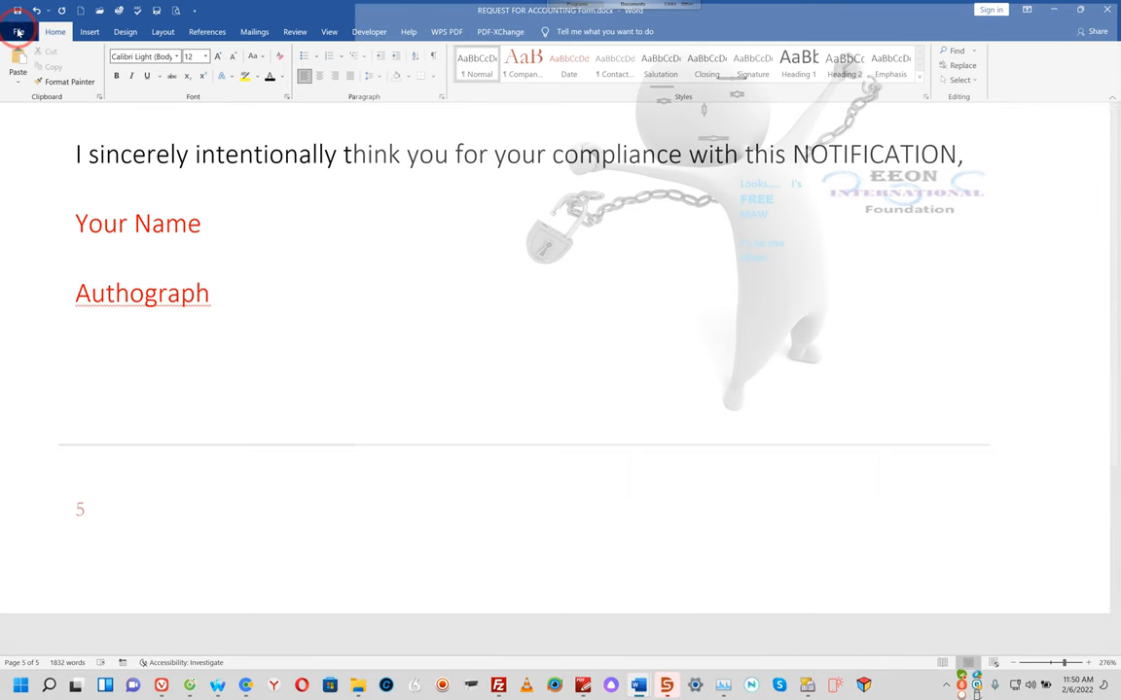
# Step: Open Save As in This PC > Documents with REQUEST FOR ACCOUNTING Form.docx as file name
pyautogui.click(16, 32)
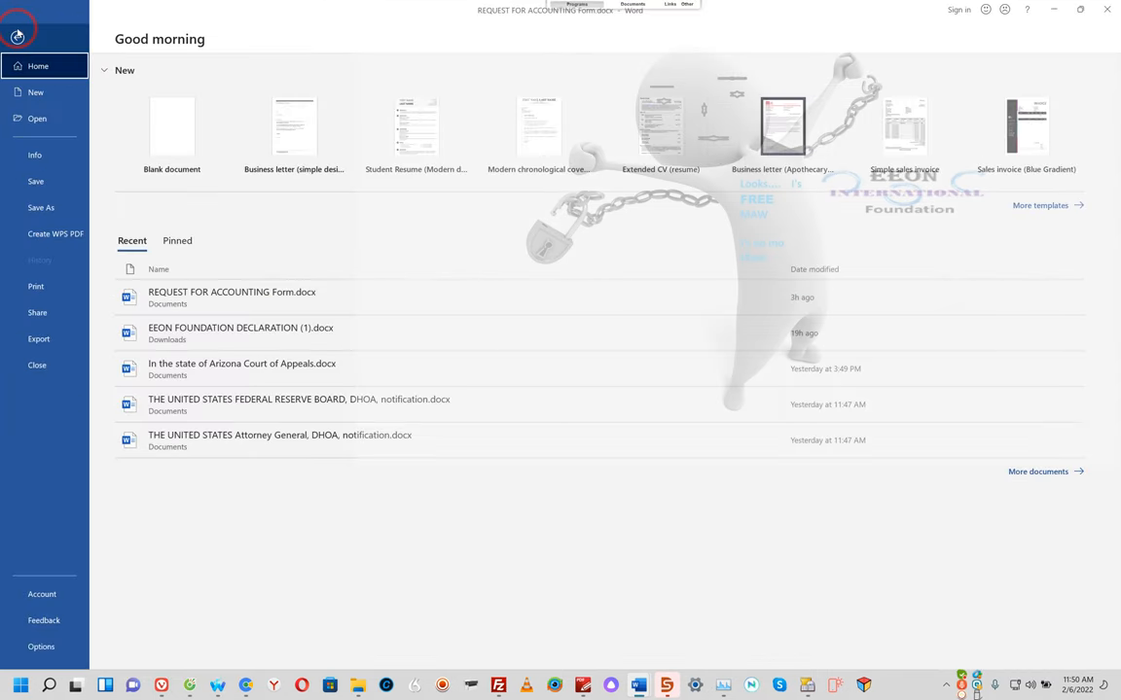
pyautogui.click(41, 207)
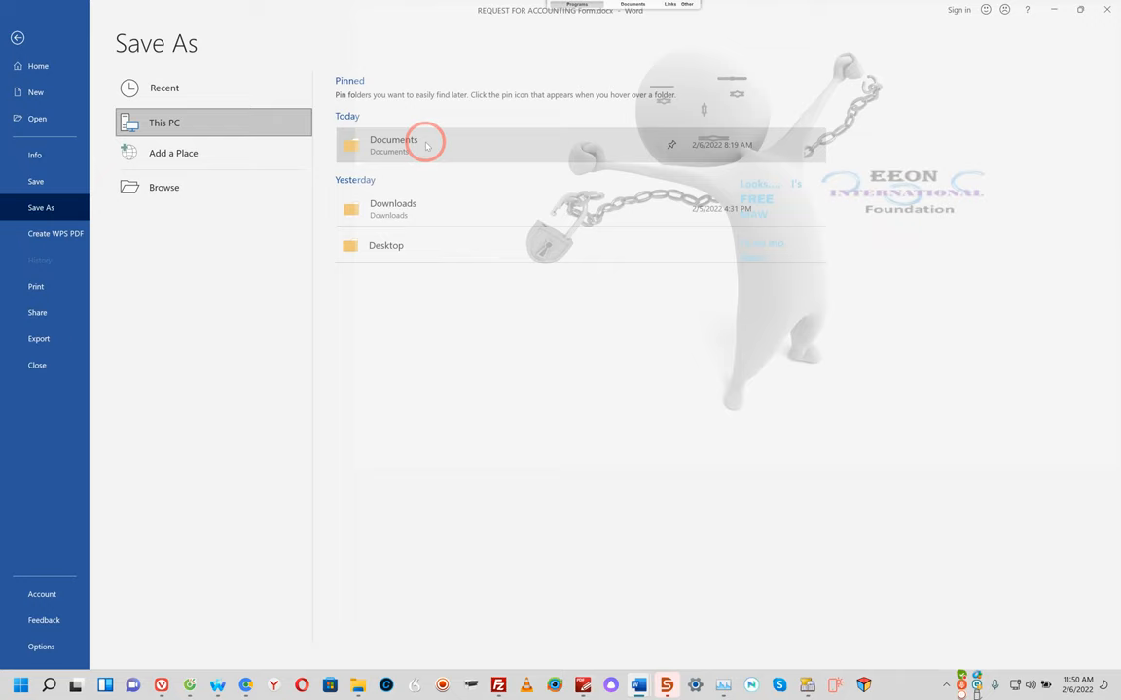
pyautogui.click(393, 144)
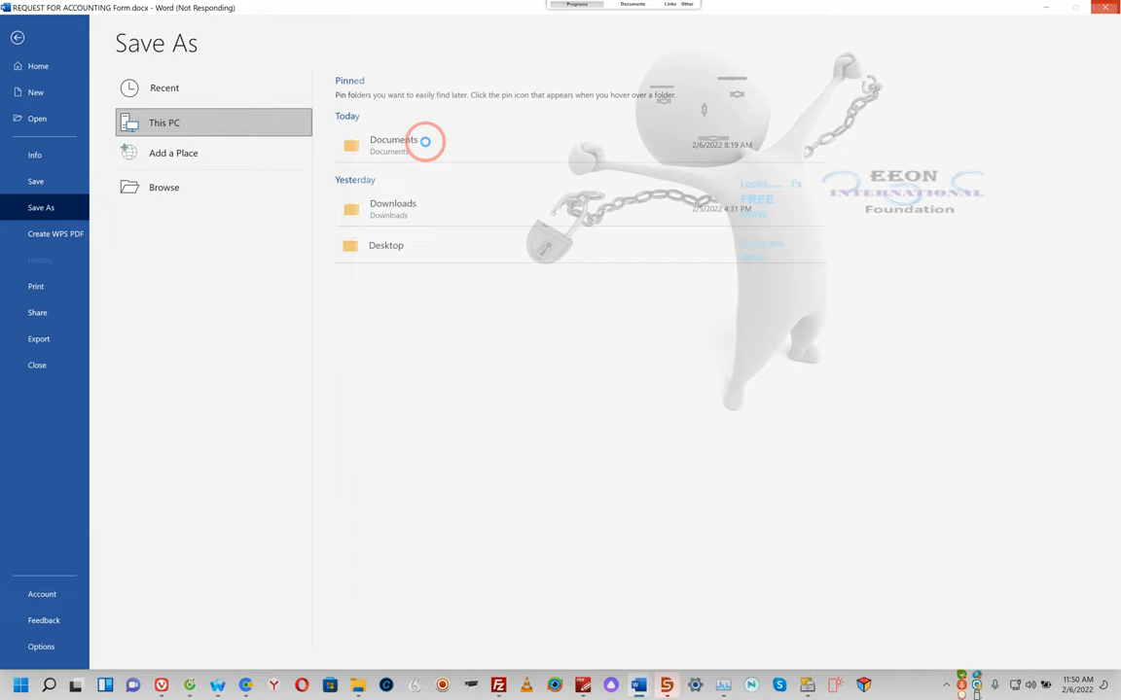
pyautogui.doubleClick(394, 144)
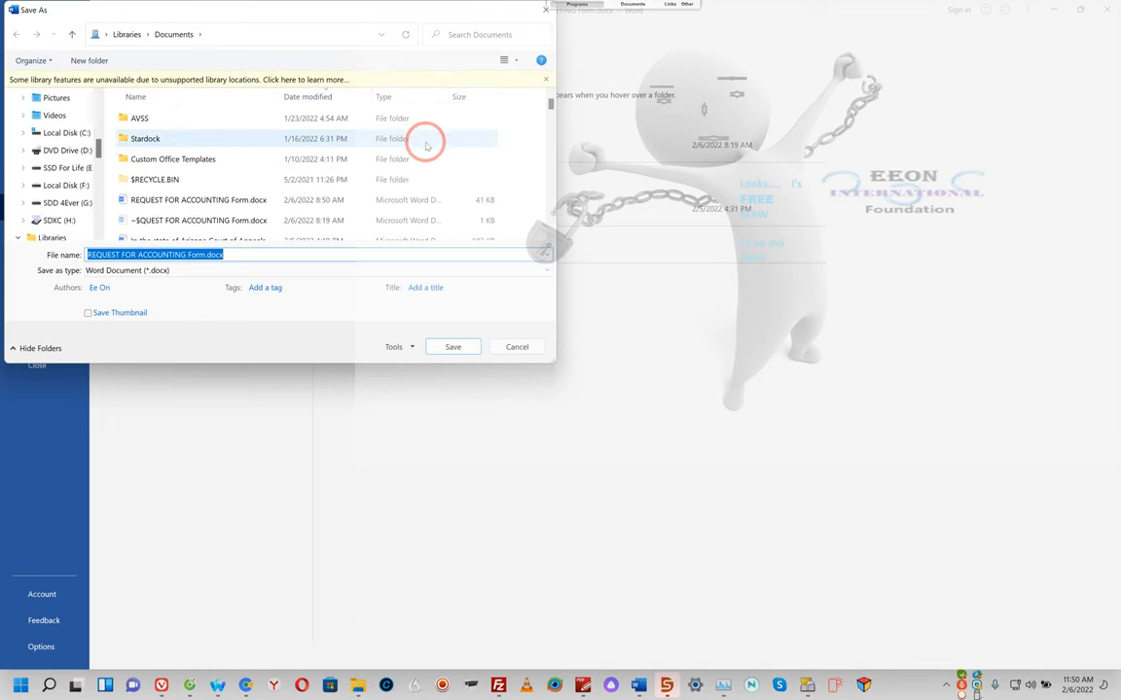
# Step: Prefix the file name with 'IRS Certified Assessment' and save it as a new document
pyautogui.click(93, 254)
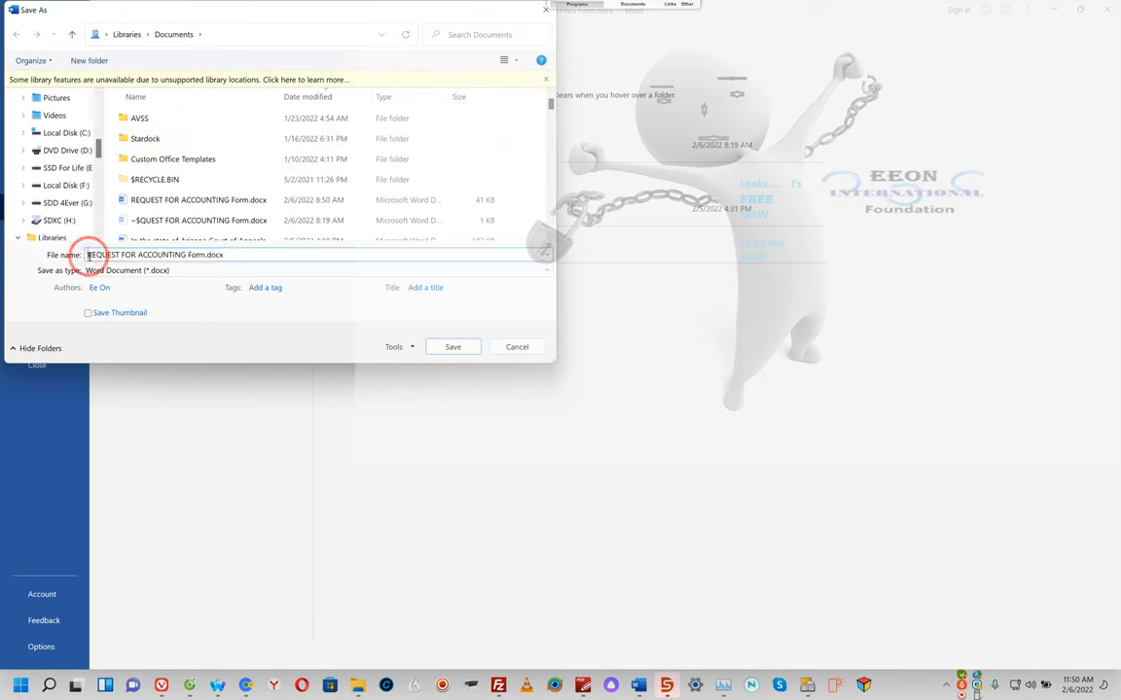
pyautogui.write('IRS Certified Assessment')
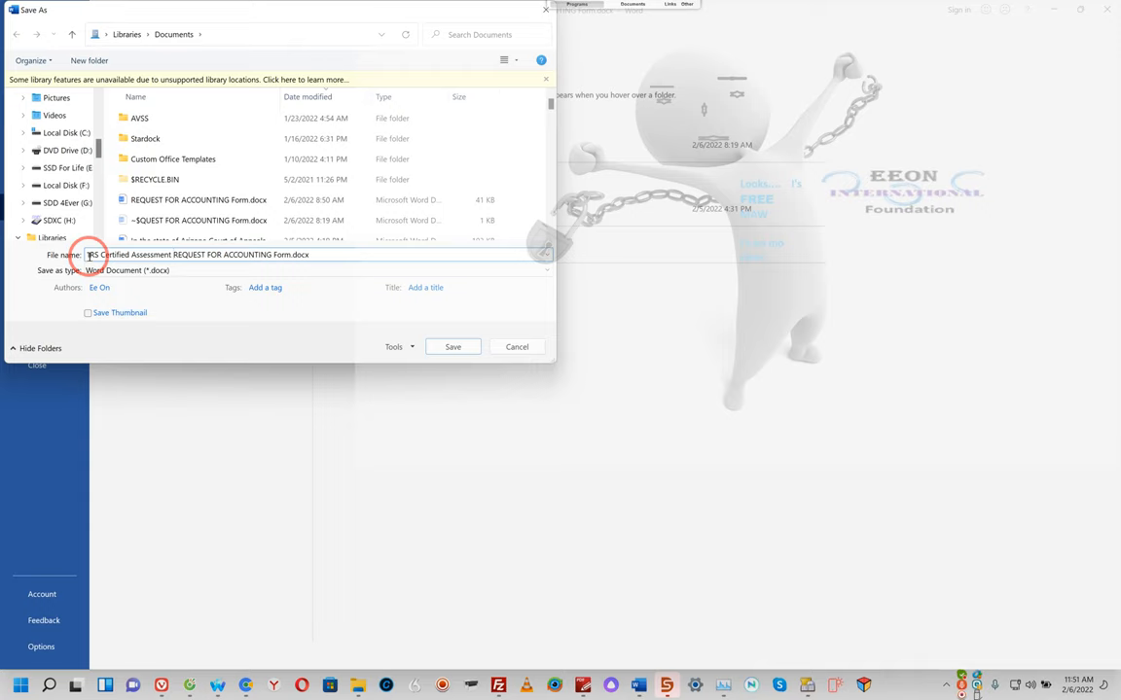
pyautogui.click(453, 346)
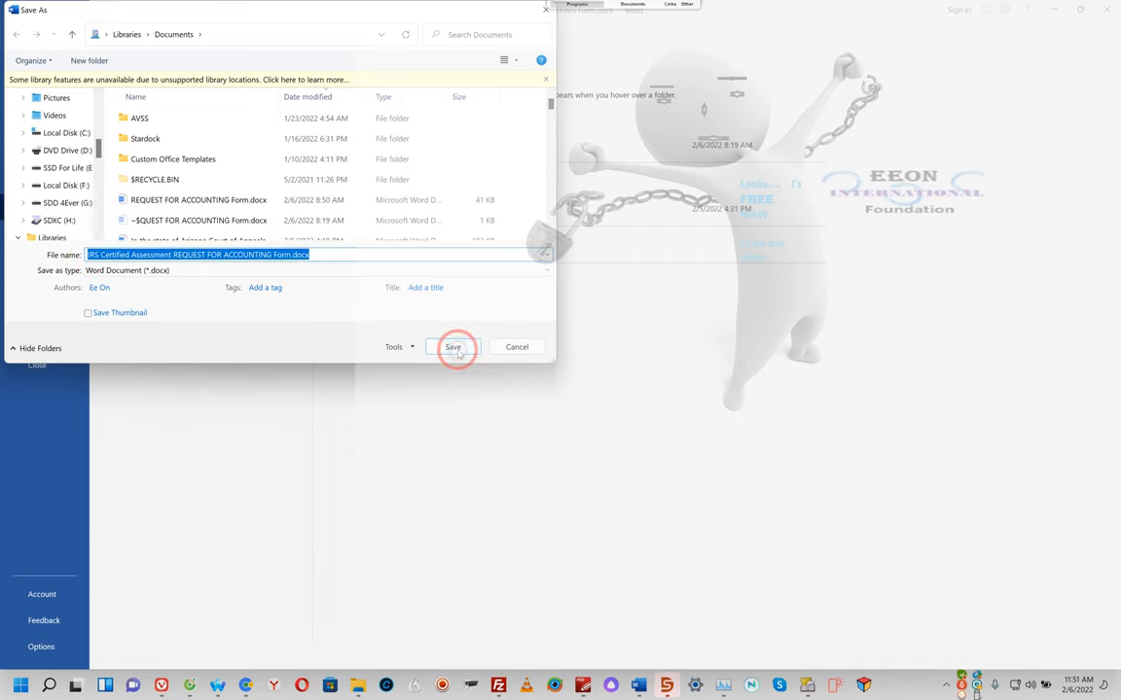
pyautogui.click(517, 347)
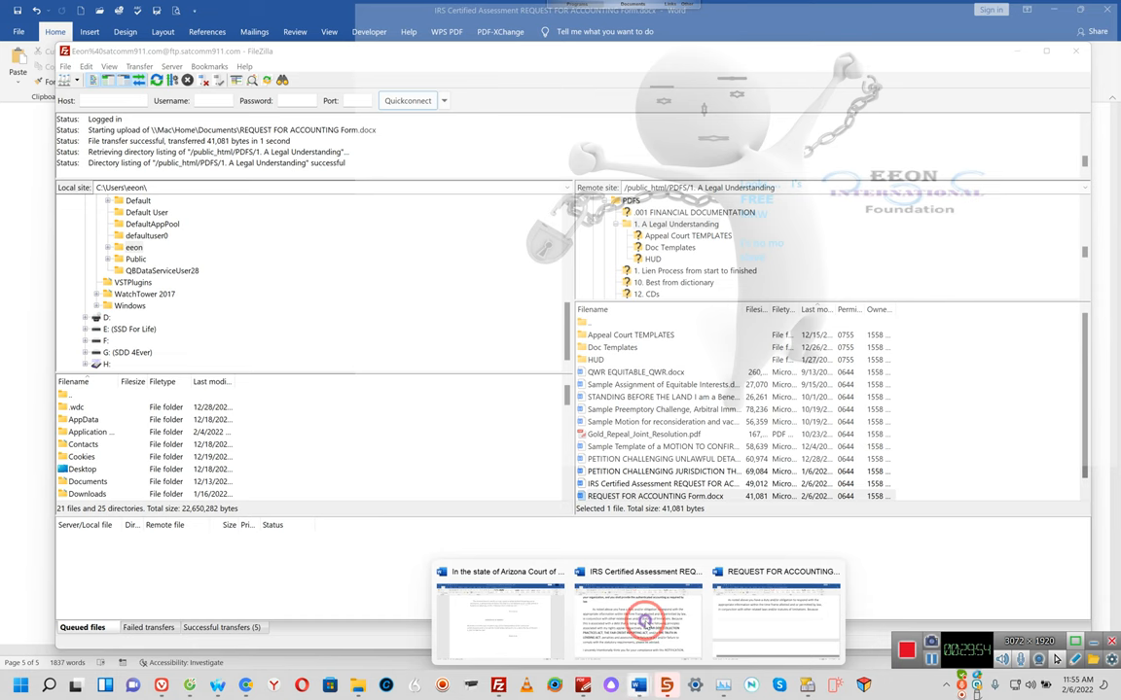
pyautogui.click(637, 620)
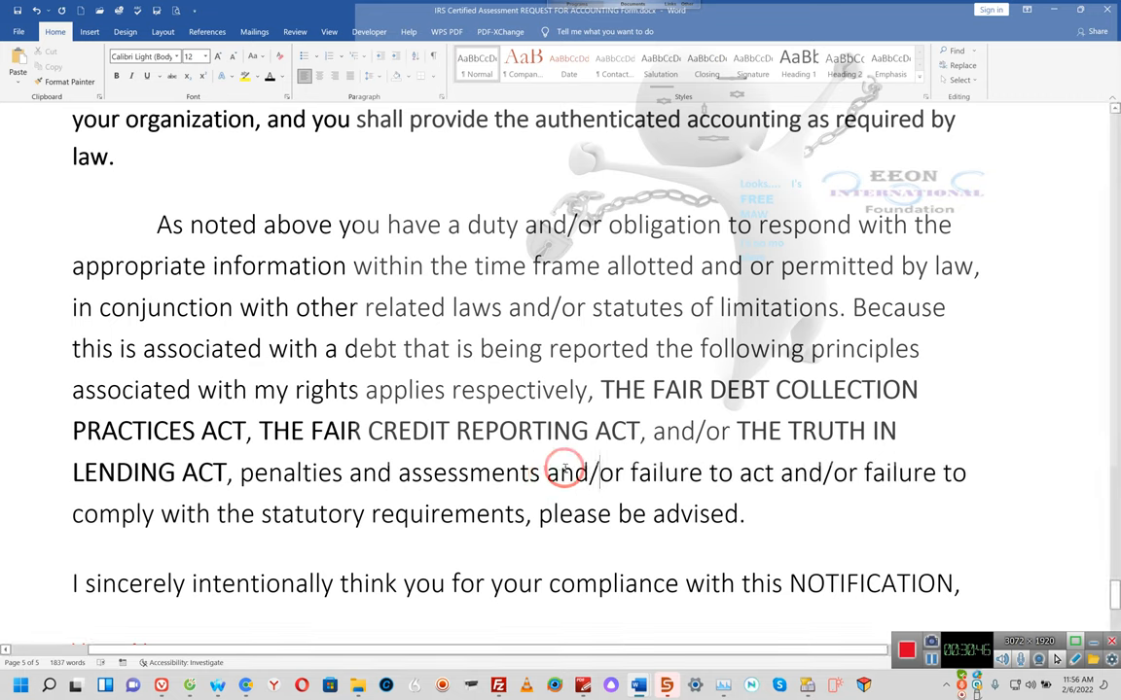
pyautogui.moveTo(639, 686)
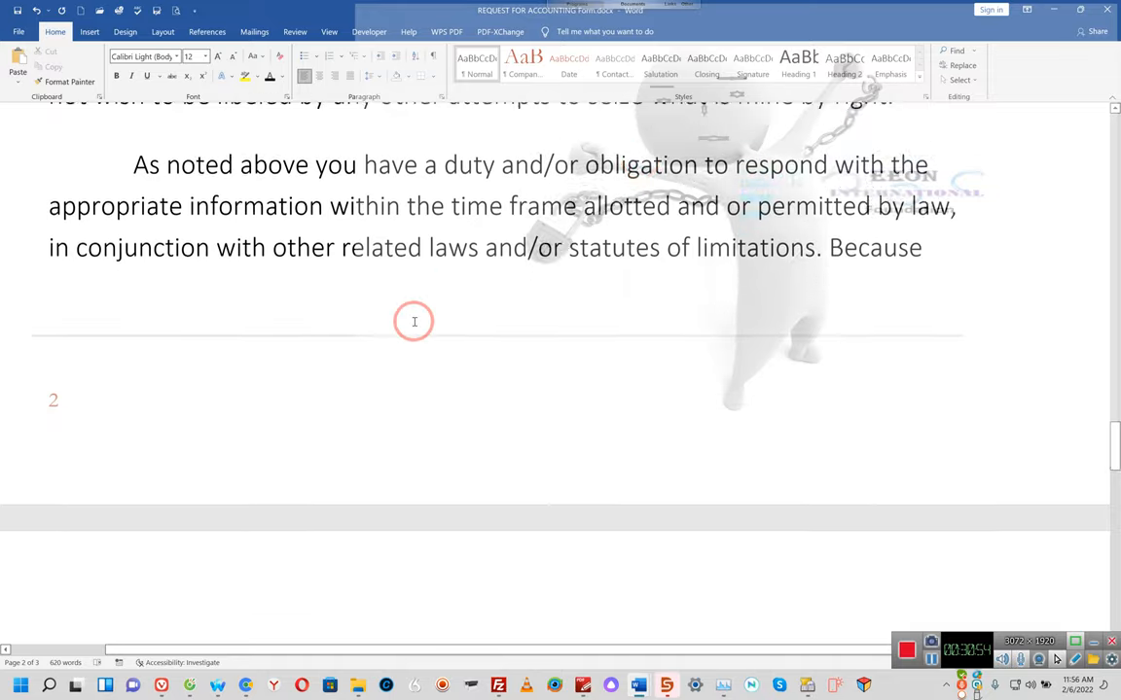
# Step: Scroll through the REQUEST FOR ACCOUNTING letter to review it
pyautogui.scroll(-3)
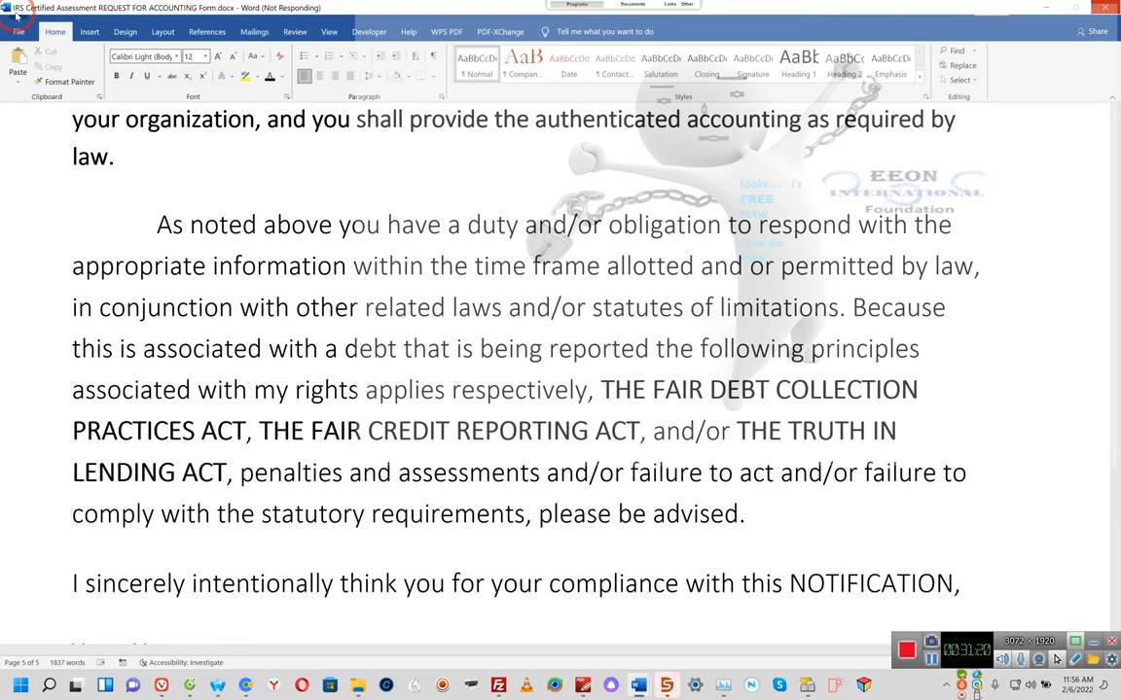
pyautogui.moveTo(887, 7)
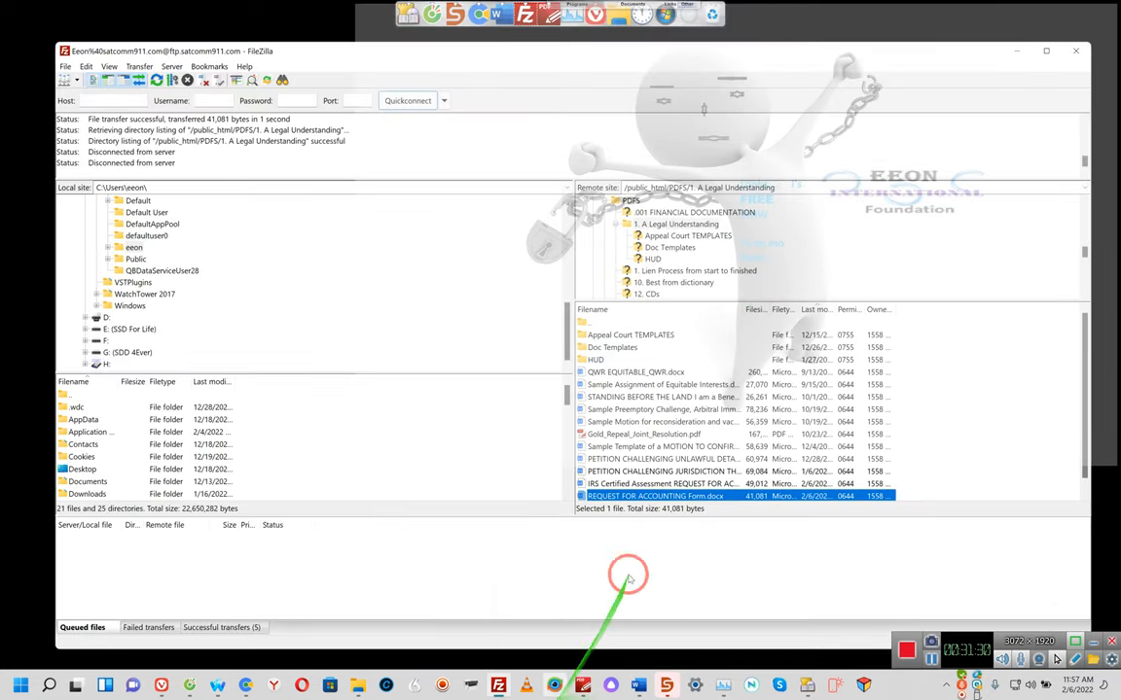
pyautogui.moveTo(662, 627)
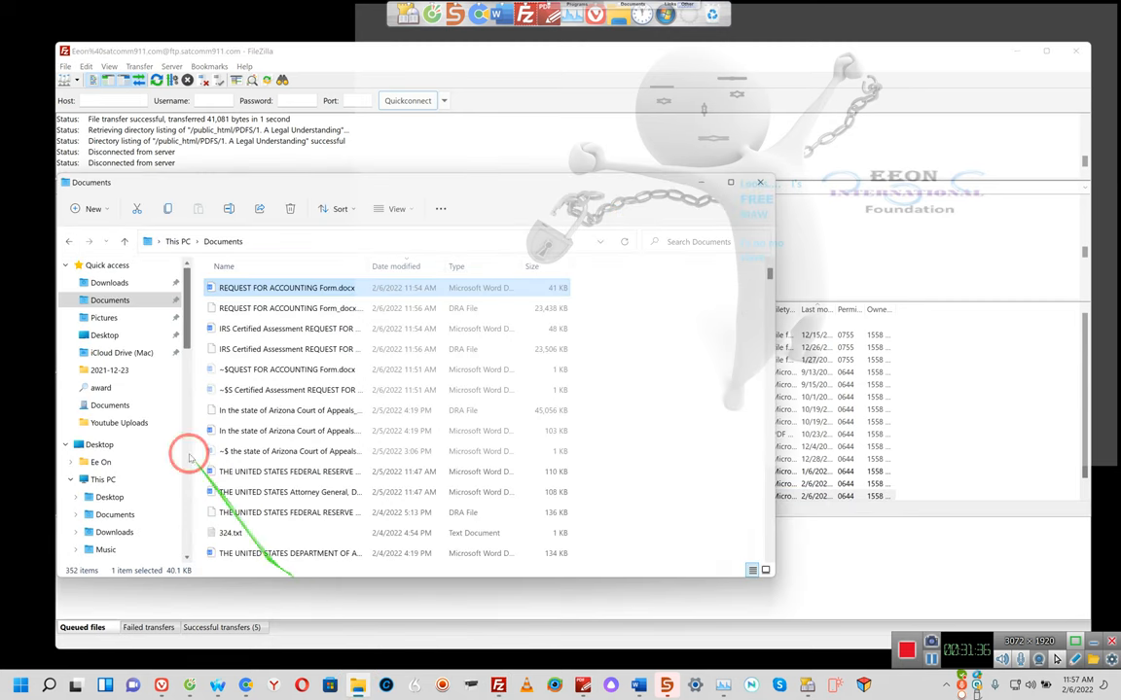
# Step: Open File Explorer on the Documents folder showing both request letters
pyautogui.click(258, 287)
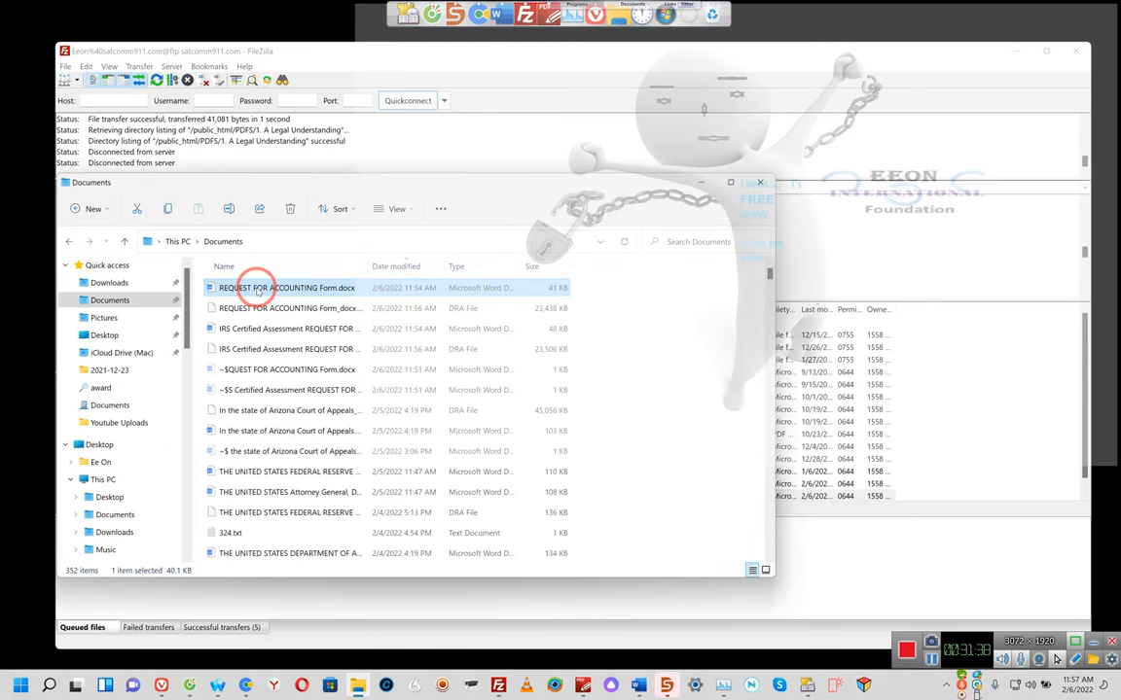
pyautogui.moveTo(260, 291)
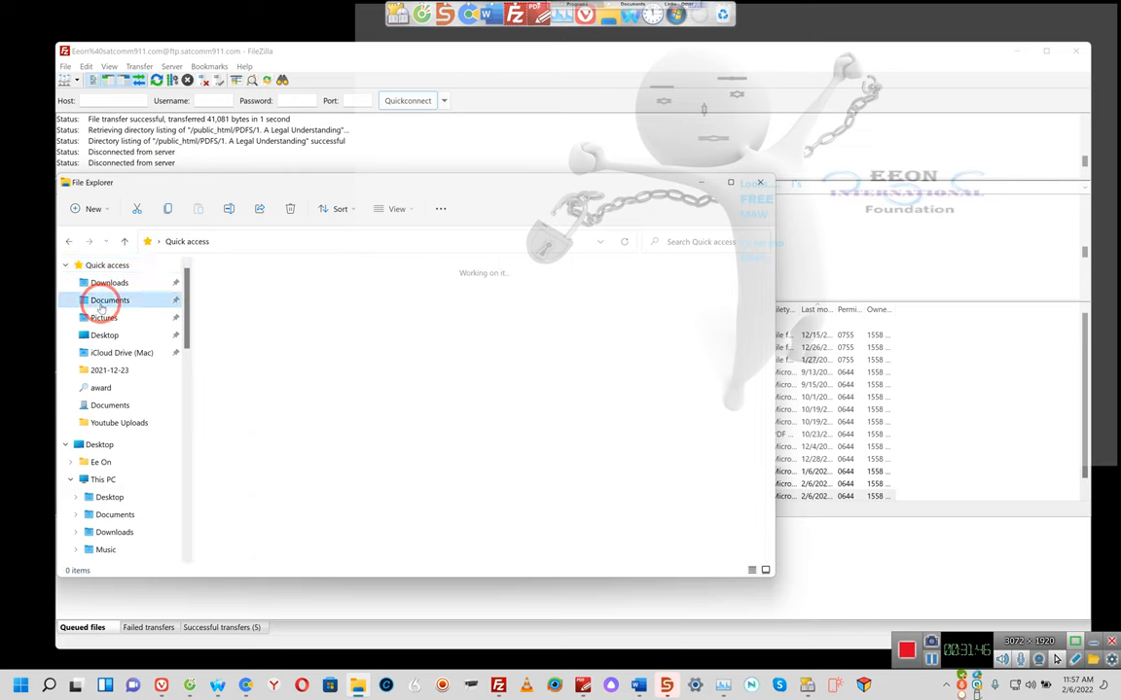
pyautogui.click(110, 300)
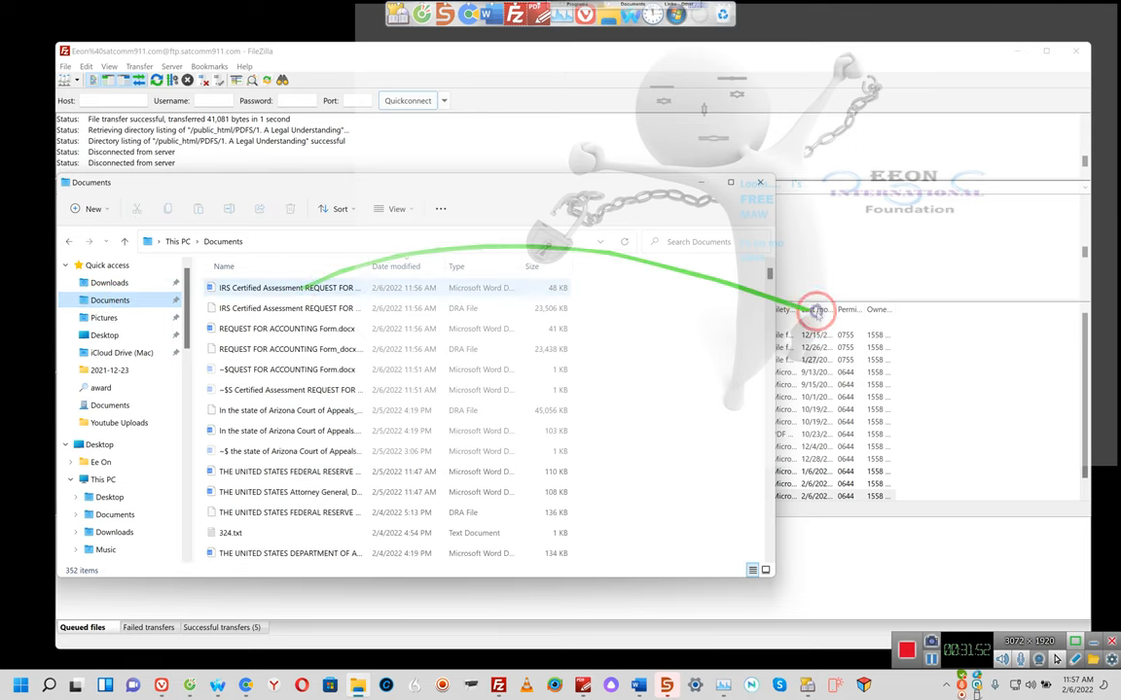
# Step: Upload the letters to PDFS/1. A Legal Understanding, overwriting old copies, then return to Word
pyautogui.click(289, 287)
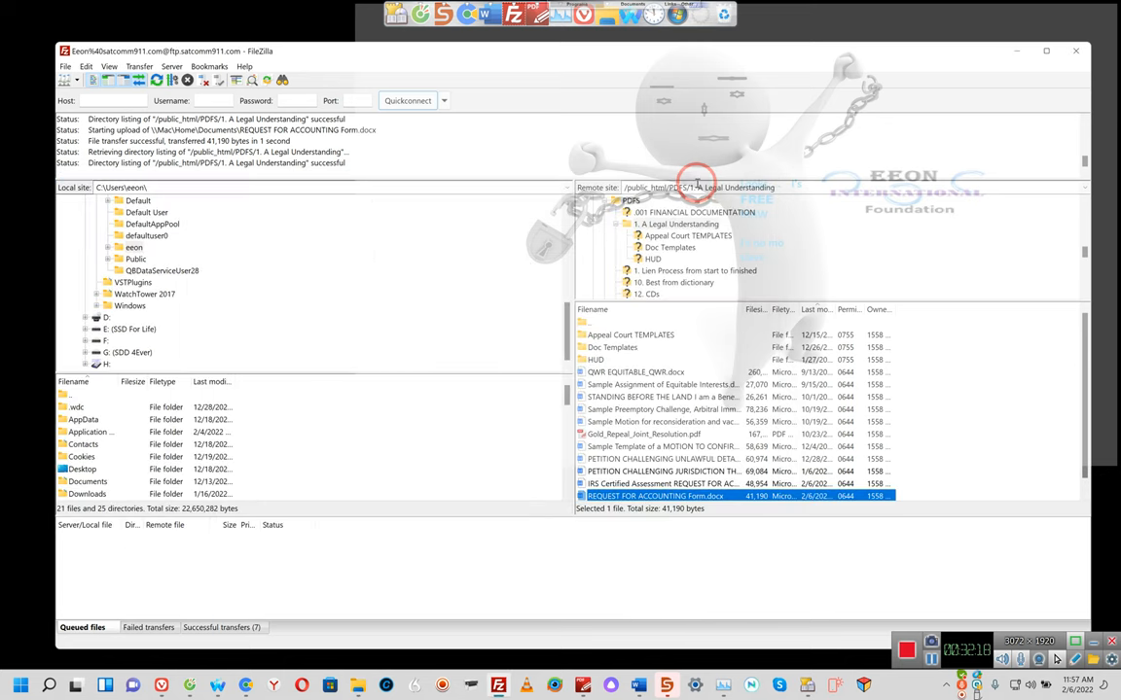
pyautogui.moveTo(608, 358)
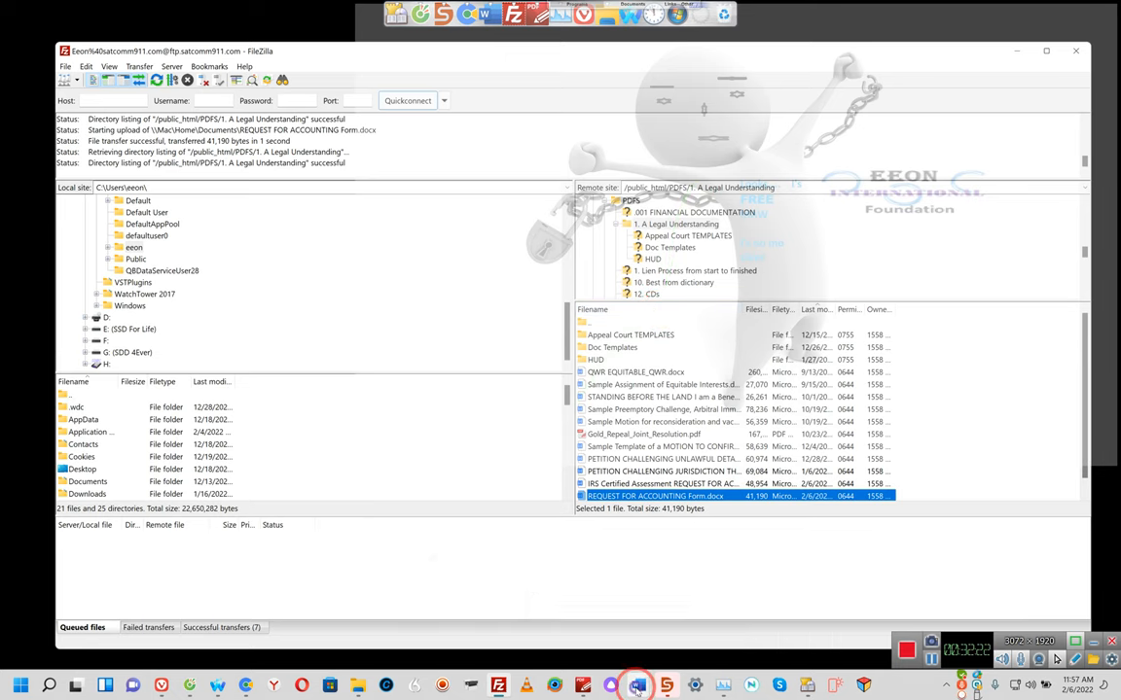
pyautogui.click(637, 686)
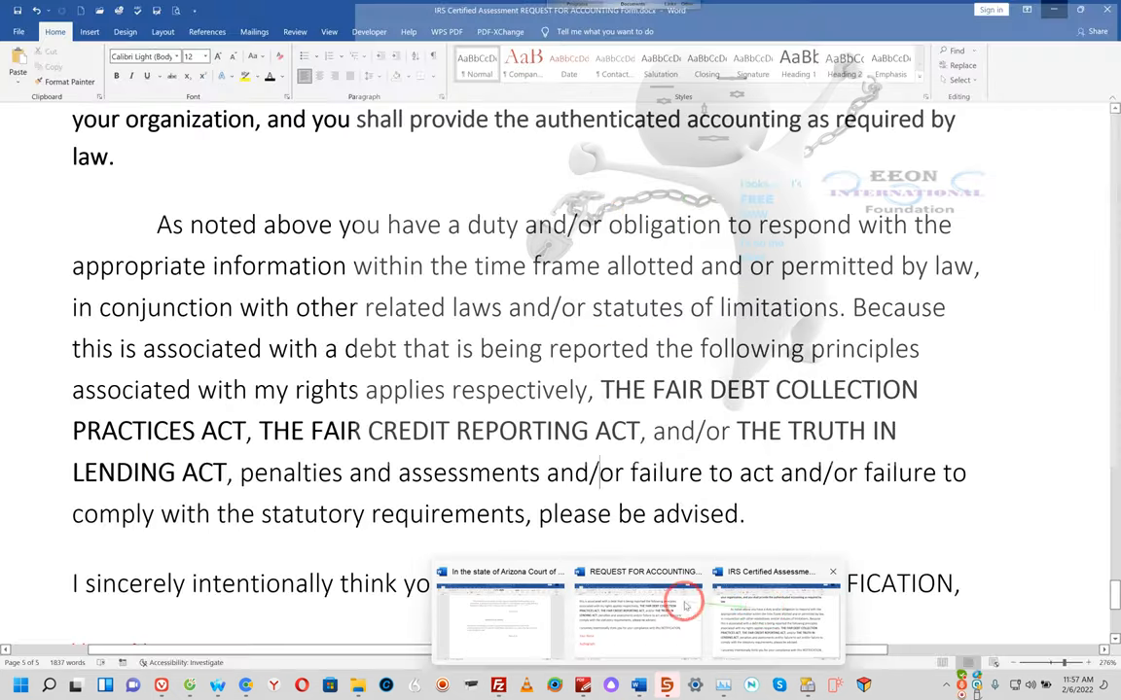